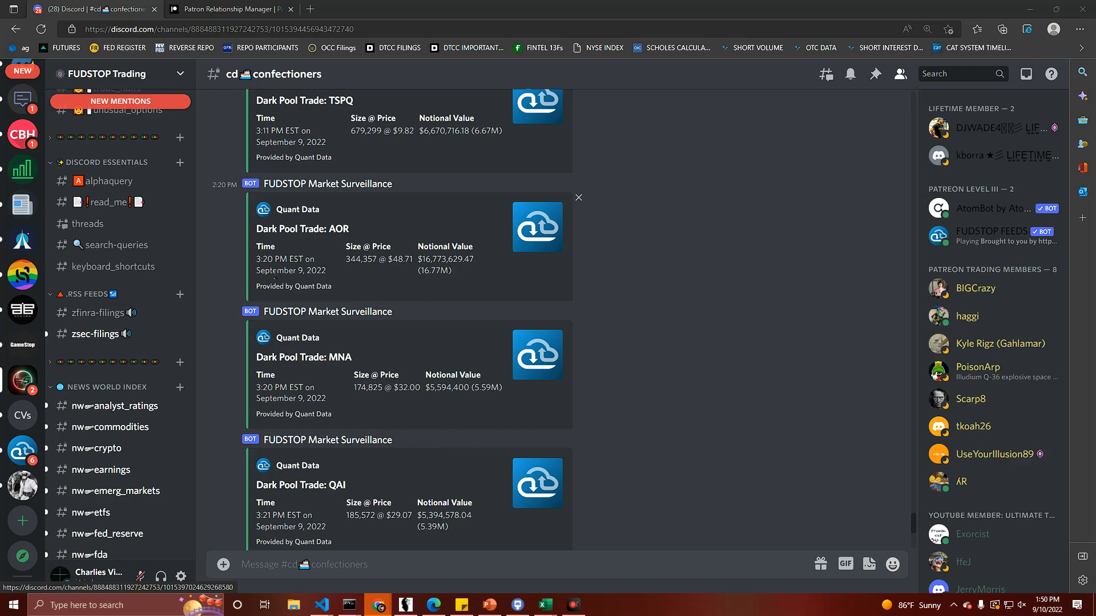
mouse_move(255, 275)
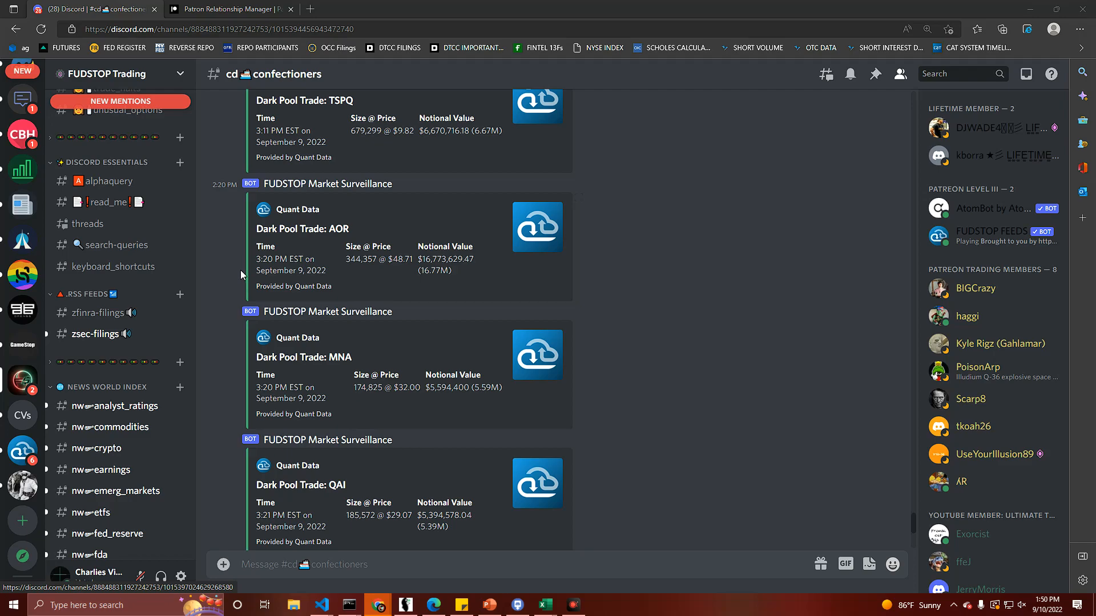
Step: Browse the etfs, advertising_agencies, entertainment and internet_info_content_publishing channels in turn
left_click(901, 74)
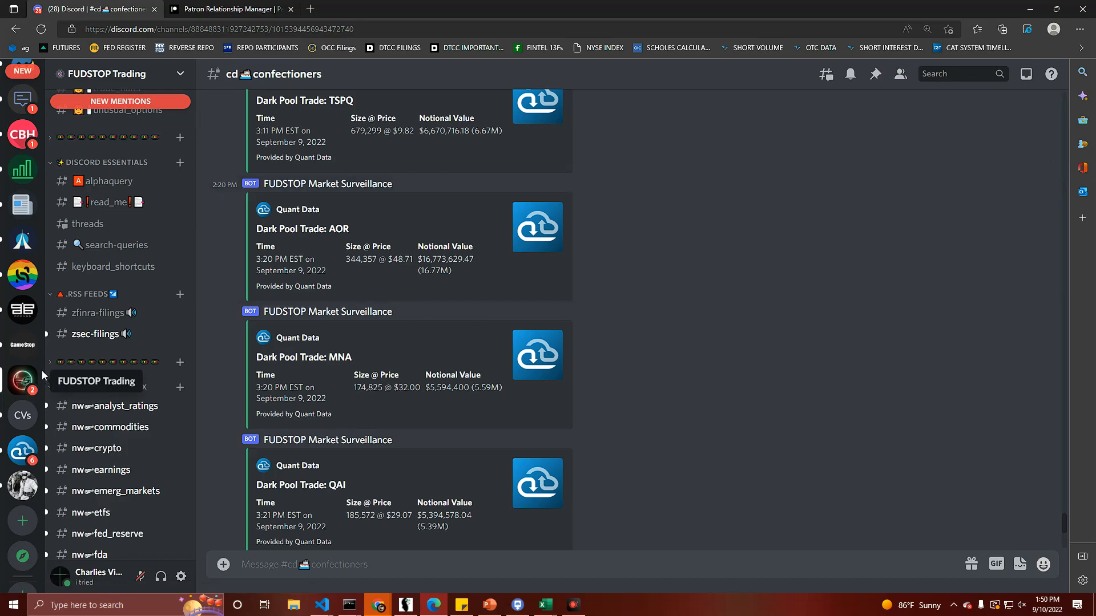
scroll("down", 3)
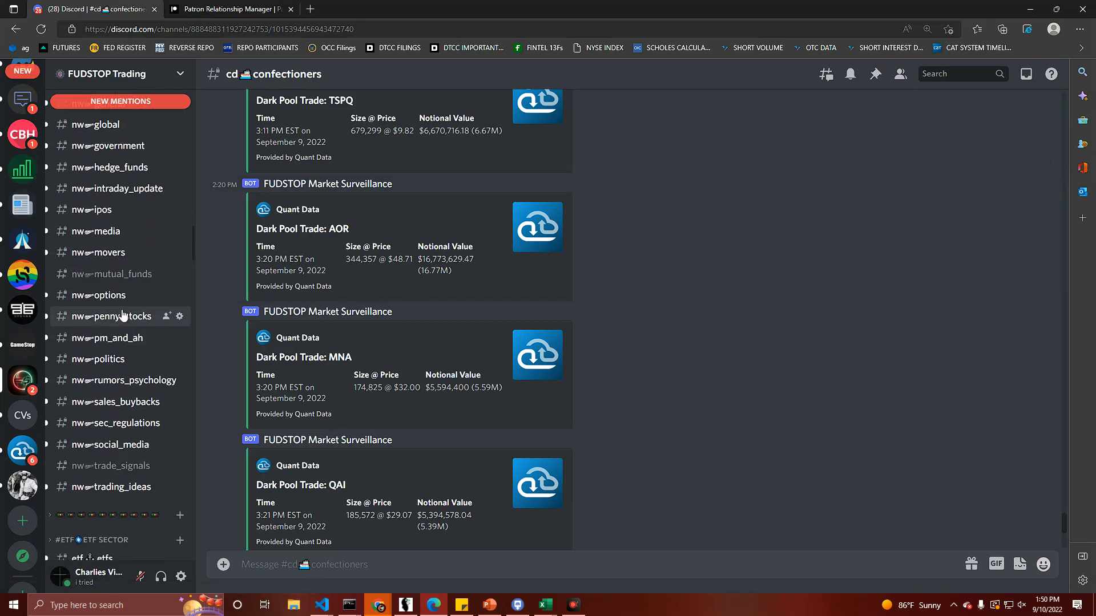
scroll("down", 3)
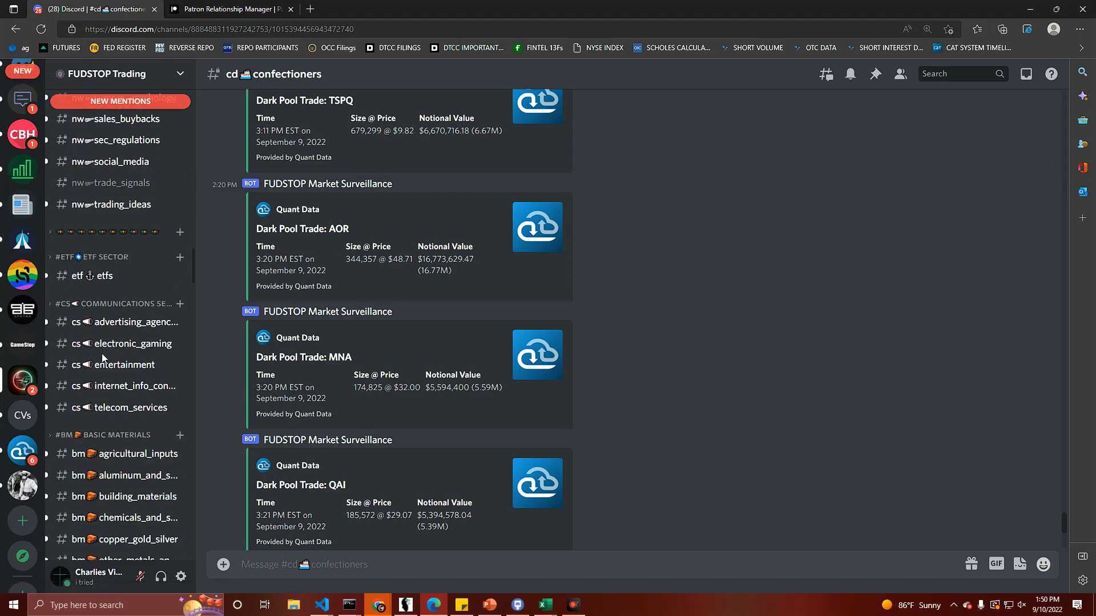
mouse_move(112, 343)
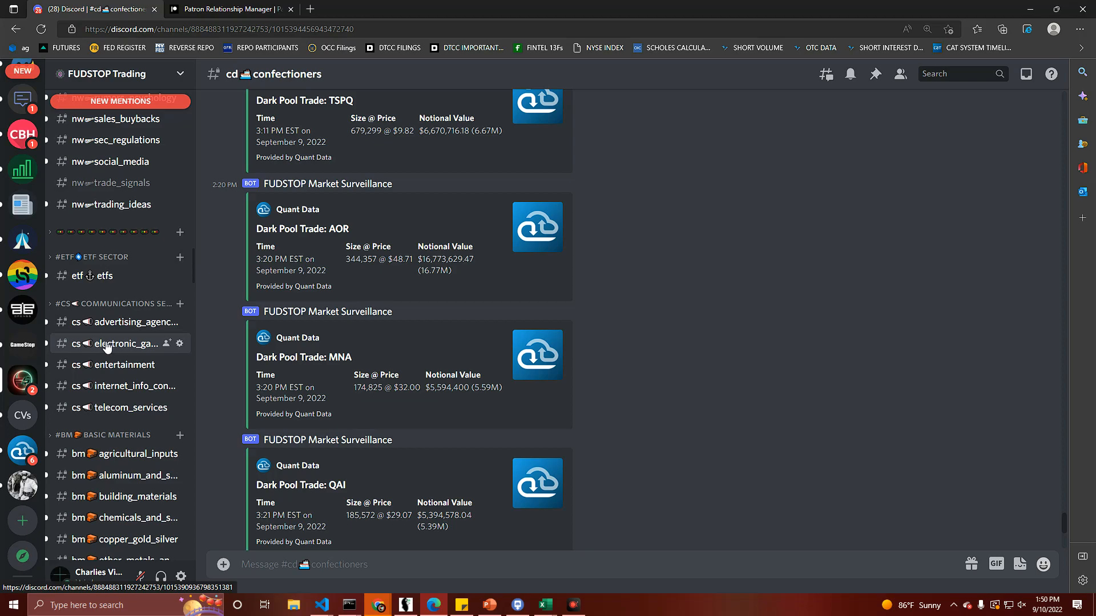
left_click(95, 276)
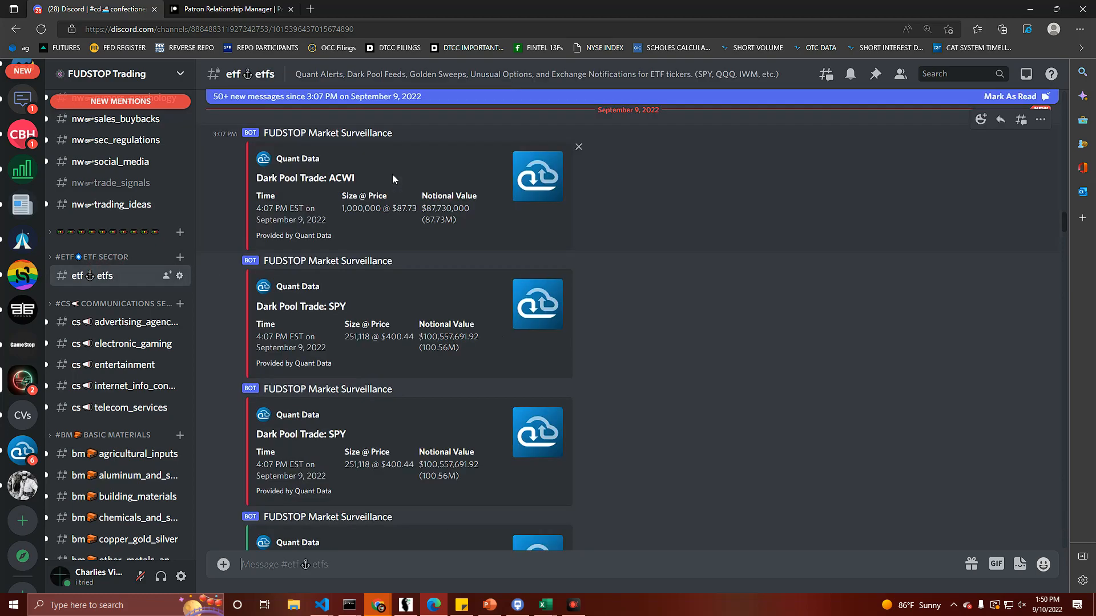
scroll("down", 3)
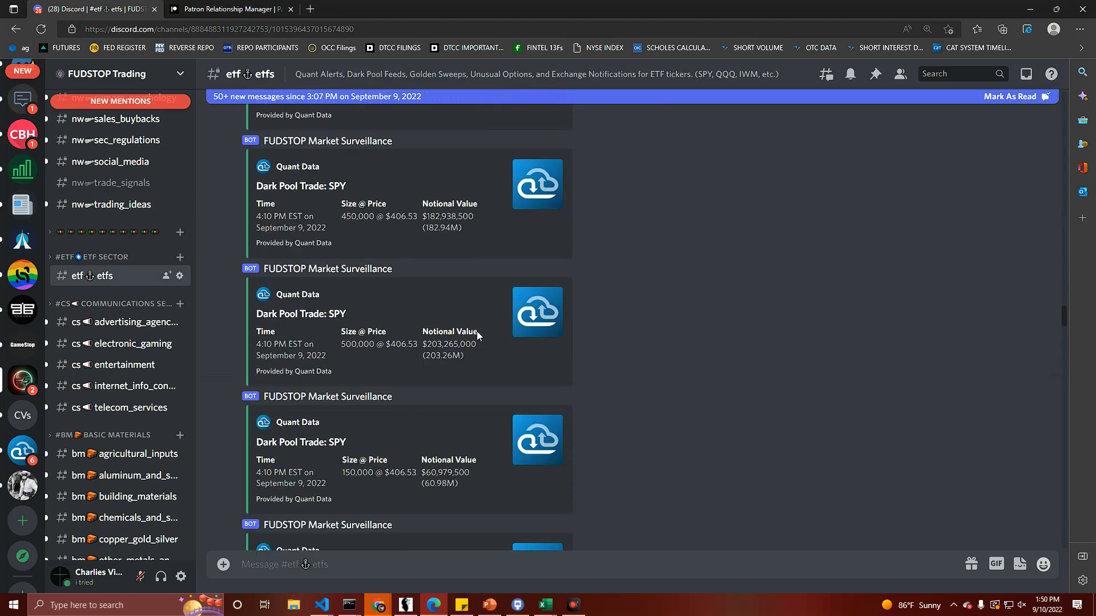
left_click(123, 322)
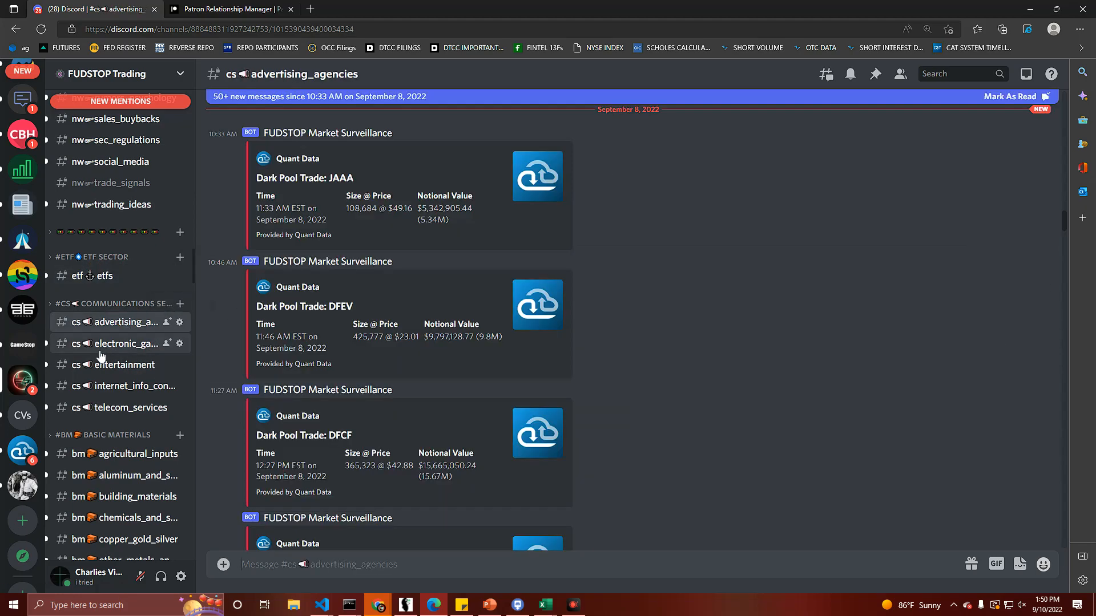
left_click(120, 366)
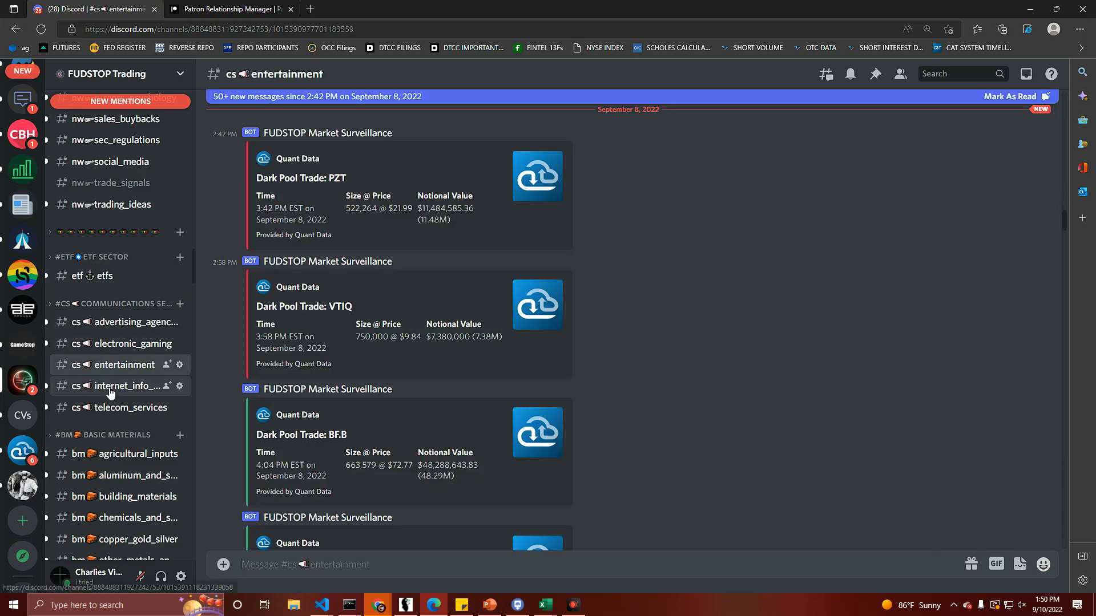
left_click(126, 385)
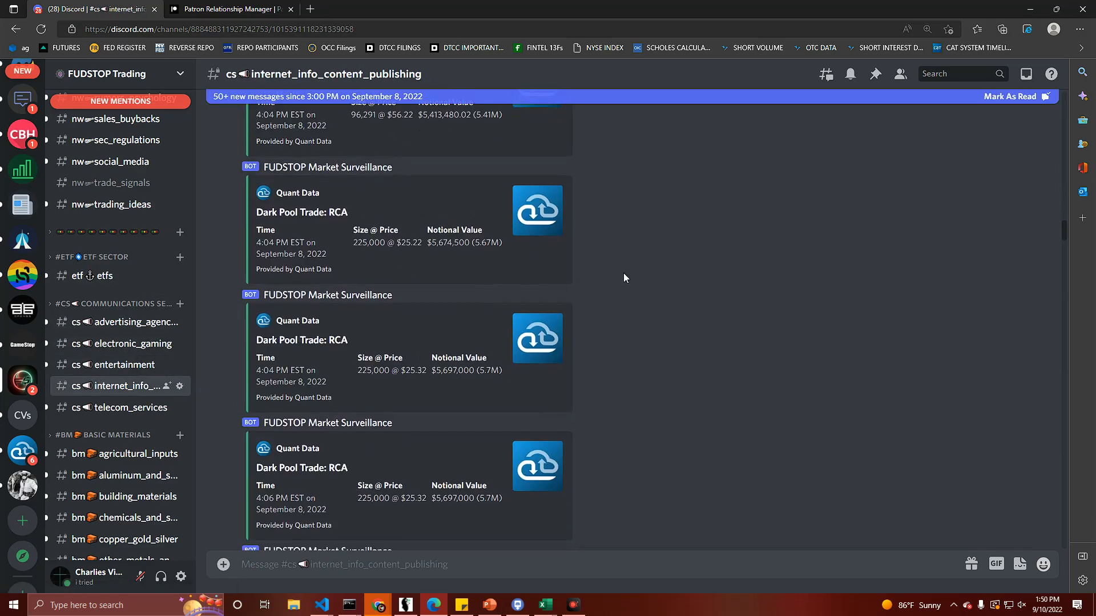
mouse_move(441, 315)
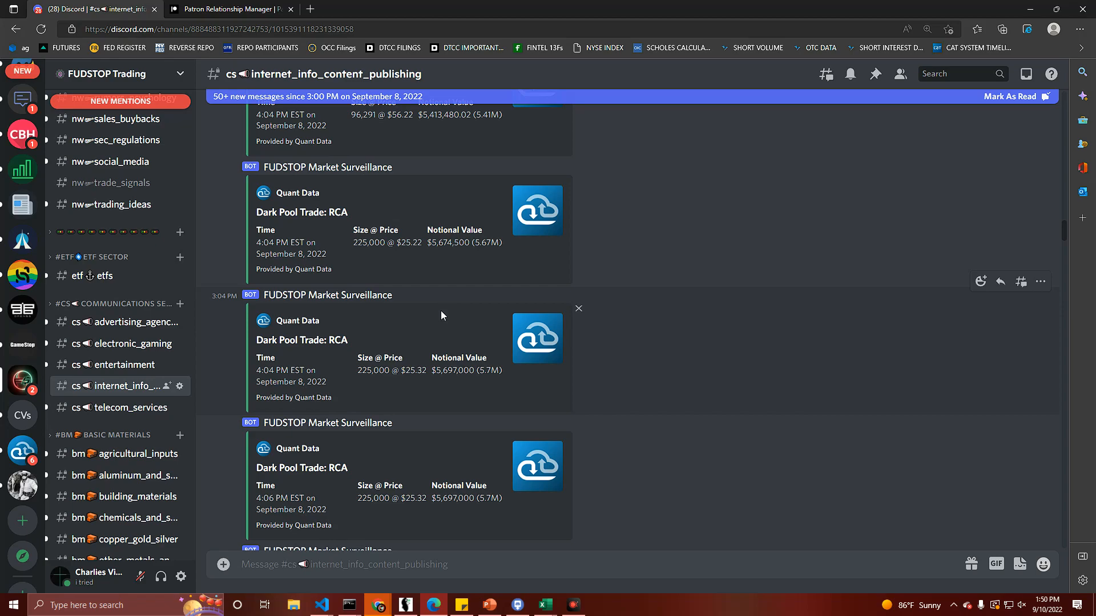
Step: Browse agricultural_inputs, building_materials and chemicals channels, ending on copper_gold_silver
scroll("down", 3)
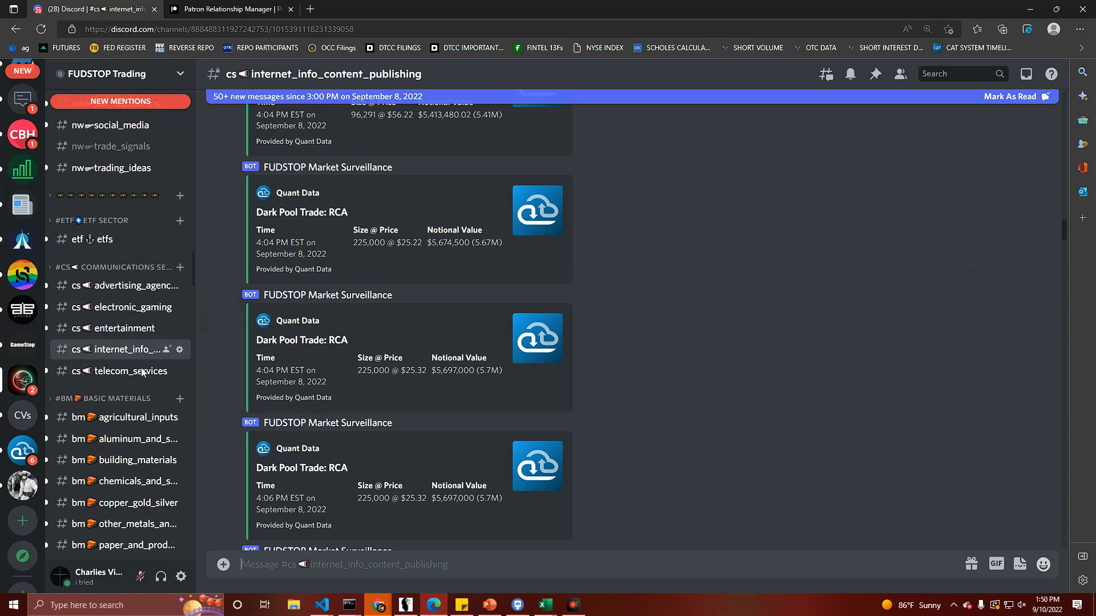
scroll("down", 3)
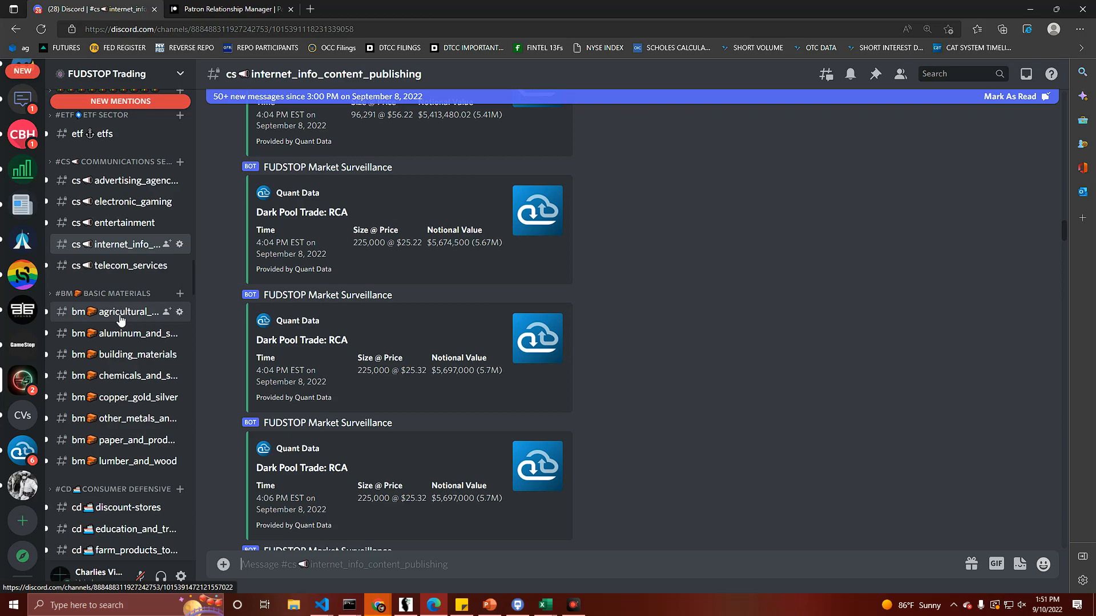
left_click(125, 312)
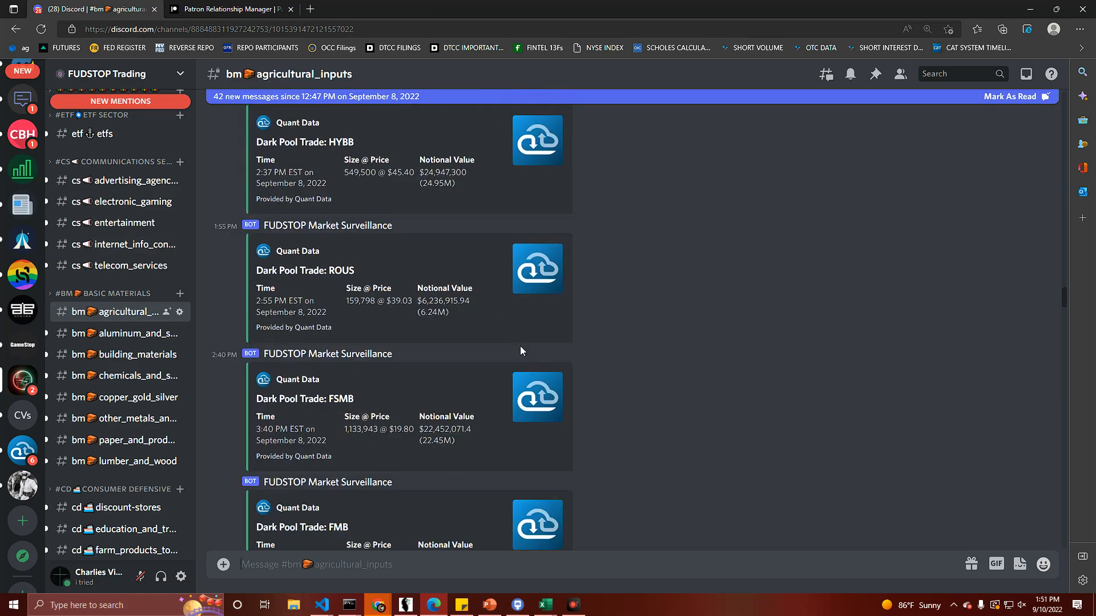
scroll("down", 3)
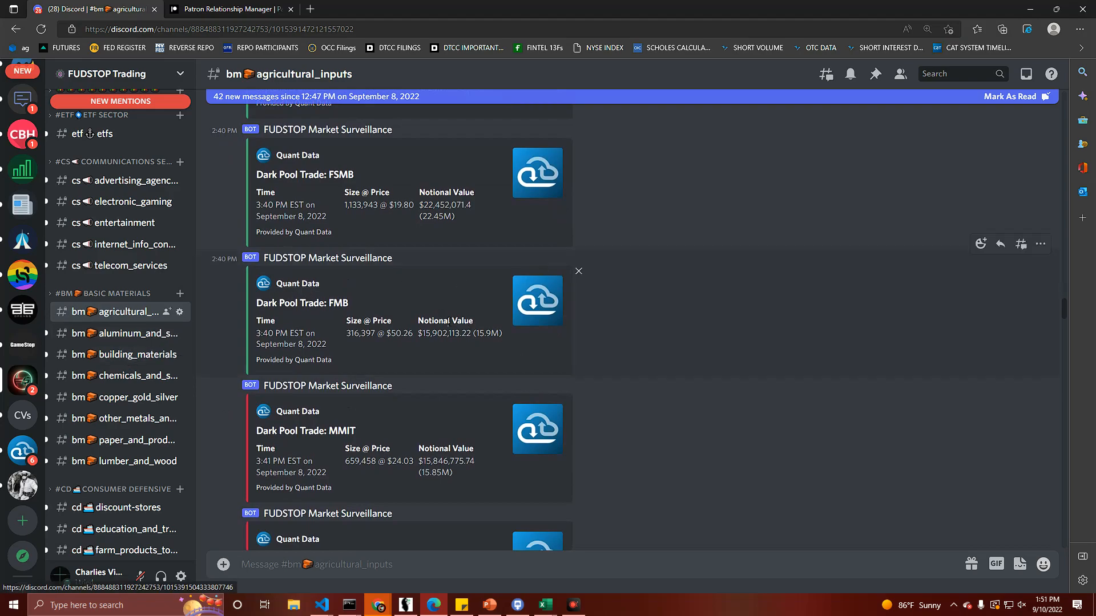
scroll("down", 3)
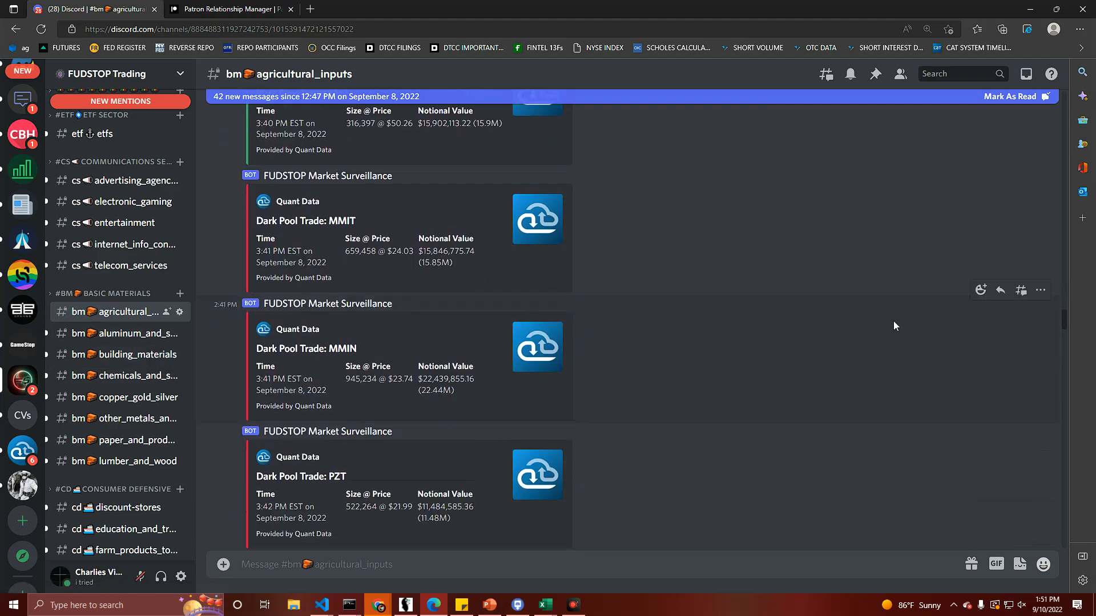
mouse_move(119, 334)
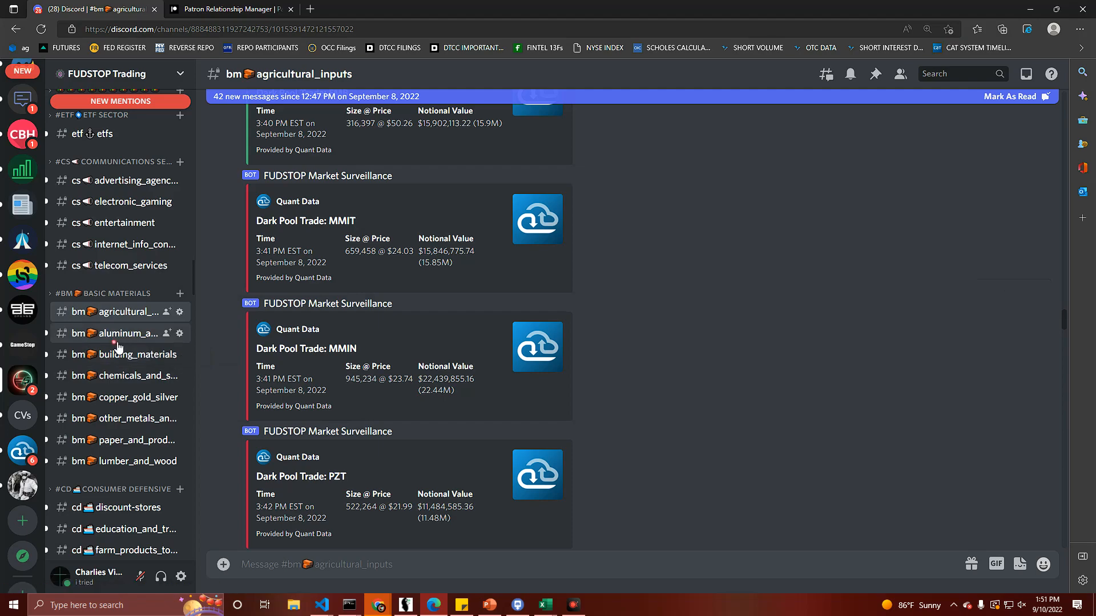
left_click(126, 354)
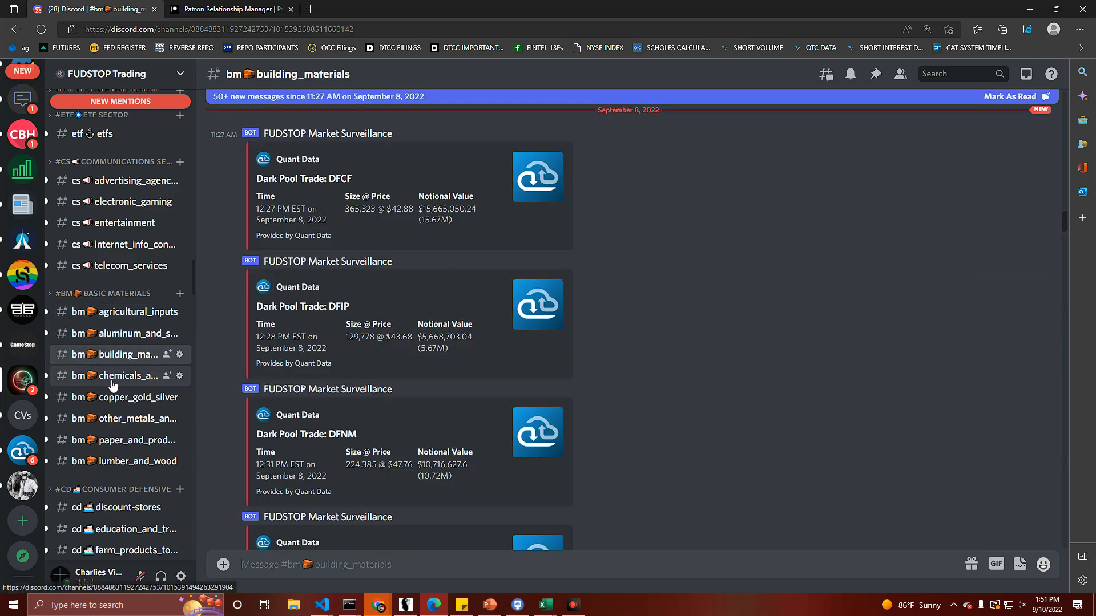
left_click(118, 375)
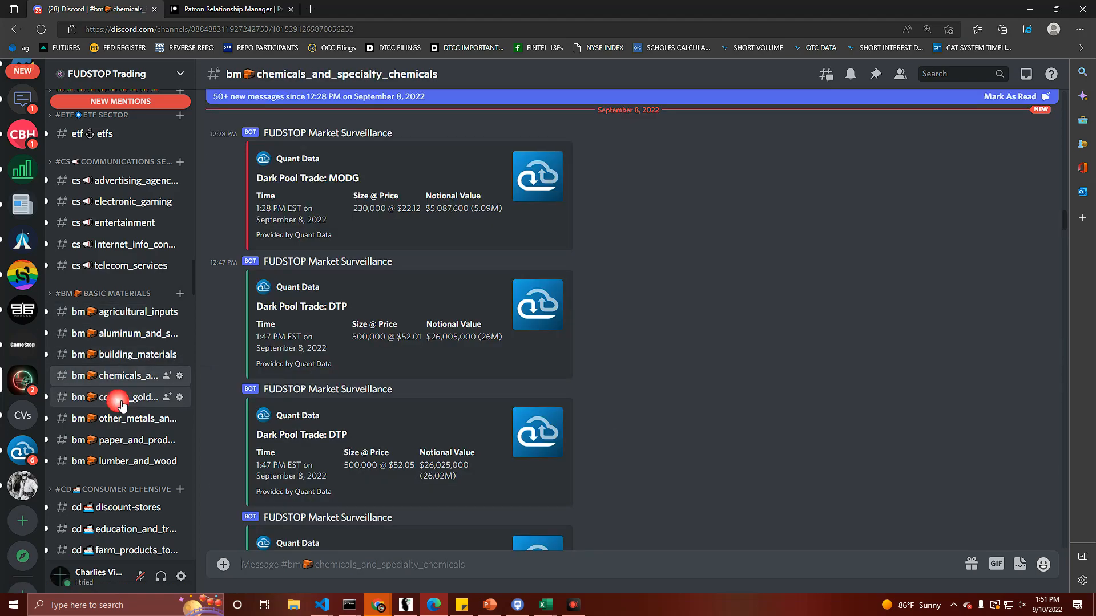
left_click(121, 398)
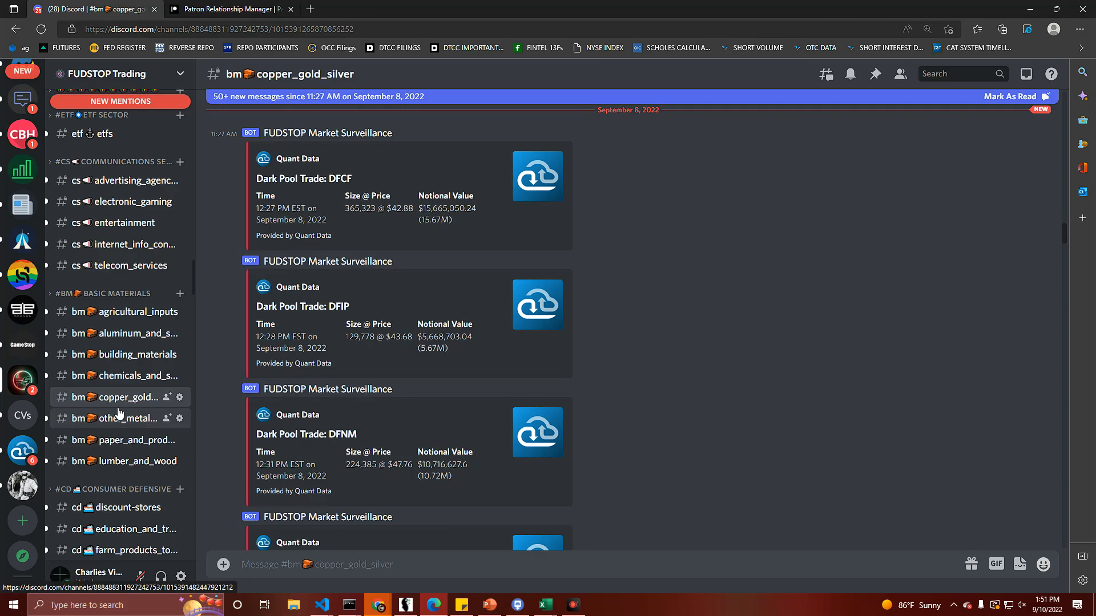
mouse_move(126, 397)
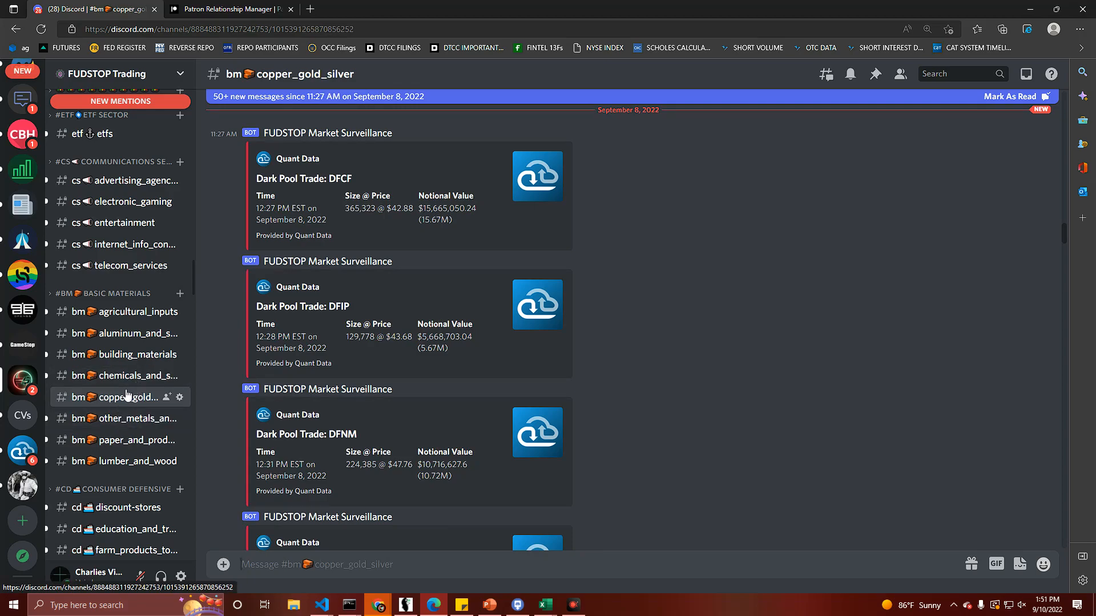
mouse_move(135, 389)
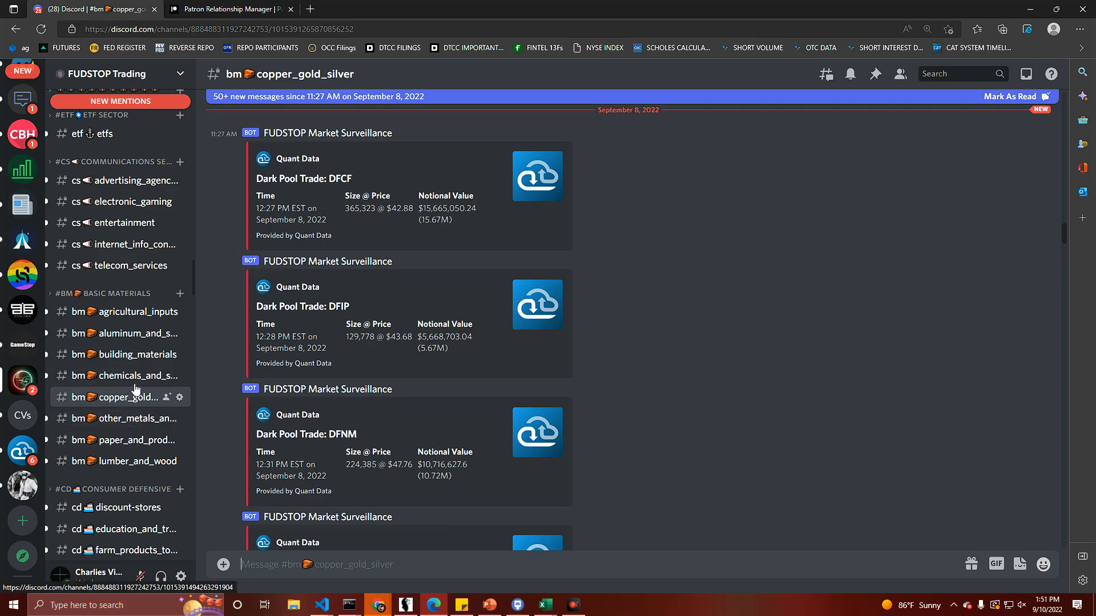
mouse_move(126, 353)
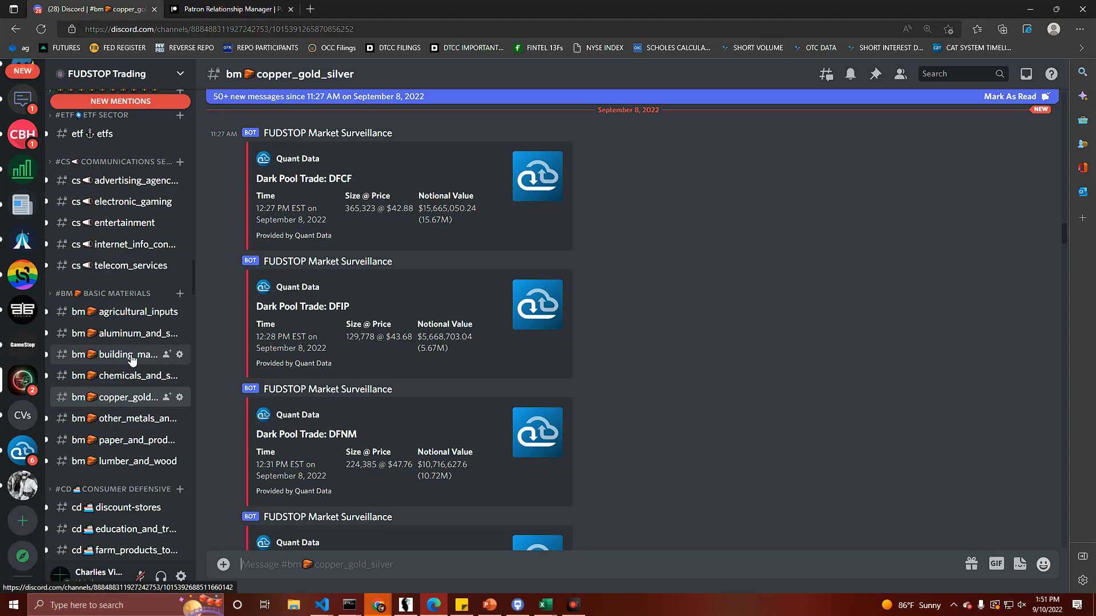
scroll("down", 3)
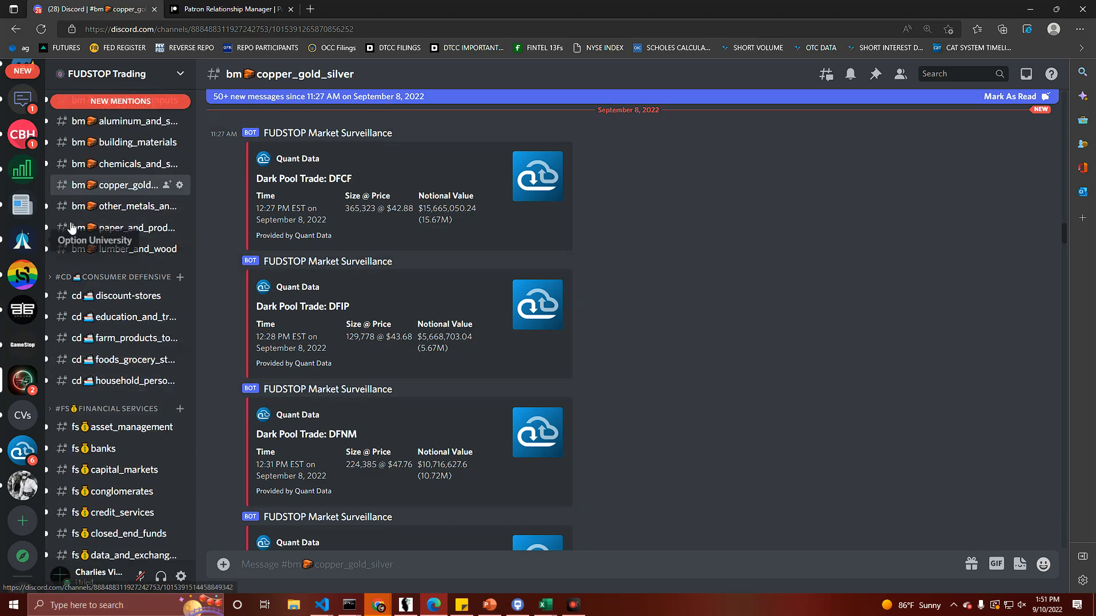
left_click(119, 296)
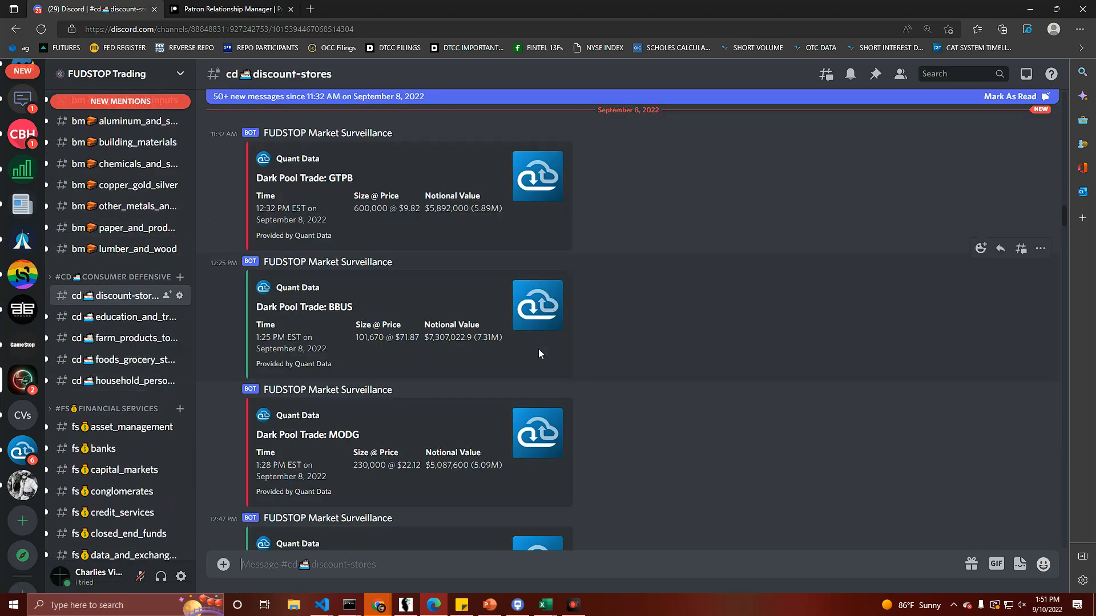
scroll("down", 3)
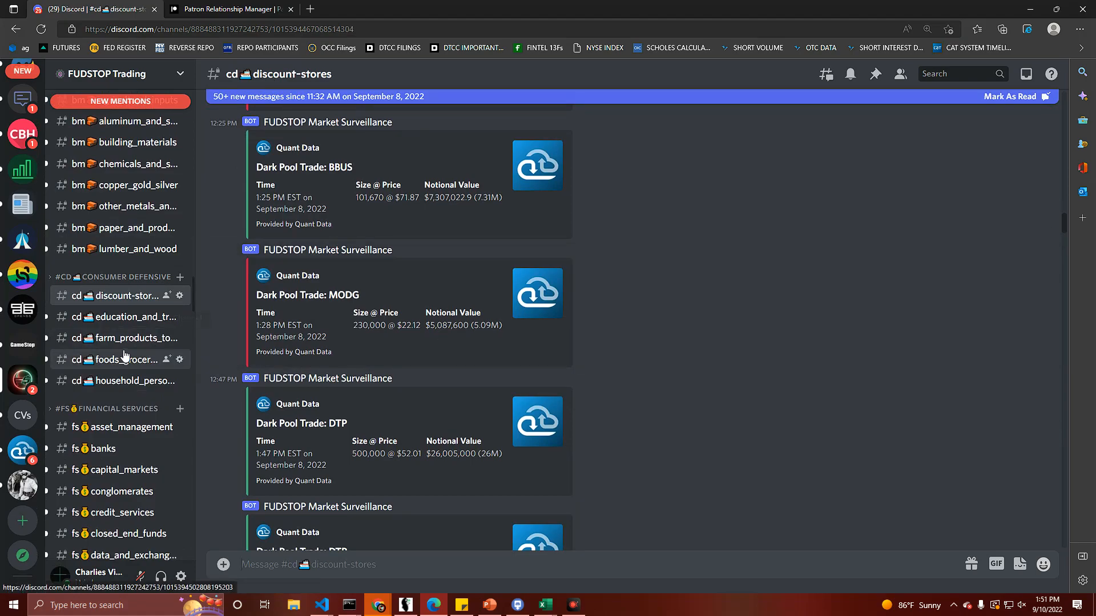
scroll("down", 3)
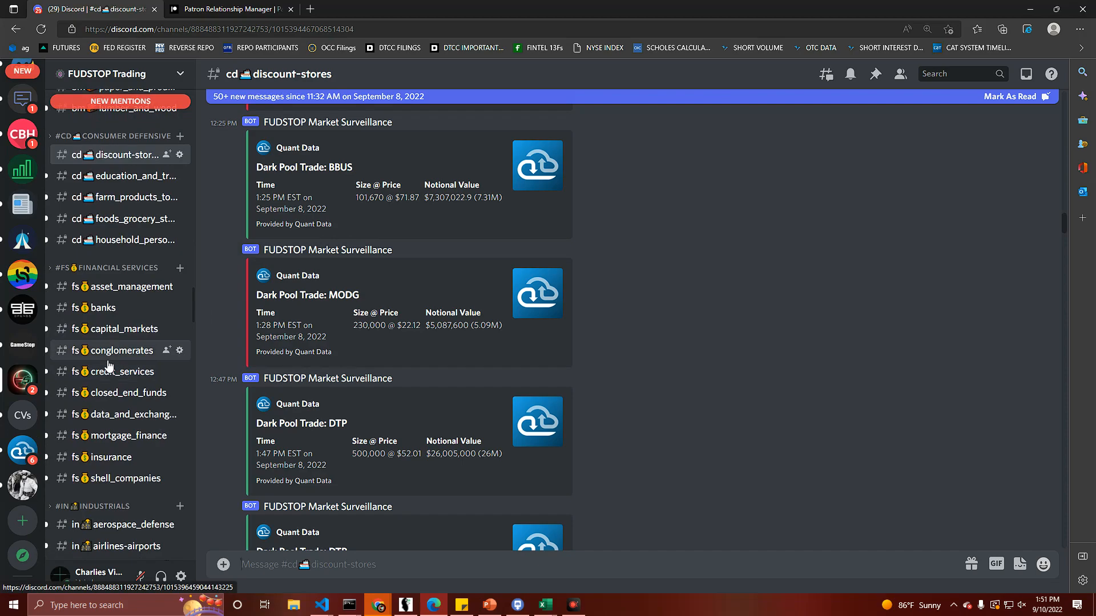
mouse_move(111, 349)
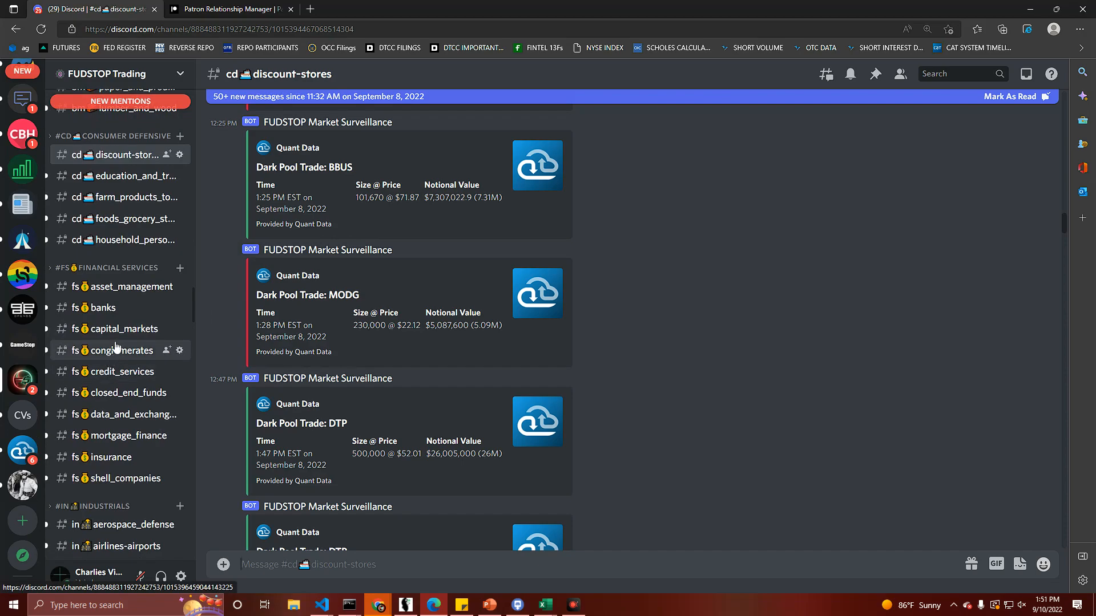
mouse_move(110, 365)
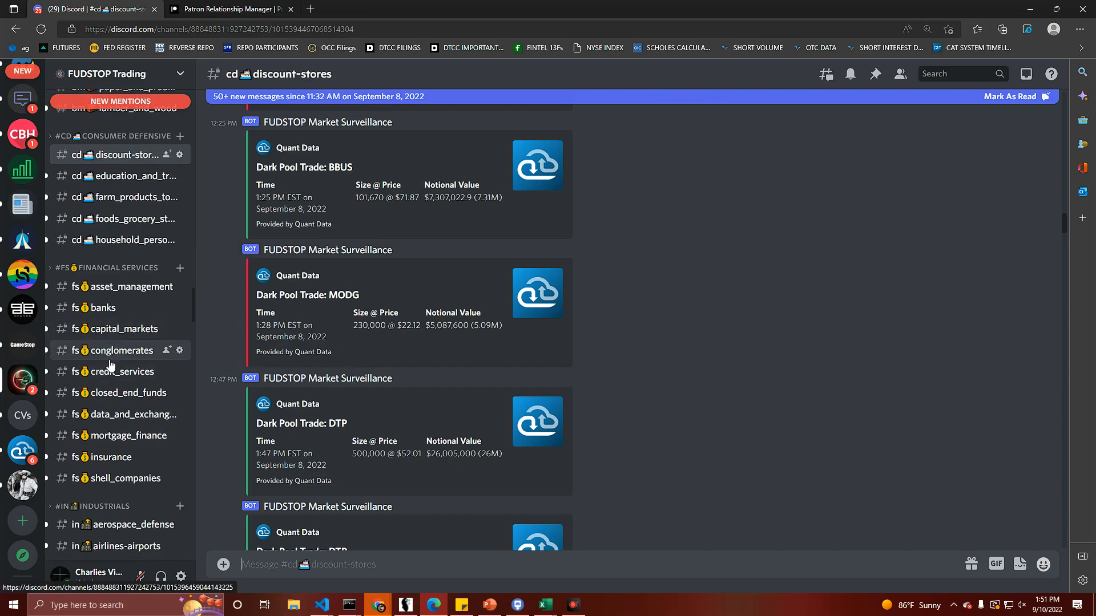
scroll("down", 3)
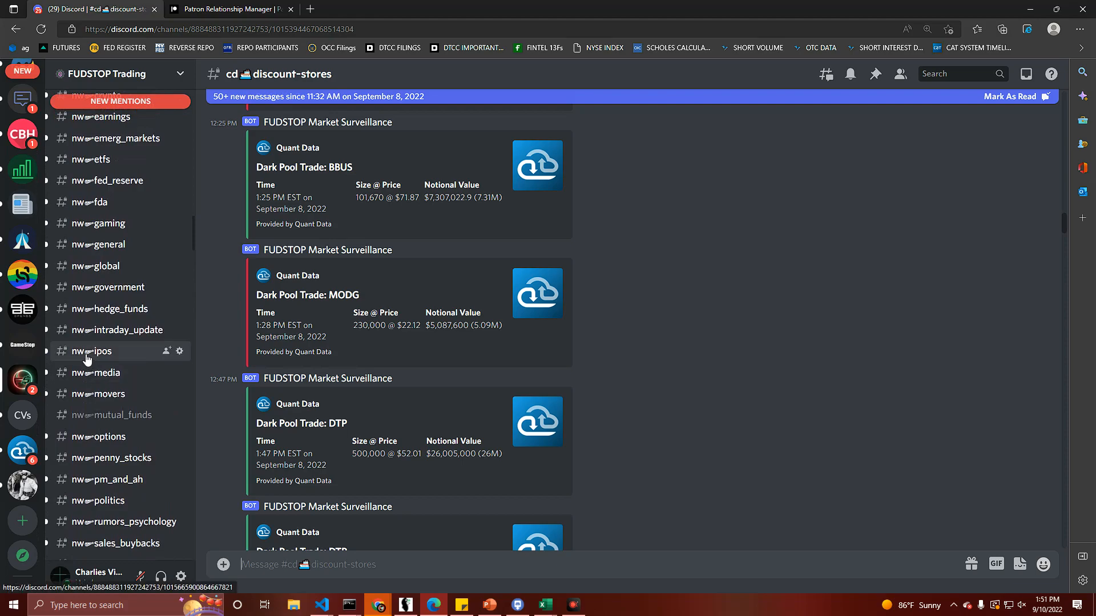
scroll("up", 3)
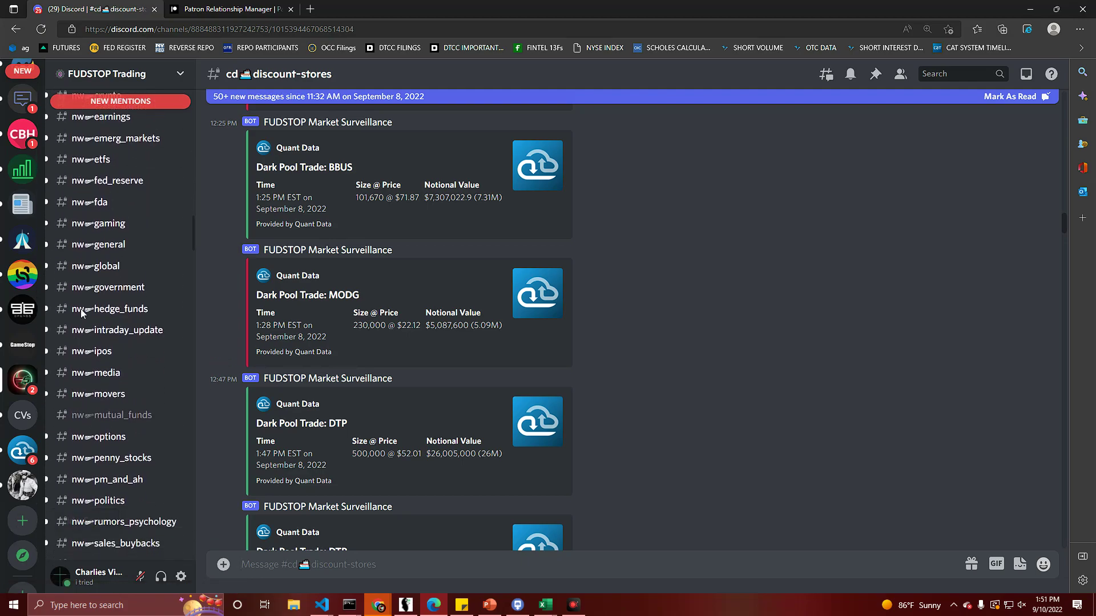
scroll("up", 3)
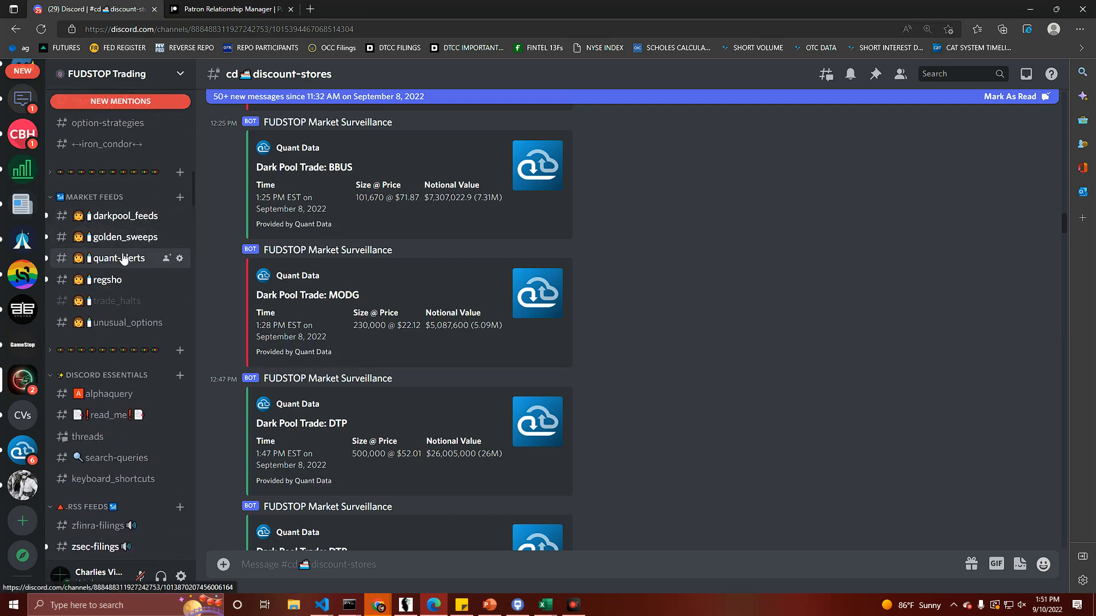
Step: Open the unusual_options channel under MARKET FEEDS and scroll through its alerts
left_click(128, 322)
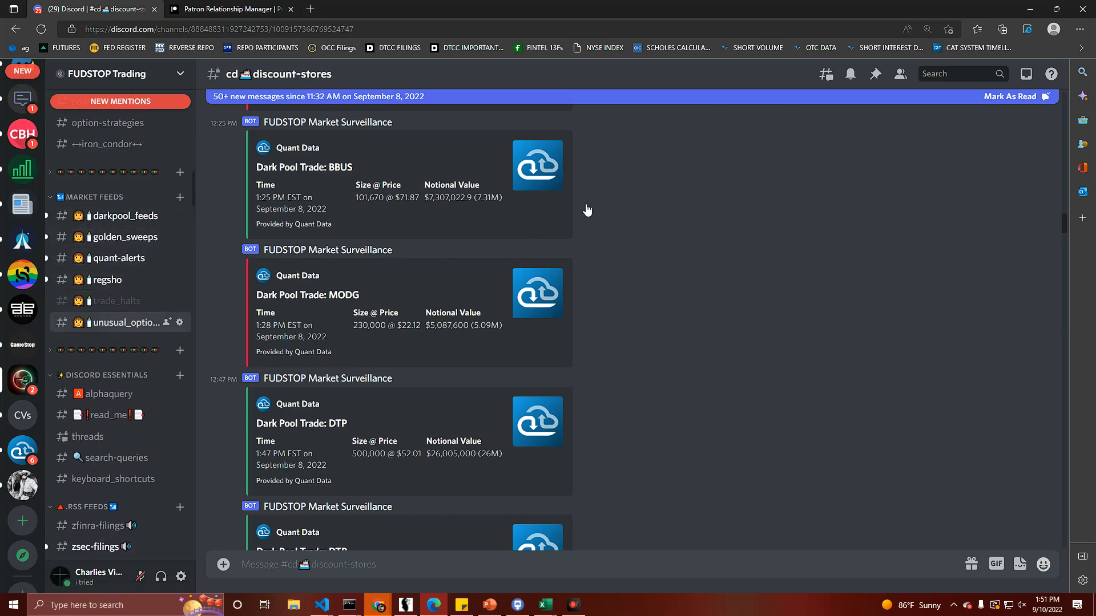
left_click(121, 322)
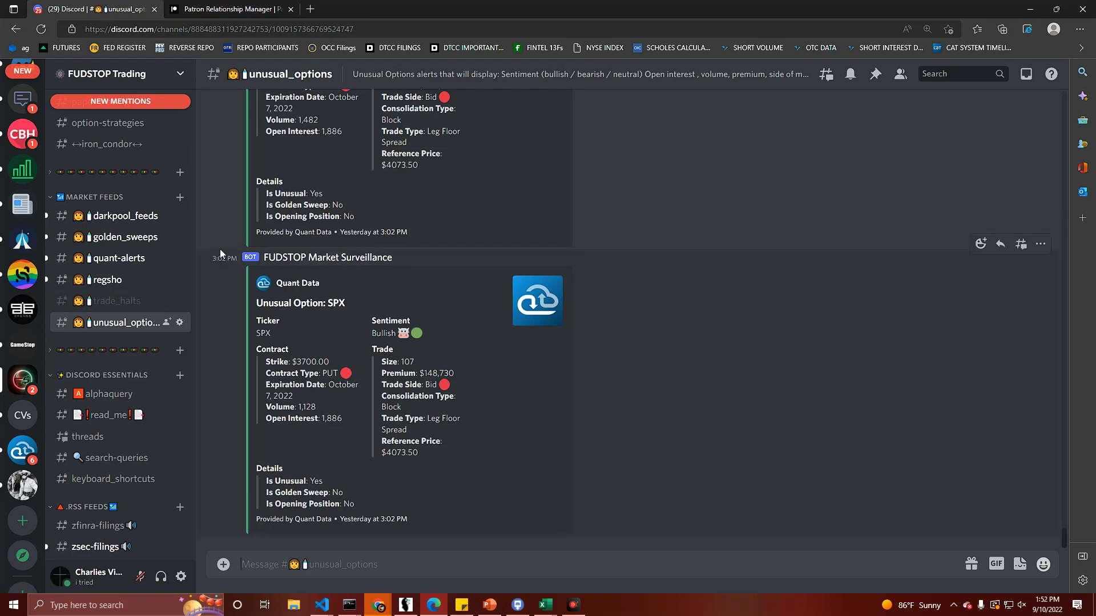
mouse_move(781, 341)
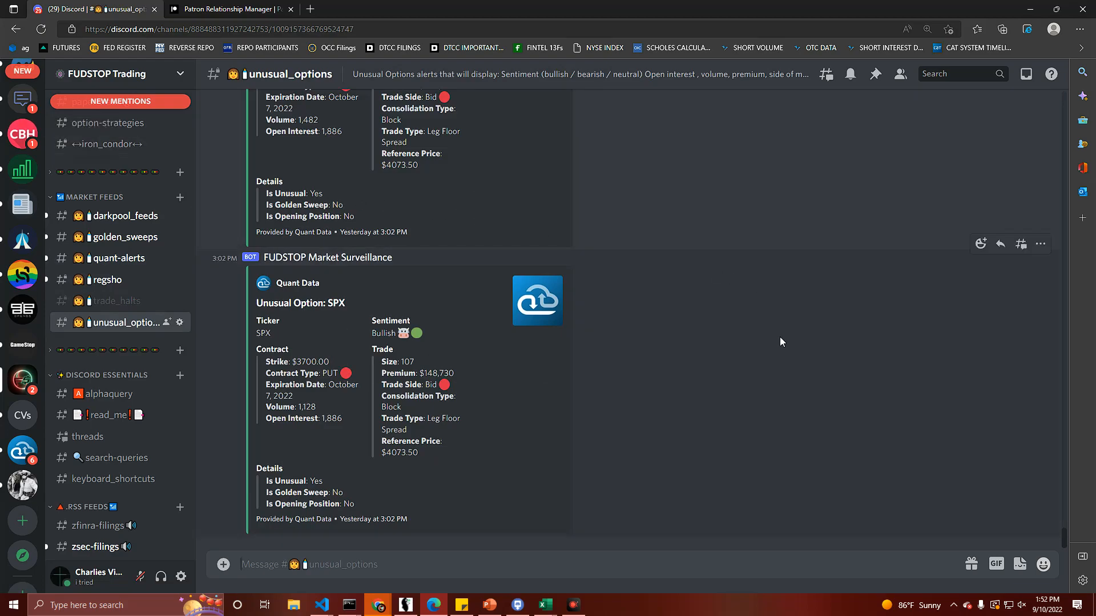
mouse_move(1067, 520)
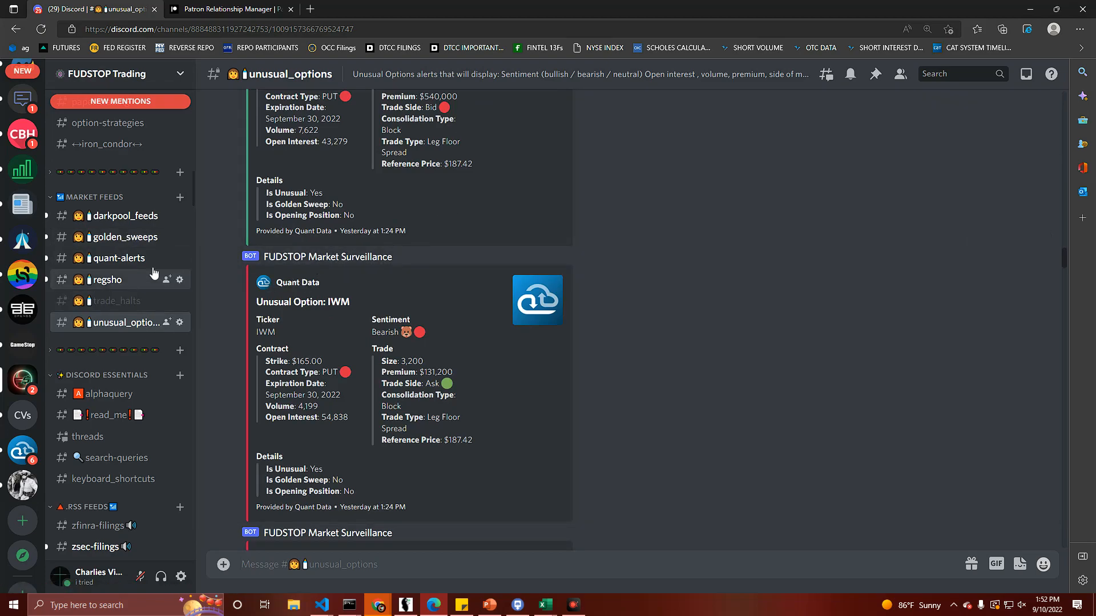
scroll("down", 3)
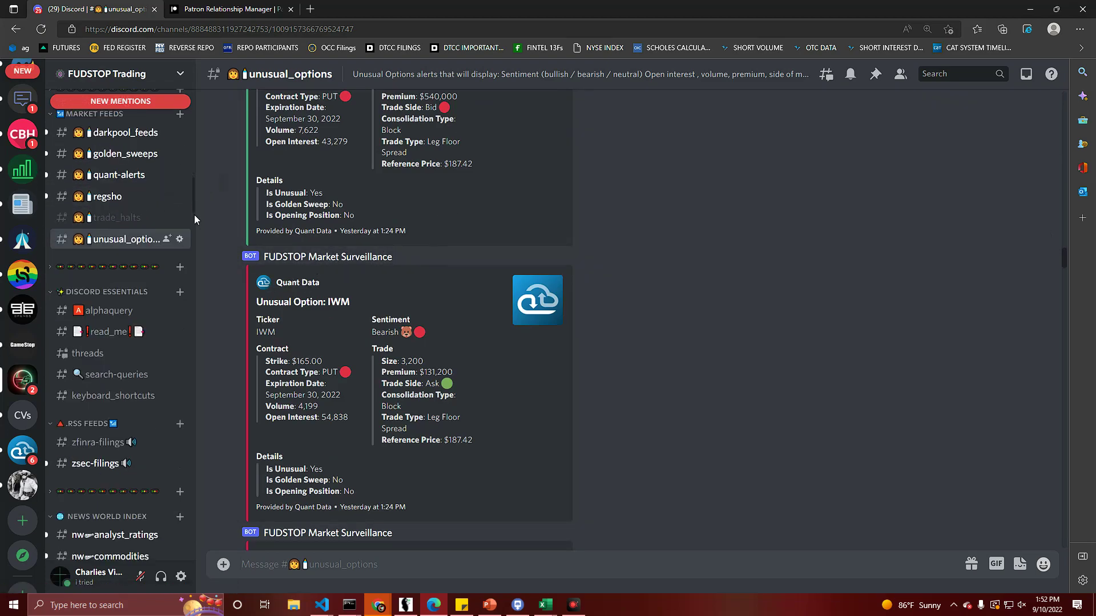
scroll("down", 3)
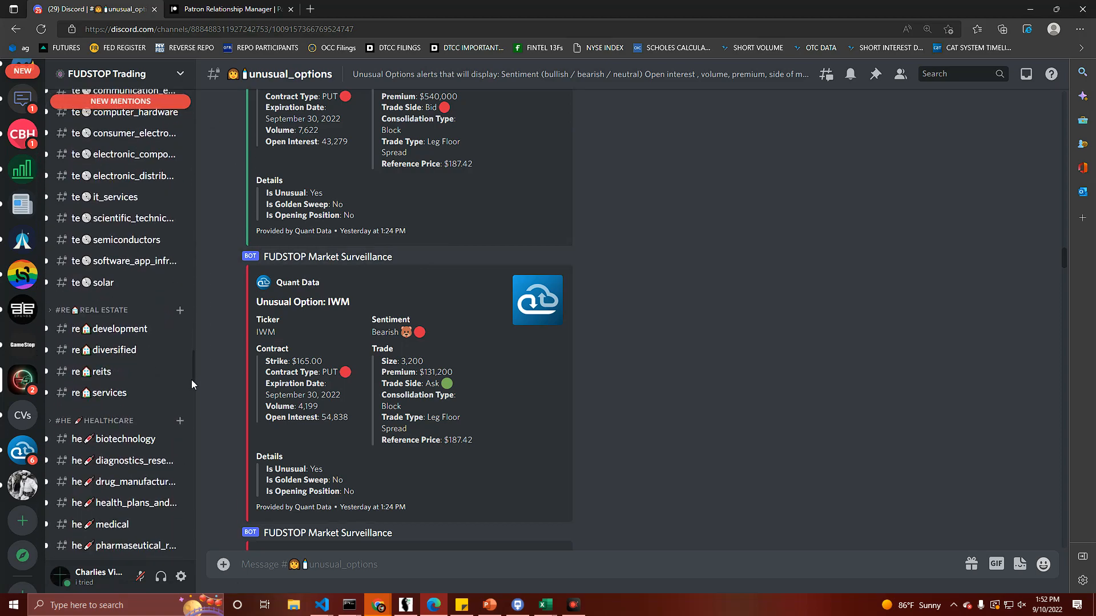
scroll("down", 3)
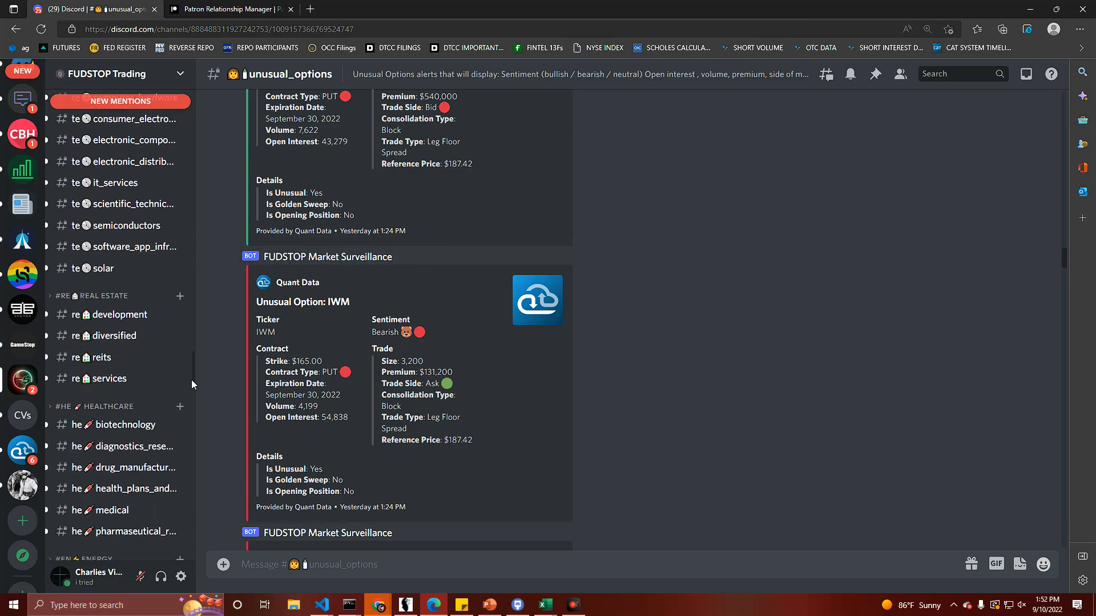
mouse_move(521, 285)
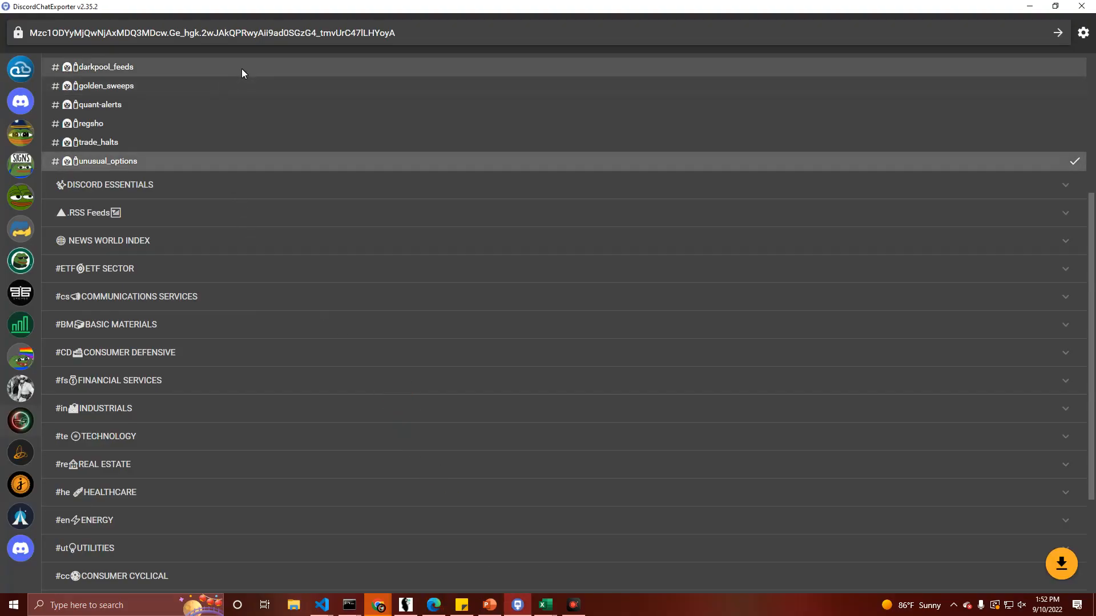
mouse_move(110, 137)
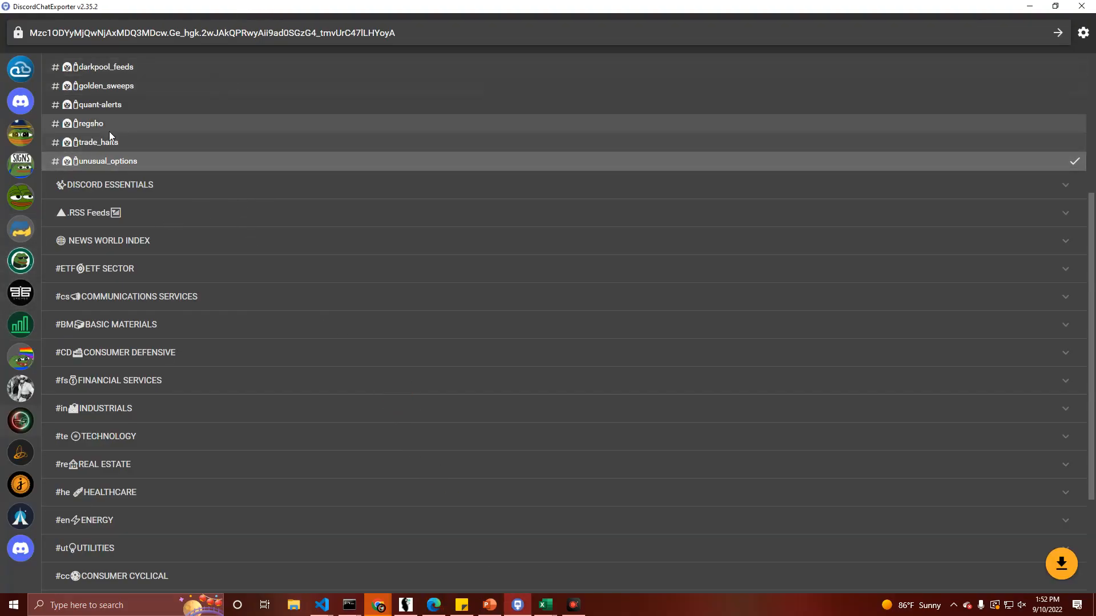
mouse_move(552, 149)
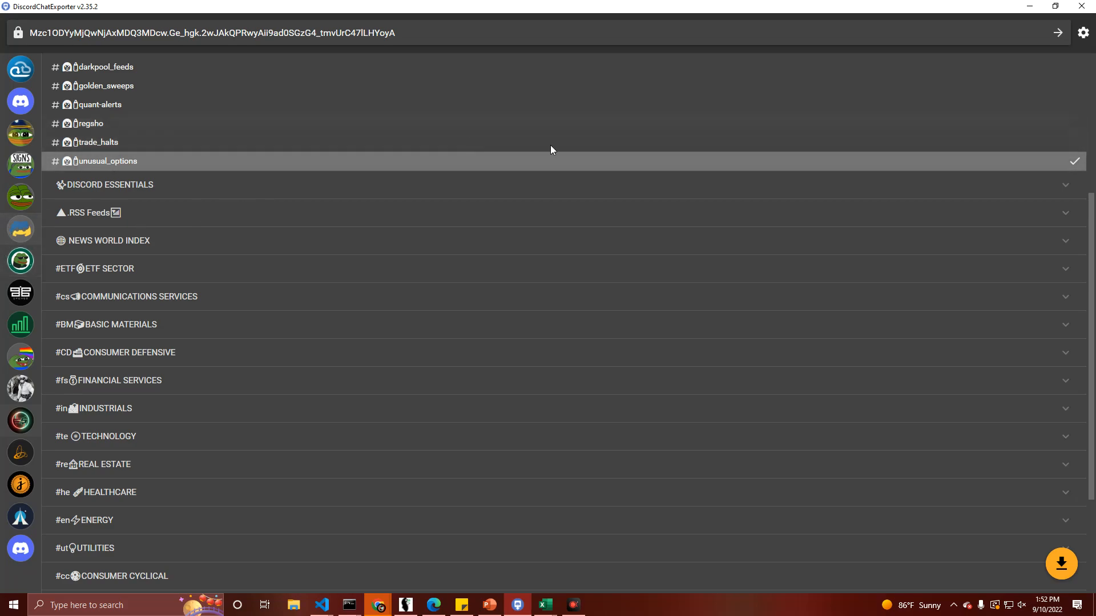
mouse_move(21, 389)
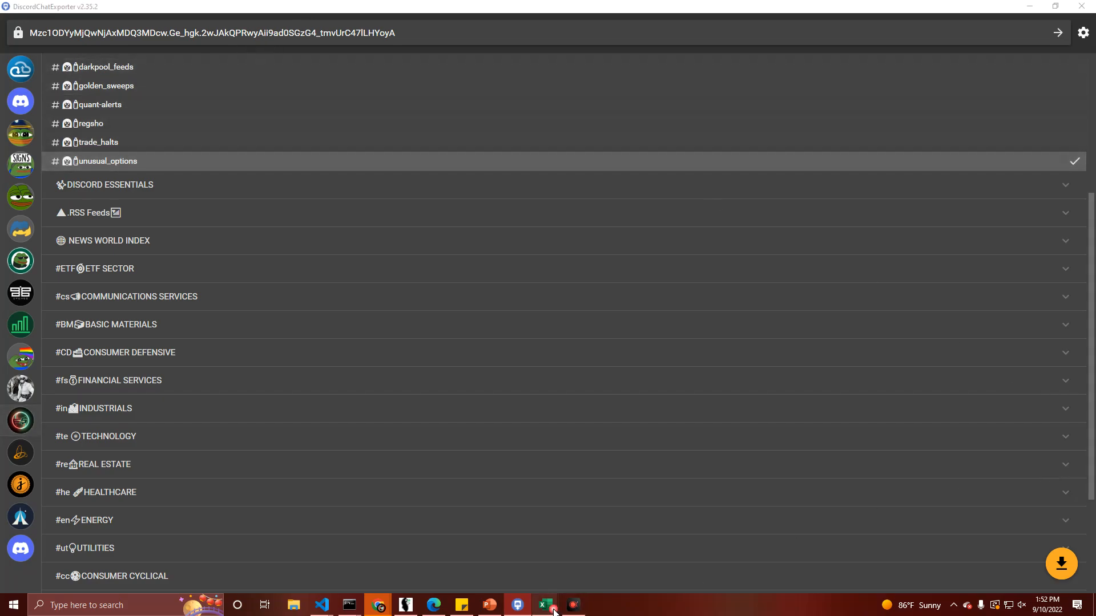
Step: Switch from DiscordChatExporter to the Excel spreadsheet holding the exported unusual_options messages
left_click(544, 605)
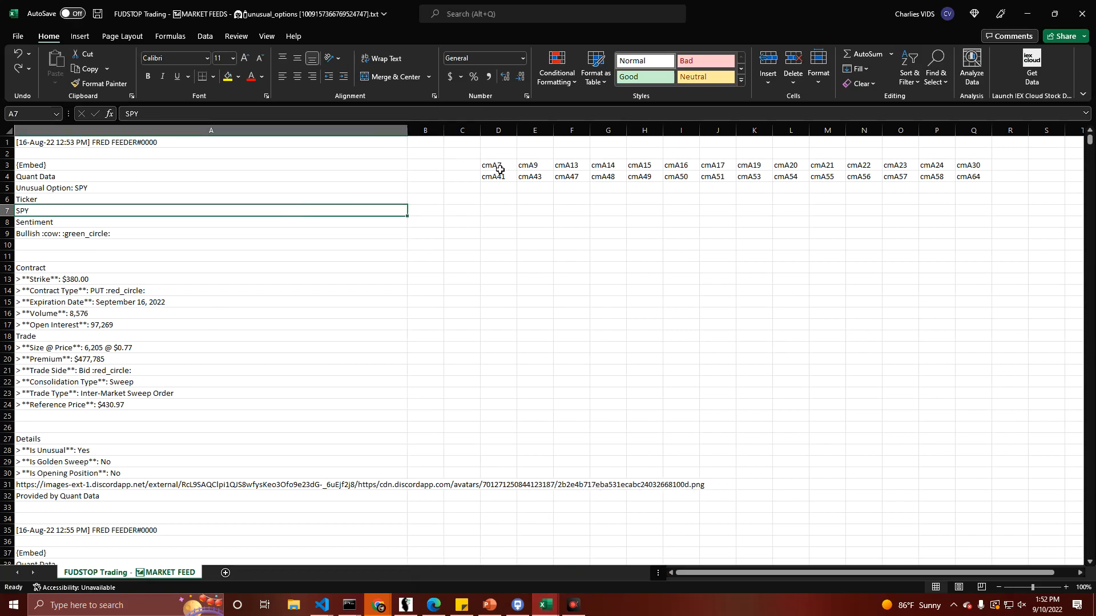
Step: Select the cmA code block D3:Q4 and copy it to the clipboard
left_click(498, 165)
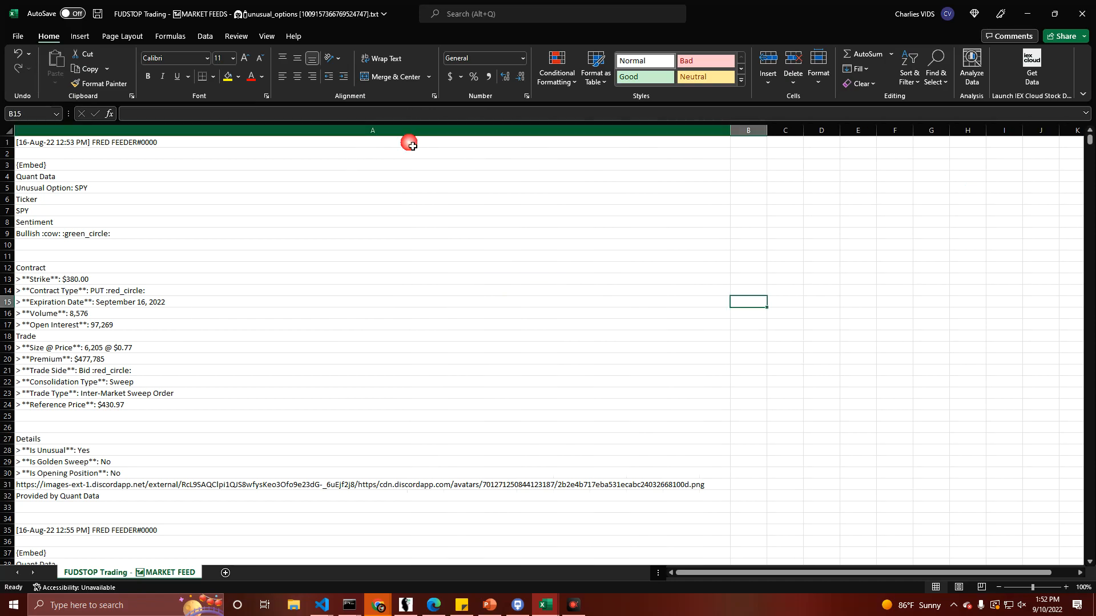
mouse_move(147, 130)
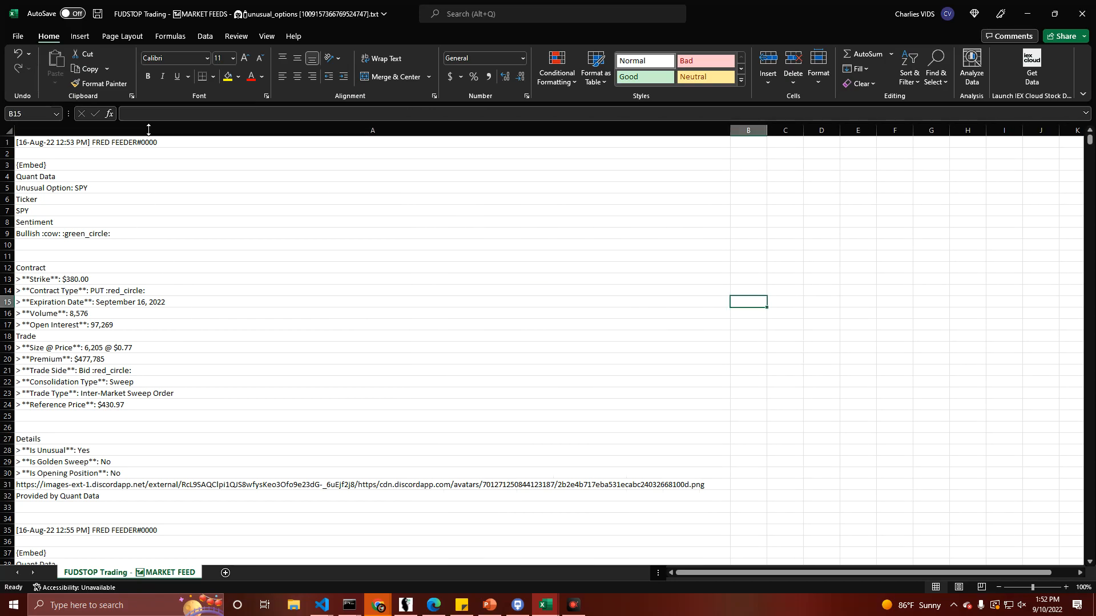
mouse_move(222, 332)
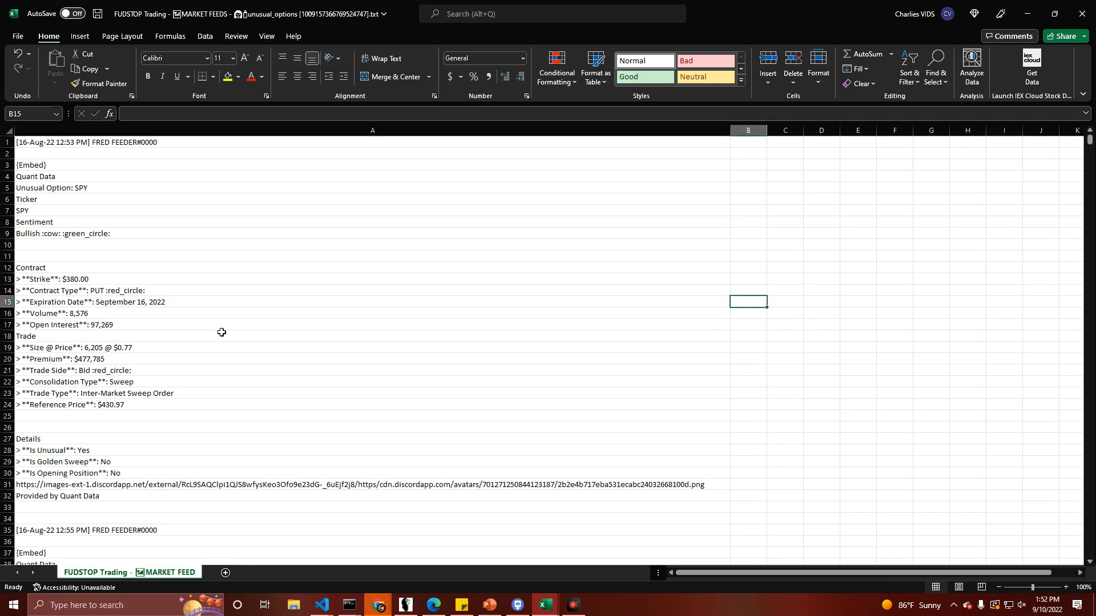
mouse_move(207, 286)
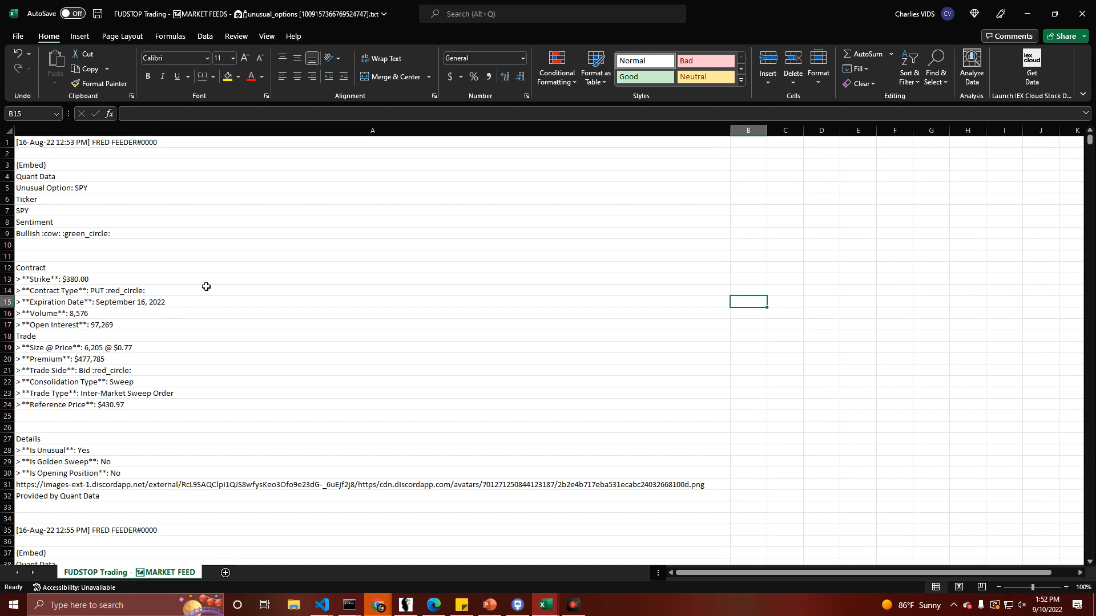
left_click(747, 153)
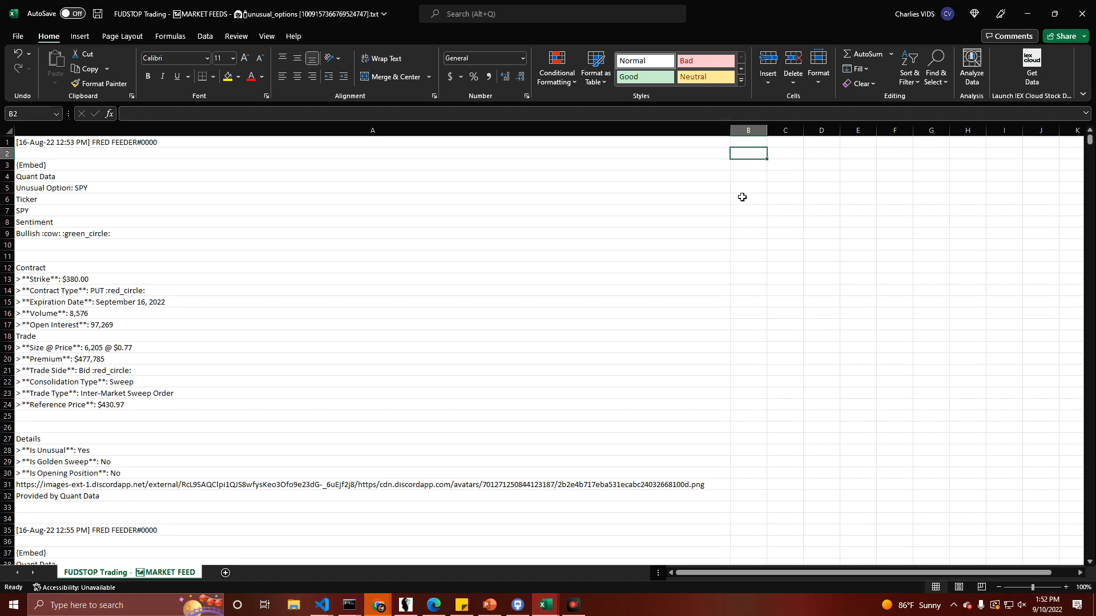
mouse_move(720, 189)
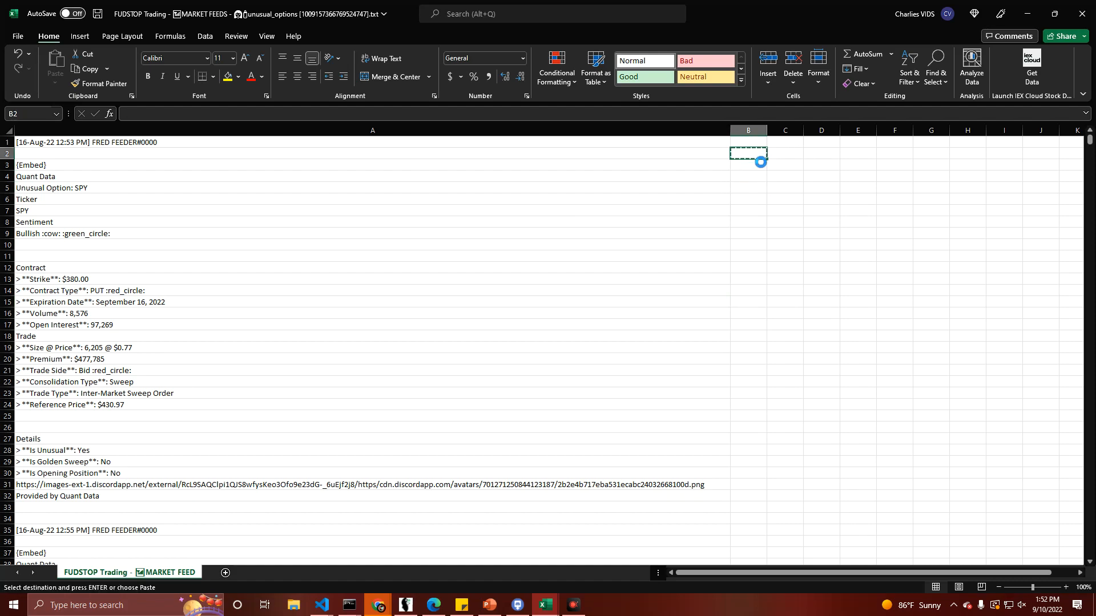
left_click(425, 302)
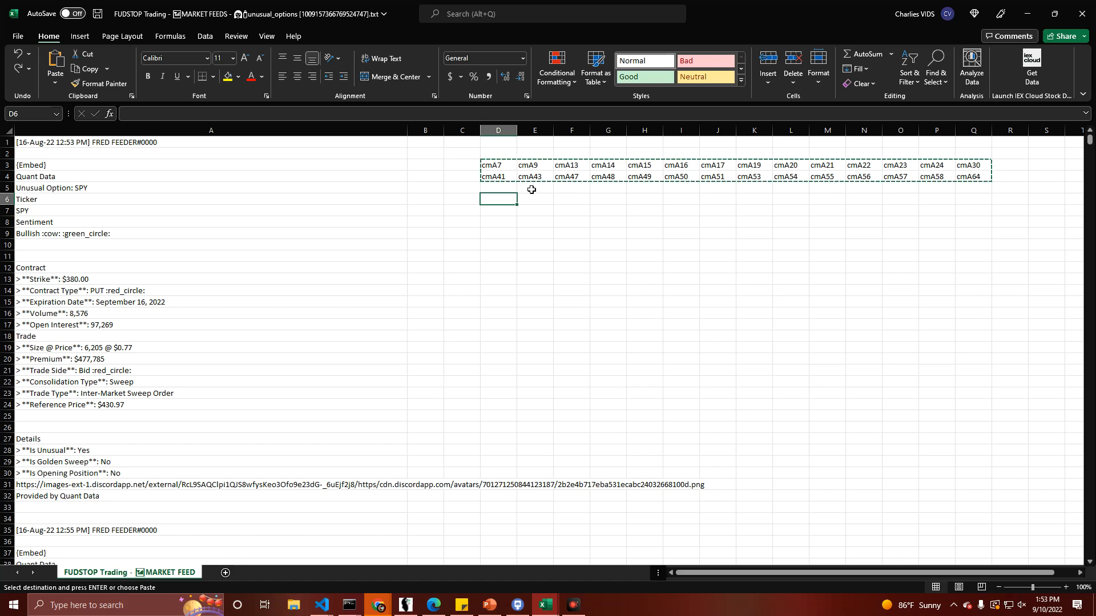
mouse_move(507, 180)
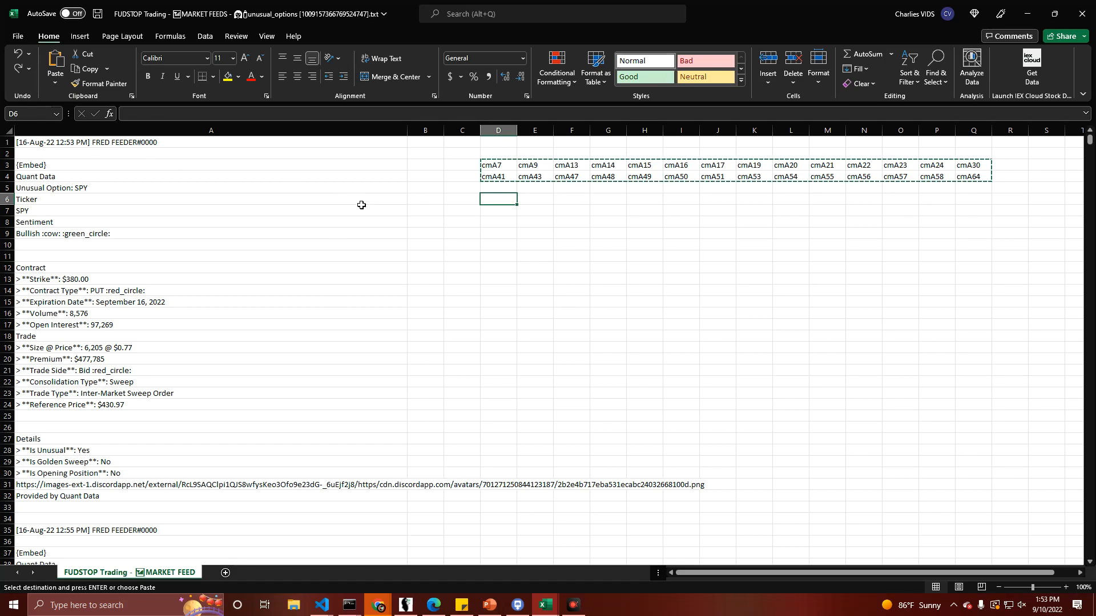
left_click(571, 267)
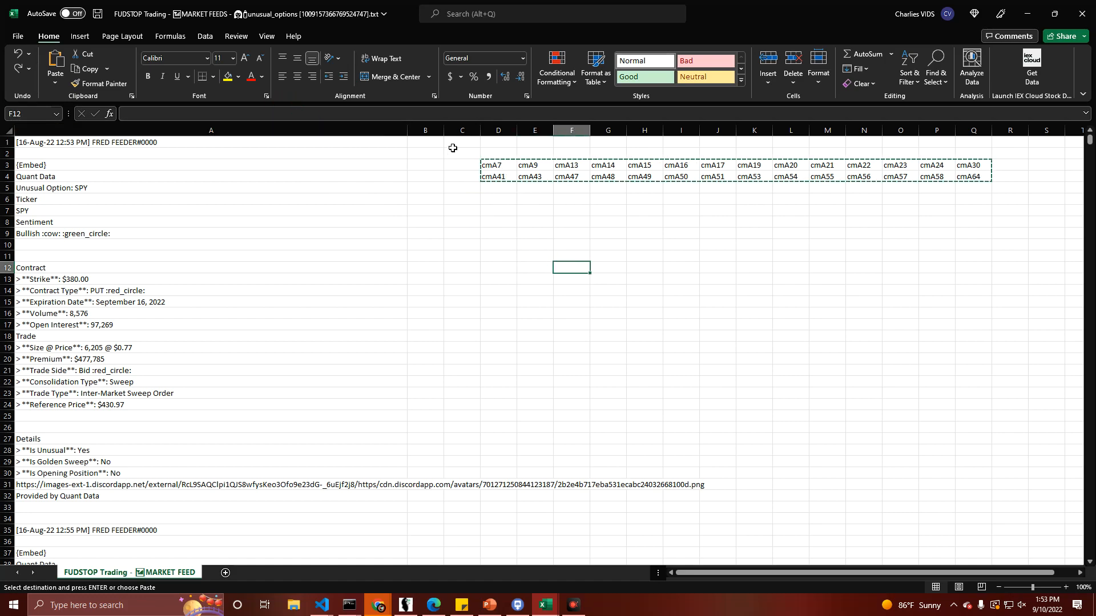
mouse_move(562, 175)
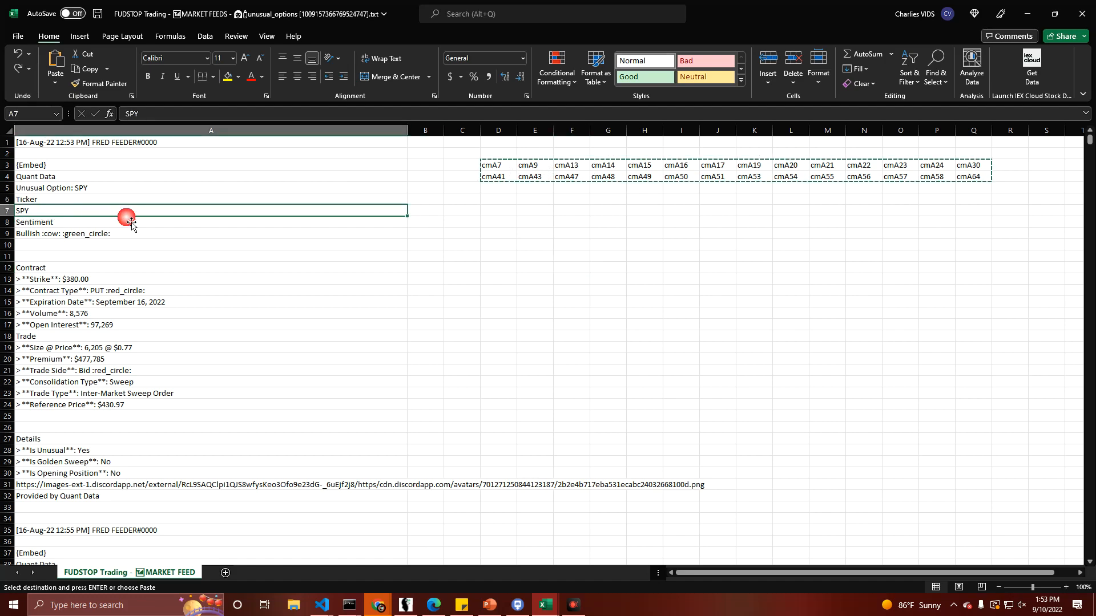
mouse_move(525, 171)
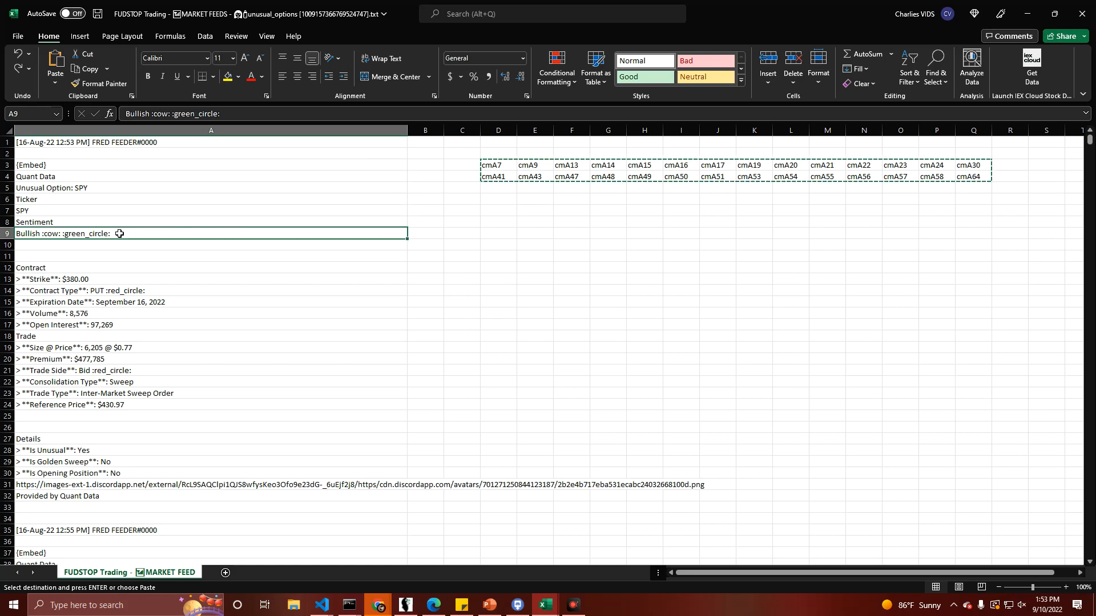
mouse_move(222, 203)
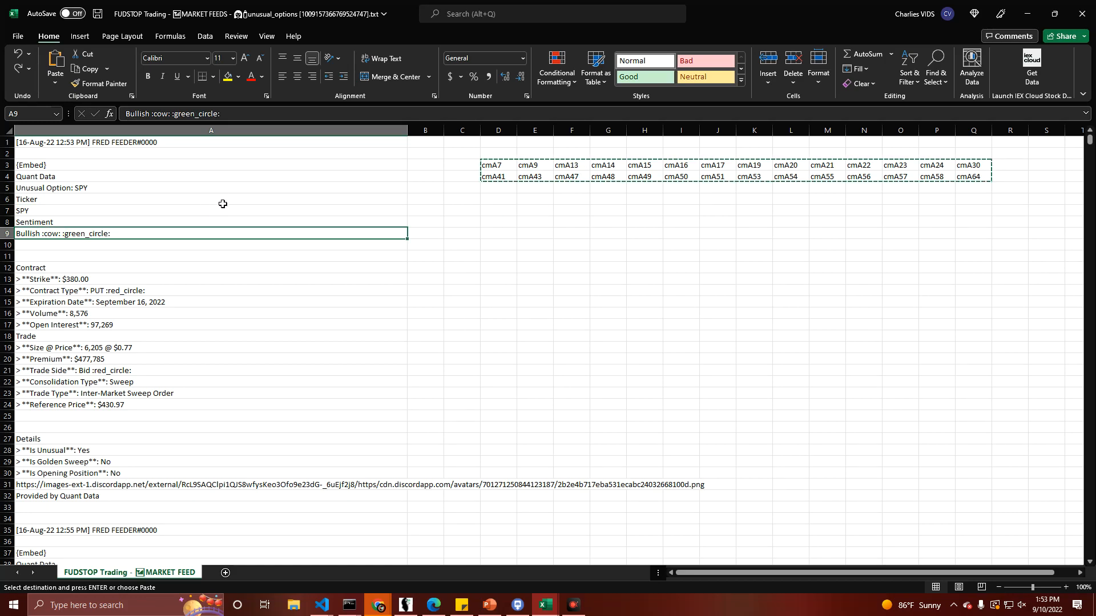
mouse_move(128, 152)
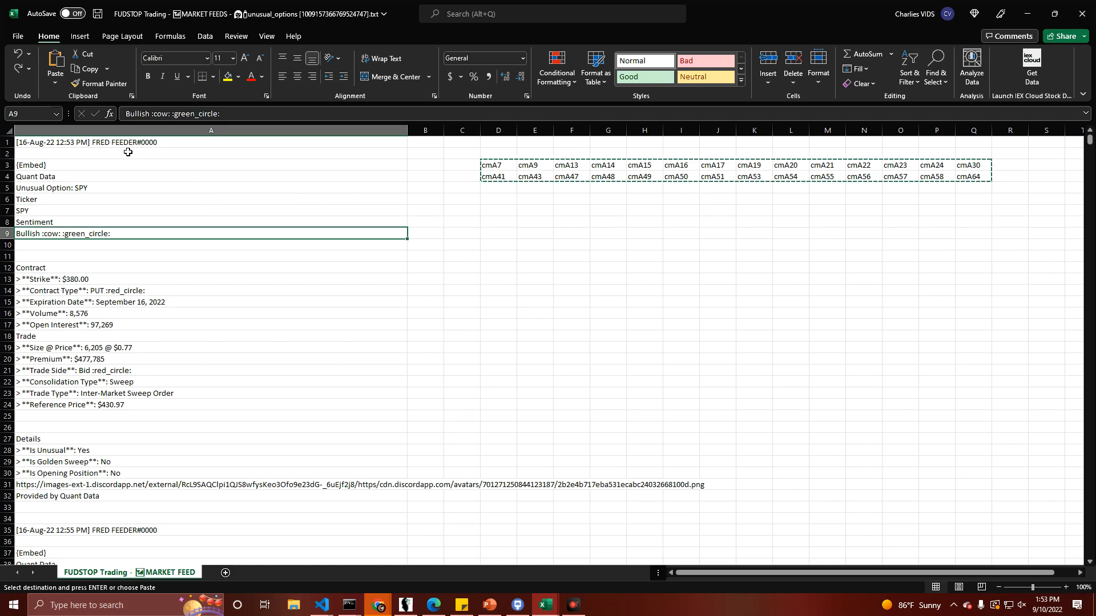
left_click(210, 130)
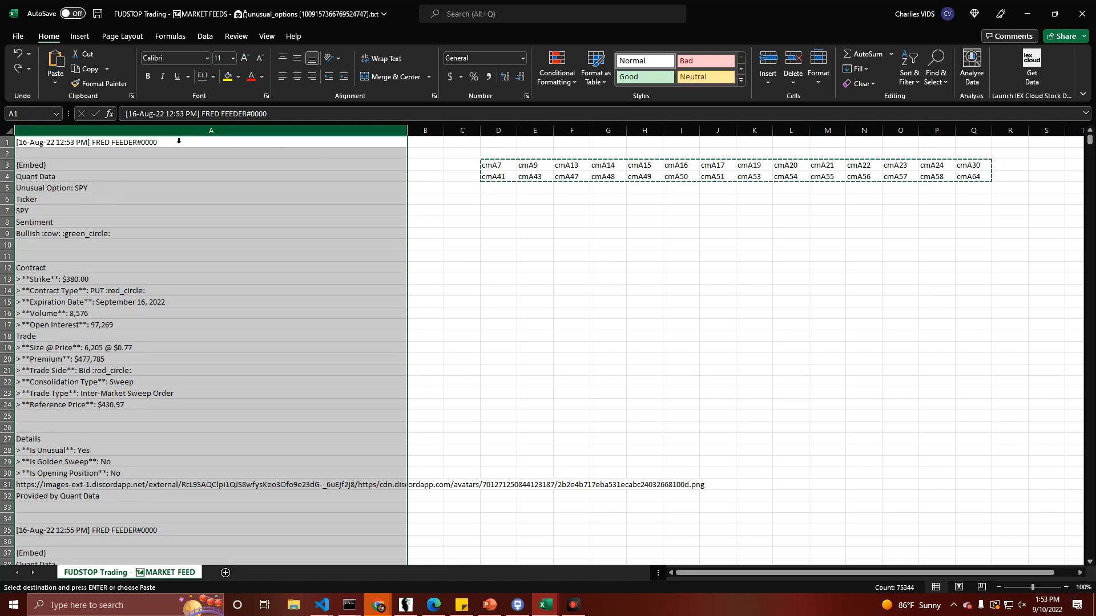
left_click(499, 165)
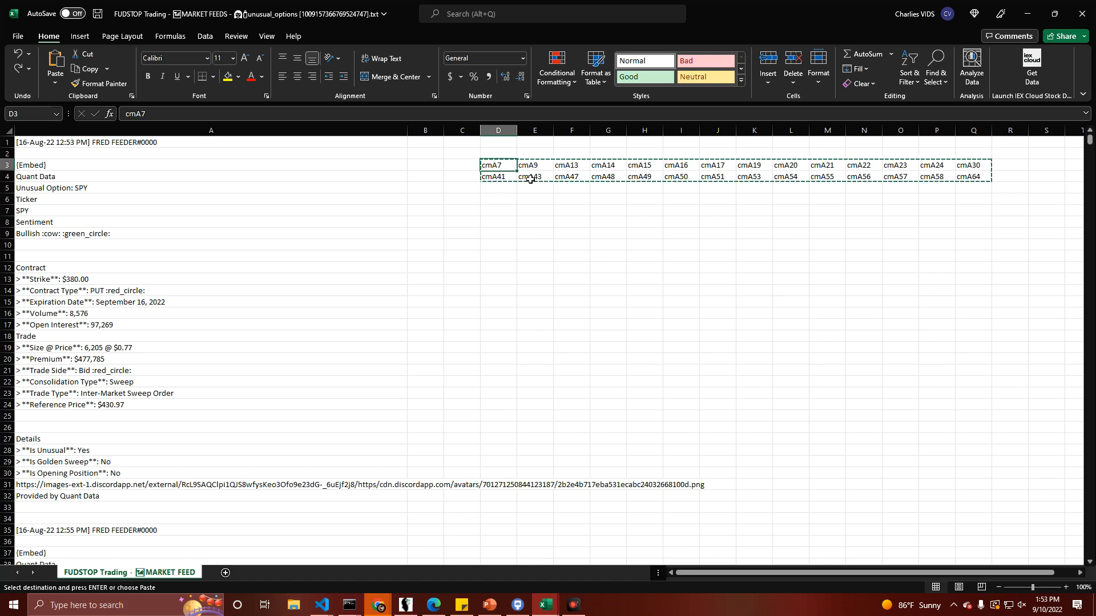
left_click(534, 165)
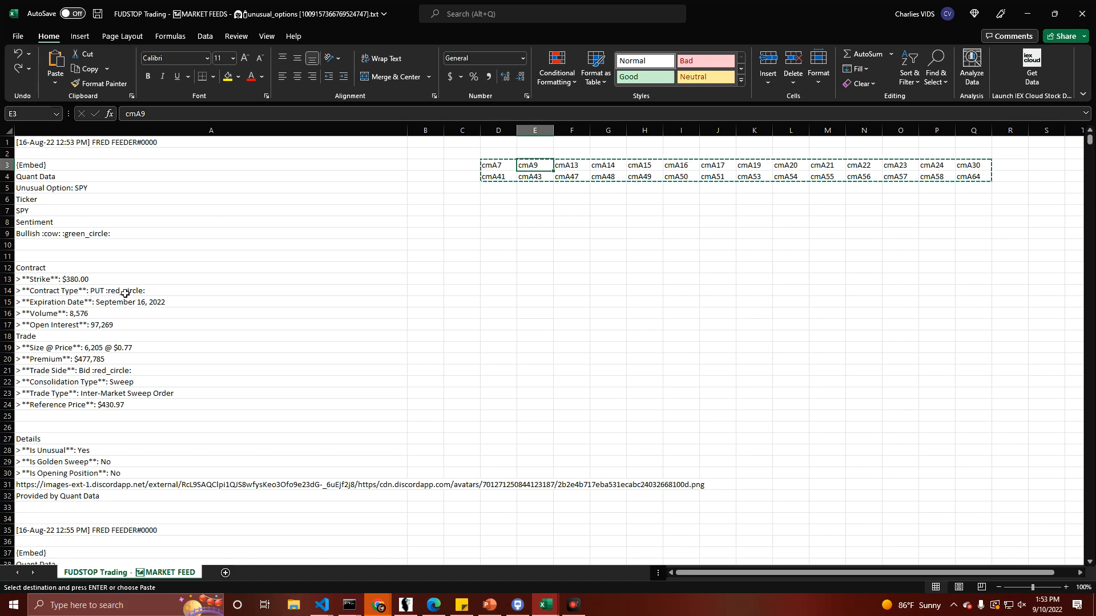
mouse_move(75, 308)
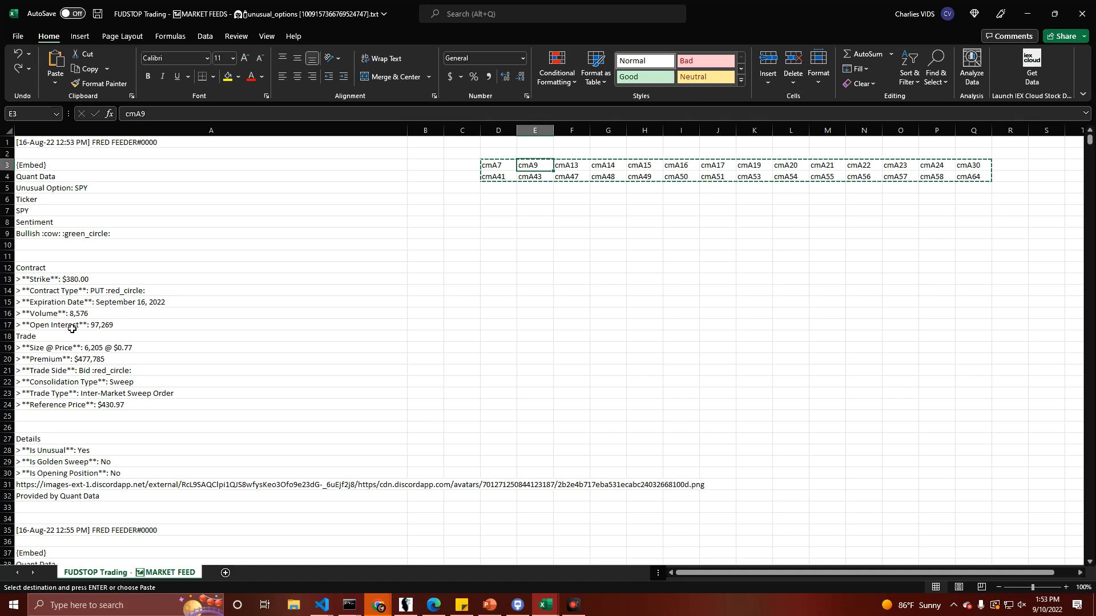
mouse_move(82, 349)
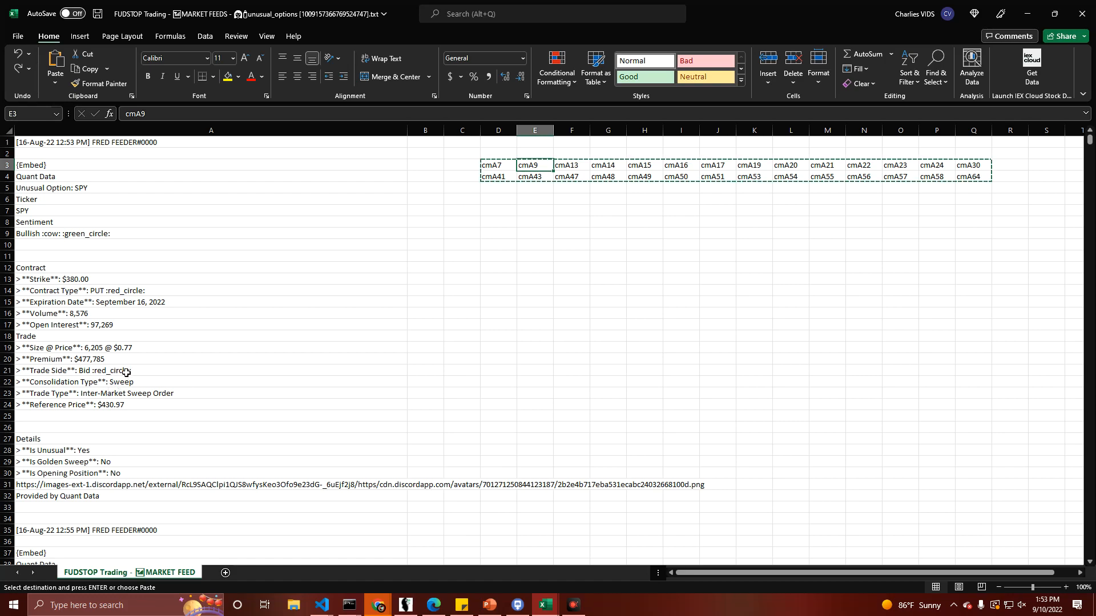
mouse_move(130, 394)
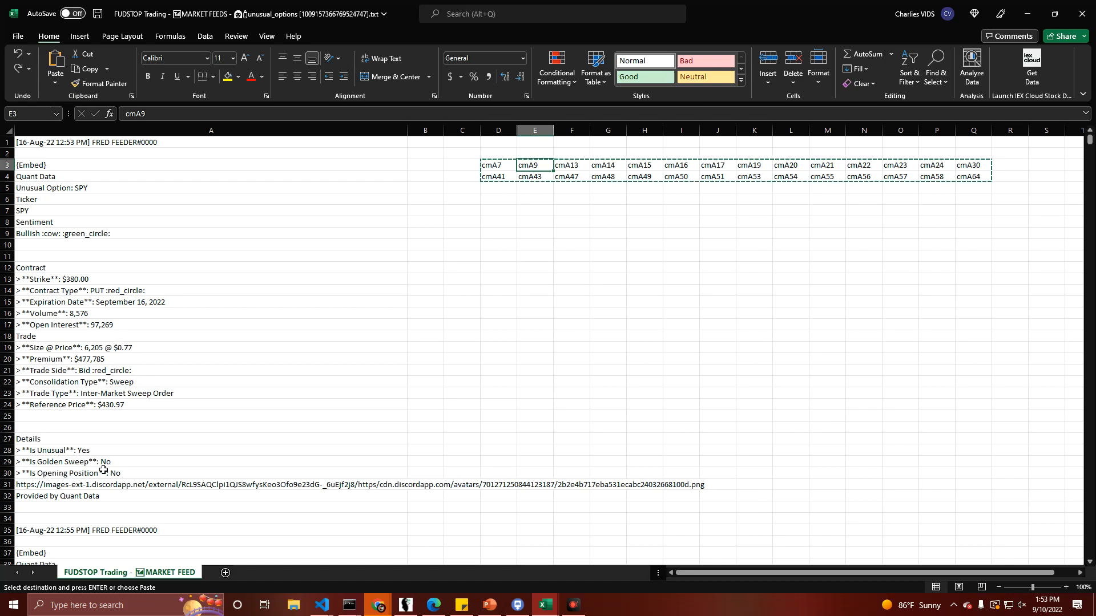
mouse_move(928, 202)
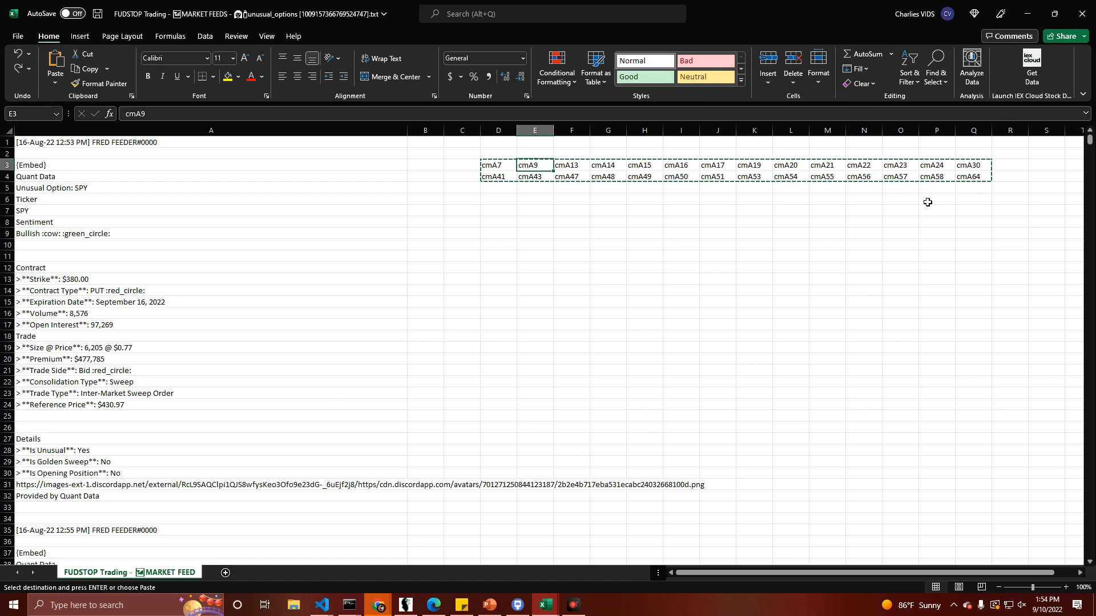
mouse_move(475, 256)
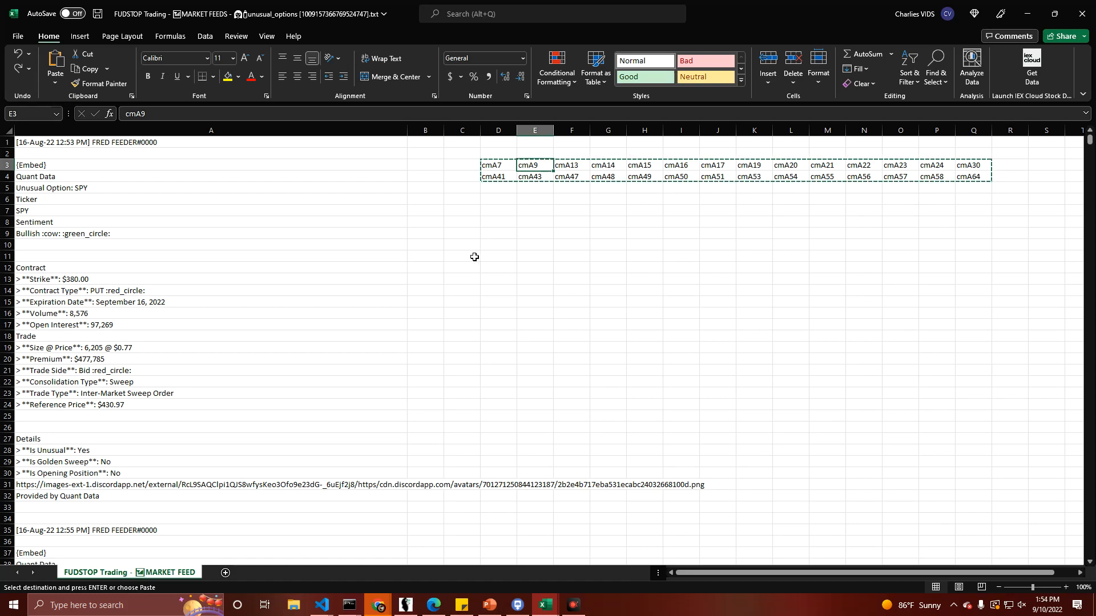
left_click(499, 153)
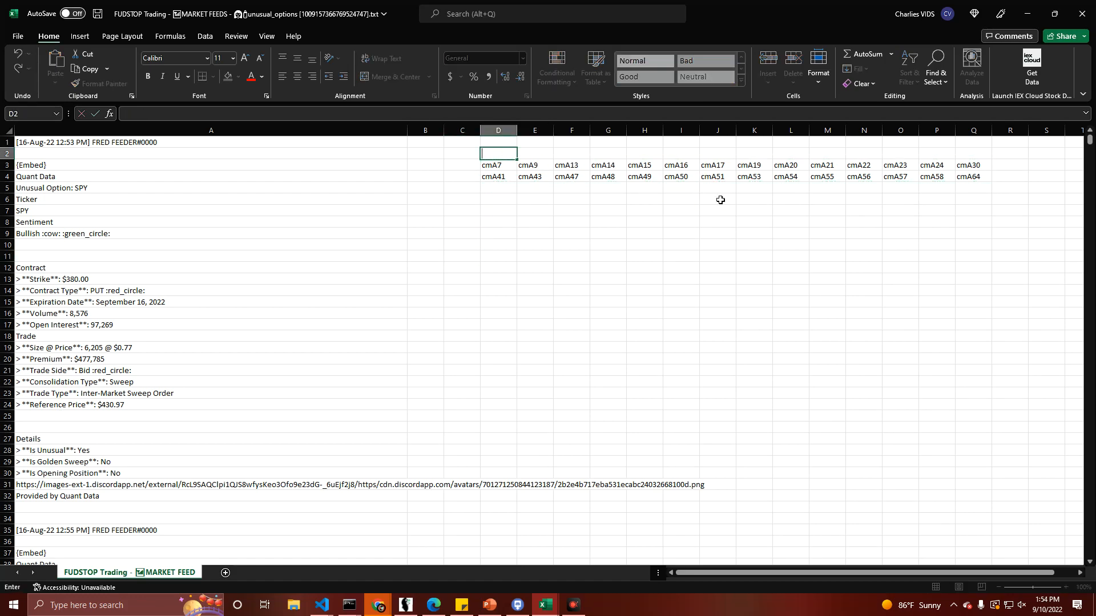
mouse_move(773, 181)
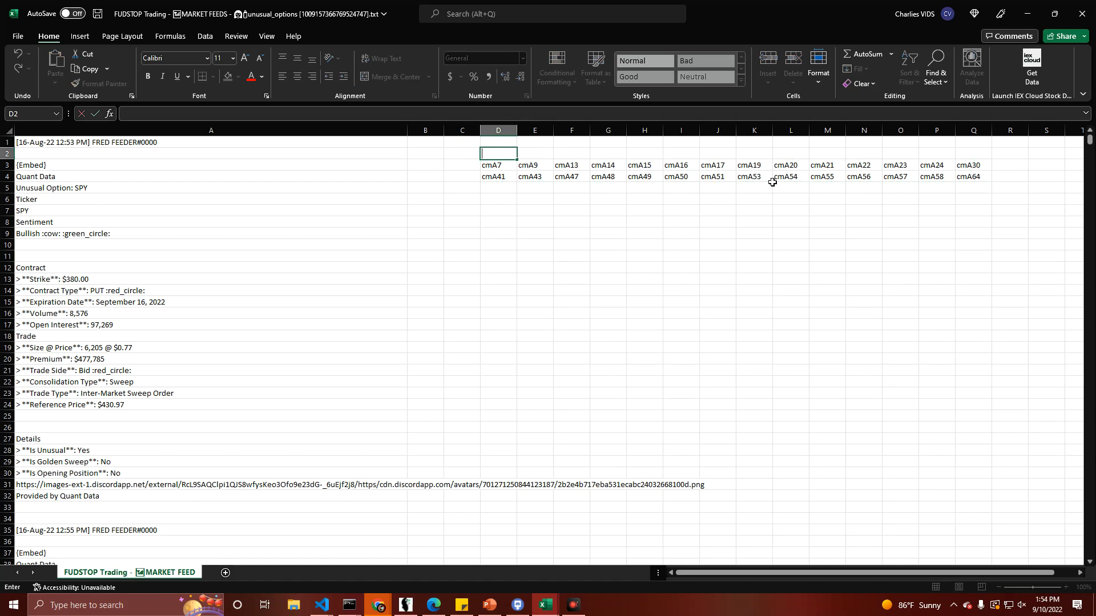
mouse_move(57, 413)
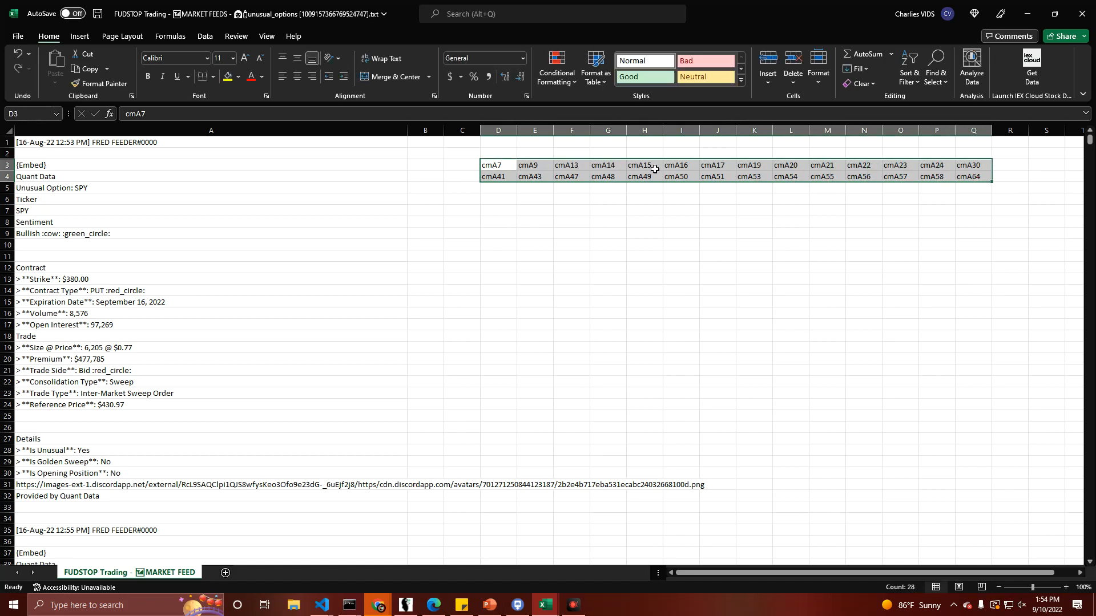
Step: Enter the first headings in row 2, including SENTIMENT and EXPIRY, above the code columns
left_click(497, 153)
type("TICKER")
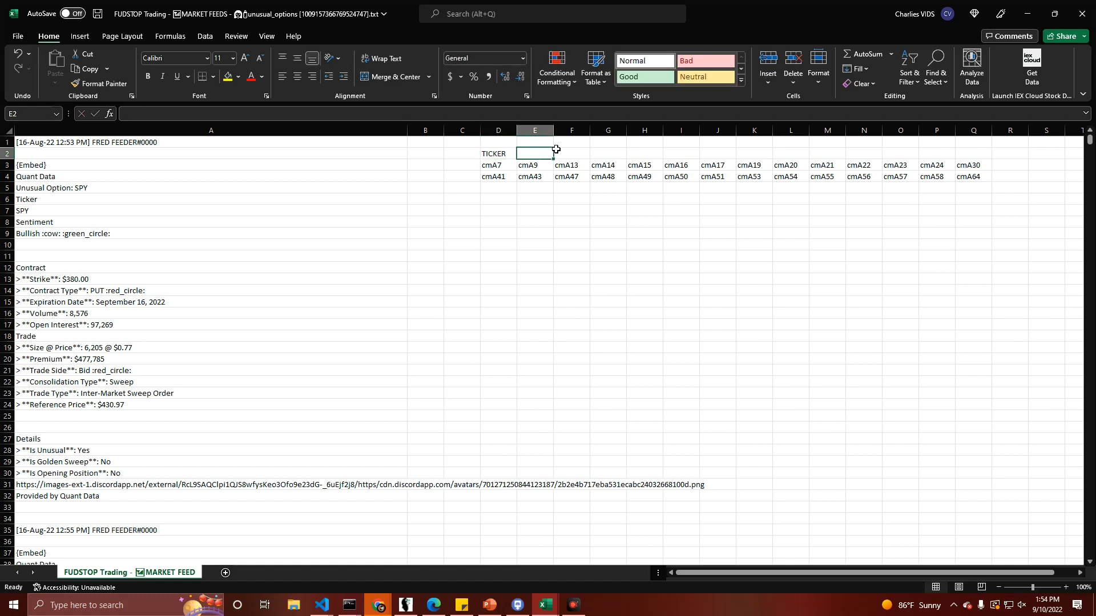
type("S")
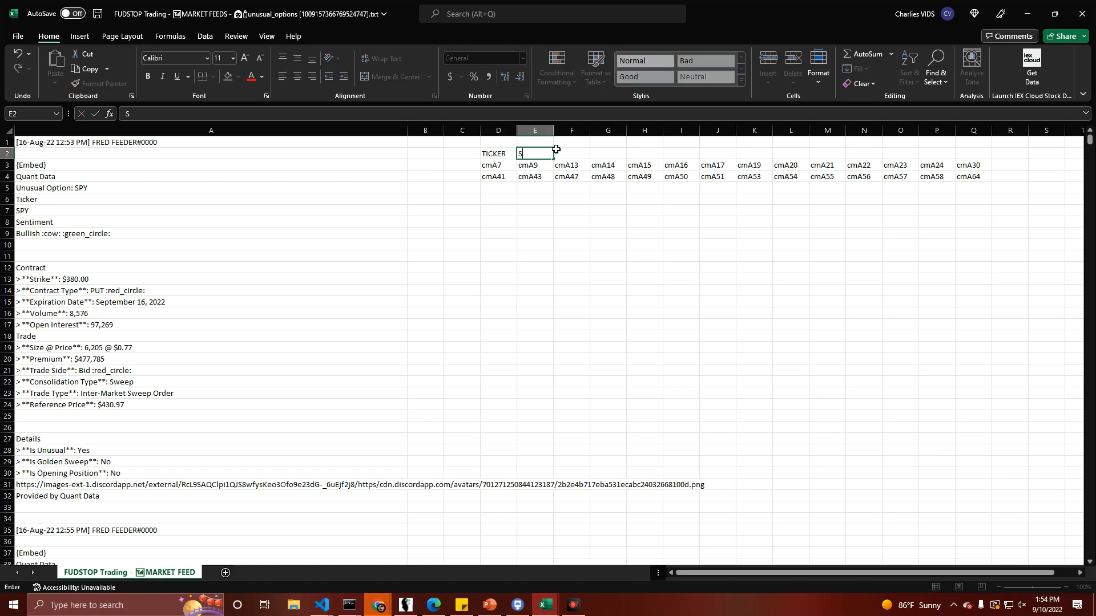
type("ENTIMENT")
left_click(607, 154)
type("CONTRACT TYP")
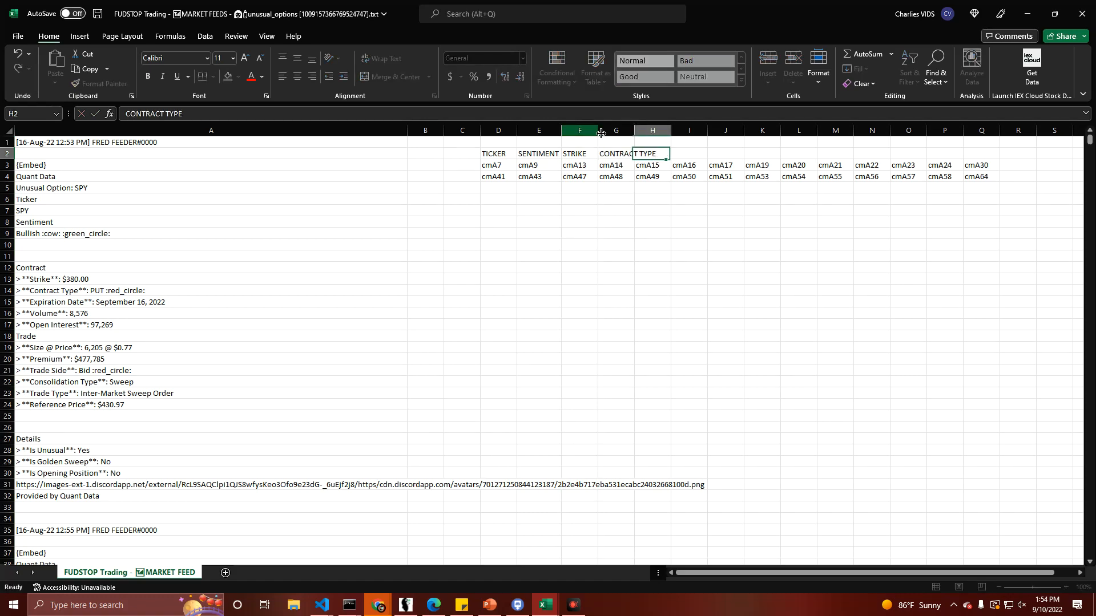
type("EXPIRY")
left_click(726, 154)
type("OPEN INTERES")
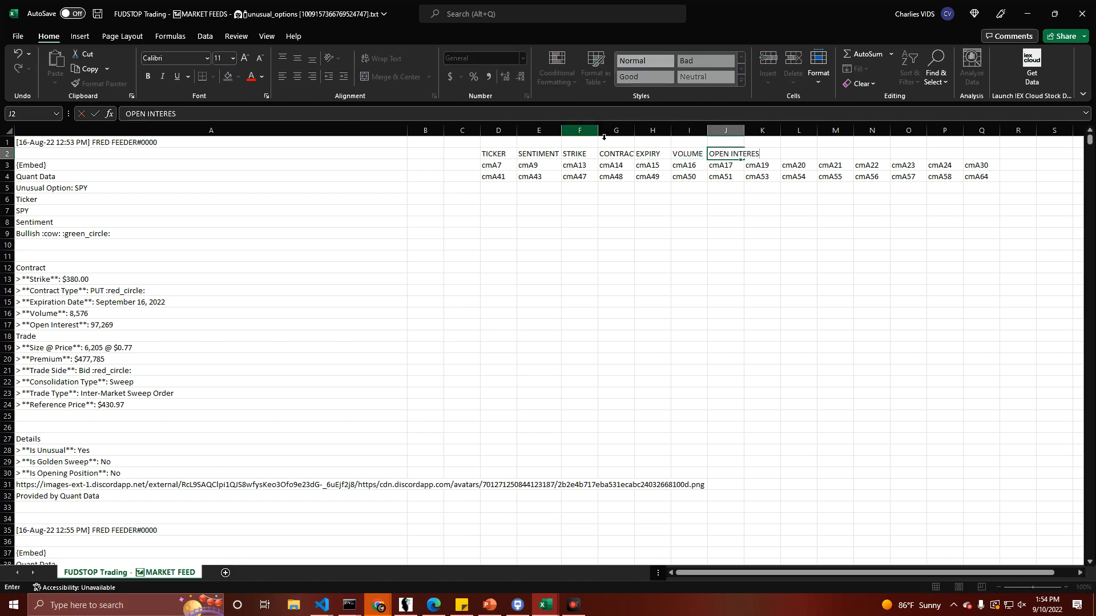
Step: Add the SIZE @ price, PREMIUM and TRADE TYPE headings through IS OPENING POSITION?, then AutoFit the columns
left_click(762, 154)
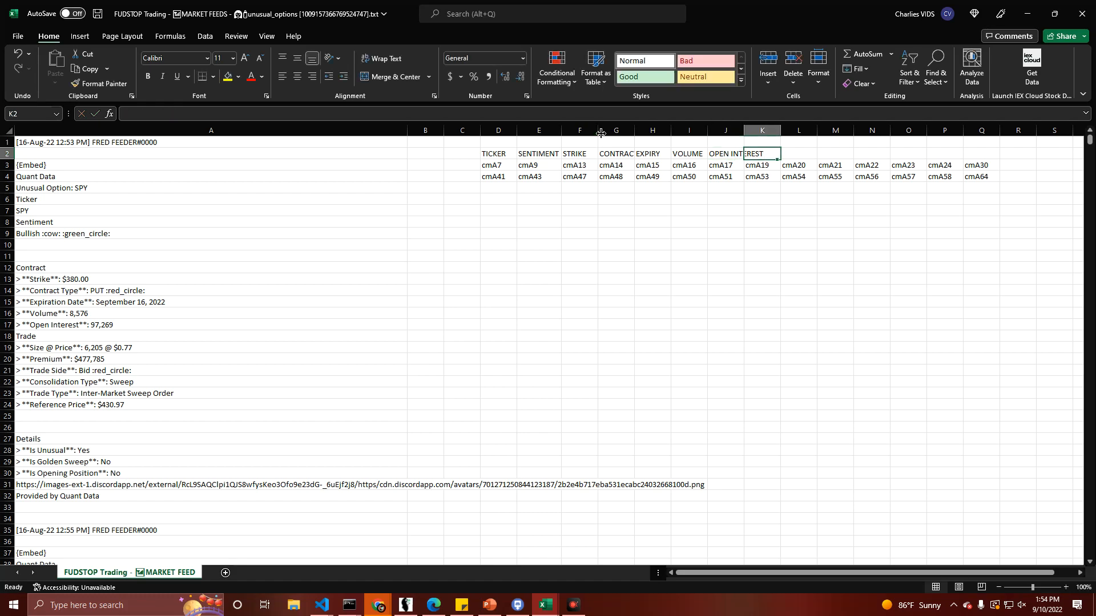
type("SIZE @ pr")
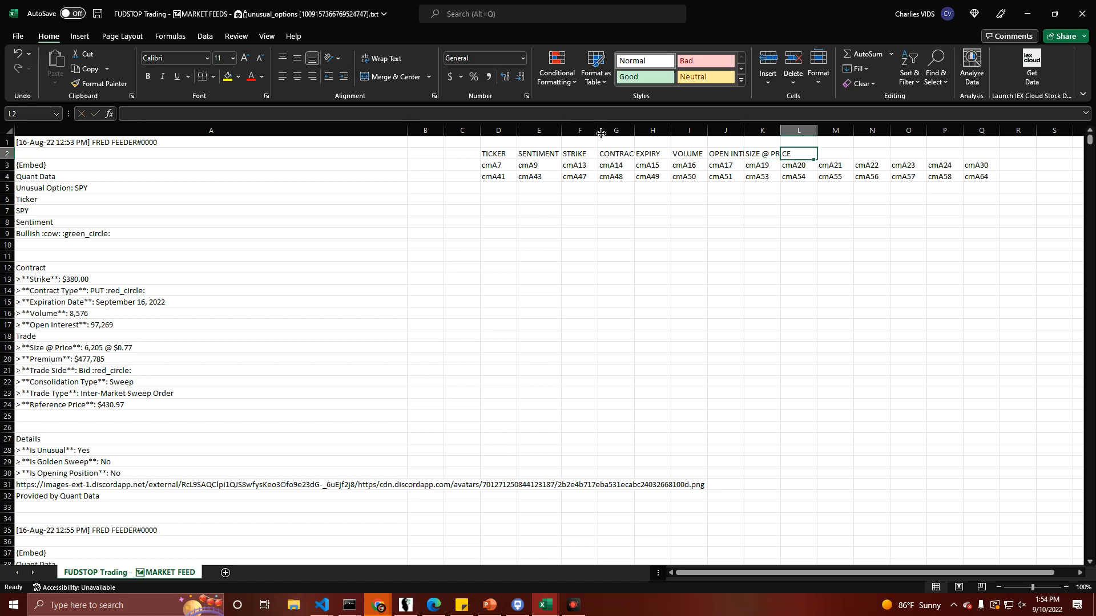
type("PREMIUM")
left_click(872, 154)
type("CONSOLIDATION TYPE")
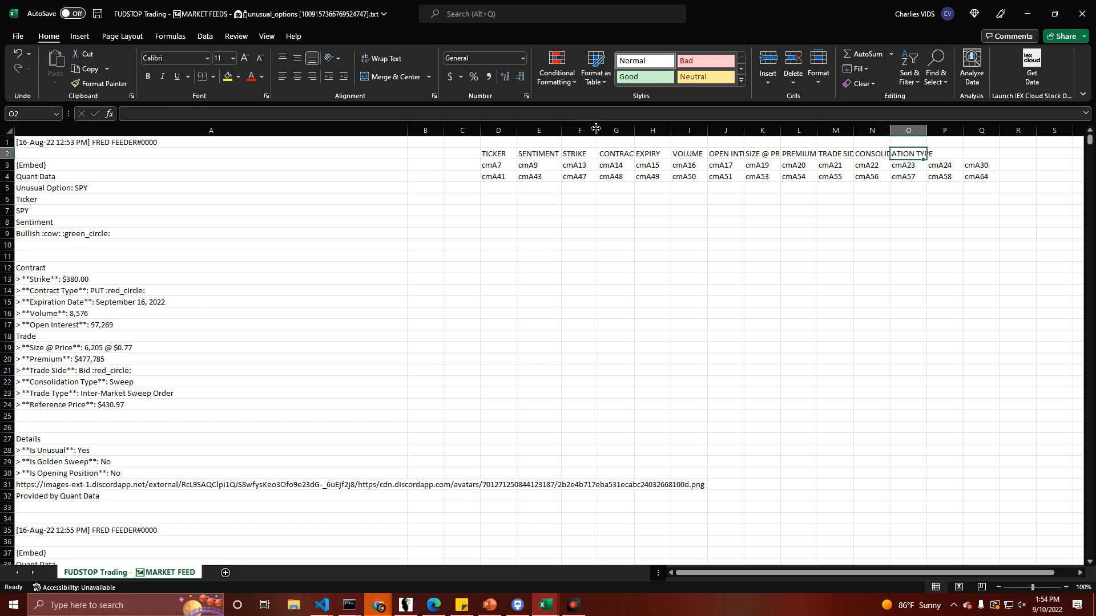
type("TRADE TY")
left_click(945, 154)
type("REFERENCE")
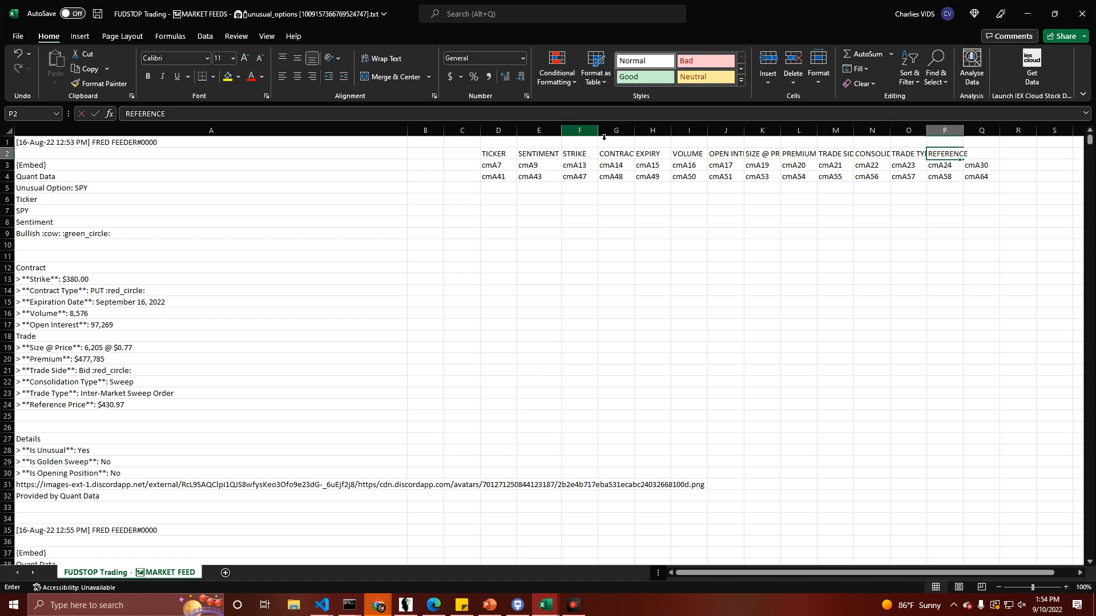
left_click(982, 154)
type("IS OPENING POSITION?")
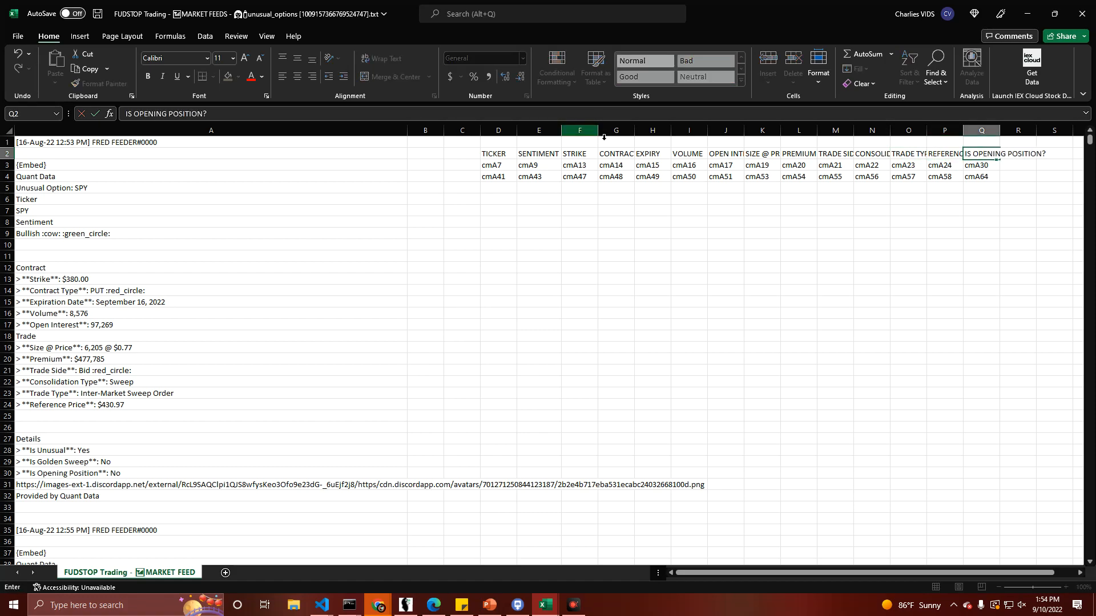
left_click(724, 130)
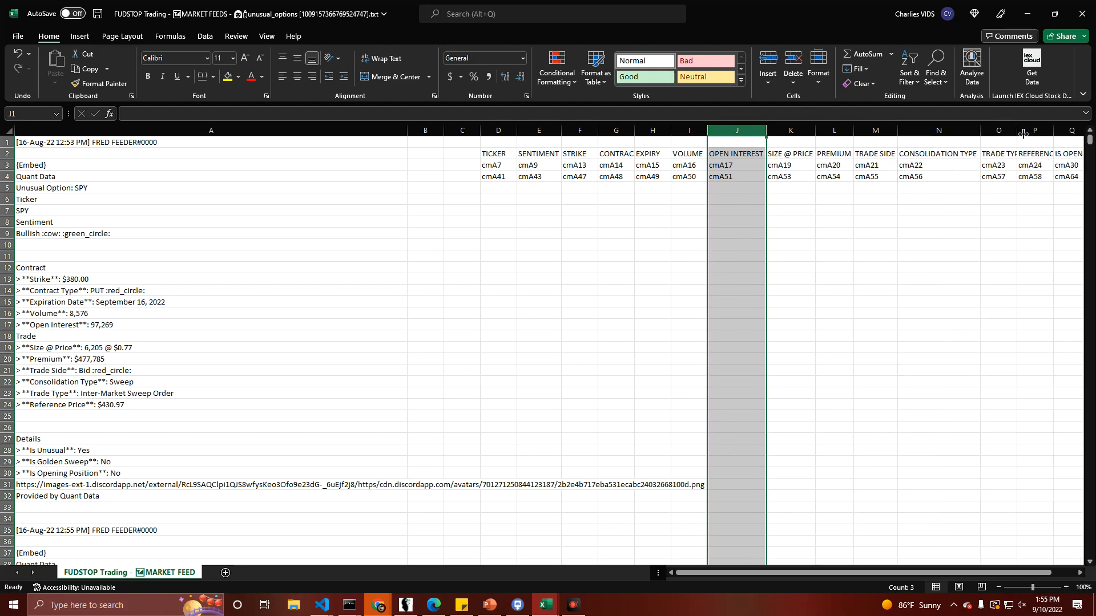
Step: AutoFit the TRADE TYPE column, then select column A and the first message's lines A3:A17
scroll("right", 3)
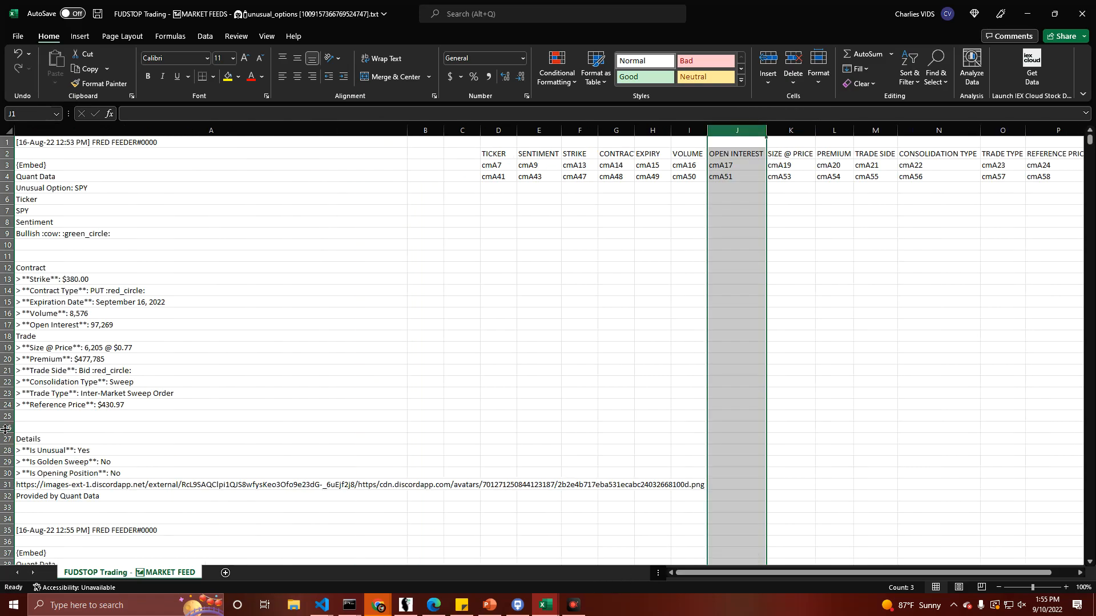
left_click(210, 130)
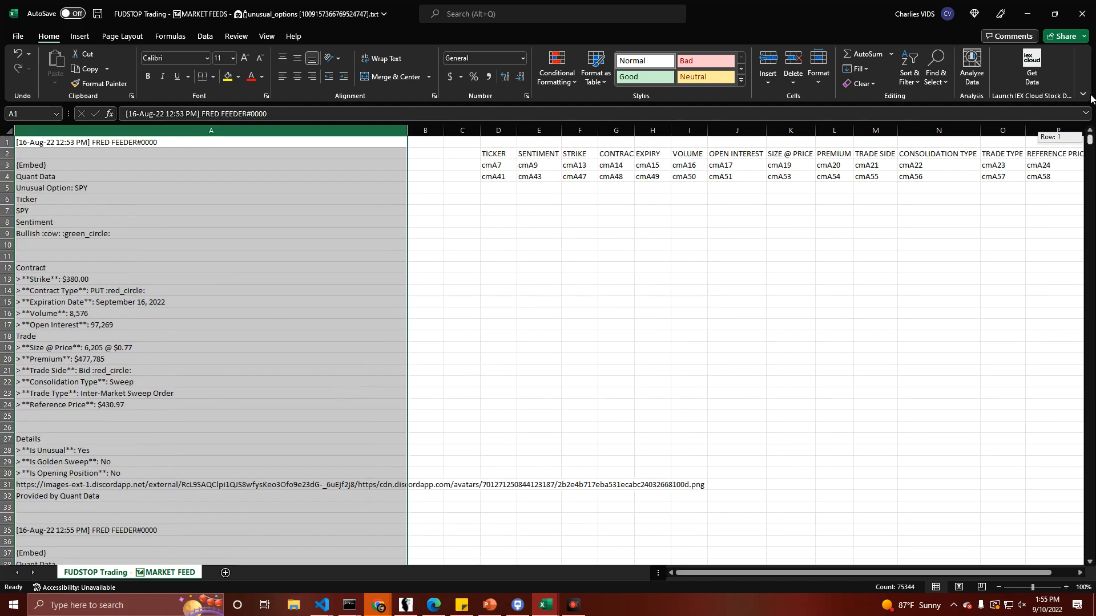
mouse_move(545, 229)
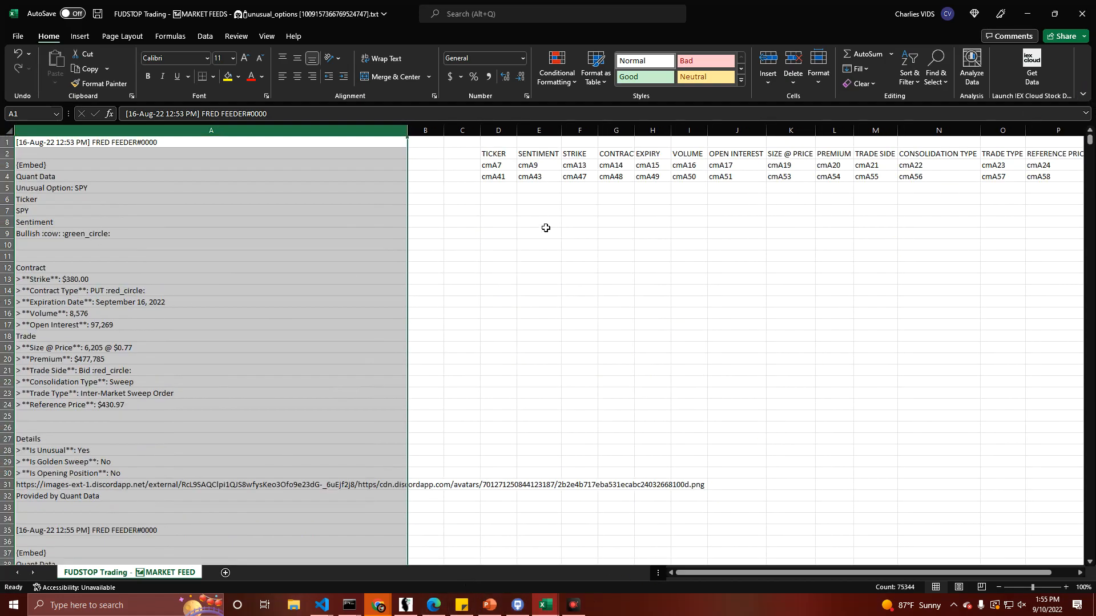
left_click(210, 233)
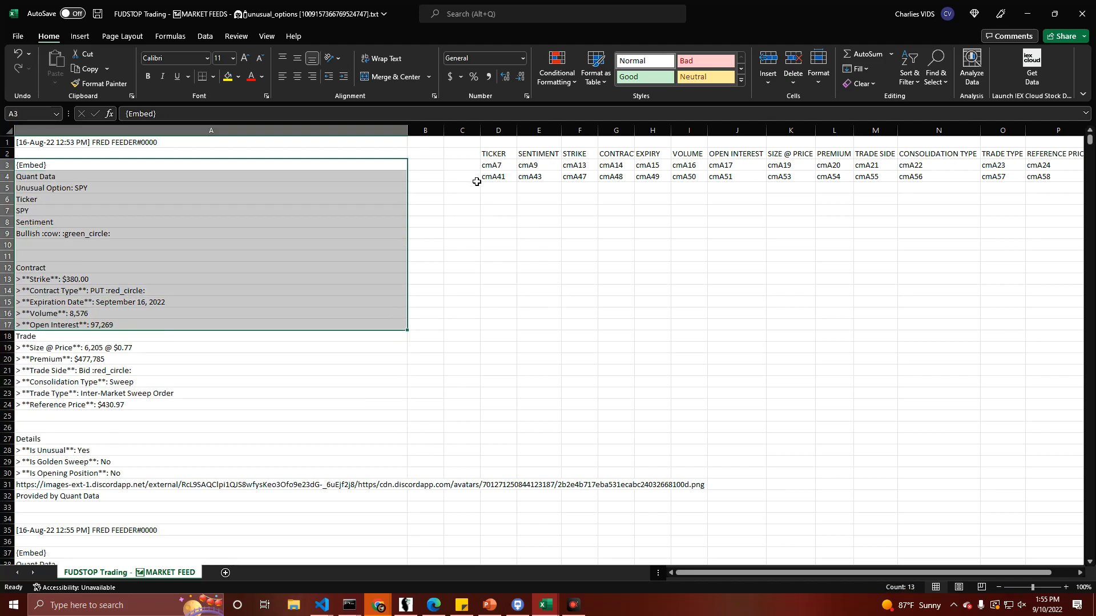
Step: Fill the D3:Q4 cmA code pattern down columns D to Q through about row 2060
left_click(498, 165)
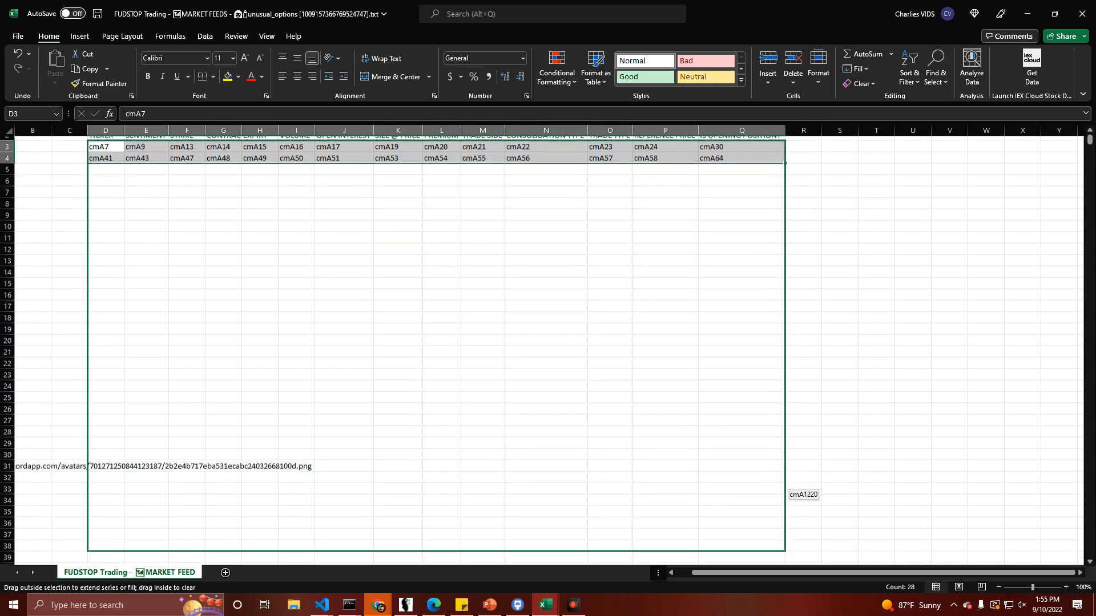
scroll("down", 3)
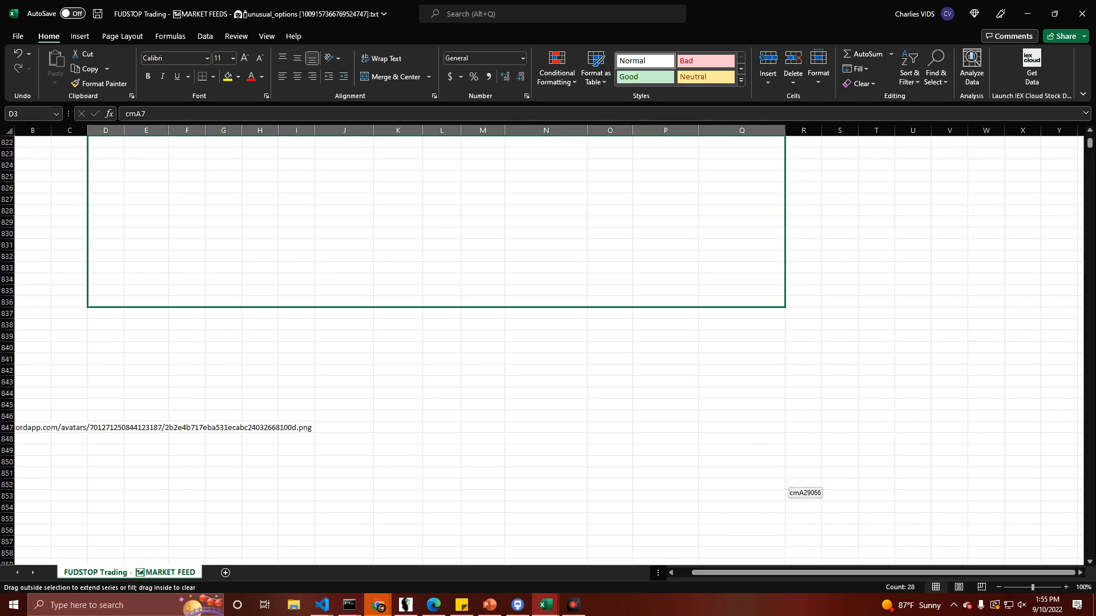
scroll("down", 3)
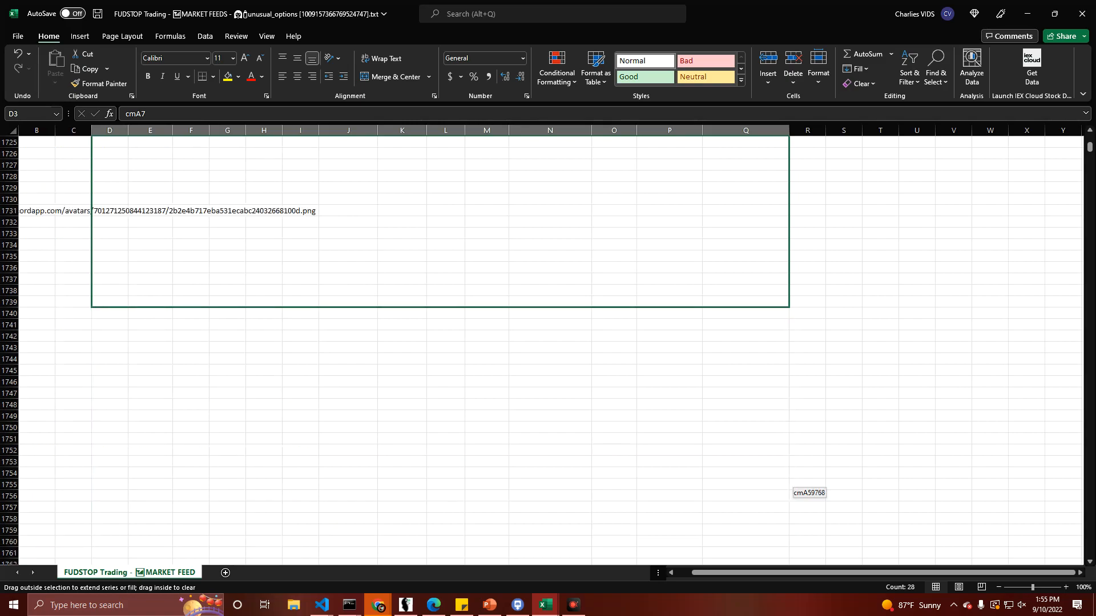
scroll("down", 3)
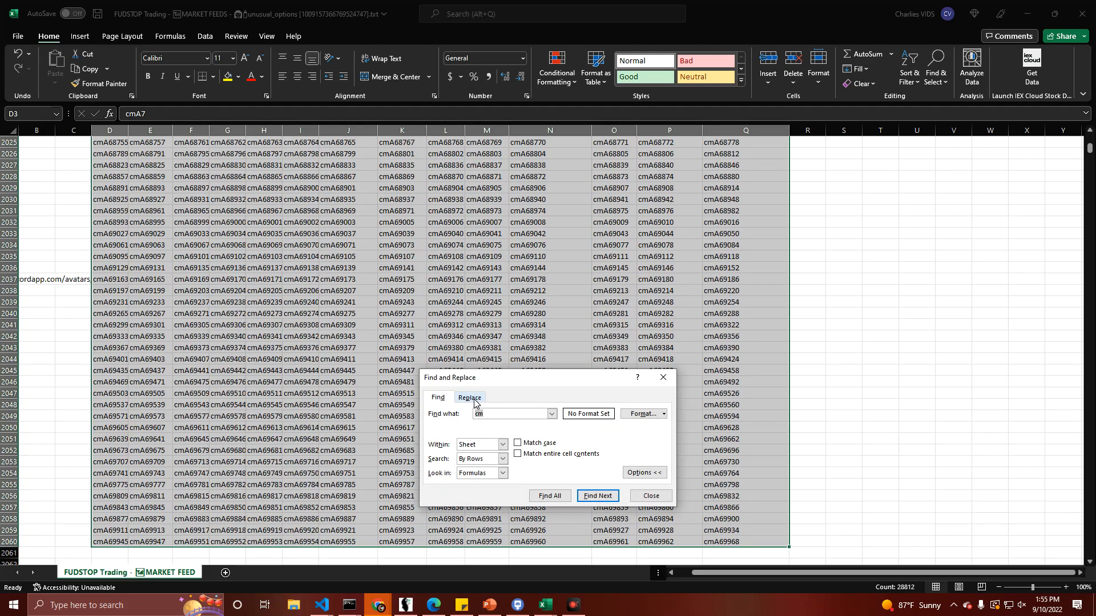
Step: Replace every "cm" with "=" across the sheet (28,812 replacements) and dismiss the count message
left_click(469, 398)
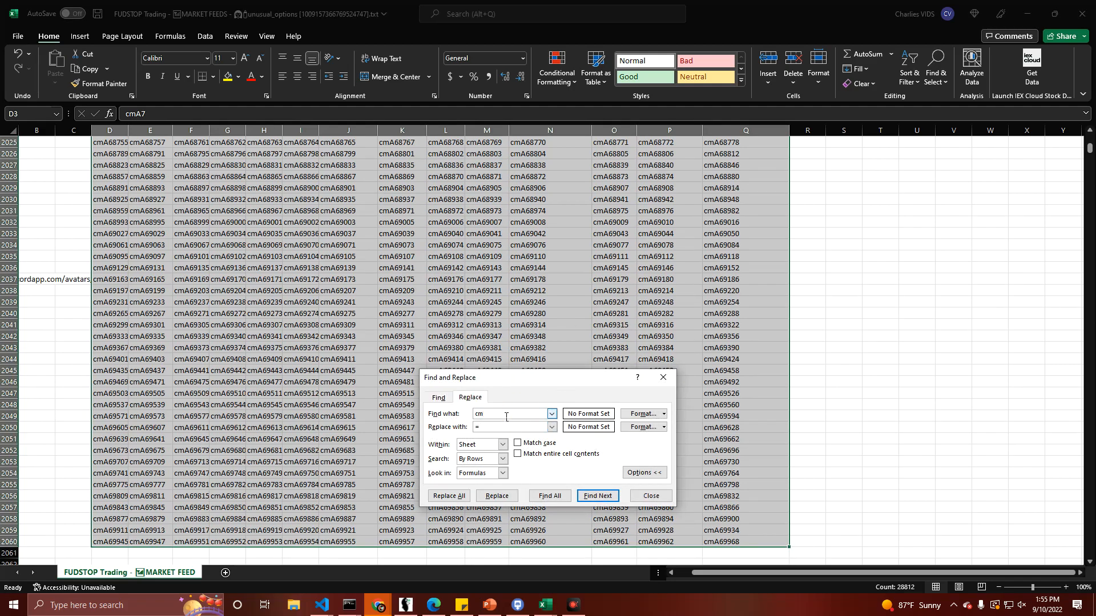
left_click(511, 426)
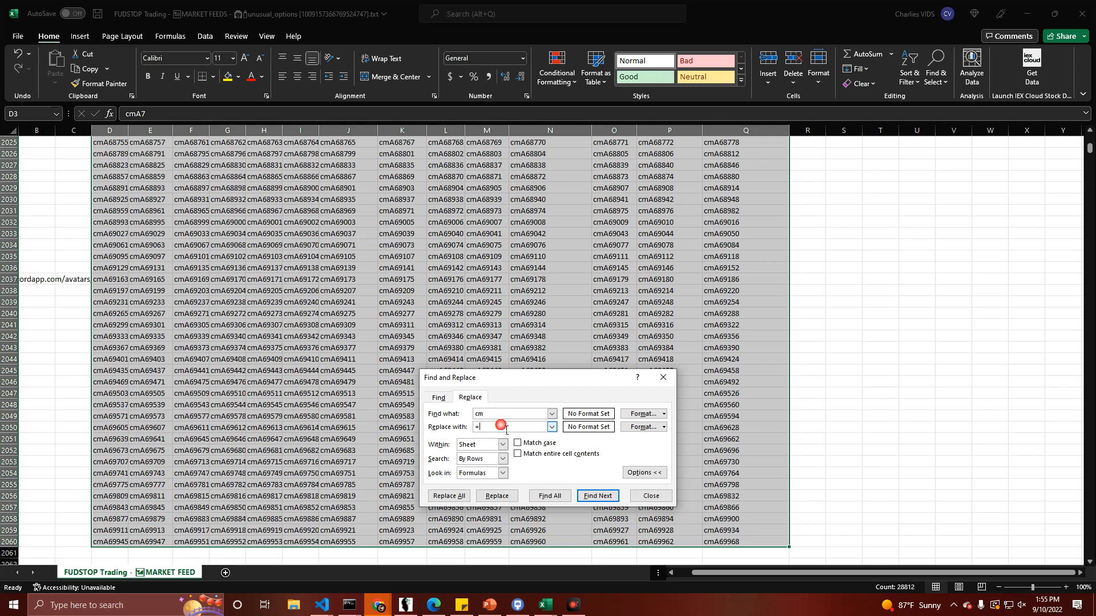
left_click(447, 495)
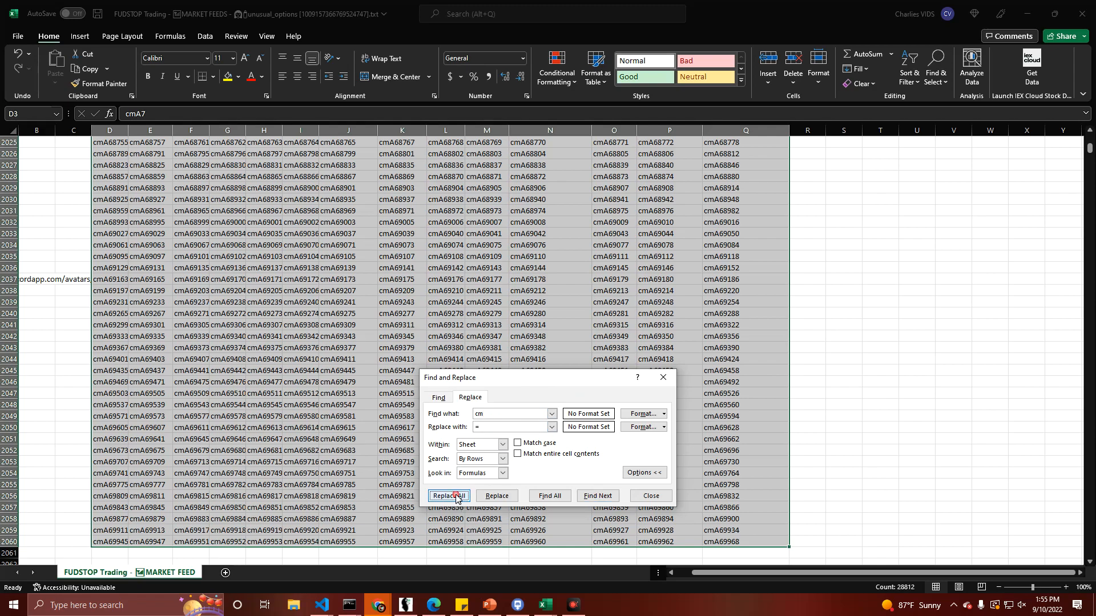
left_click(448, 495)
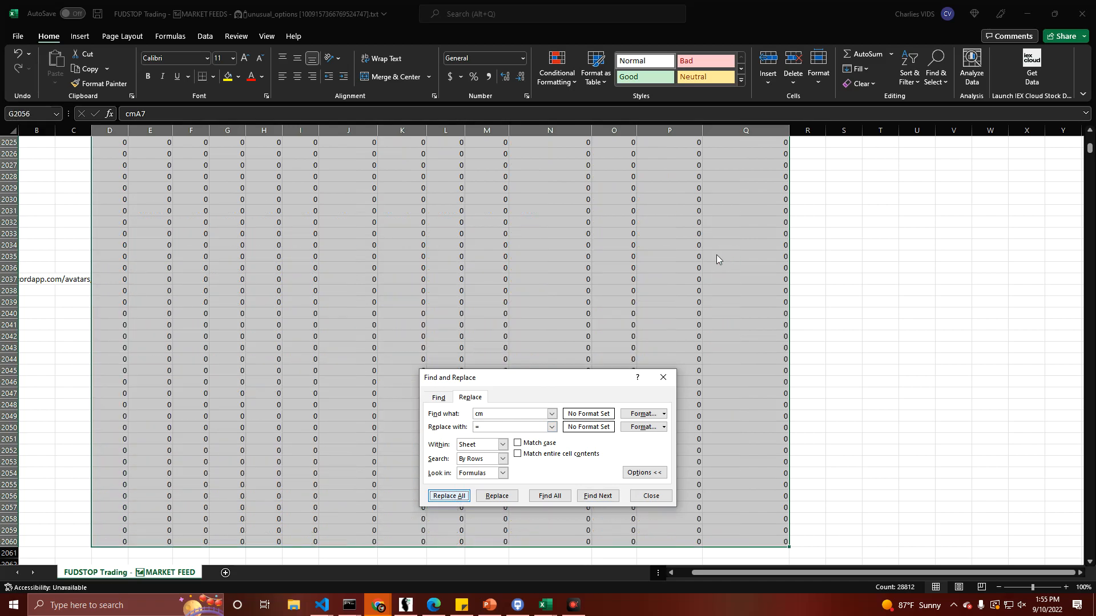
left_click(447, 495)
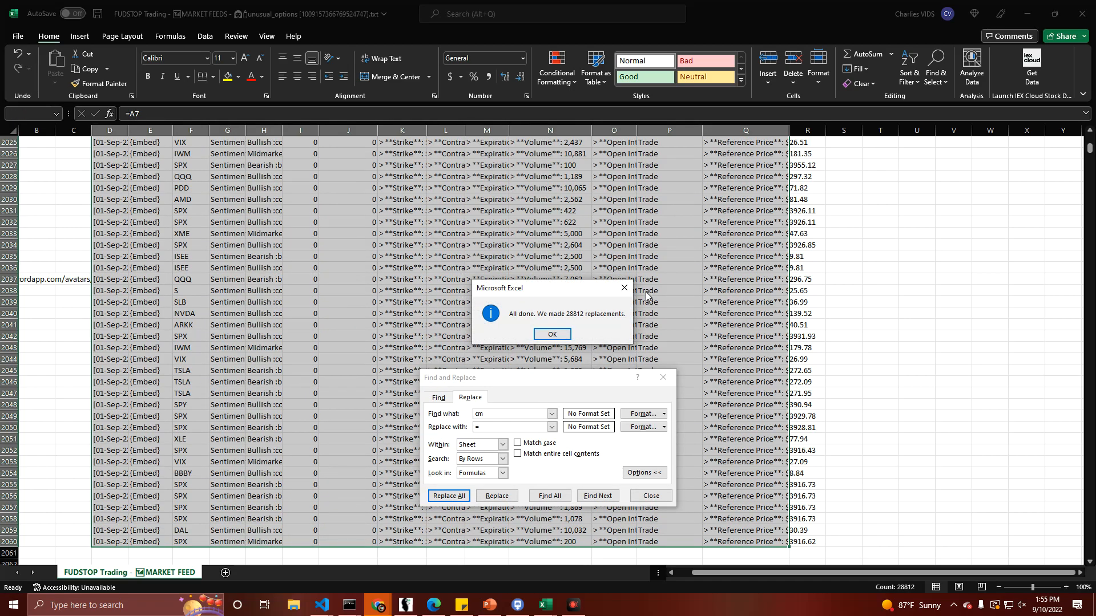
left_click(552, 335)
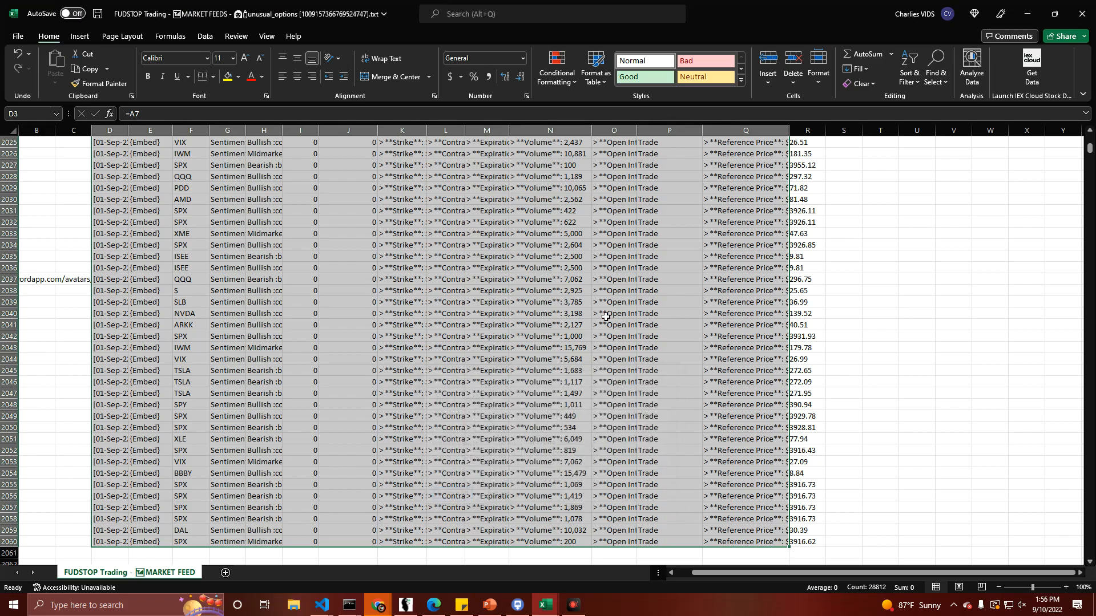
Step: Scroll back to the top so the TICKER, SENTIMENT and STRIKE headings are in view
scroll("up", 3)
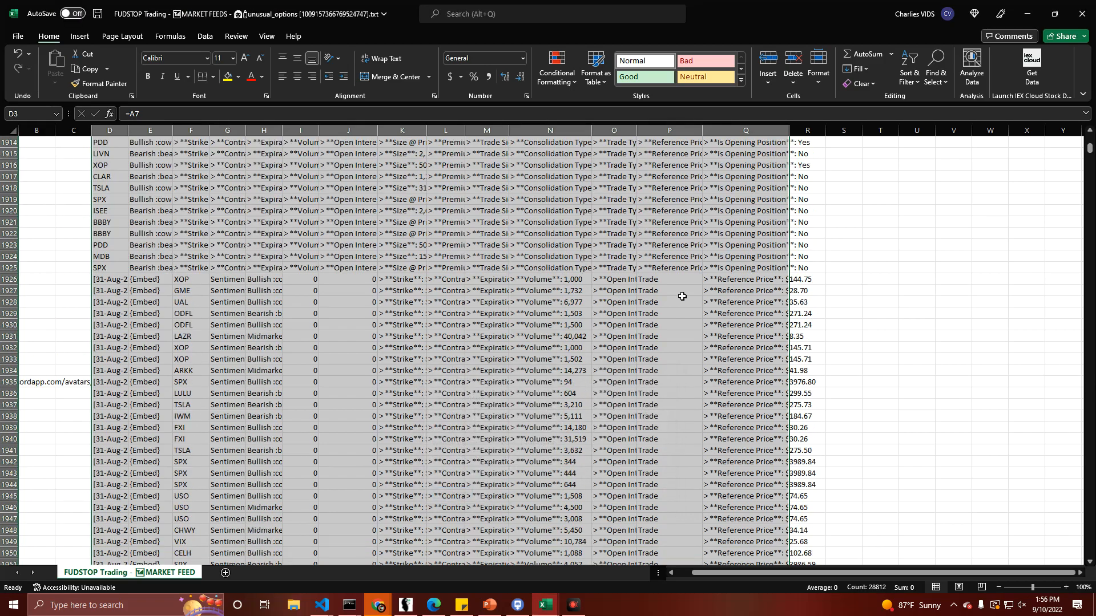
left_click(744, 507)
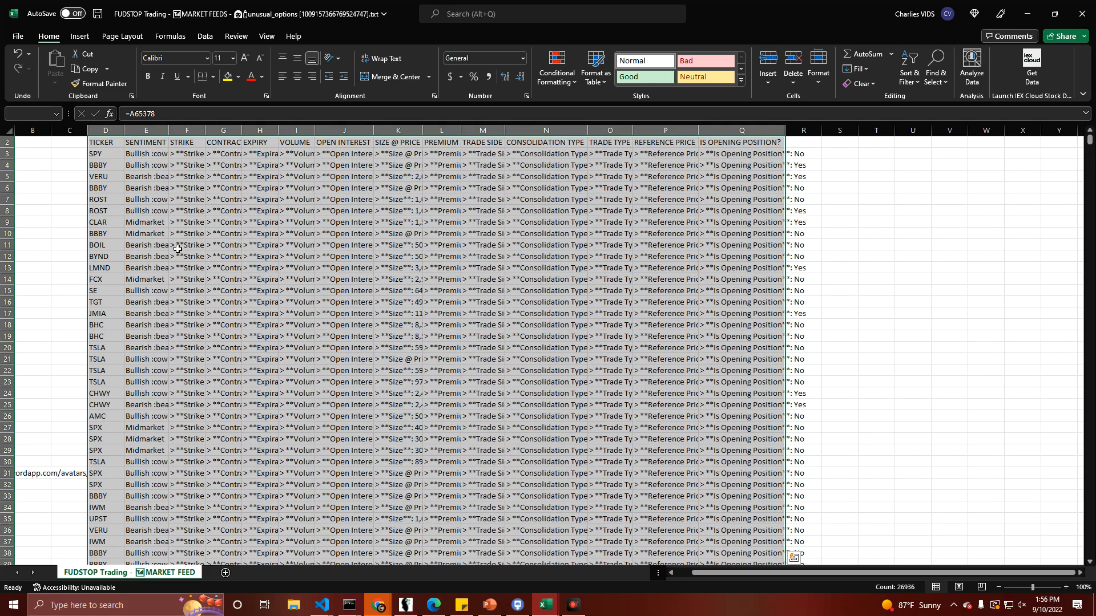
mouse_move(398, 188)
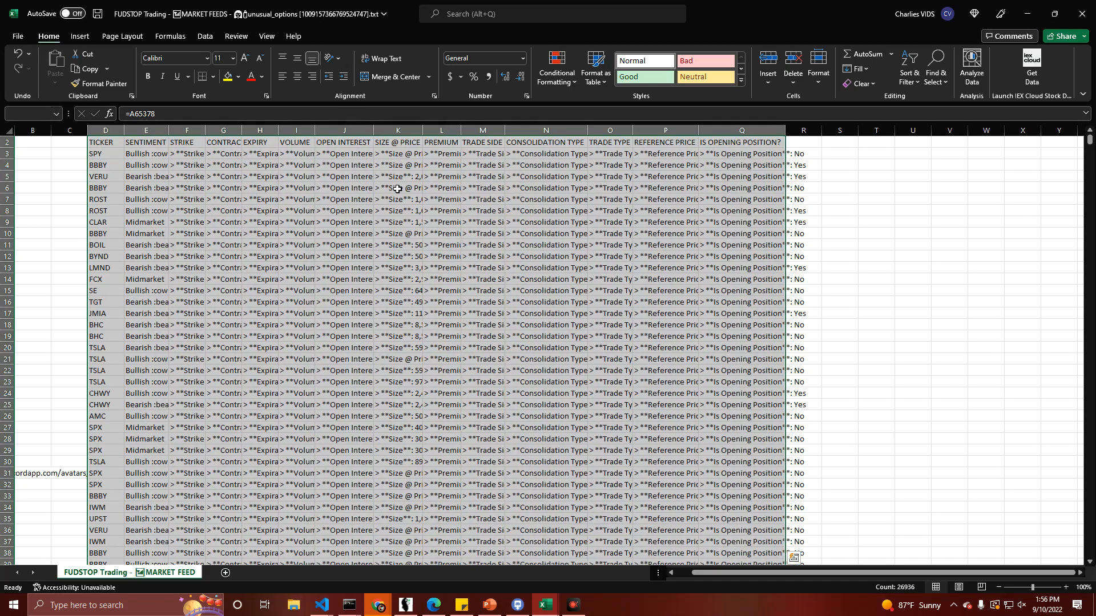
mouse_move(776, 188)
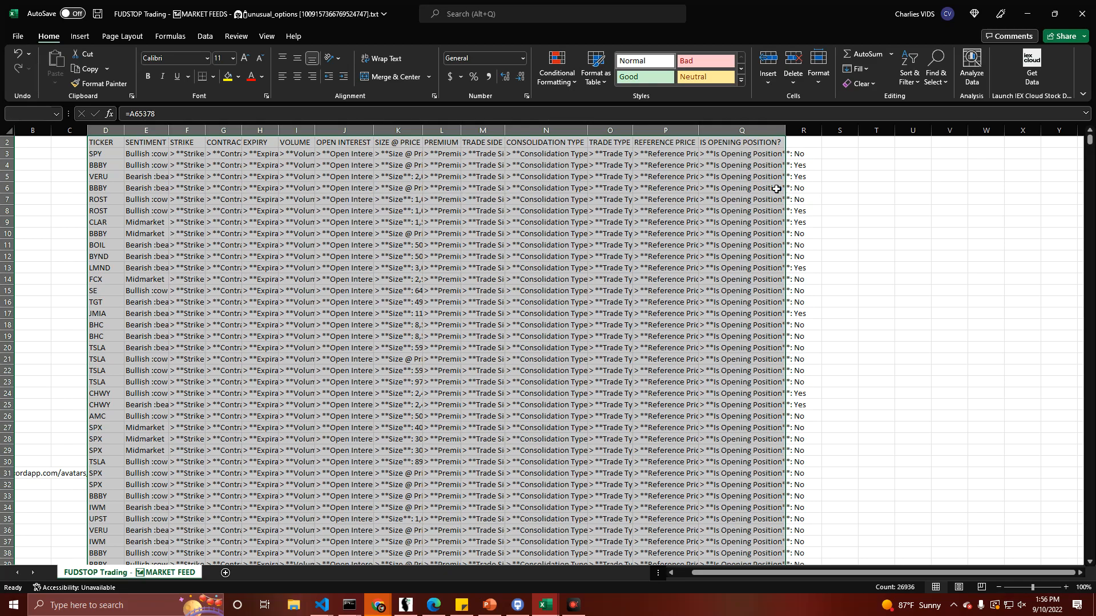
left_click(296, 267)
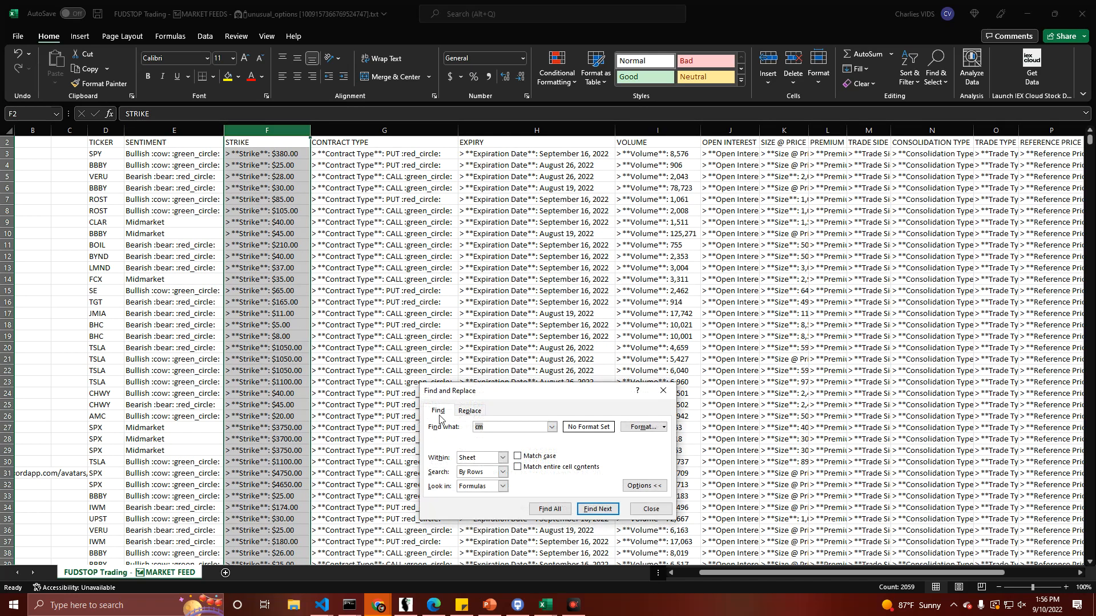
Step: Run a Replace for "Strike" on the STRIKE column and dismiss the replacement count message
left_click(469, 410)
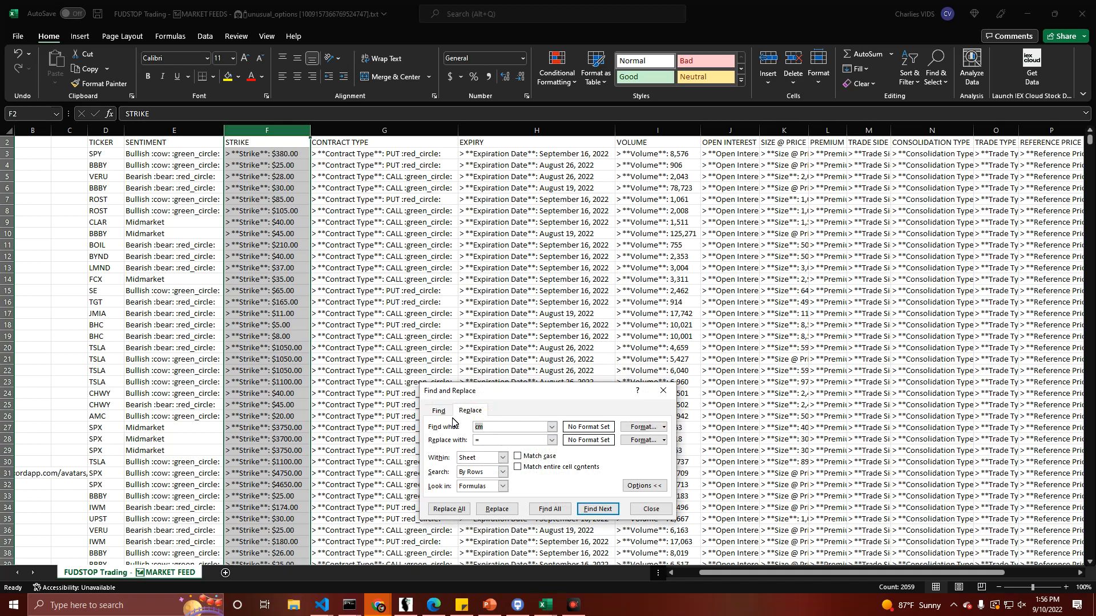
type("Strike")
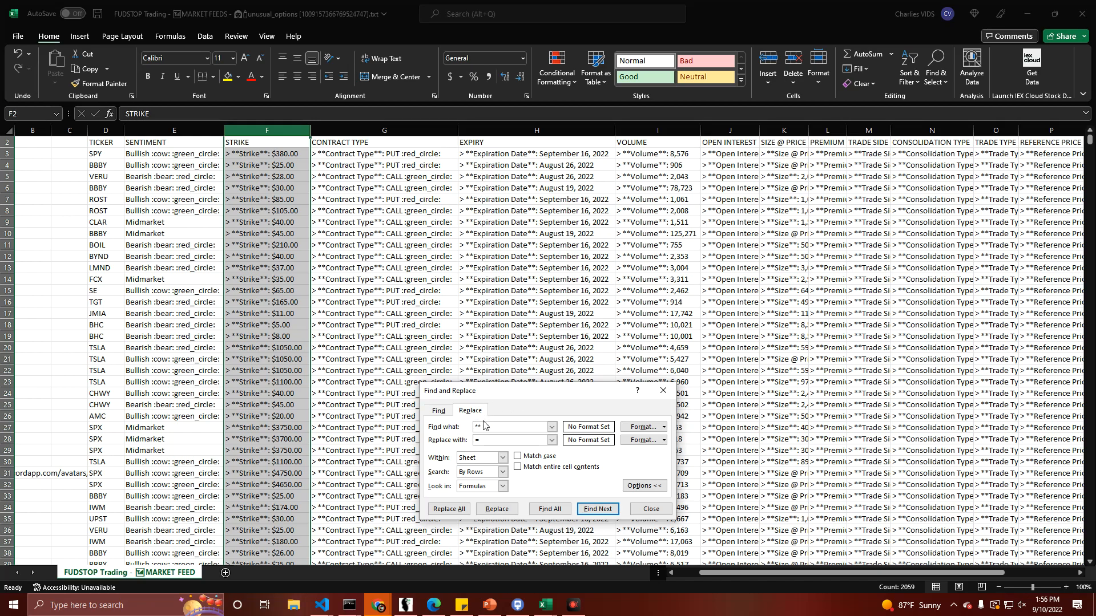
left_click(448, 510)
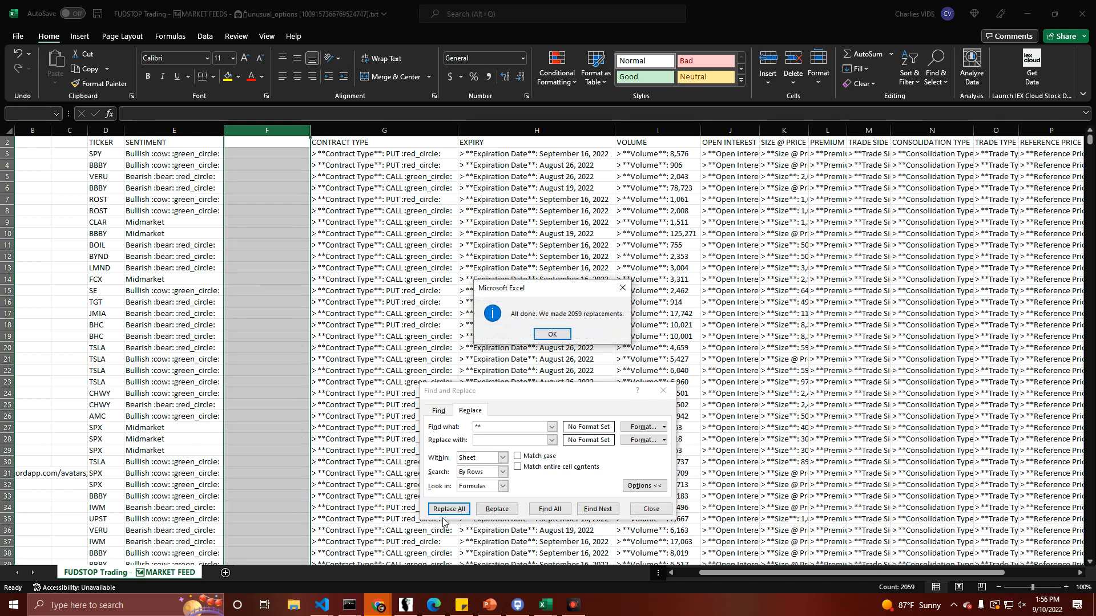
left_click(551, 334)
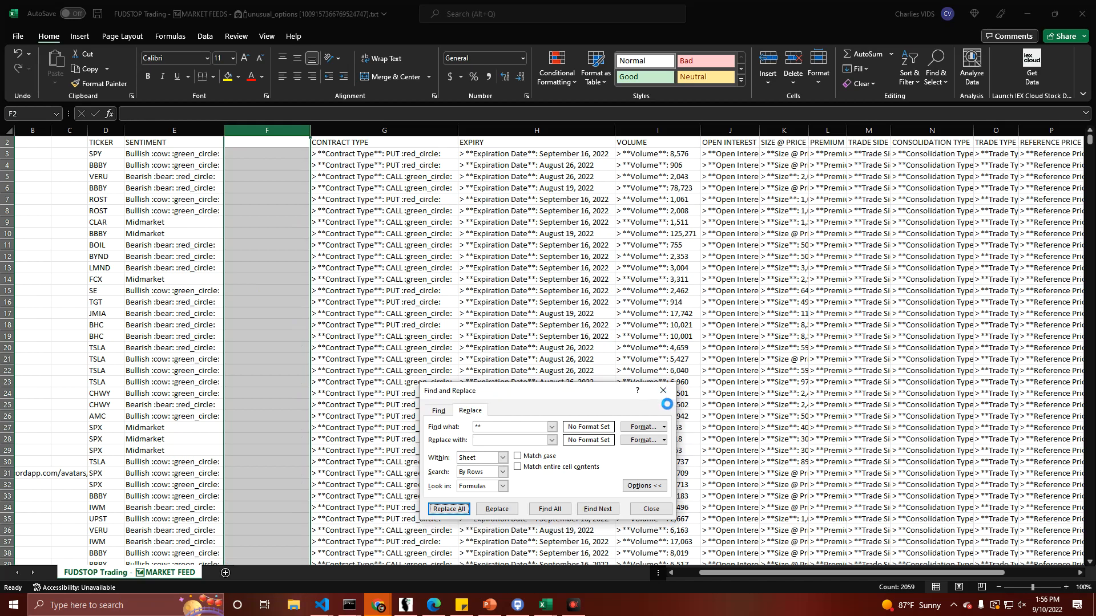
left_click(447, 509)
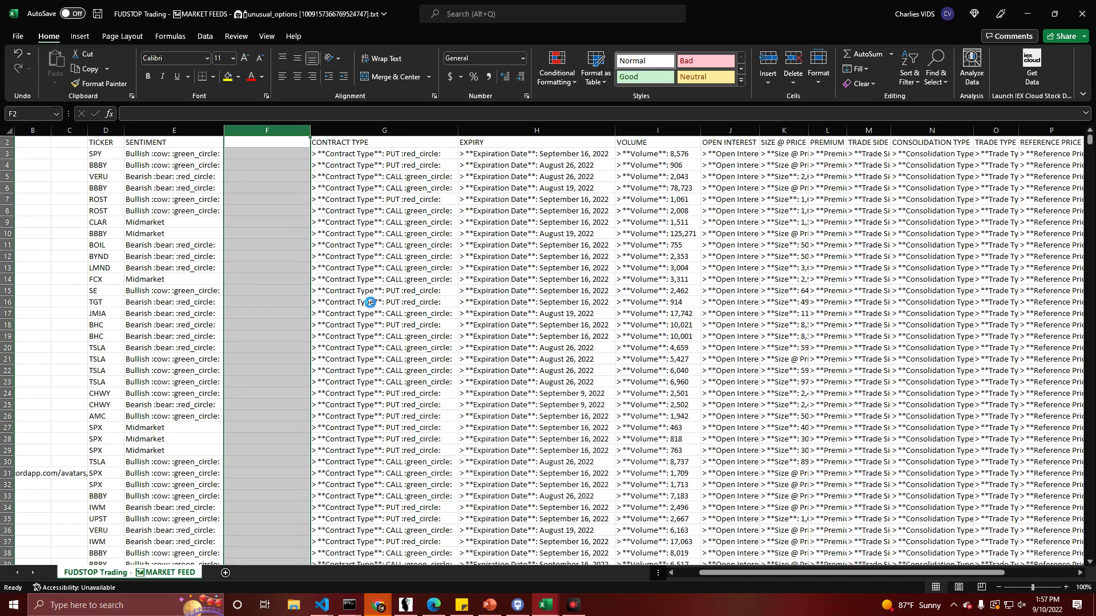
mouse_move(390, 276)
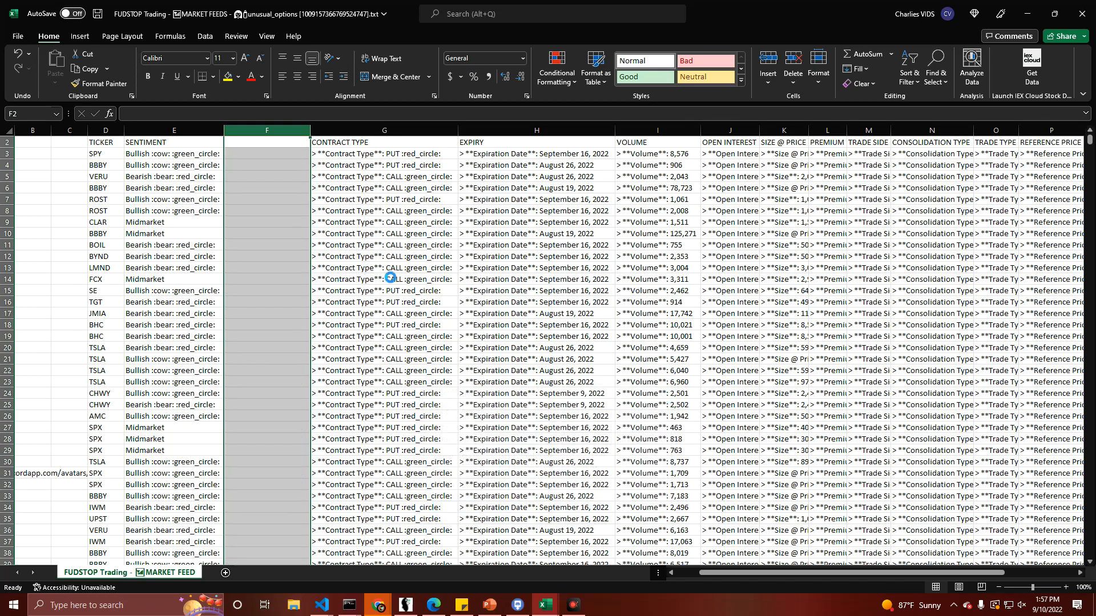
mouse_move(438, 224)
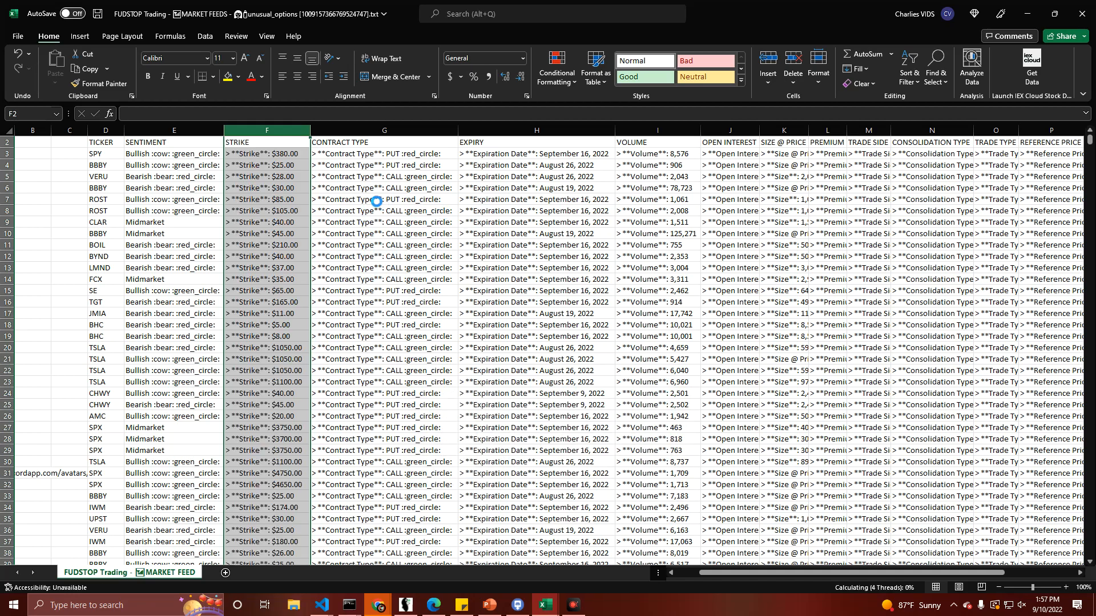
Step: Insert two blank columns between STRIKE and CONTRACT TYPE via the column G header menu
left_click(266, 142)
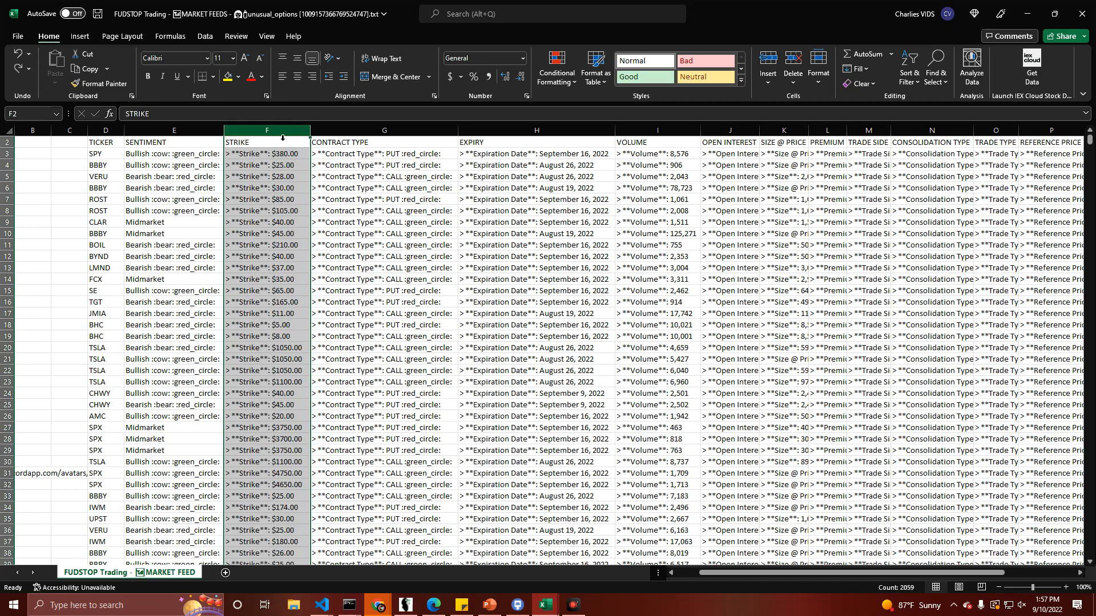
right_click(384, 130)
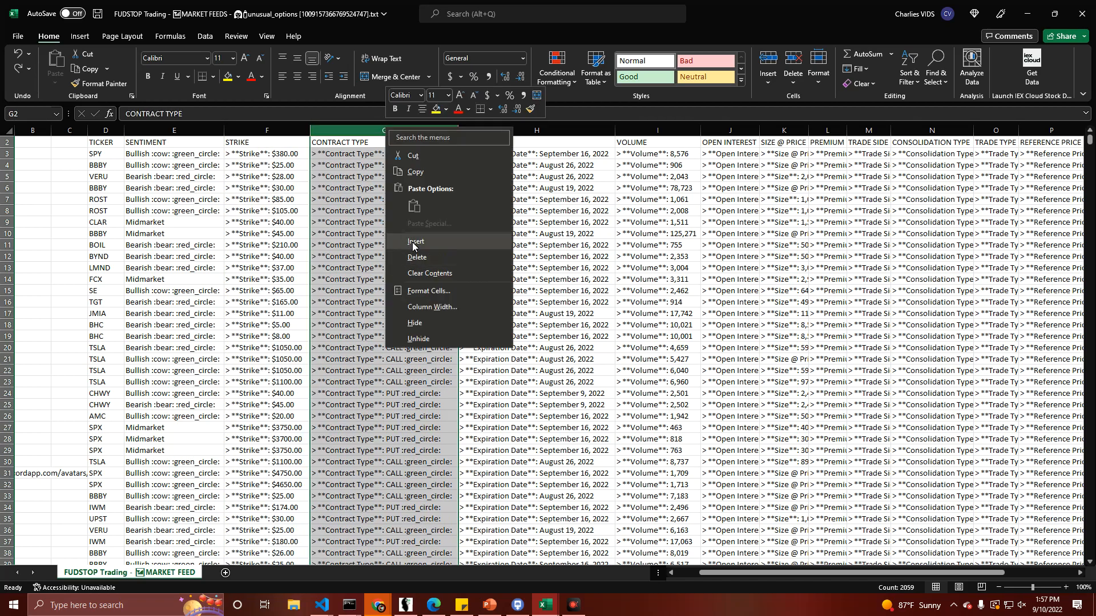
left_click(416, 257)
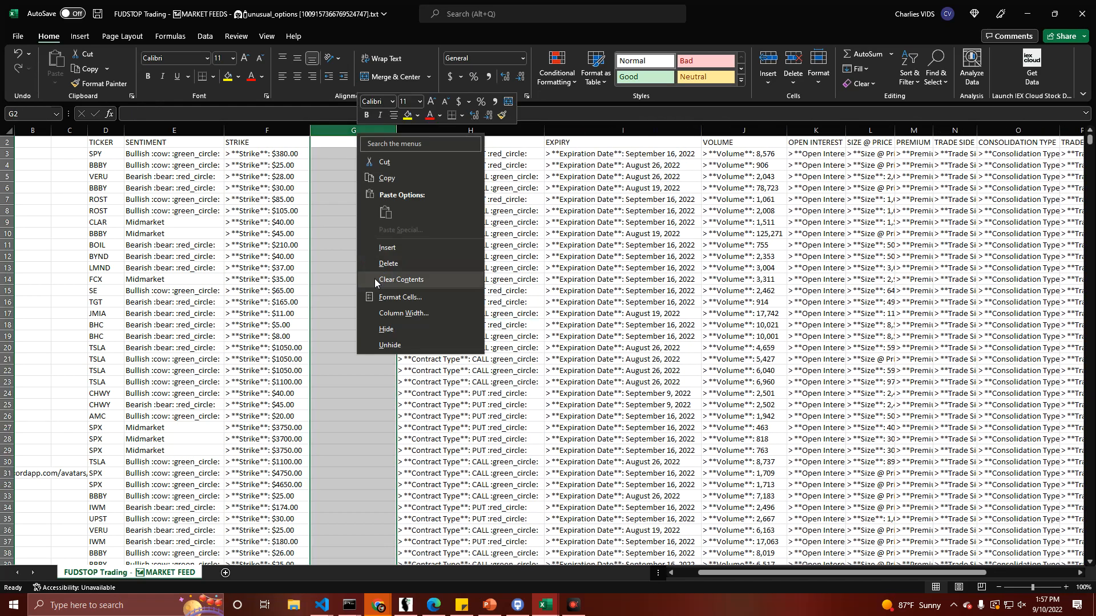
left_click(400, 279)
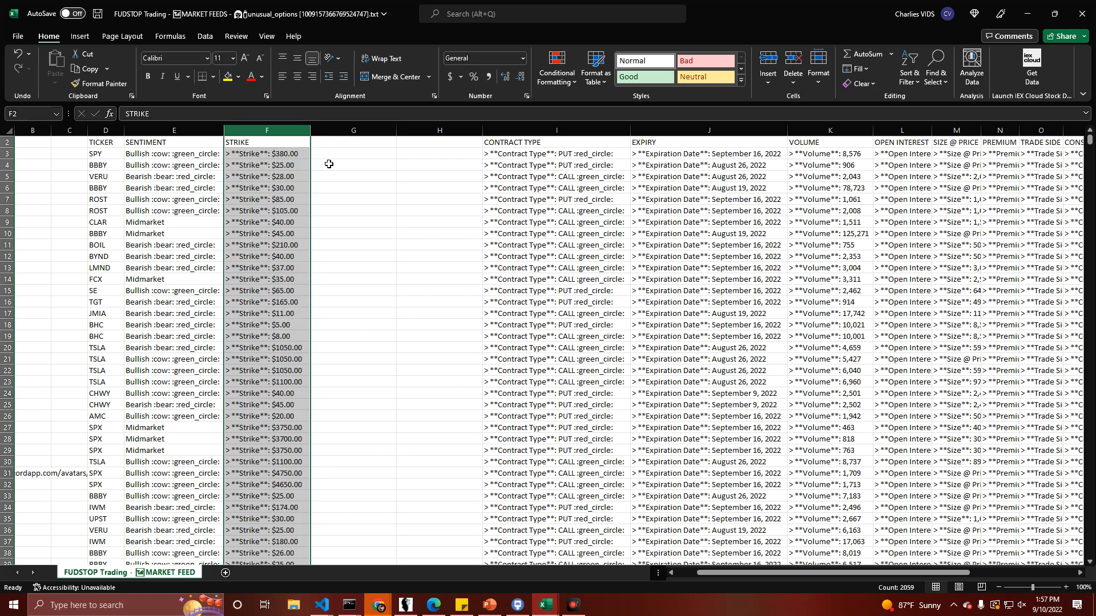
Step: Replace away the word 'Strike' from the strike column and copy the column
key("ctrl+h")
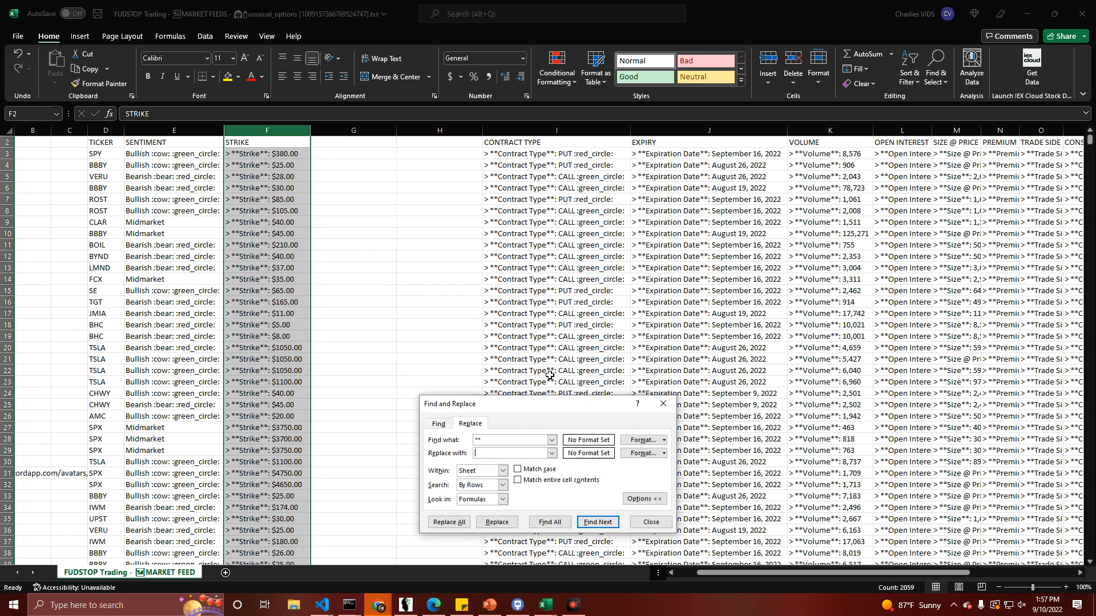
type("Strike")
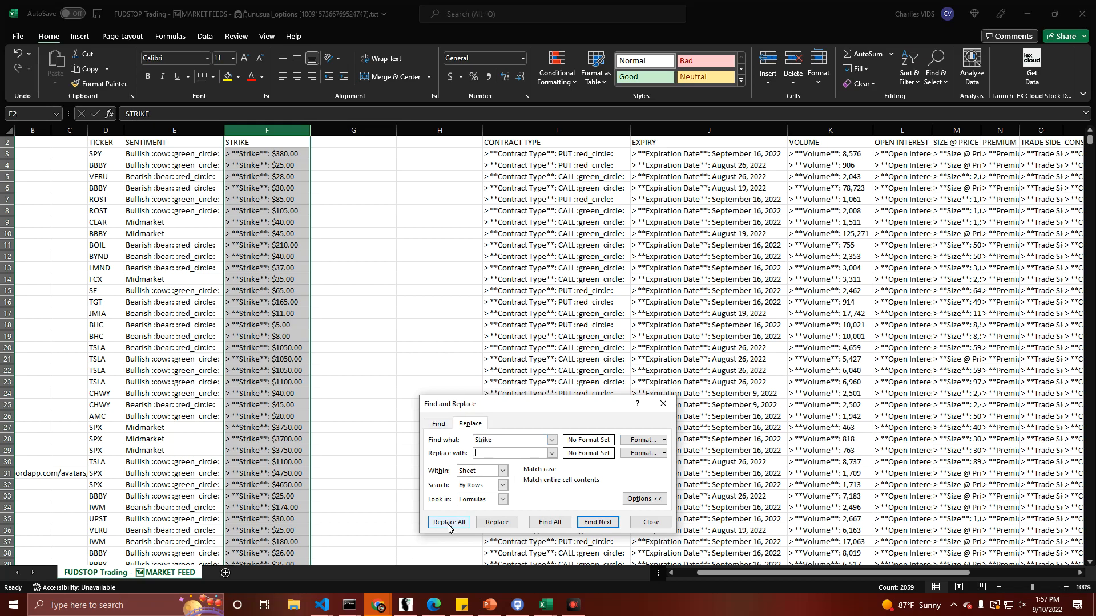
left_click(447, 522)
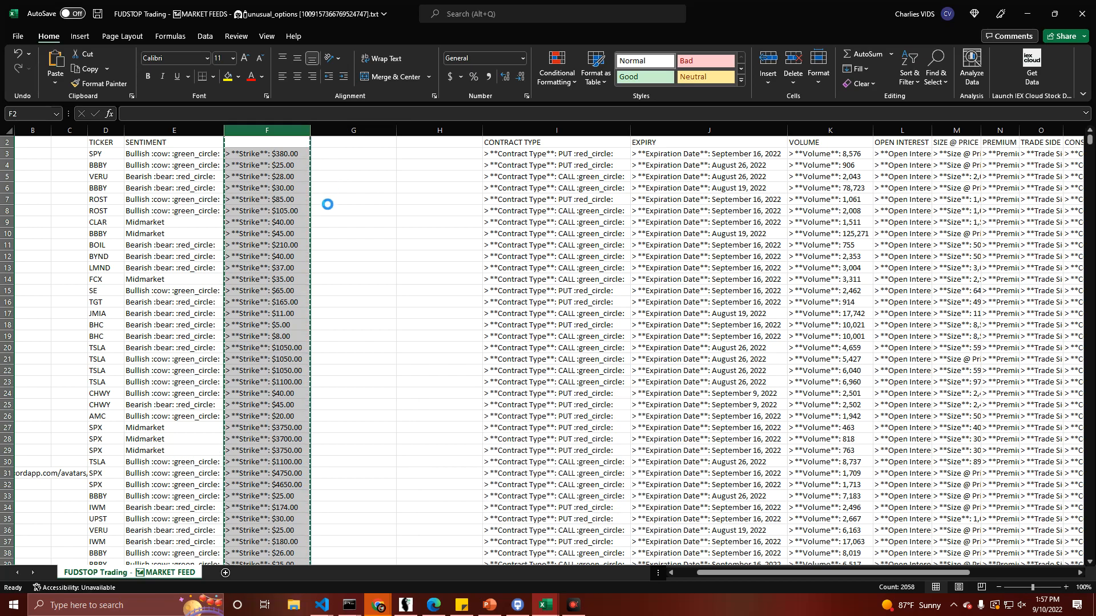
key("ctrl+c")
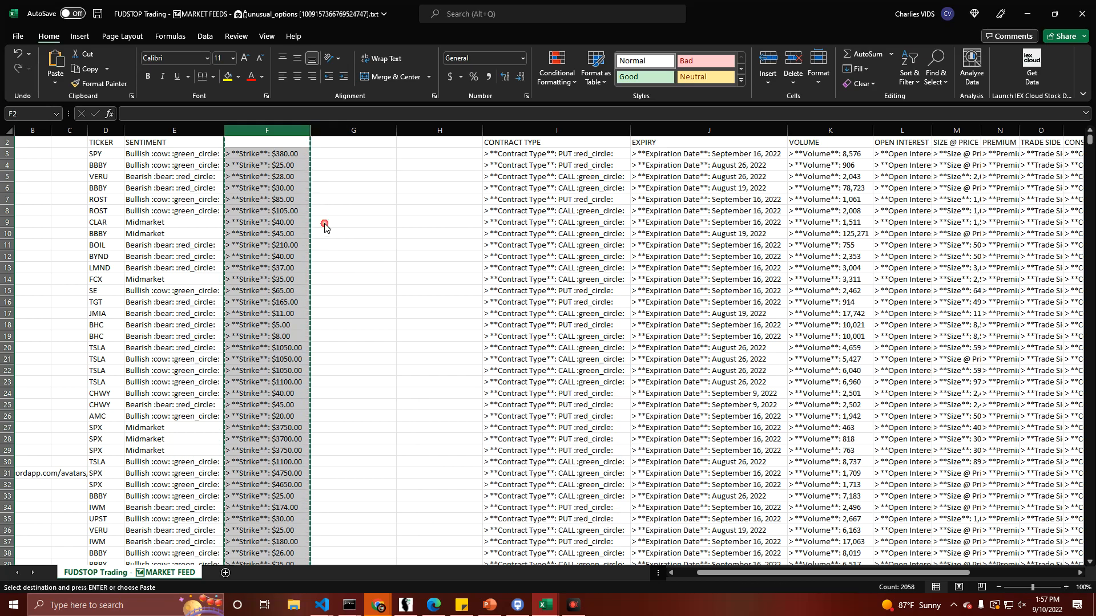
Step: Replace every '**' asterisk marker in the strike column with nothing
key("ctrl+h")
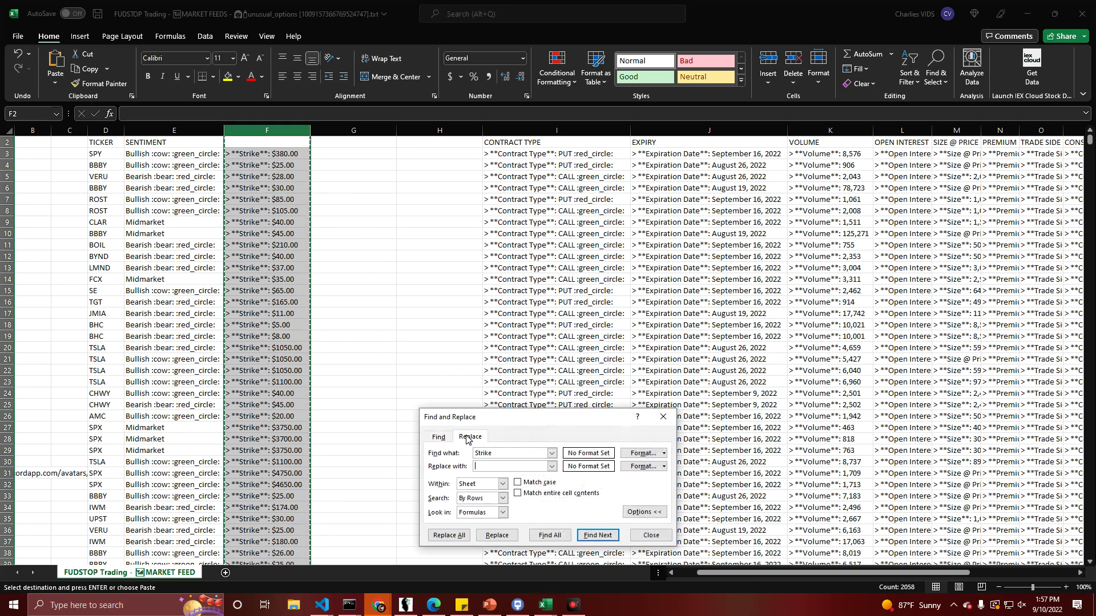
left_click(448, 534)
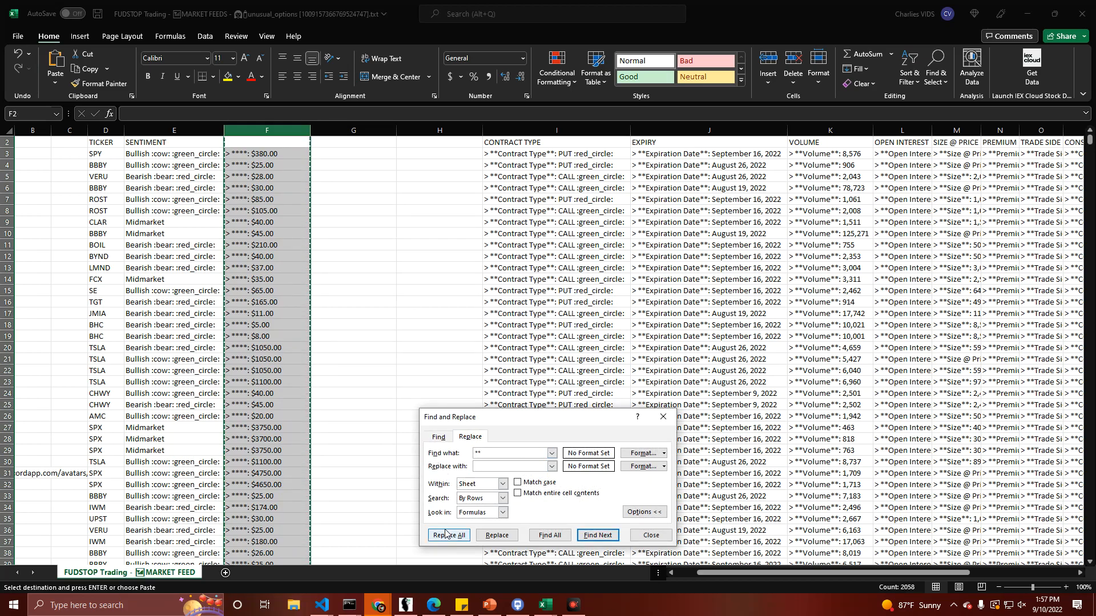
left_click(447, 535)
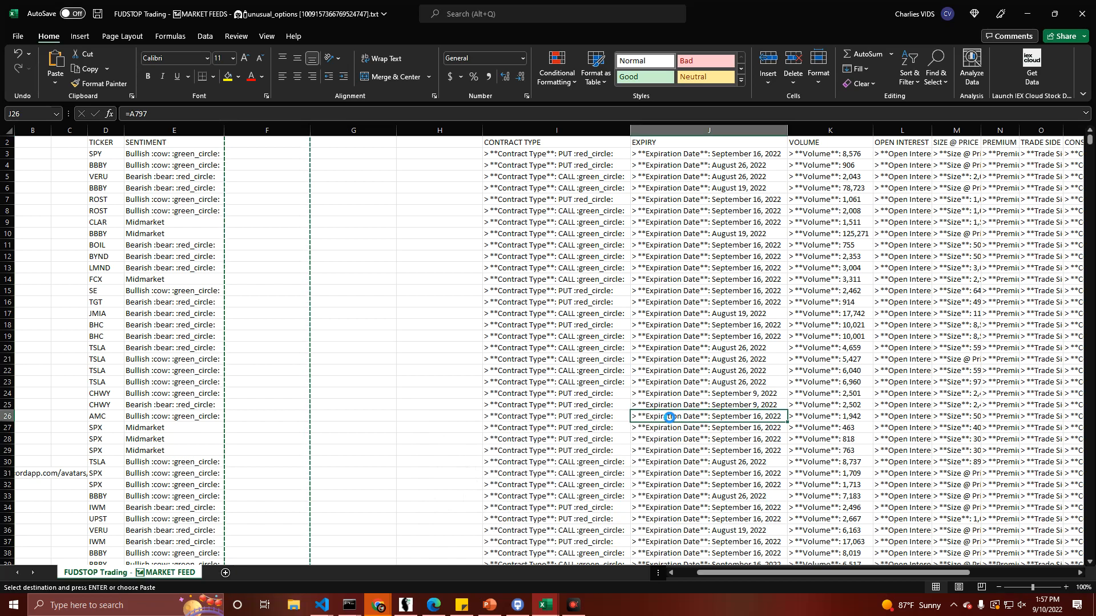
mouse_move(603, 350)
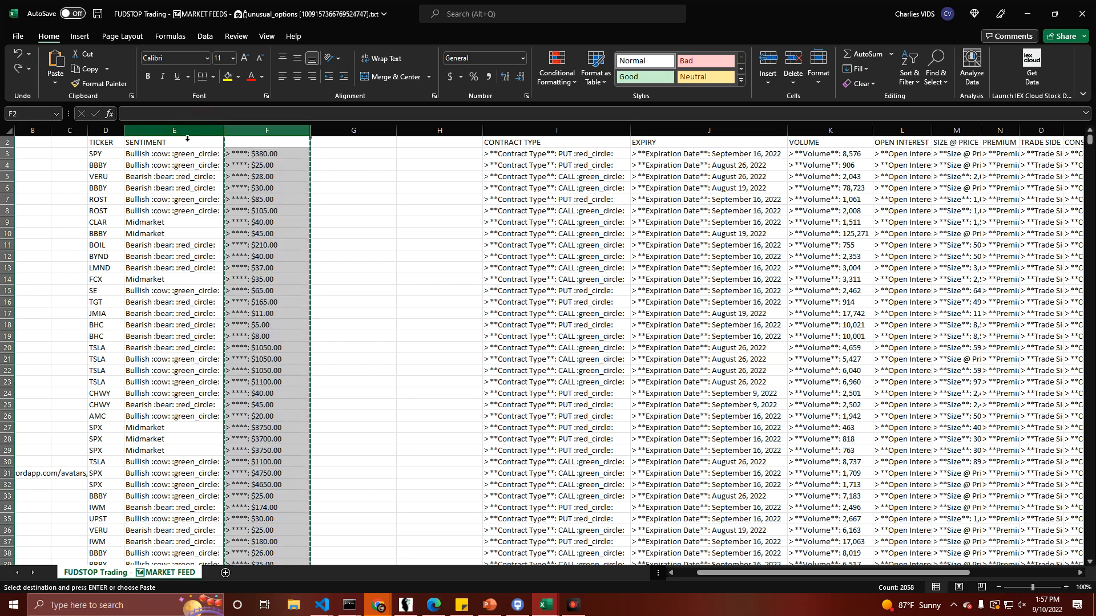
Step: Select the SENTIMENT column and bring up Find and Replace for it
key("ctrl+h")
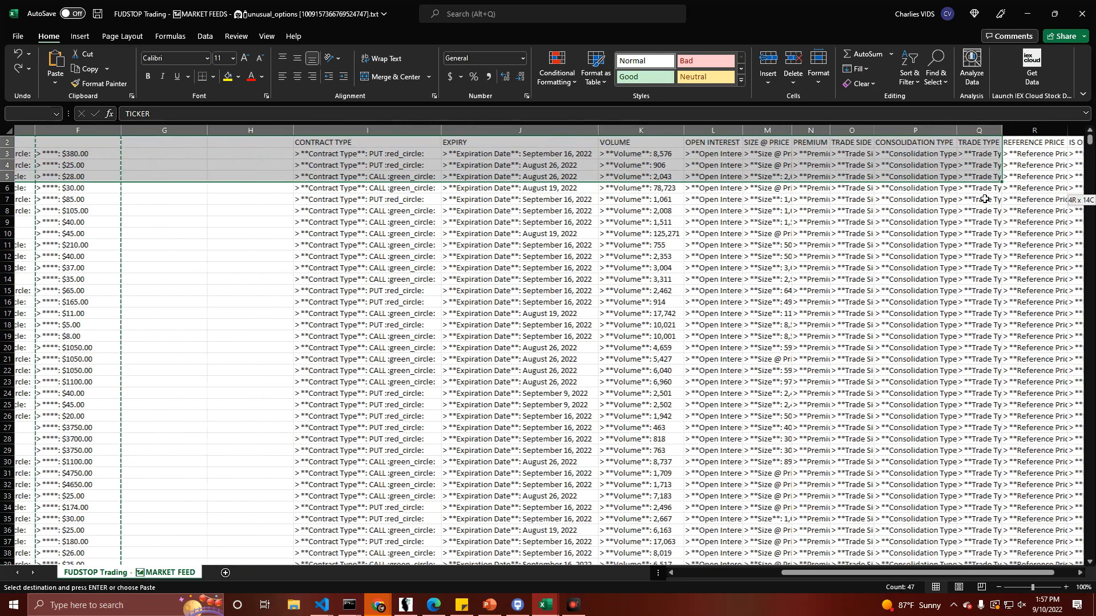
scroll("right", 3)
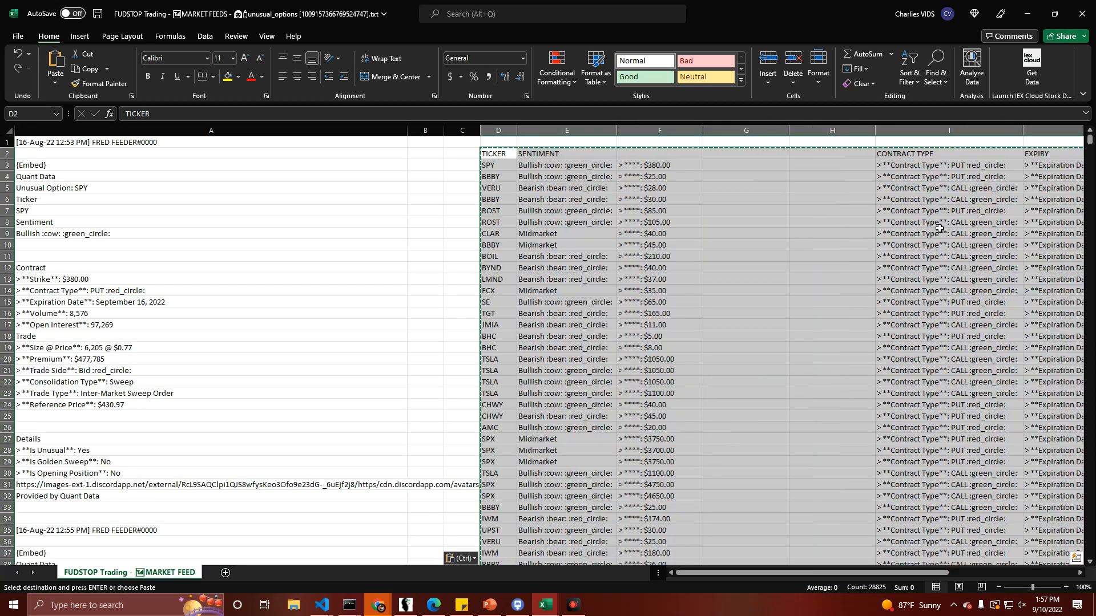
left_click(460, 559)
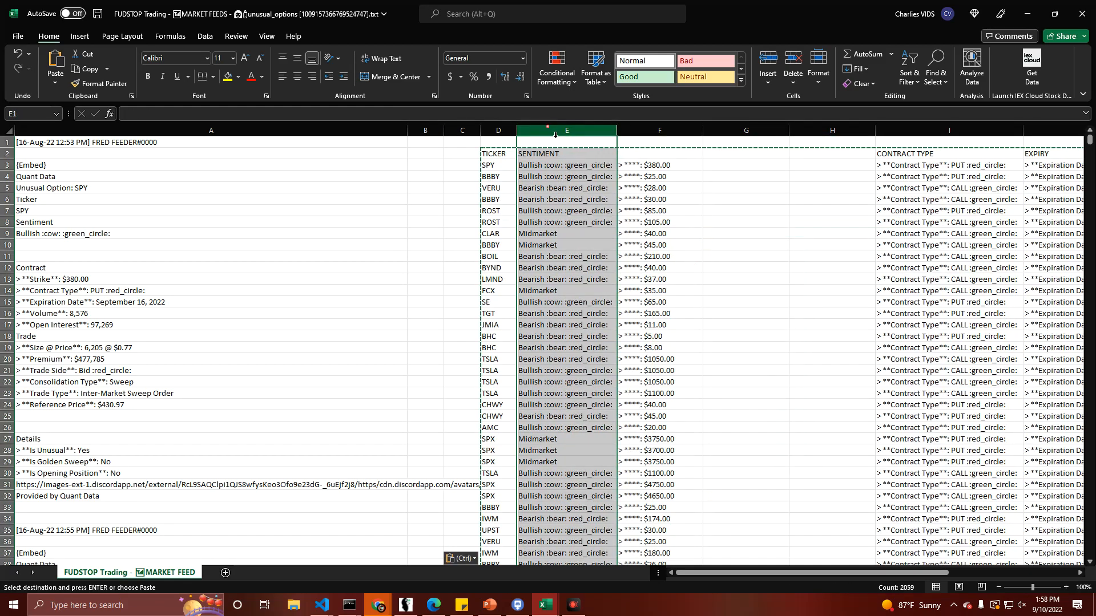
key("ctrl+h")
type(":cow: :green")
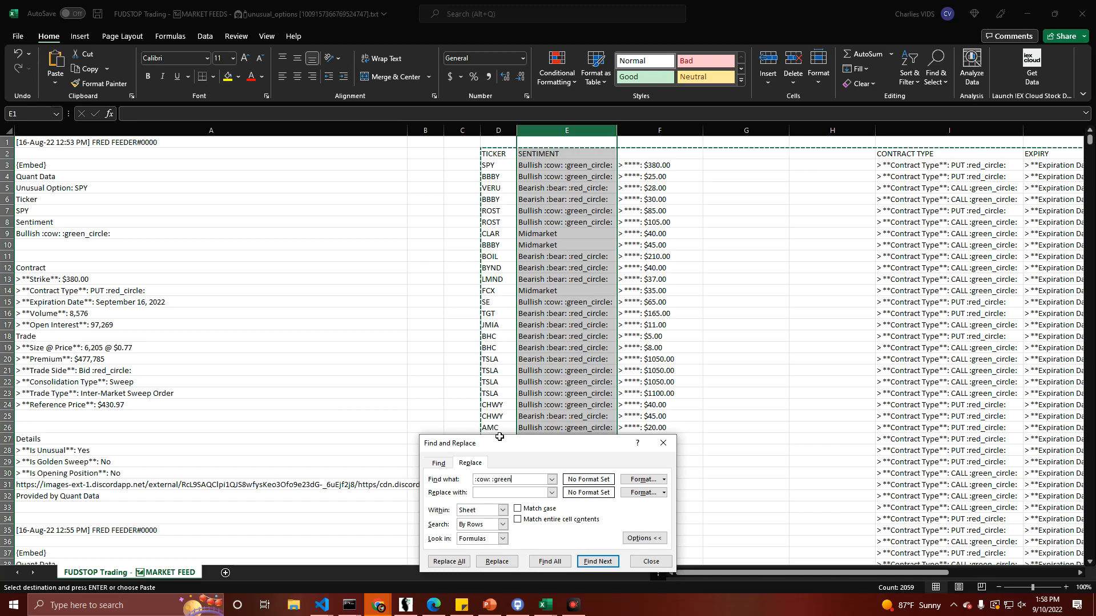
Step: Replace away ':cow: :green_circle:' and ':bear: :red_circle:' so SENTIMENT reads Bullish, Bearish or Midmarket
type("_circle:")
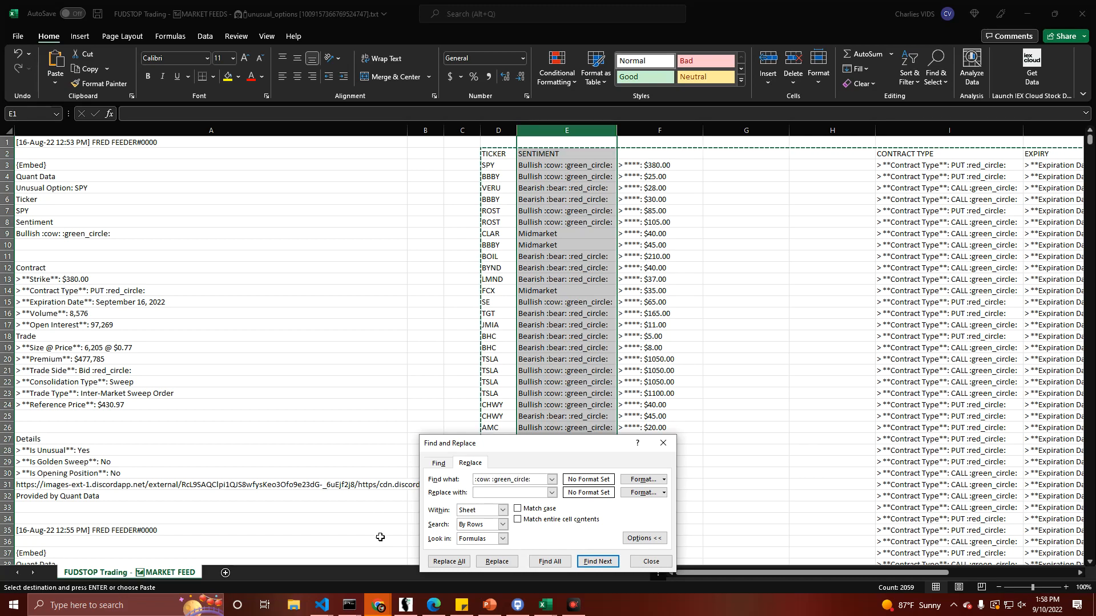
left_click(448, 562)
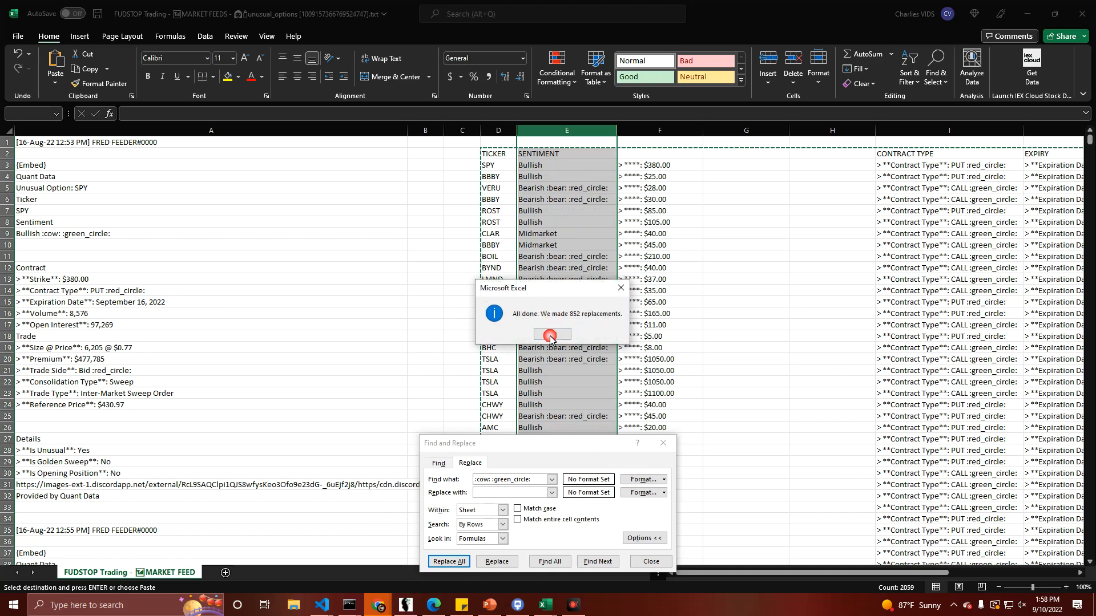
left_click(551, 334)
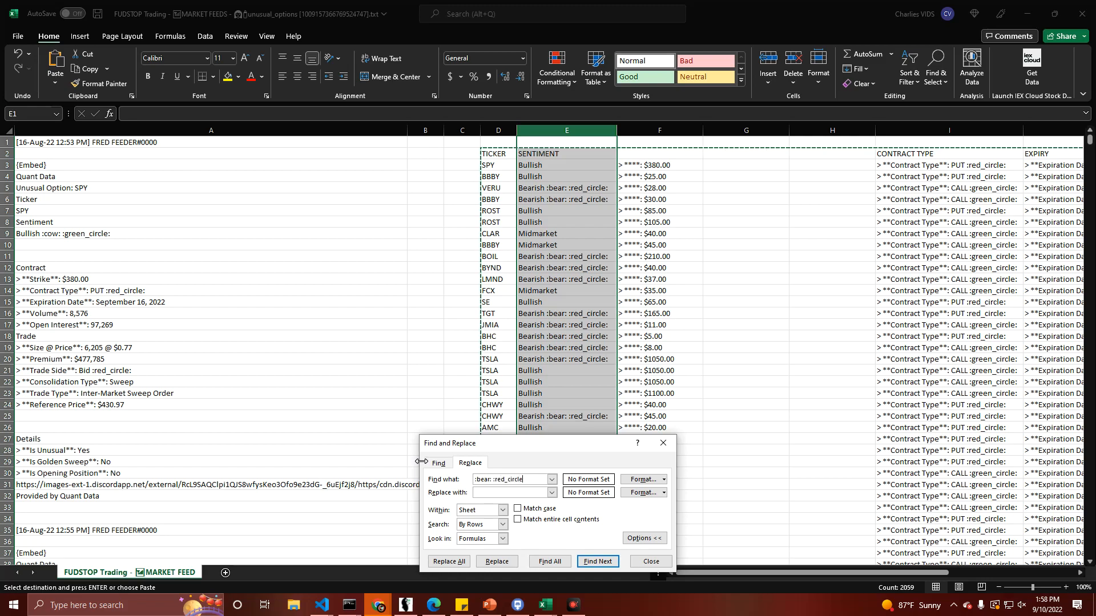
left_click(447, 561)
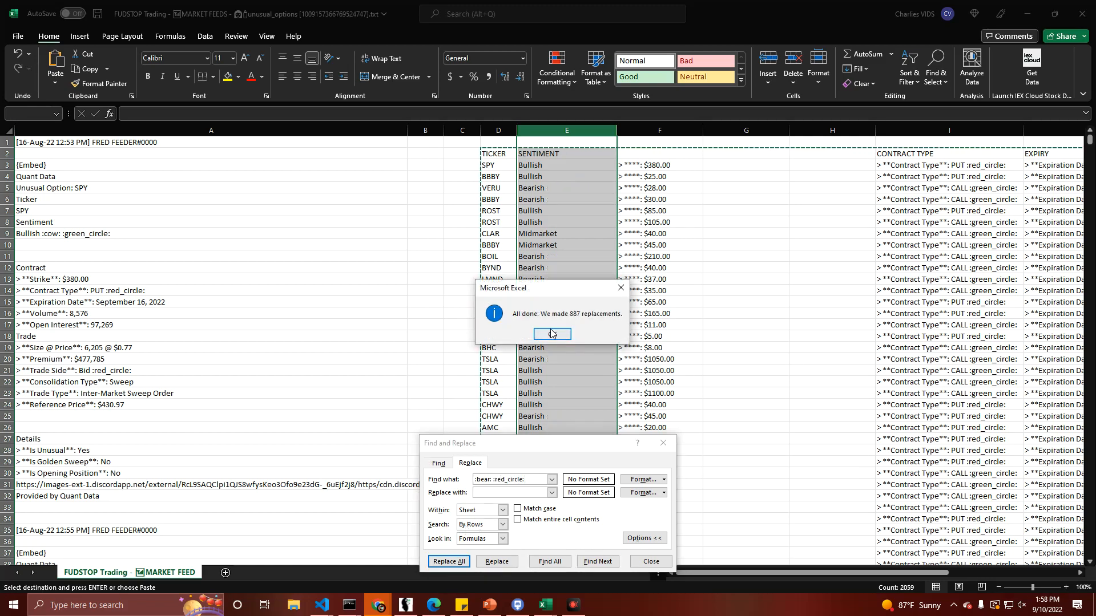
left_click(552, 334)
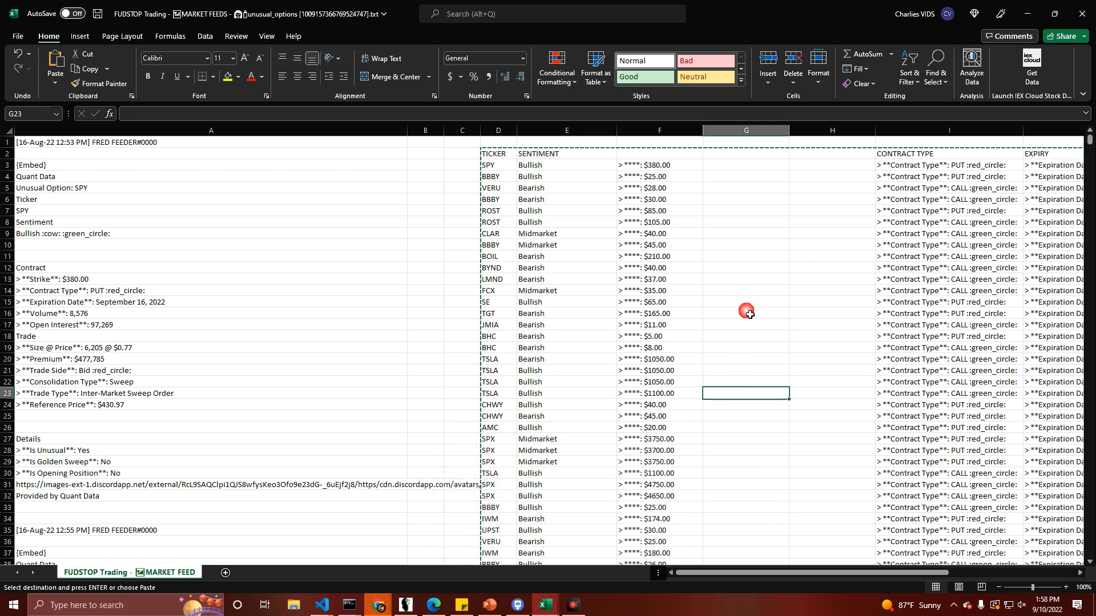
mouse_move(740, 257)
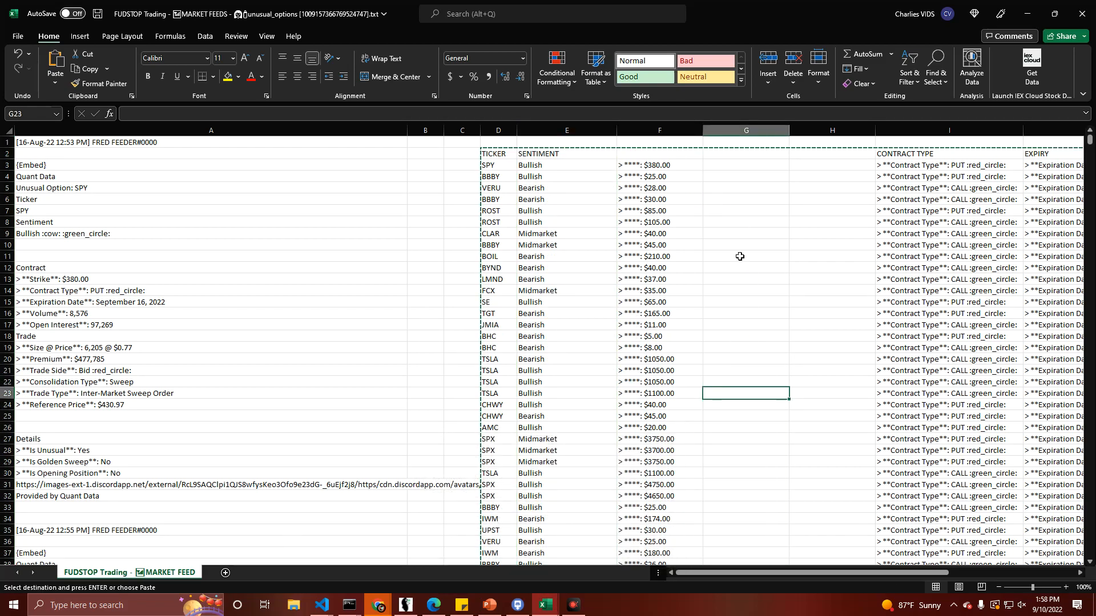
Step: Split column F with Text to Columns, delimited on a custom Other character
left_click(657, 130)
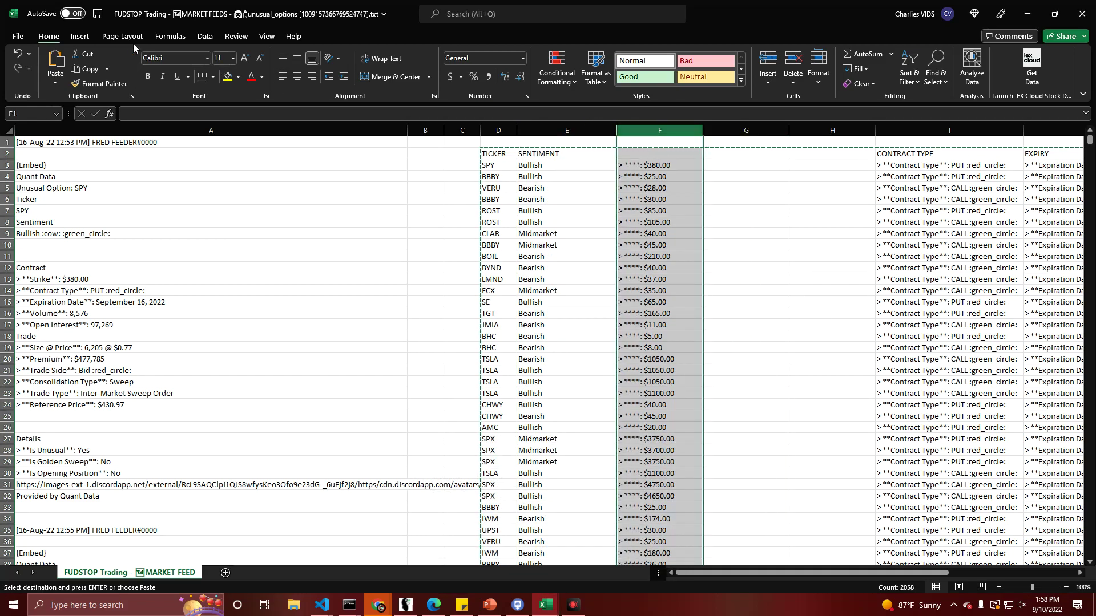
left_click(204, 36)
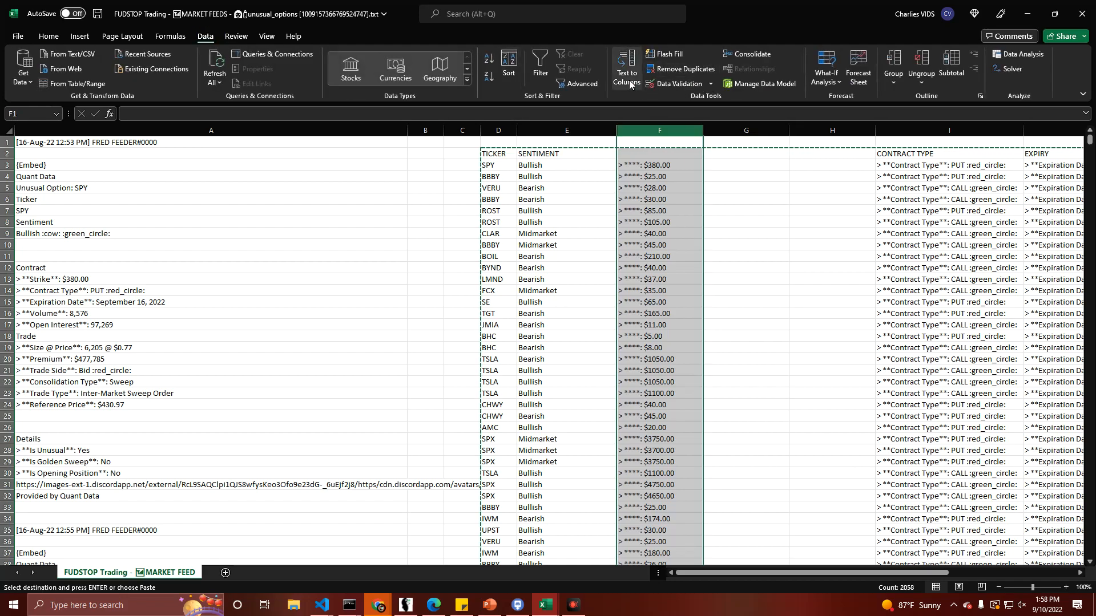
left_click(625, 68)
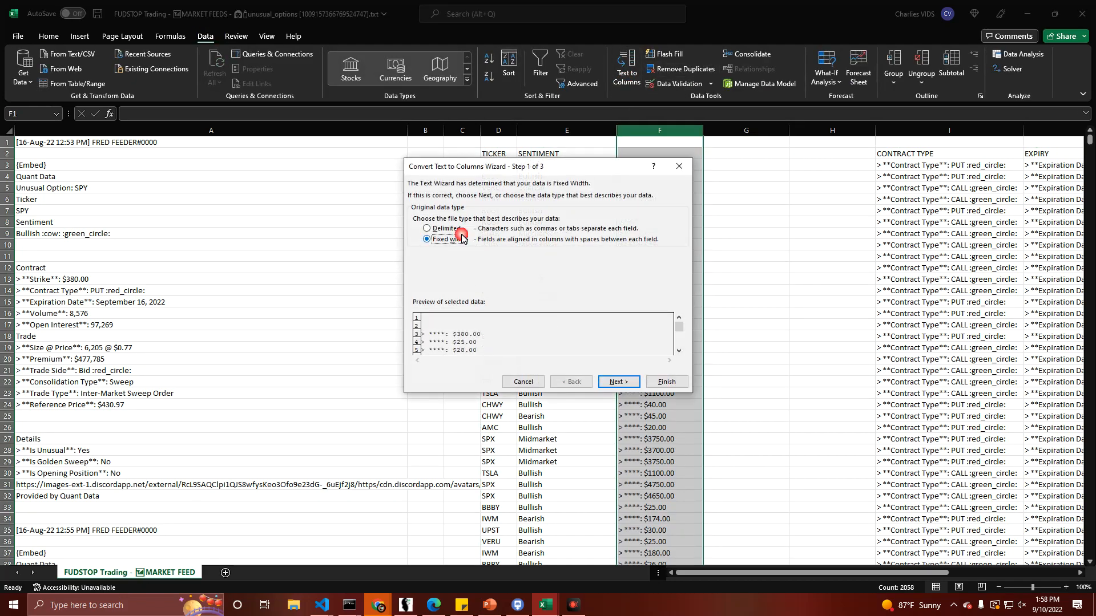
left_click(618, 382)
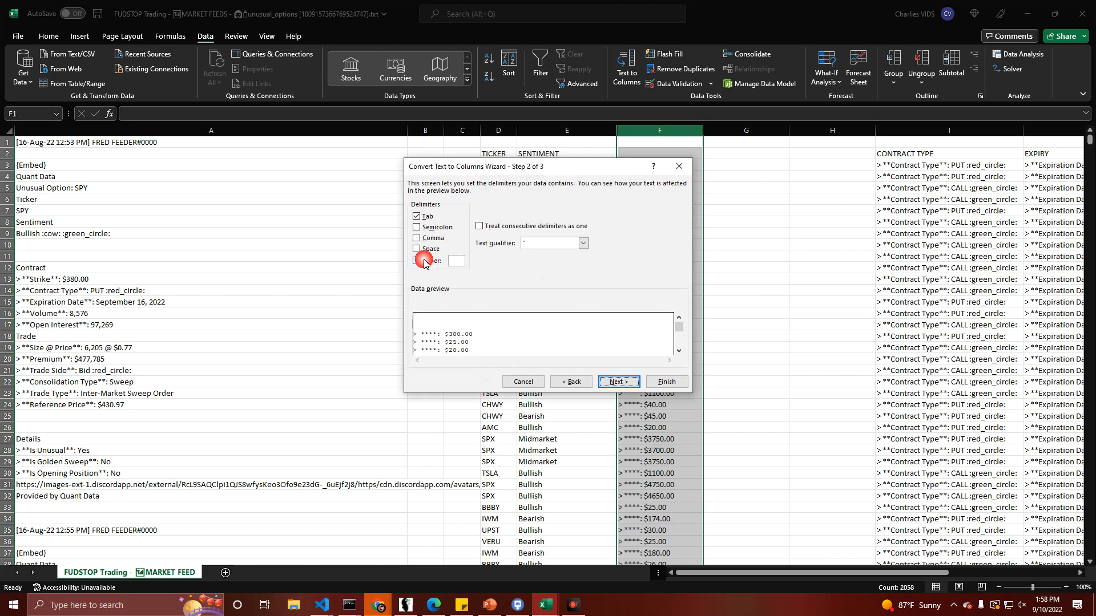
left_click(418, 261)
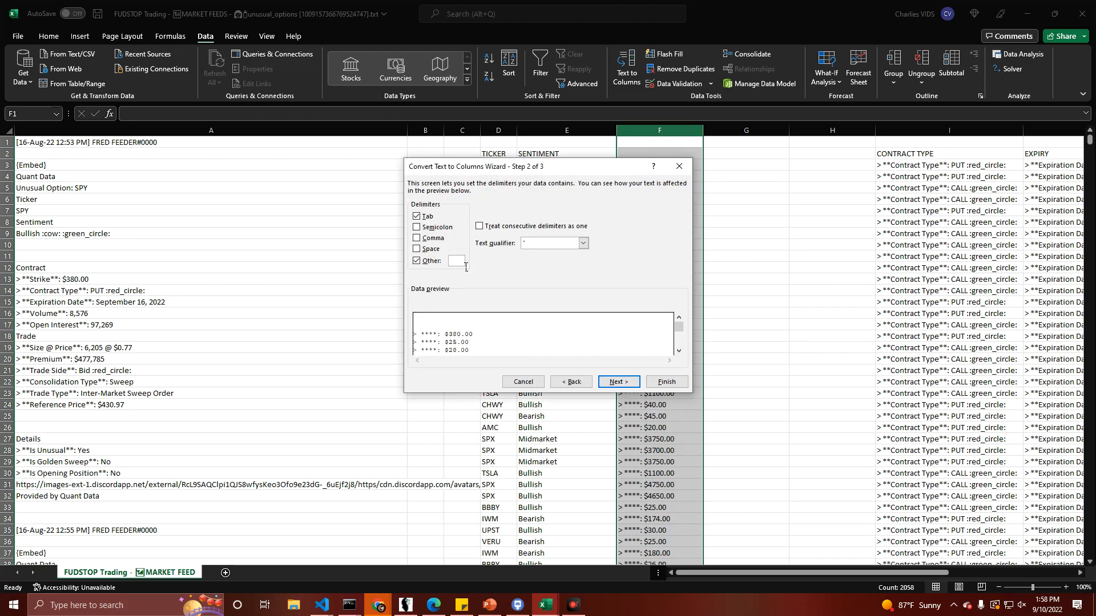
left_click(664, 381)
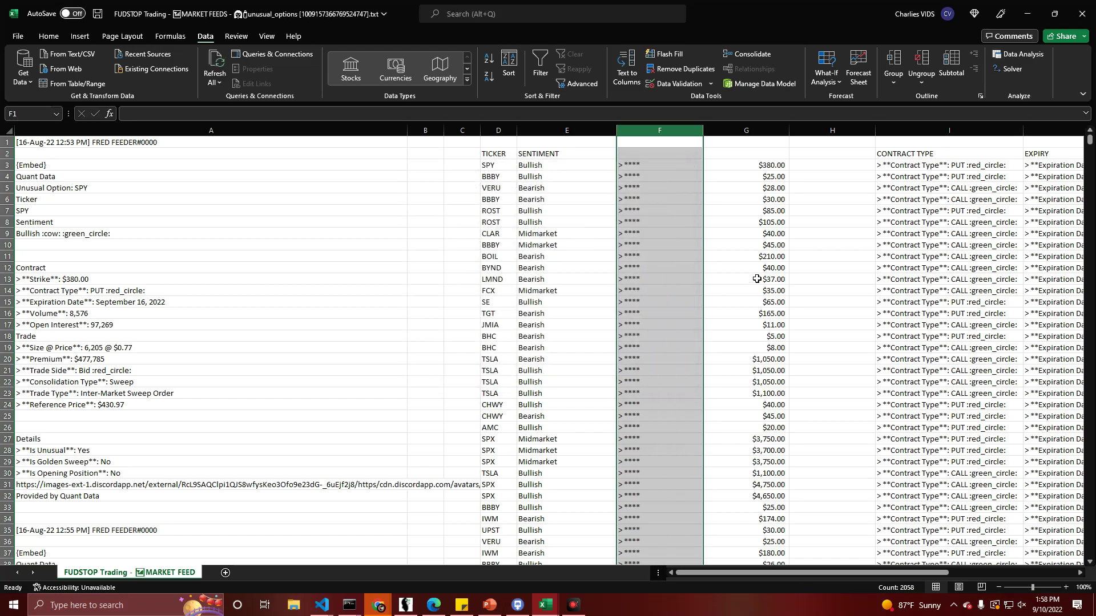
Step: Delete the leftover asterisk prefix column, leaving dollar strike prices in column F
right_click(658, 131)
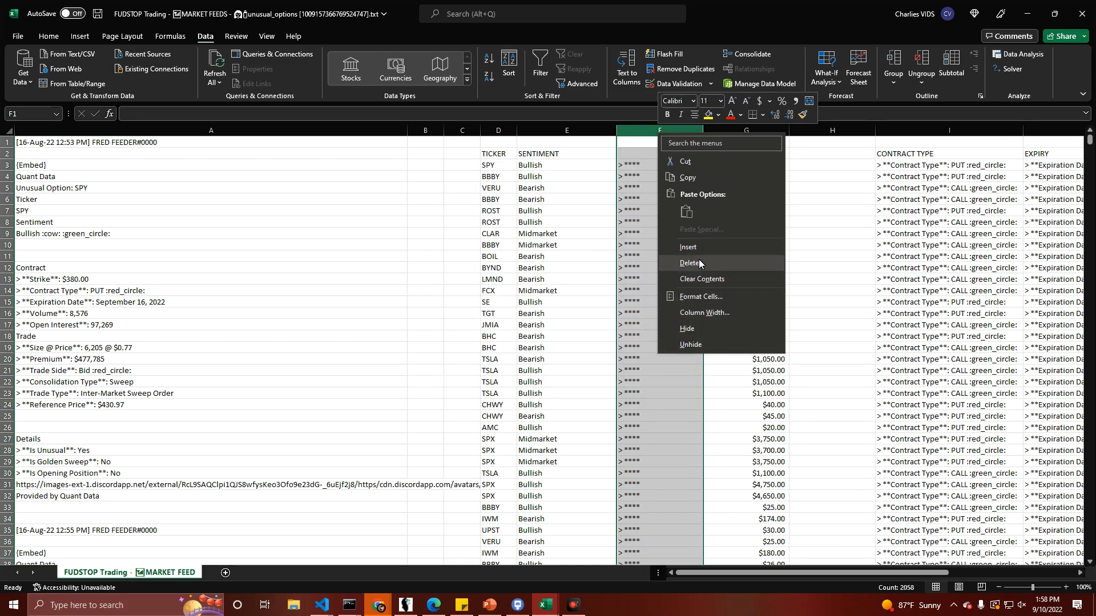
left_click(690, 343)
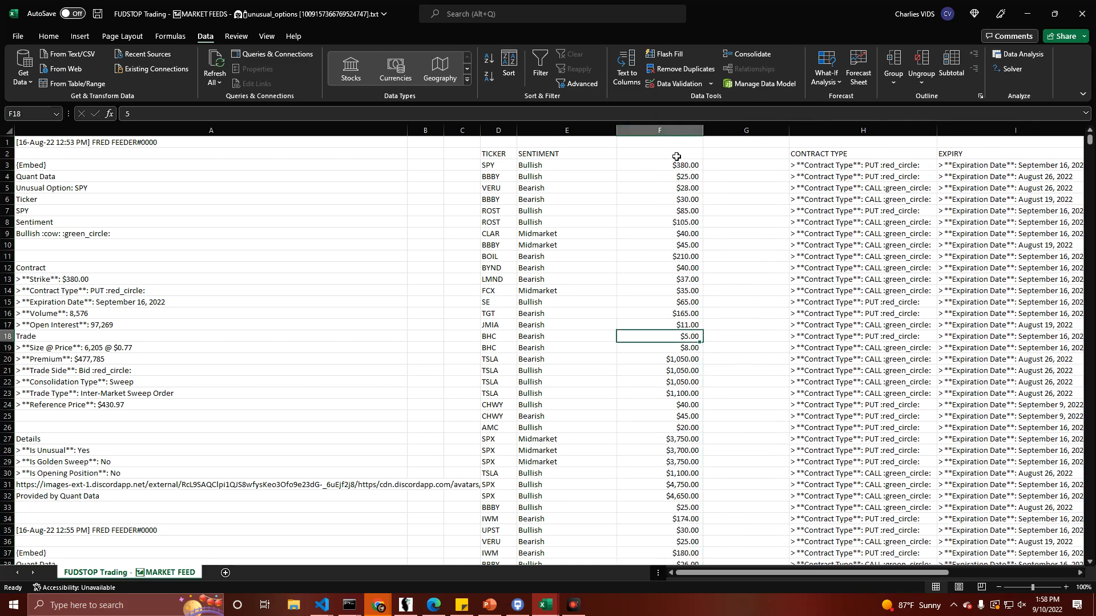
Step: Replace away ':red_circle:' and ':green_circle:' codes from the CONTRACT TYPE column
left_click(863, 130)
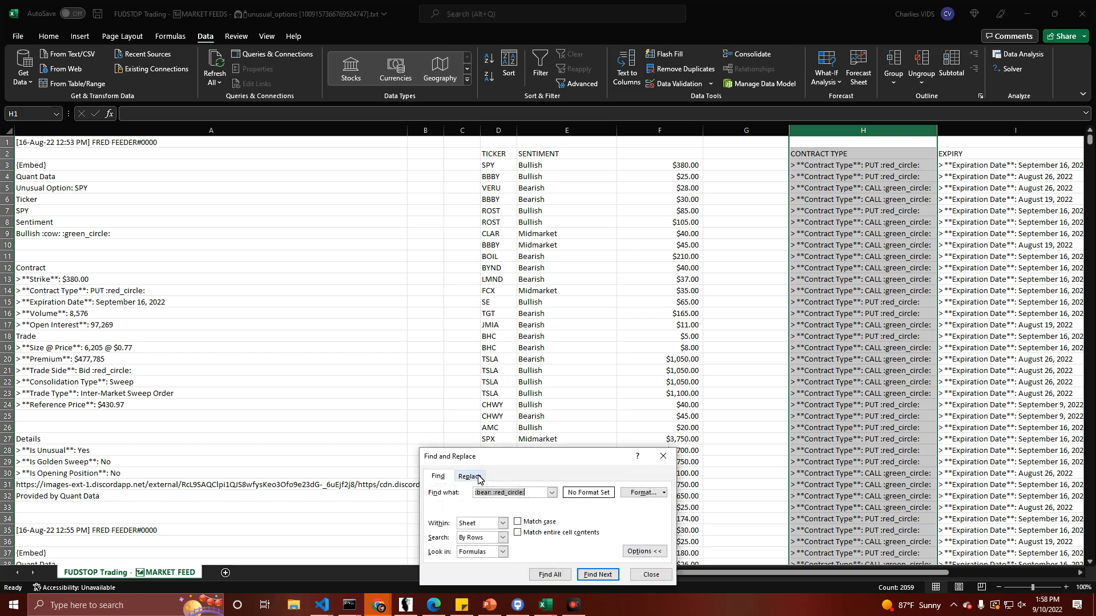
left_click(469, 476)
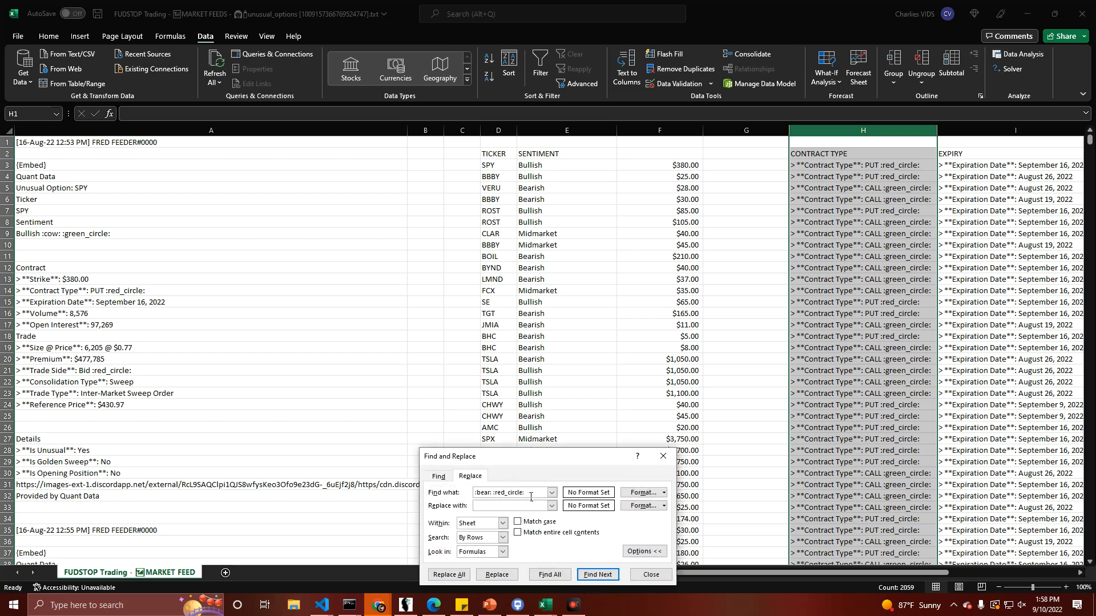
type(":red_circle:")
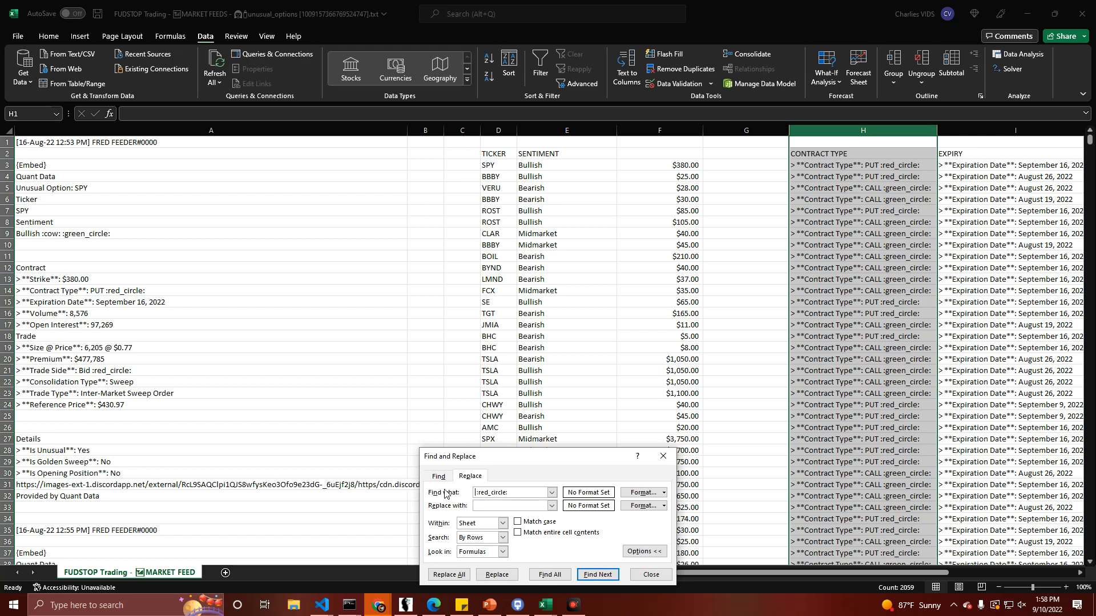
left_click(448, 574)
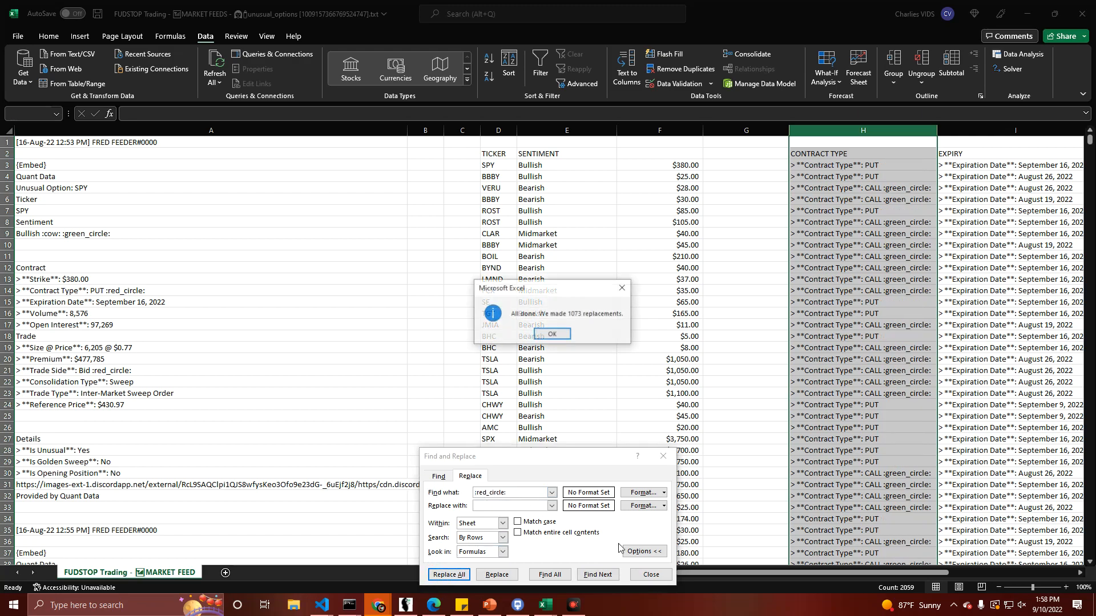
left_click(551, 335)
type(":green")
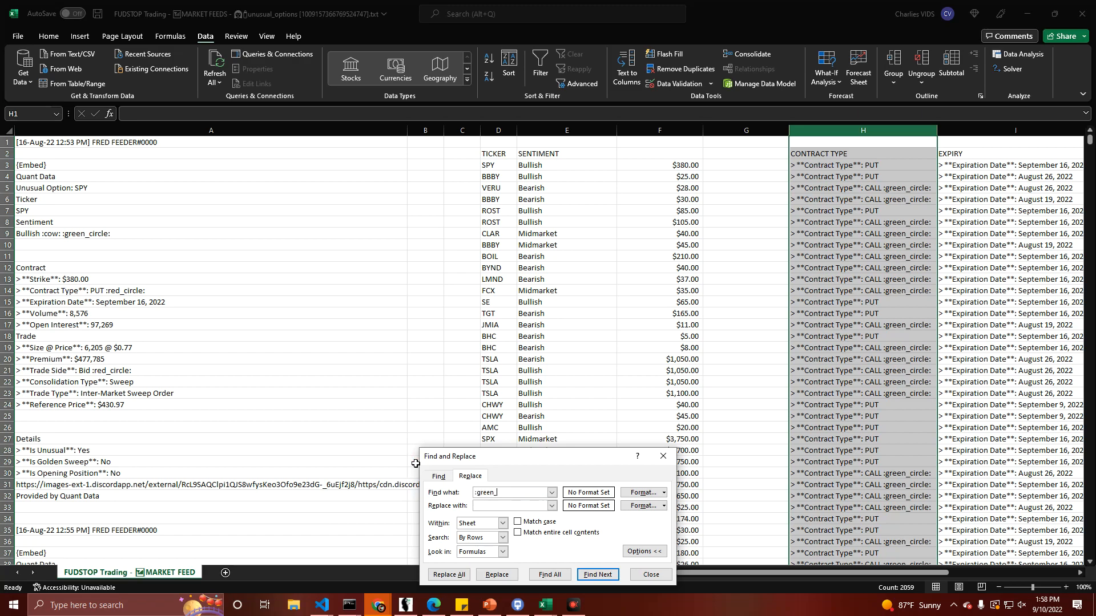
type("_circle")
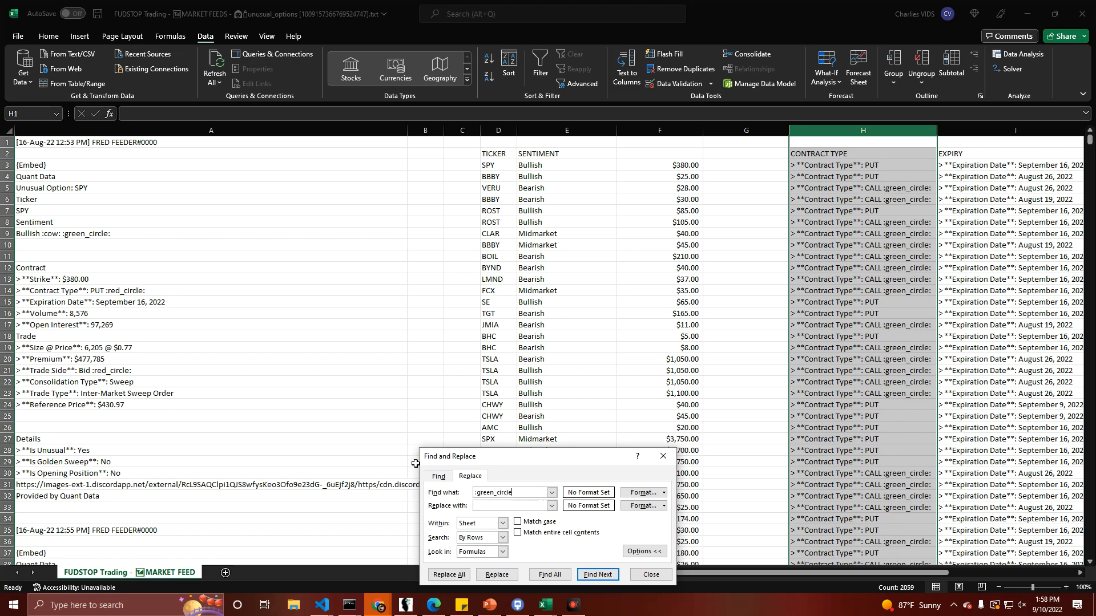
left_click(447, 574)
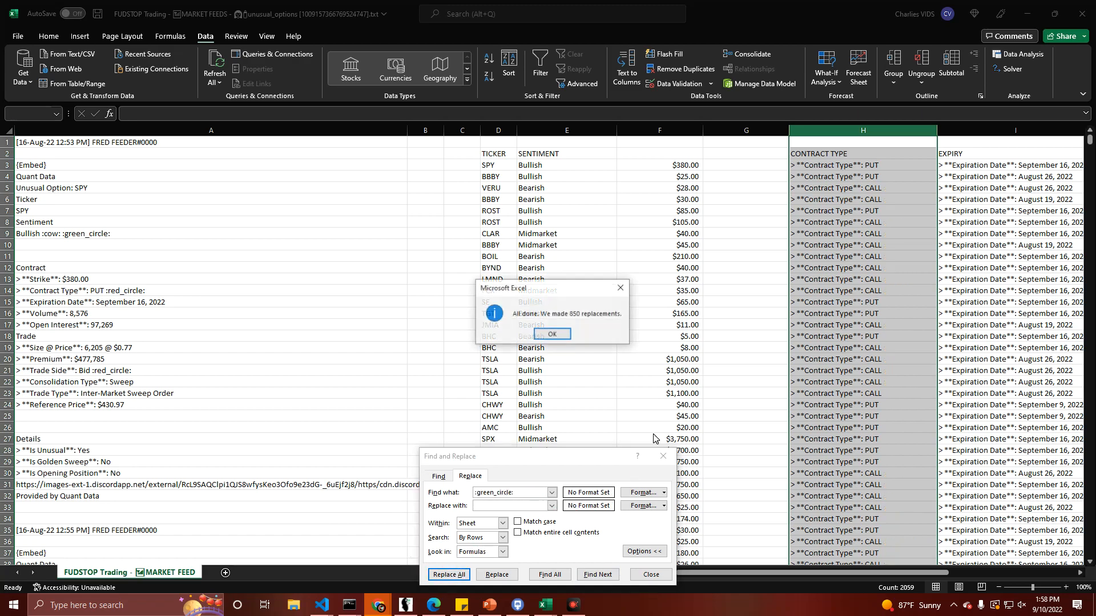
left_click(551, 334)
type("**Contract Type**")
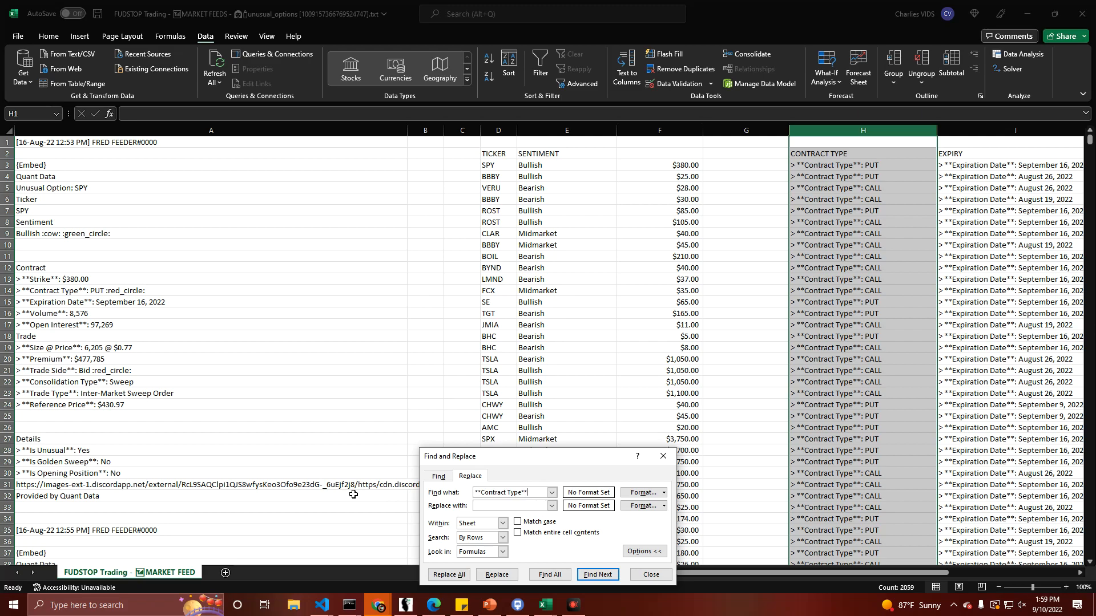
Step: Replace away the '**Contract Type**' label so entries read just PUT or CALL
left_click(447, 574)
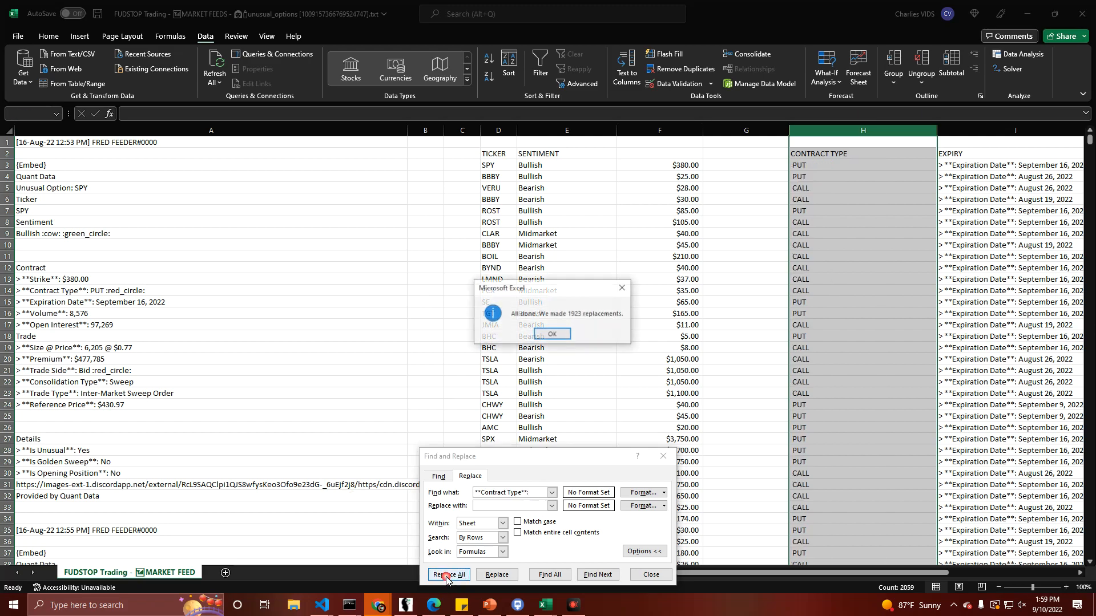
left_click(552, 334)
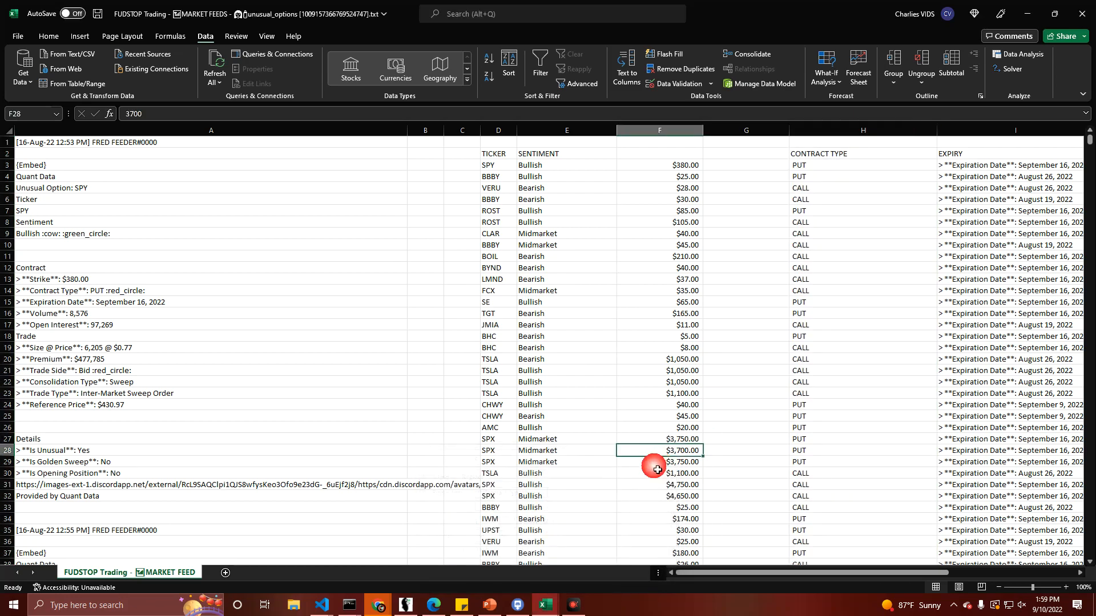
Step: Remove the expiration date label from every EXPIRY cell, leaving plain dates
scroll("right", 3)
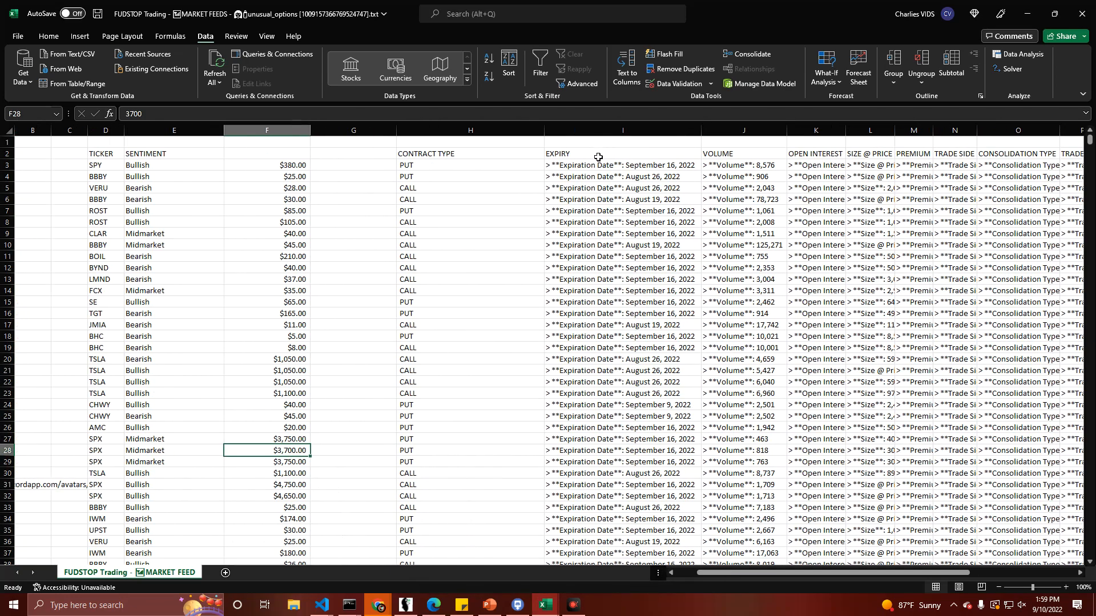
left_click(621, 131)
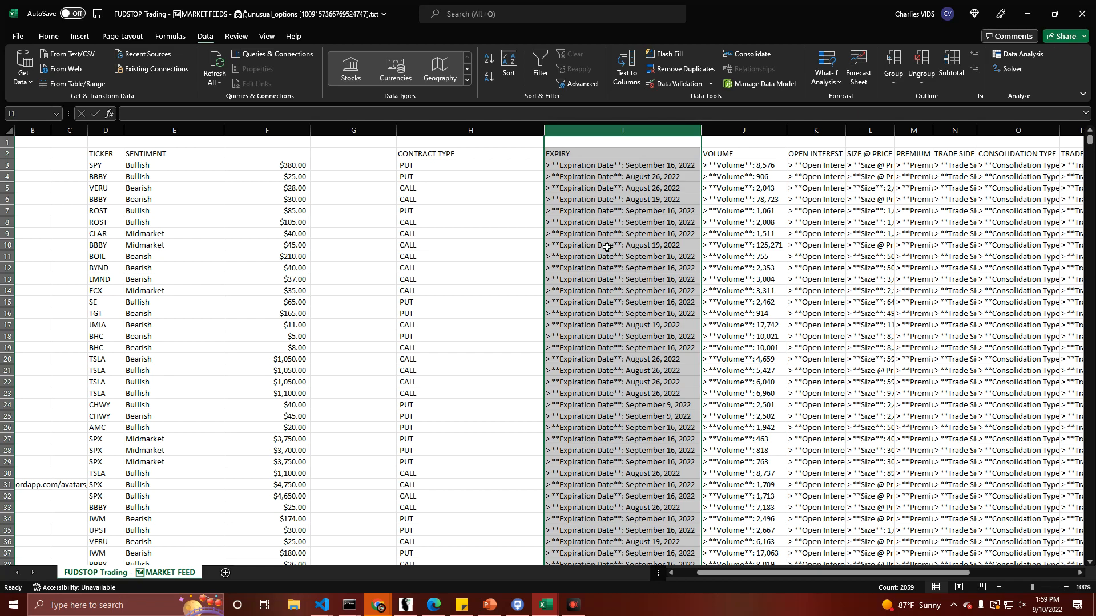
key("ctrl+h")
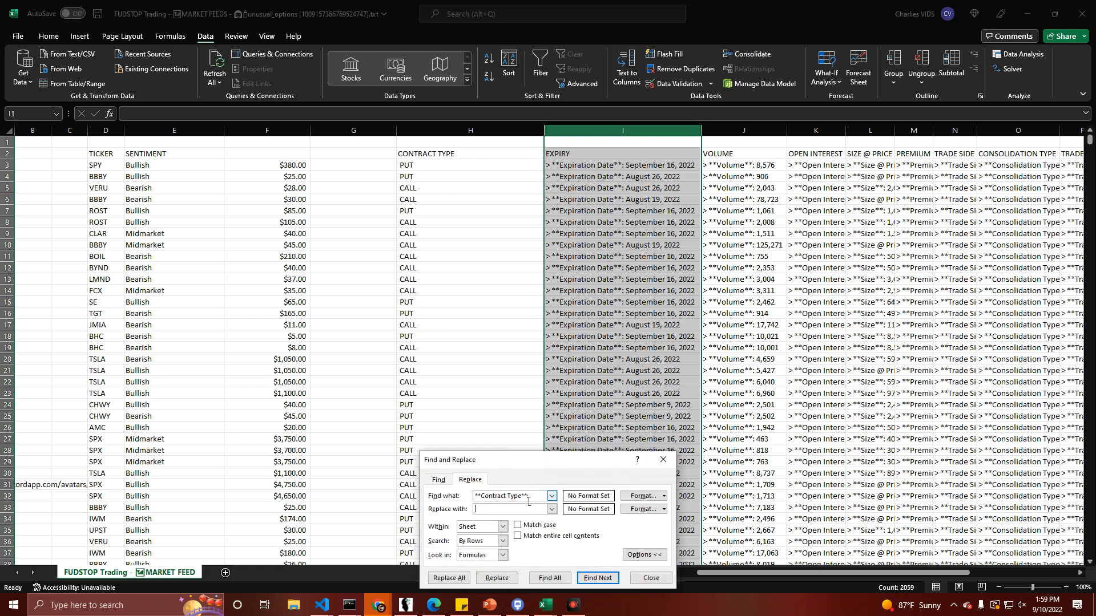
triple_click(510, 495)
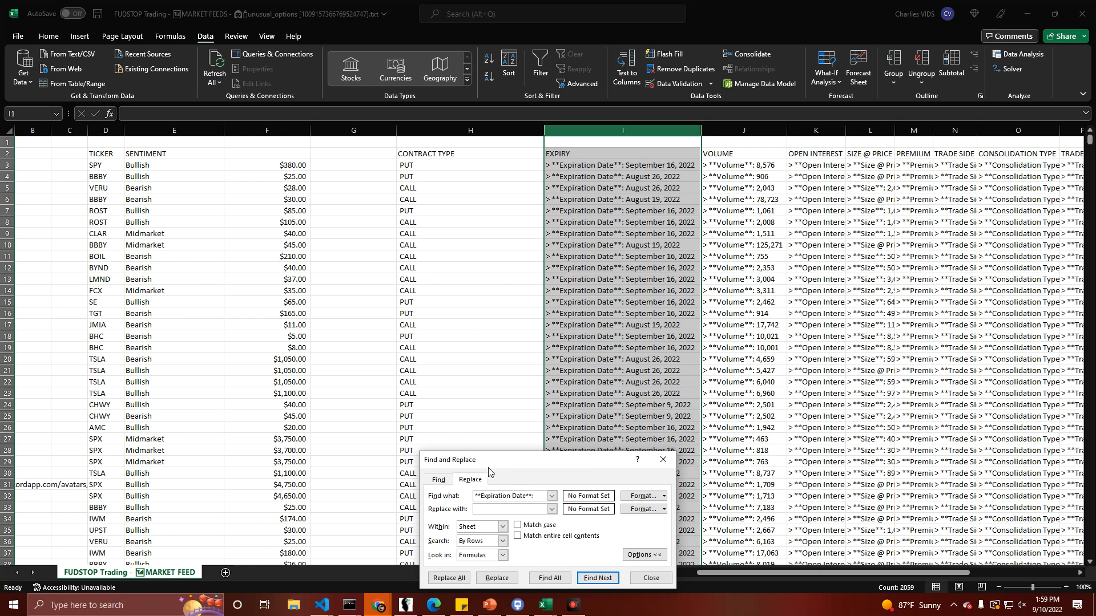
left_click(447, 577)
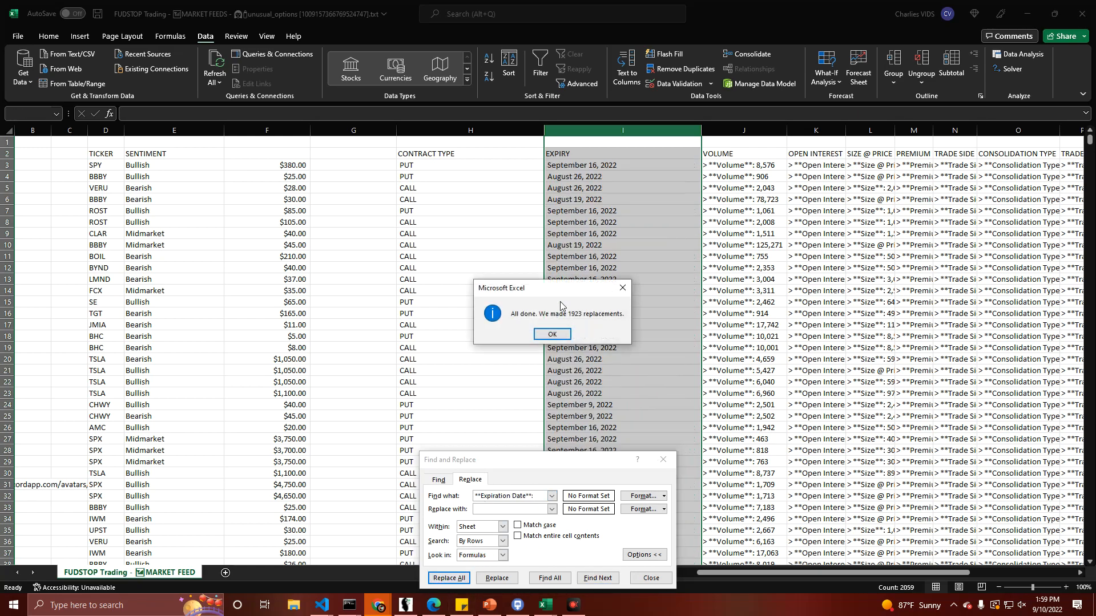
Step: Remove the label prefixes from the VOLUME and OPEN INTEREST columns, leaving plain numbers
left_click(551, 335)
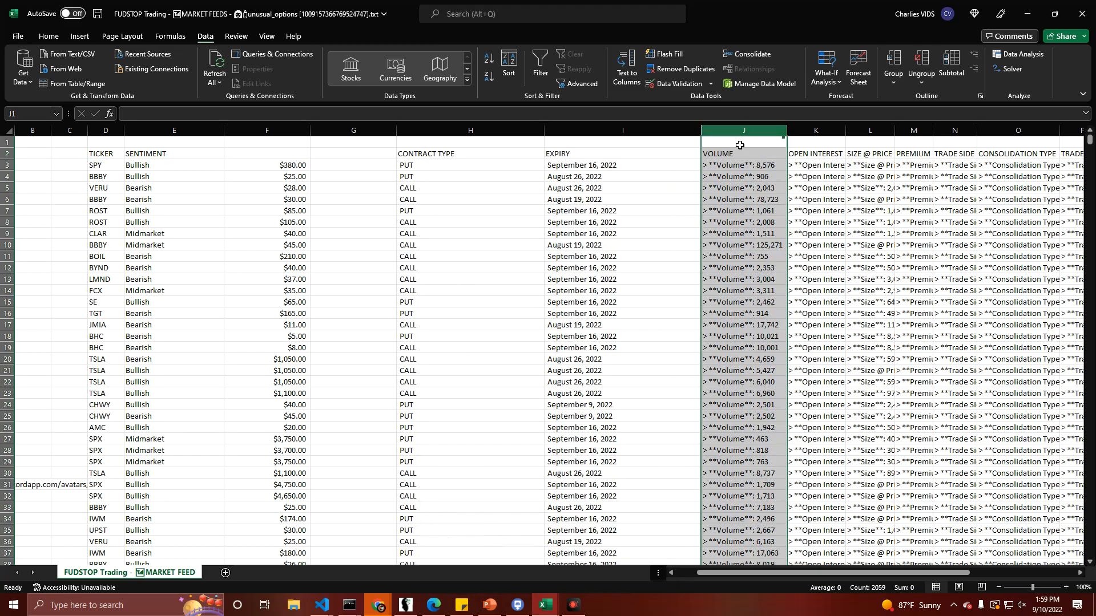
key("ctrl+h")
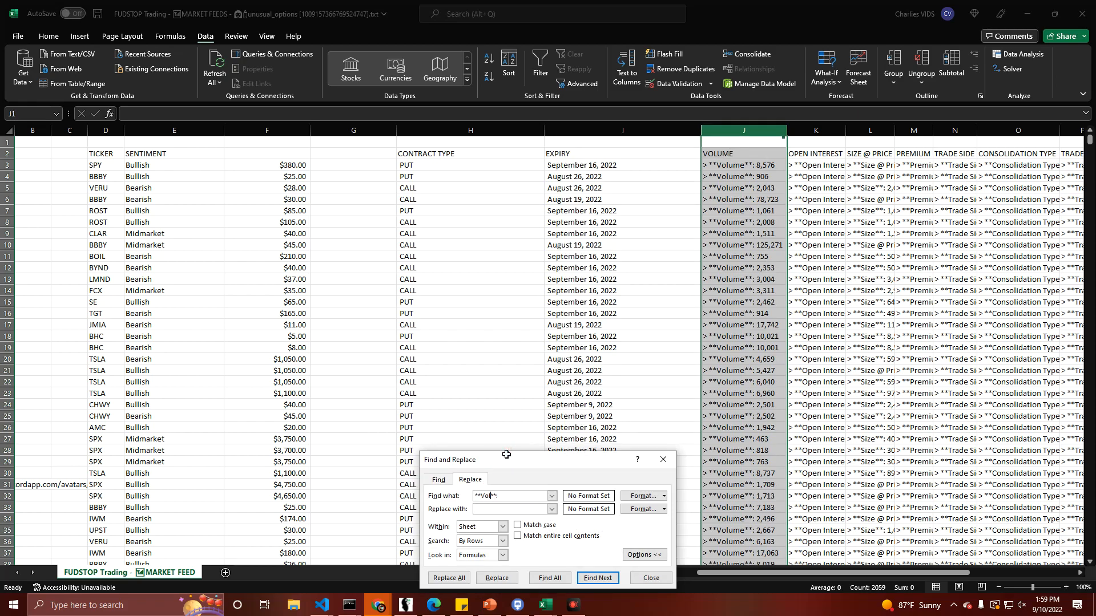
left_click(448, 577)
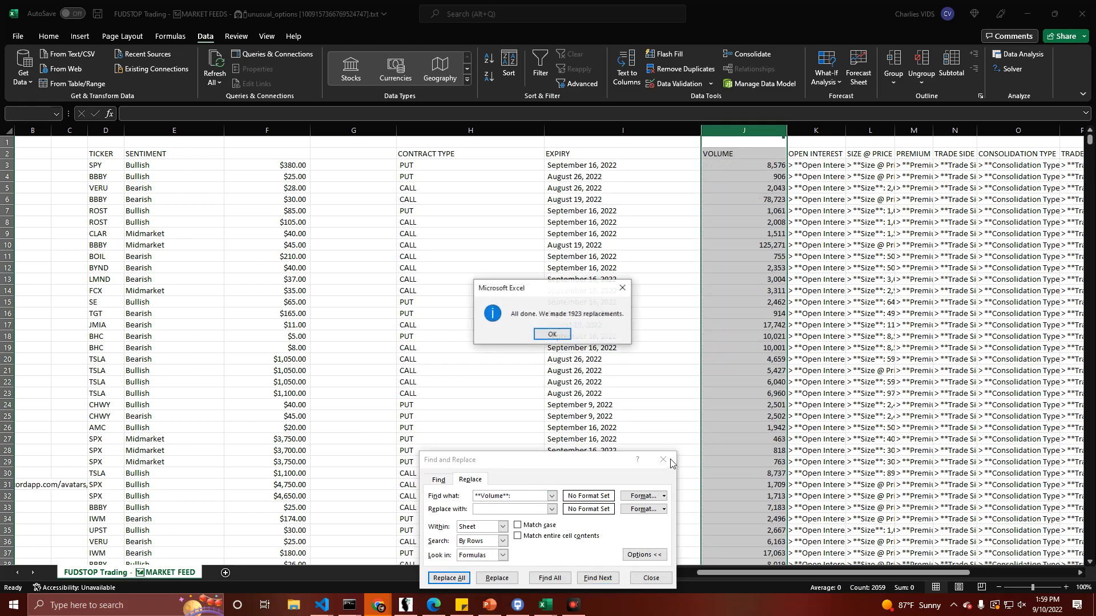
left_click(551, 334)
type("Open Interest")
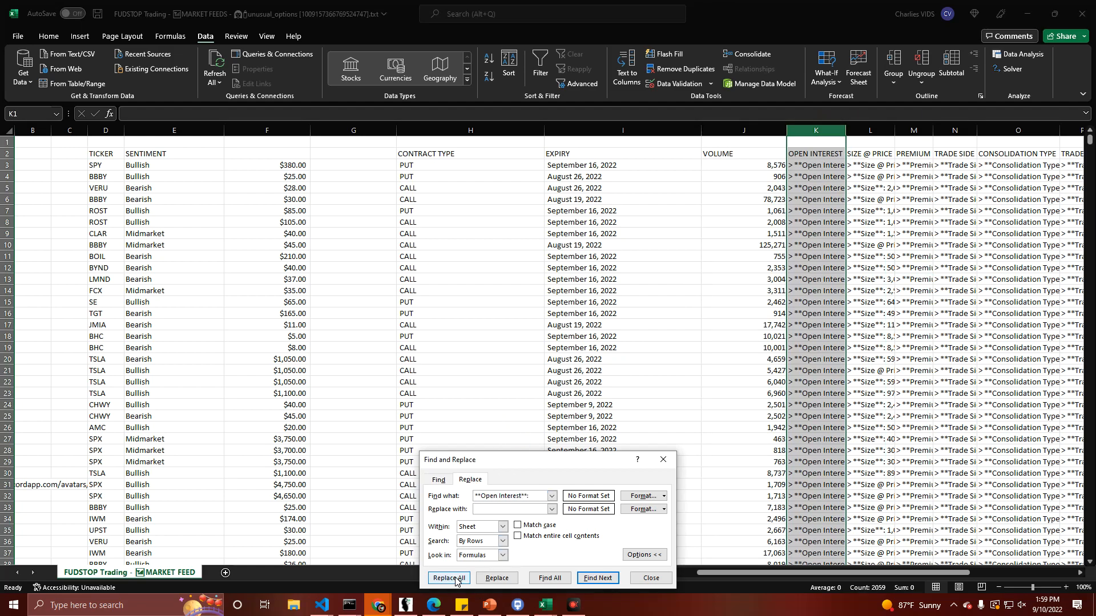
left_click(447, 578)
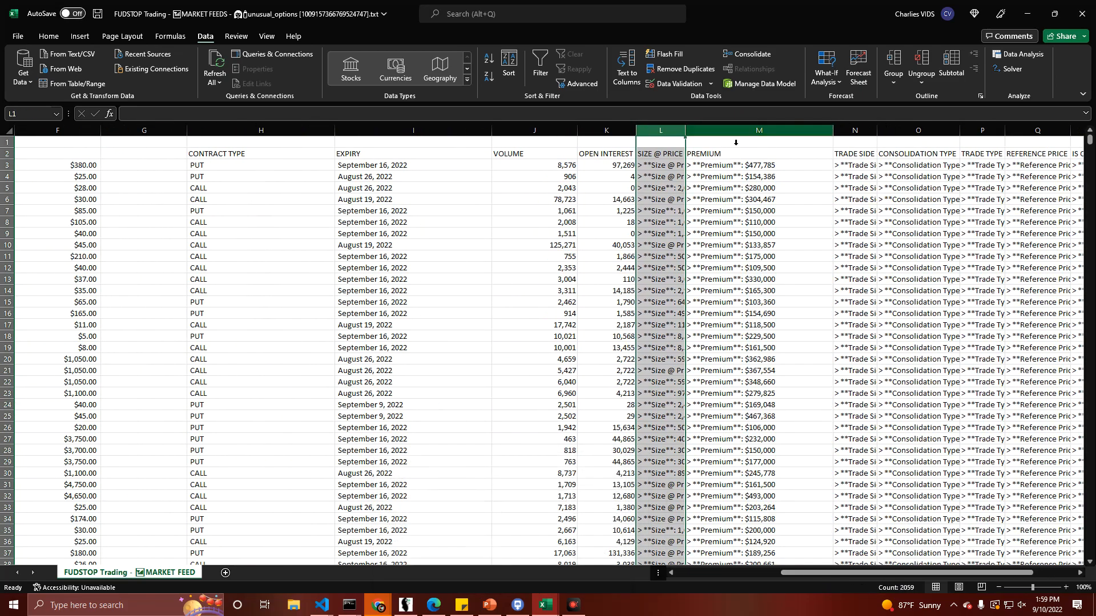
Step: Remove the Premium label from column M so it shows plain dollar amounts, then select TRADE SIDE
key("ctrl+h")
type("**Premium**:")
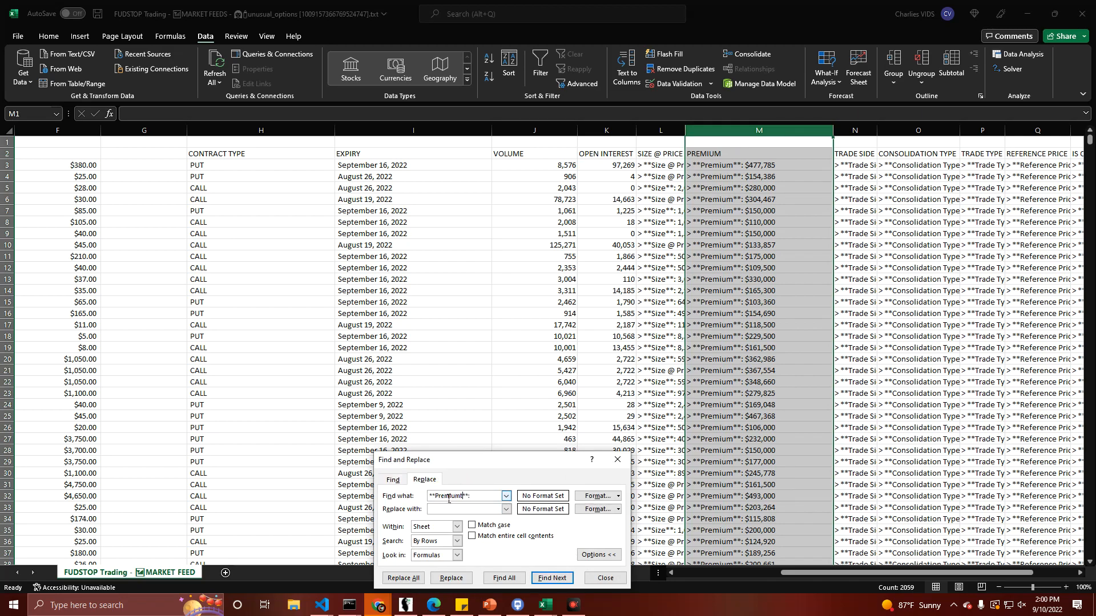
left_click(402, 577)
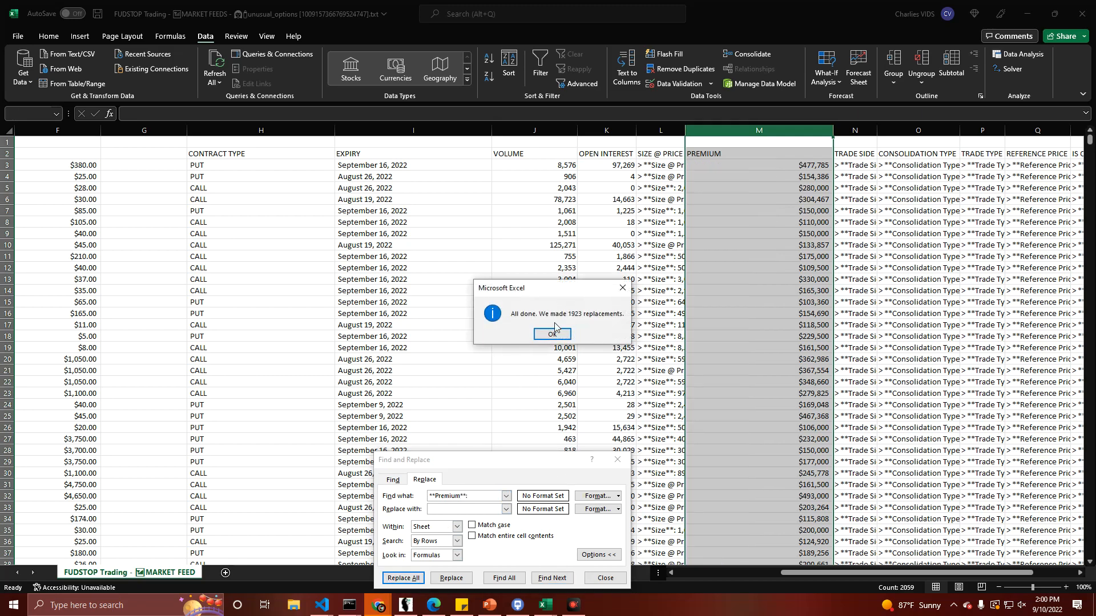
left_click(552, 334)
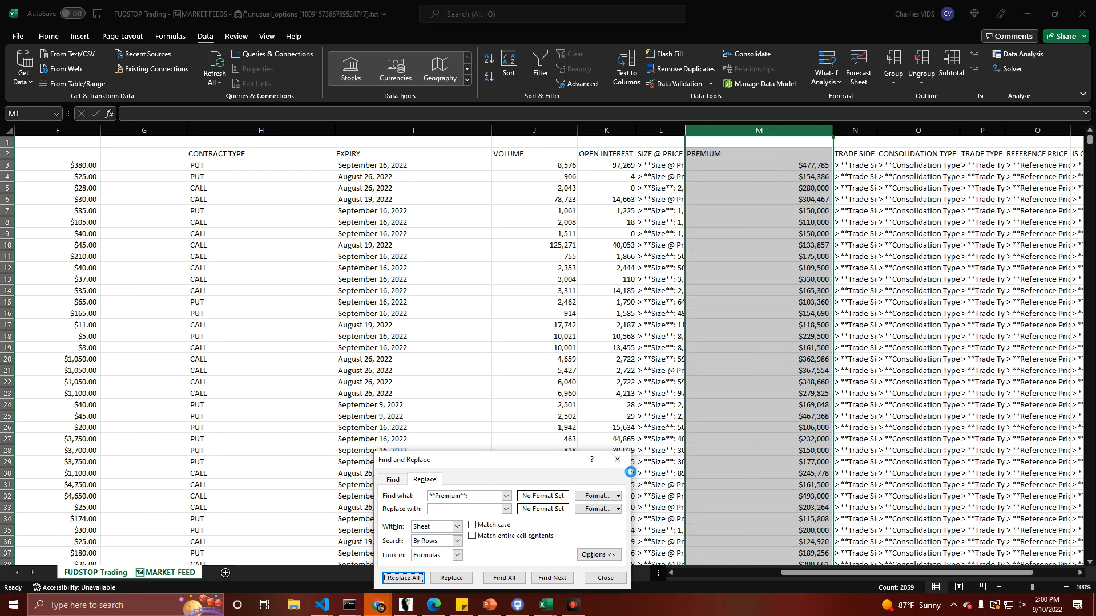
left_click(403, 577)
type("Trade Side")
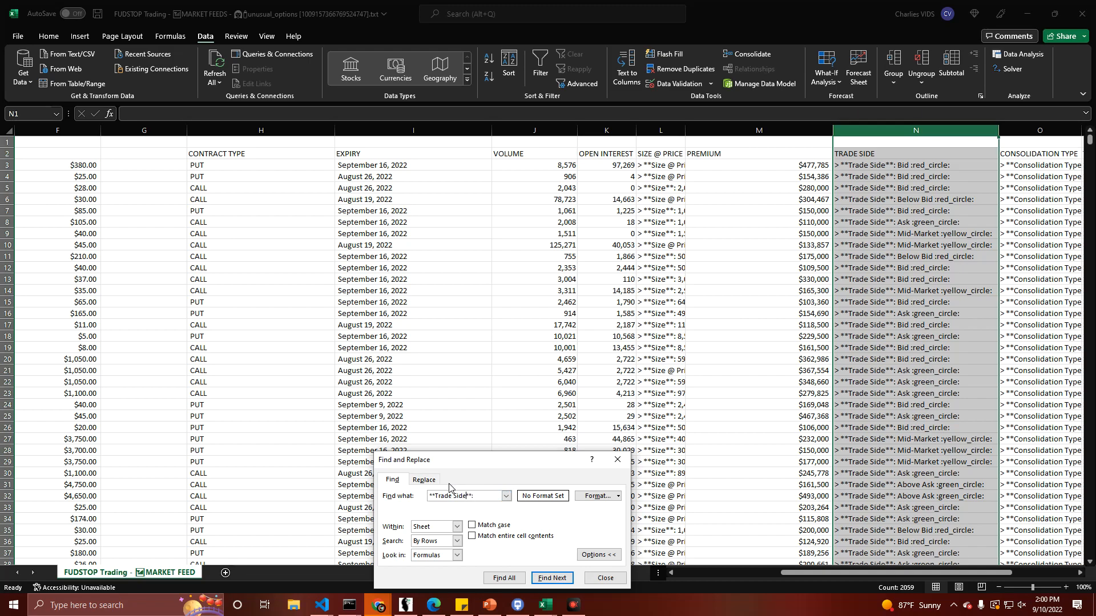
Step: Replace away the Trade Side label and the green, yellow and red circle codes
left_click(403, 577)
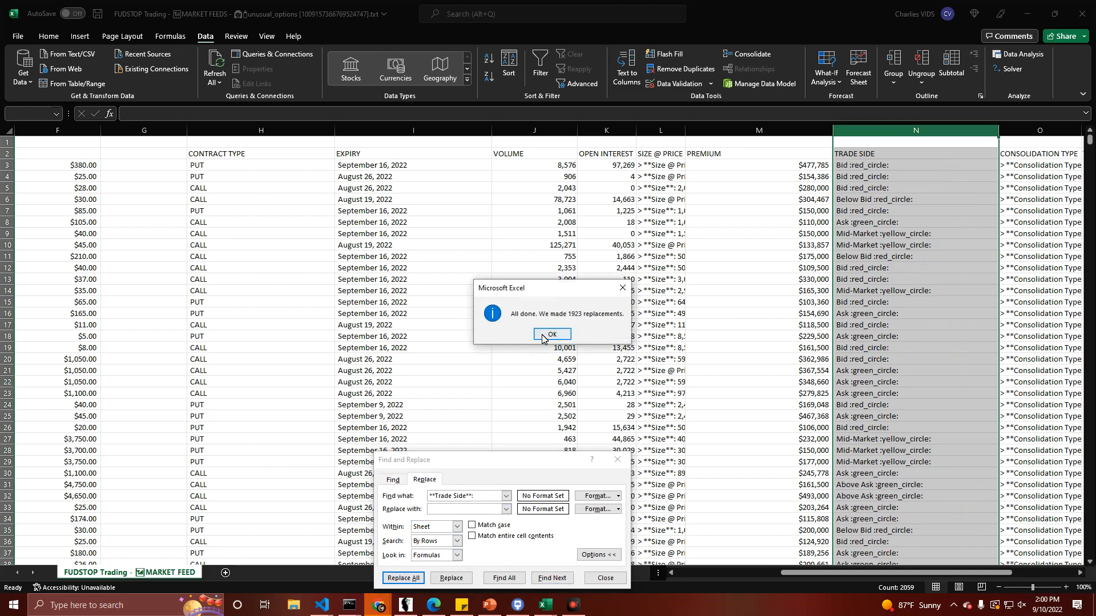
left_click(551, 334)
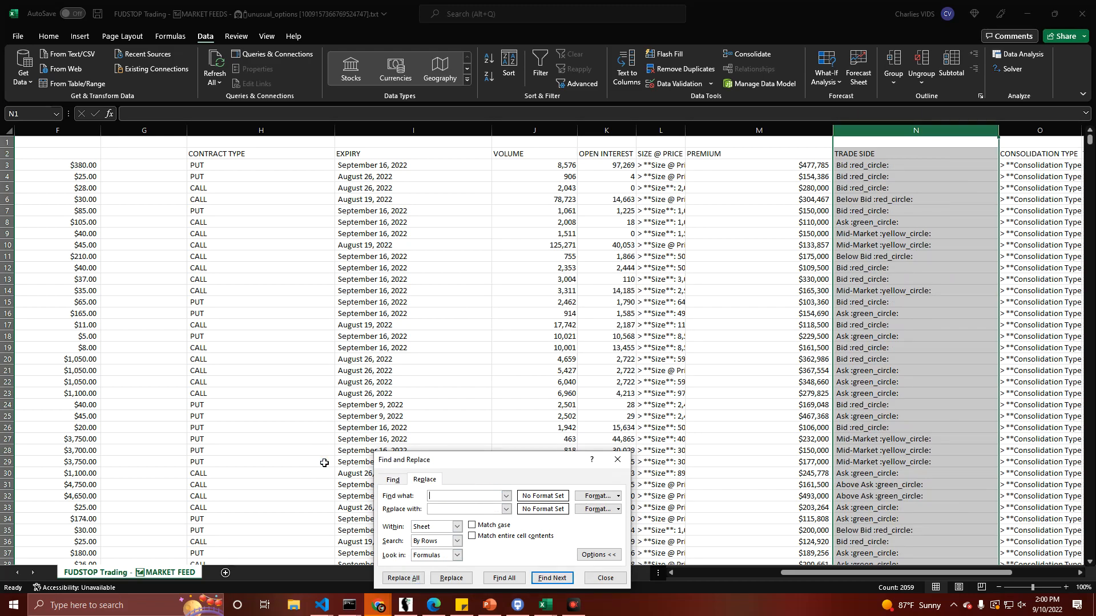
type(":green_circ")
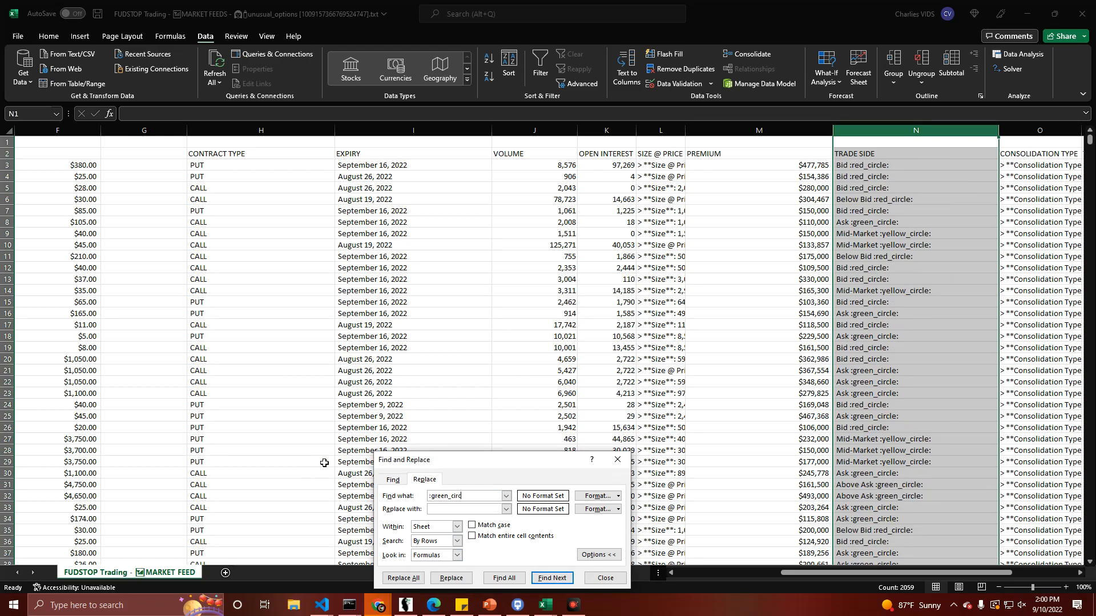
left_click(403, 577)
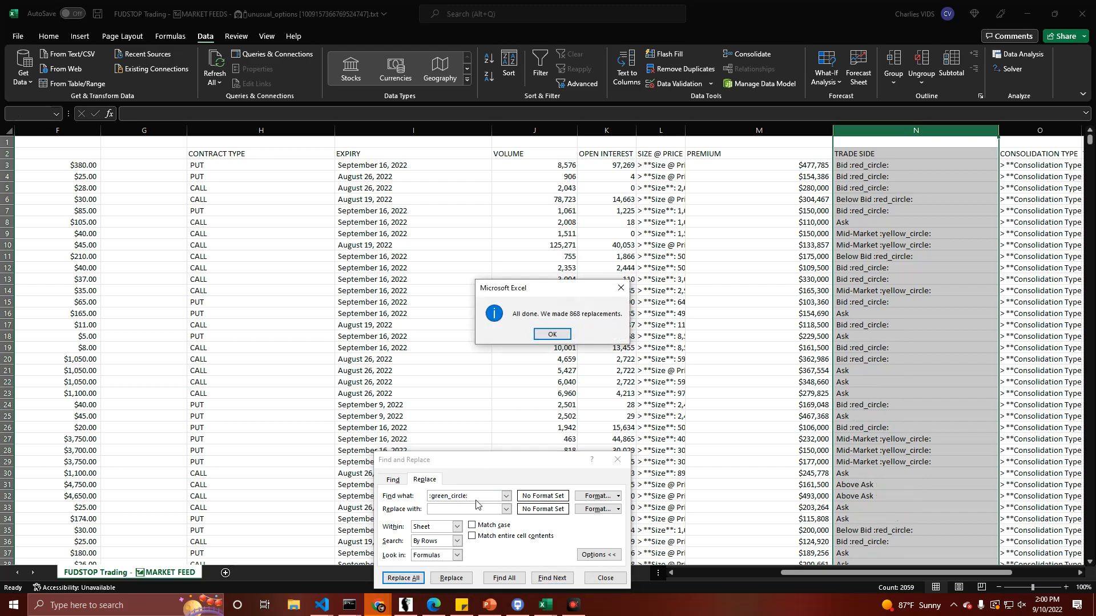
left_click(551, 334)
type(":yellow_ci")
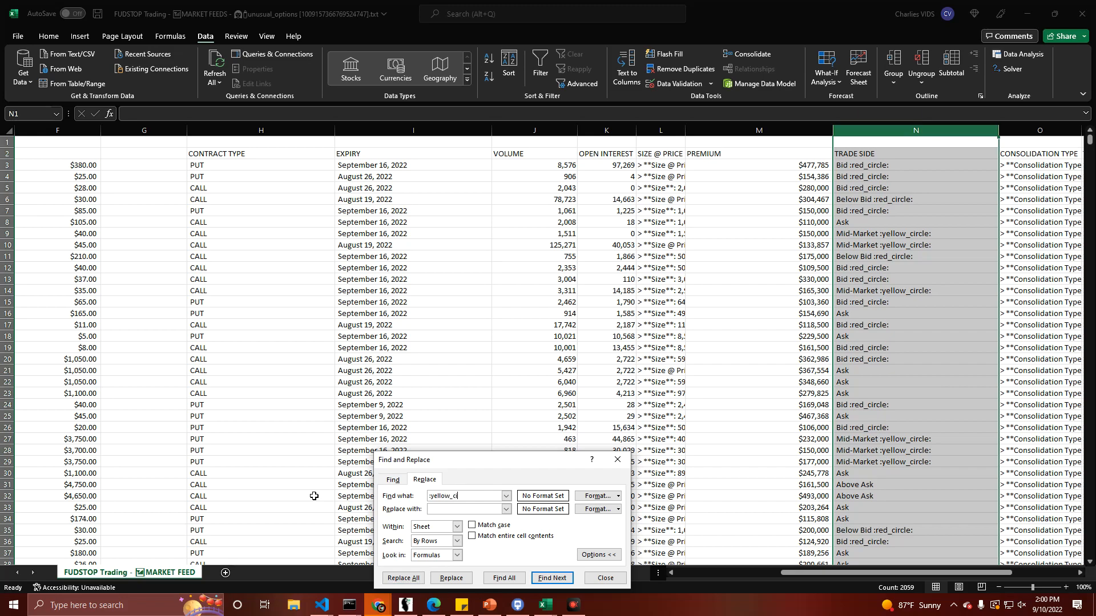
left_click(403, 578)
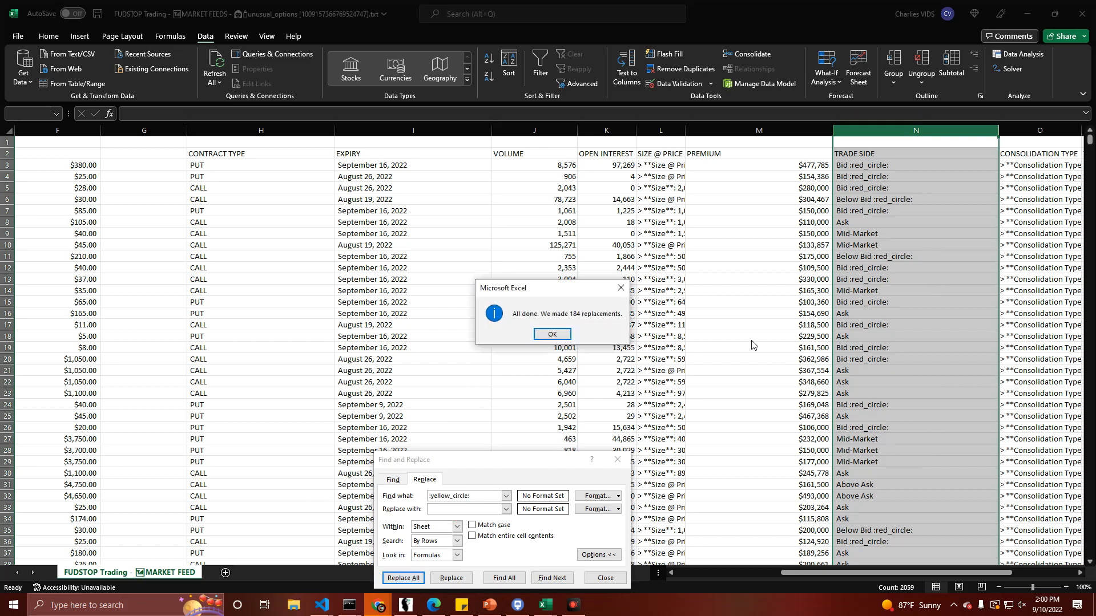
left_click(552, 333)
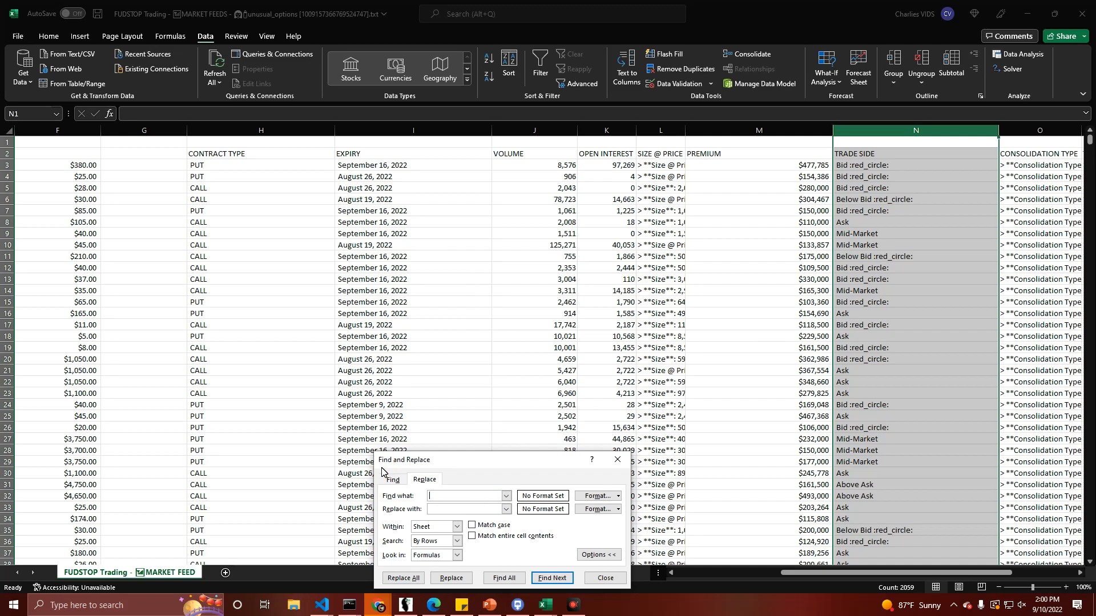
type(":red_circle:")
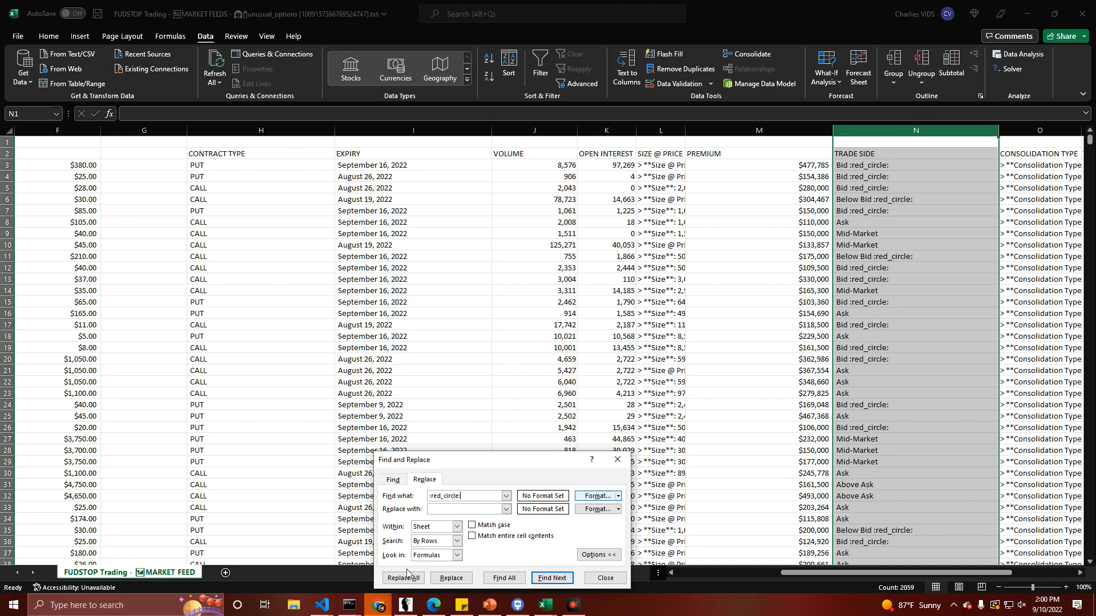
left_click(403, 578)
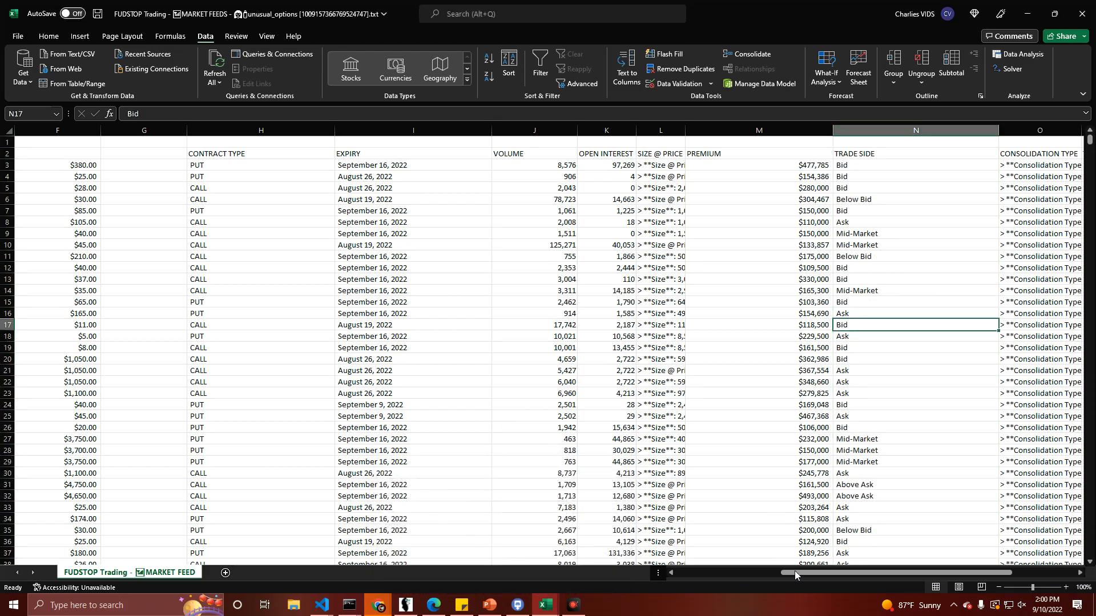
left_click(867, 131)
type("**Consolidation Type")
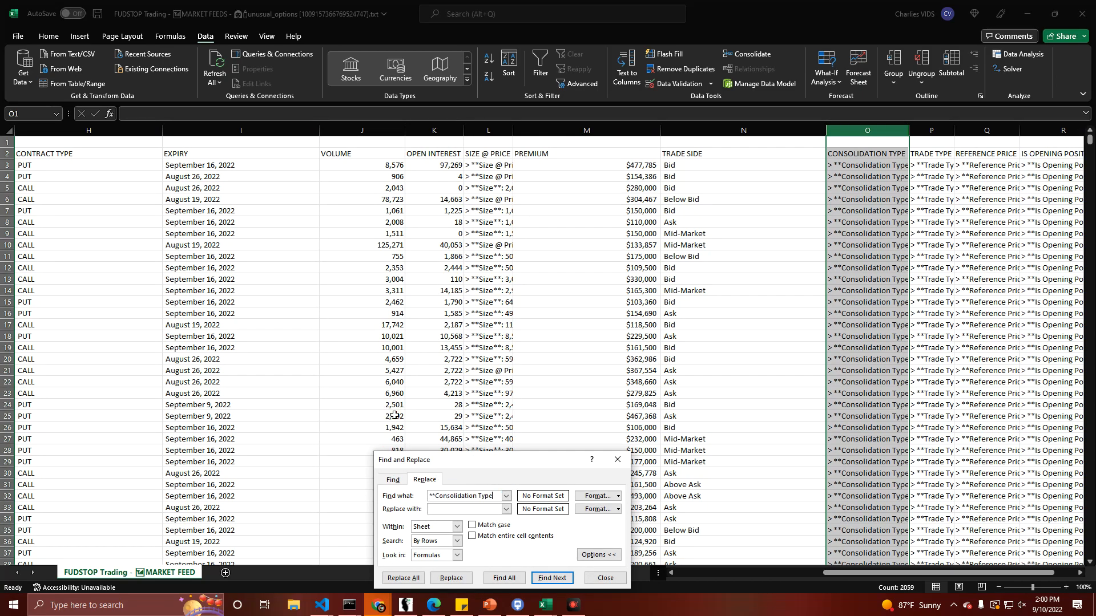
Step: Undo the Consolidation Type replacement that blanked column O and select a TRADE TYPE cell
left_click(403, 577)
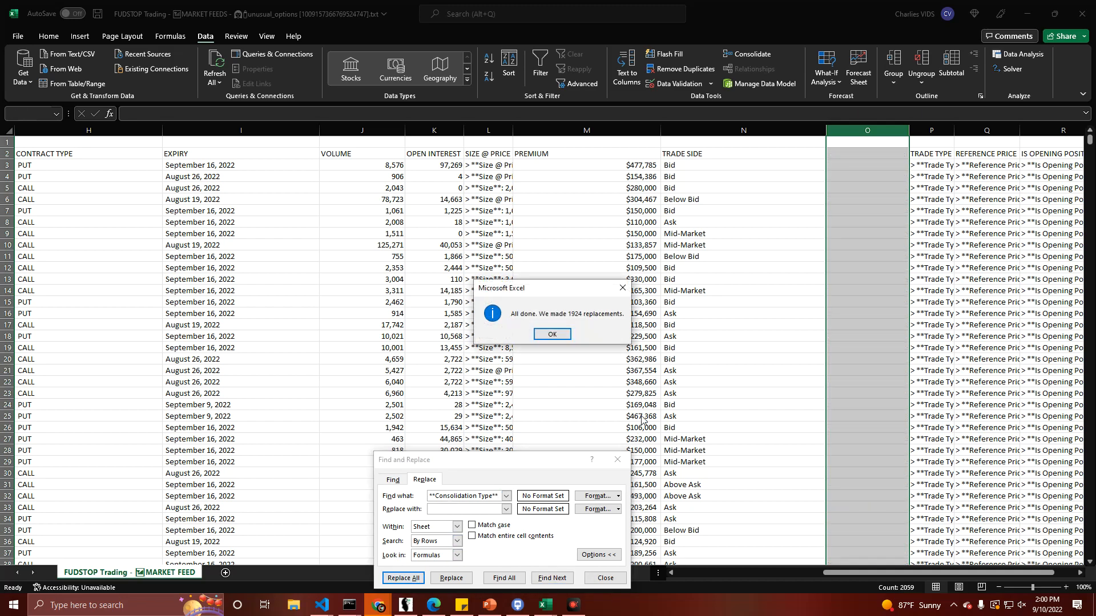
left_click(551, 334)
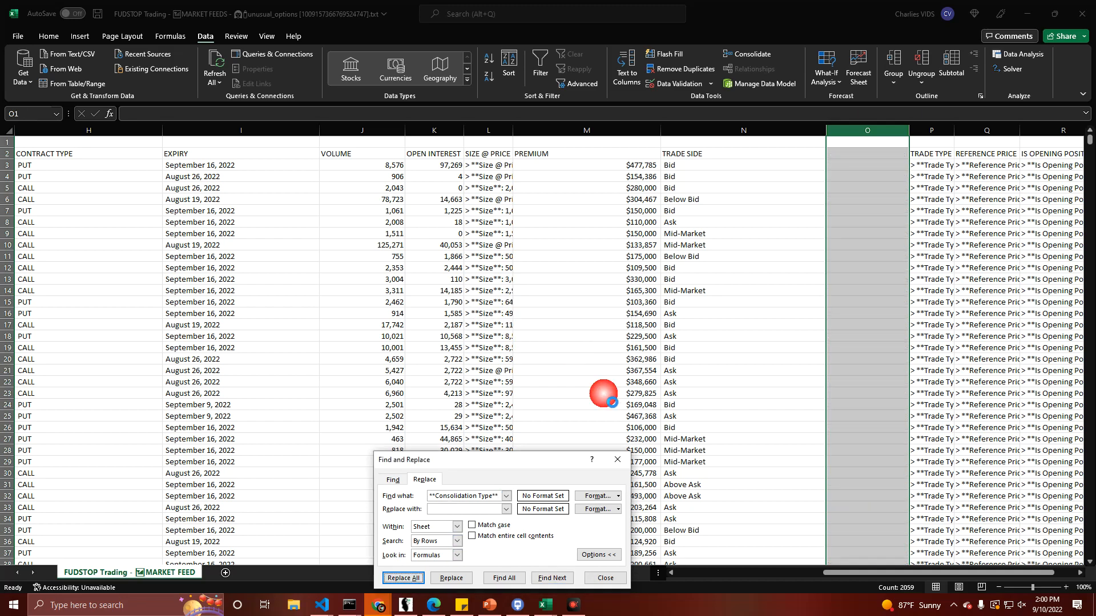
left_click(403, 578)
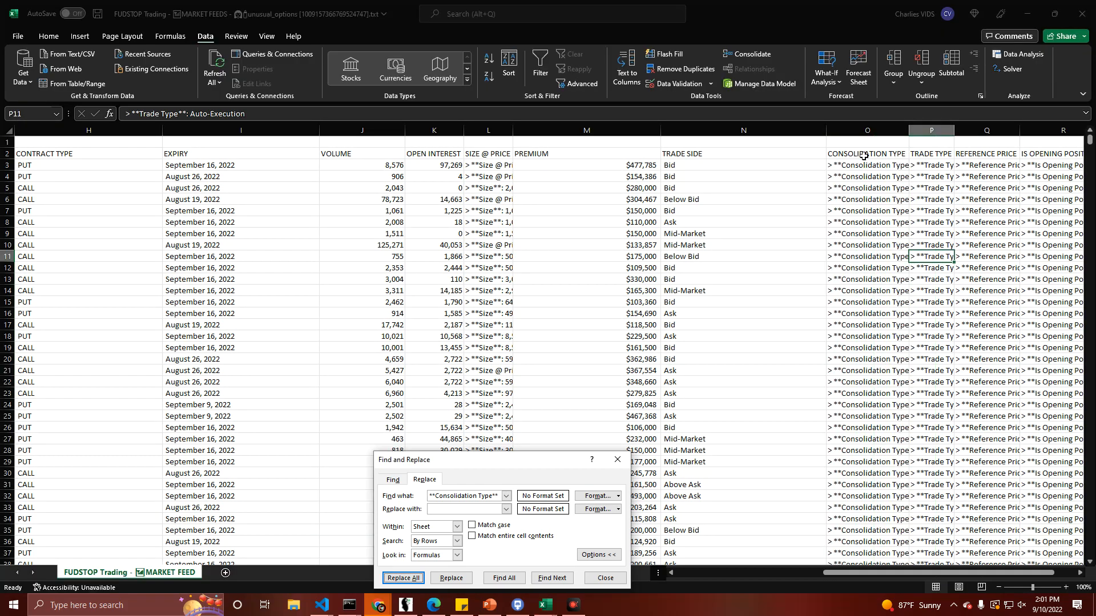
left_click(552, 577)
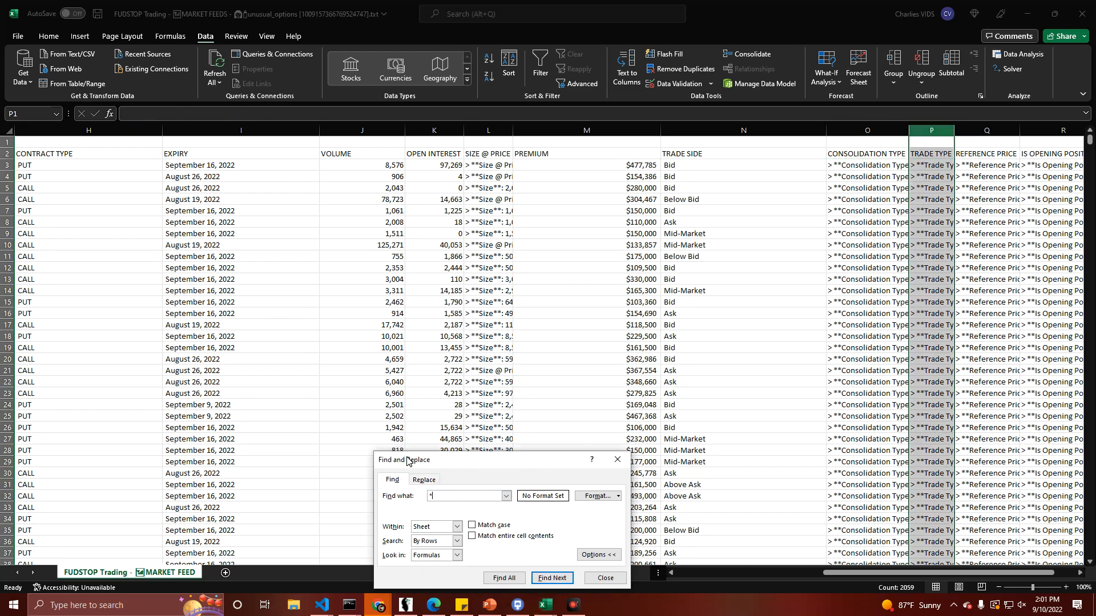
Step: Replace '**Trade Type**:' with nothing so TRADE TYPE shows plain values
type("**Trade Type**")
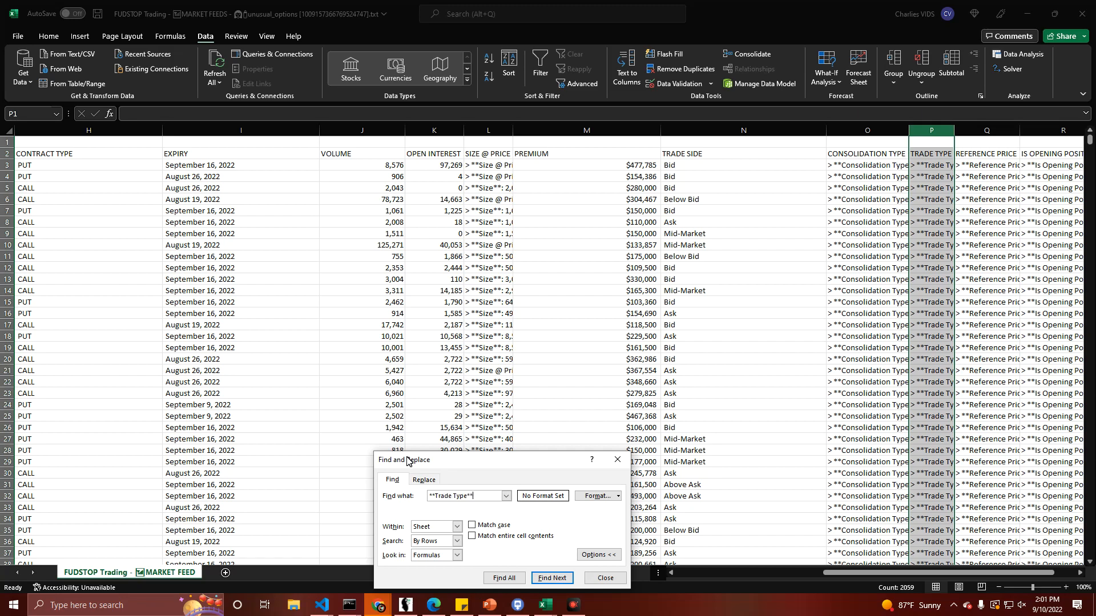
left_click(503, 578)
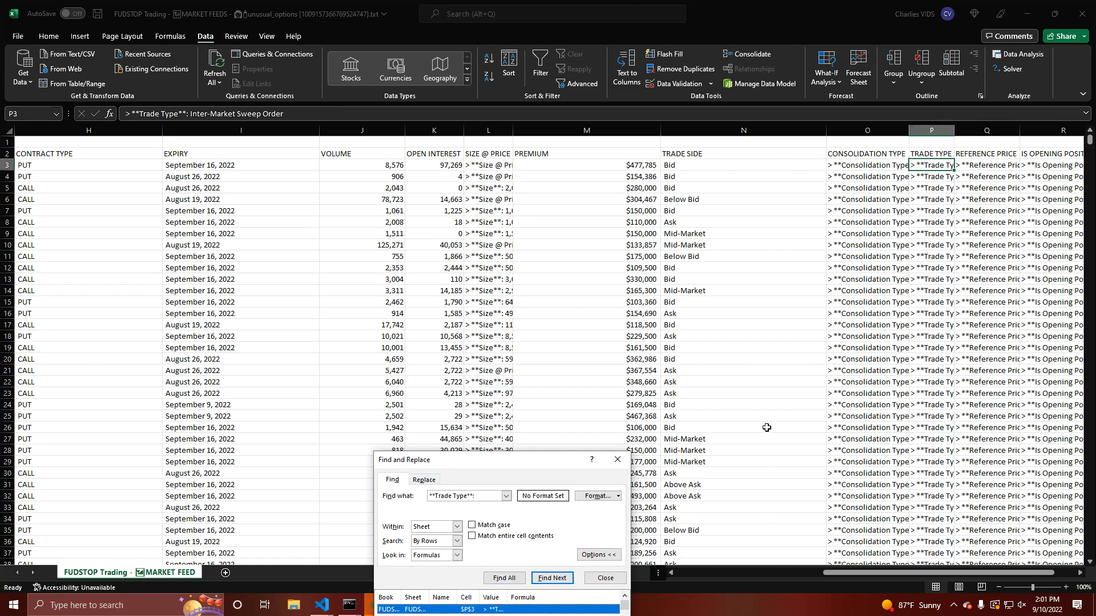
left_click(424, 480)
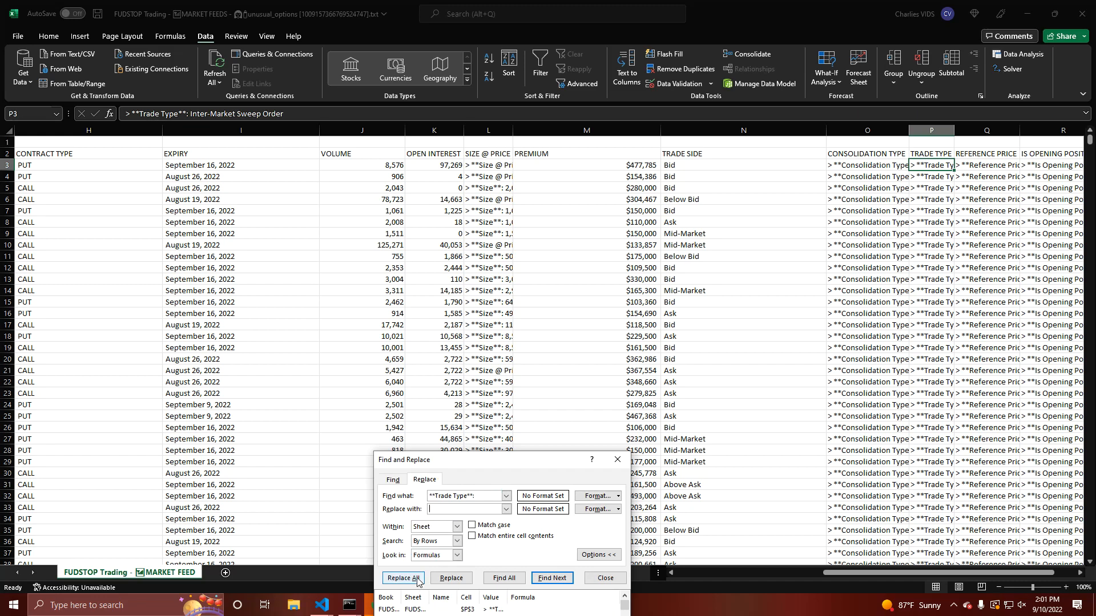
left_click(404, 578)
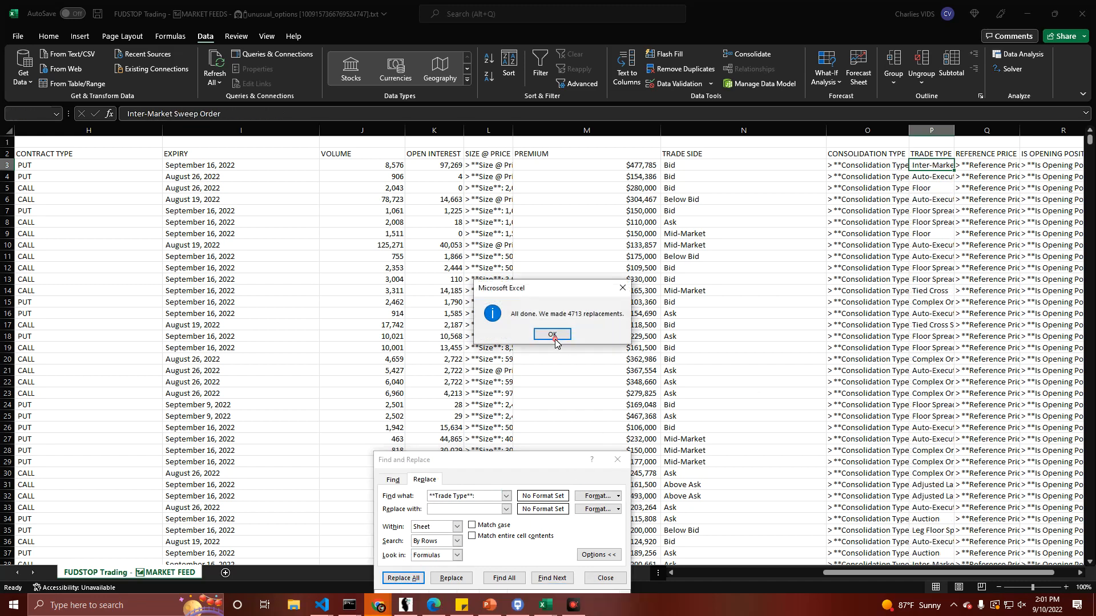
left_click(551, 335)
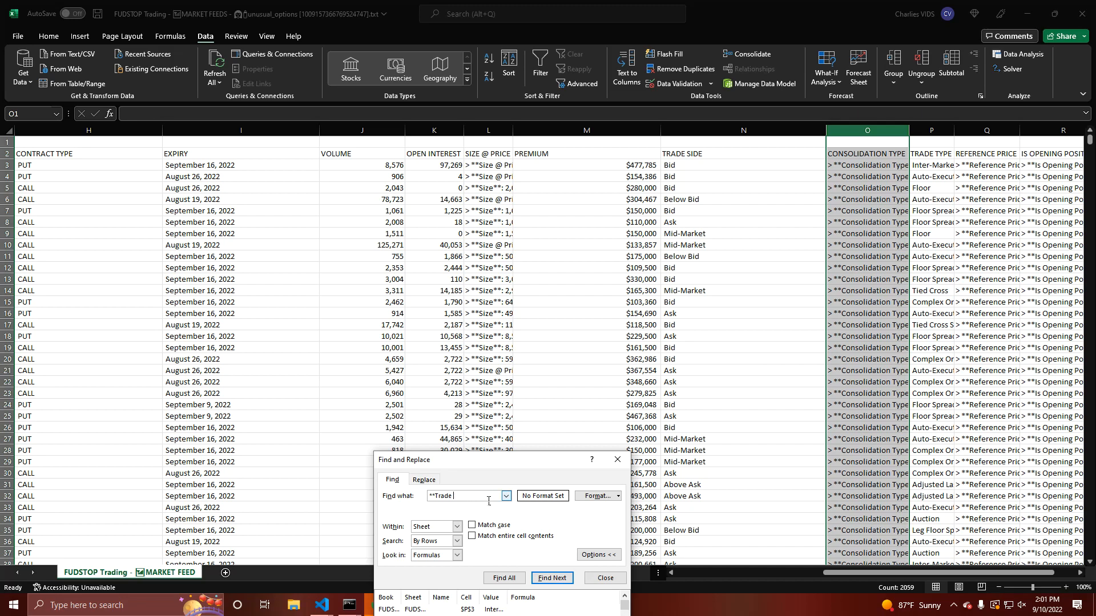
Step: Replace '**Consolidation Type**:' with nothing, leaving Sweep, Block or Split, and select Reference Price
type("**Consolidation Type:**")
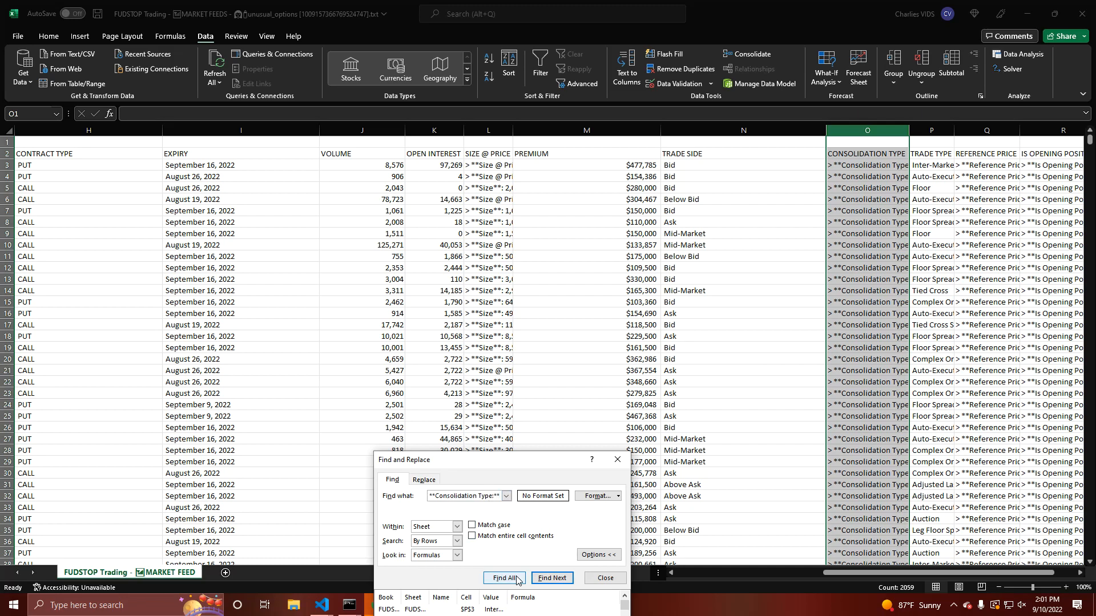
left_click(424, 480)
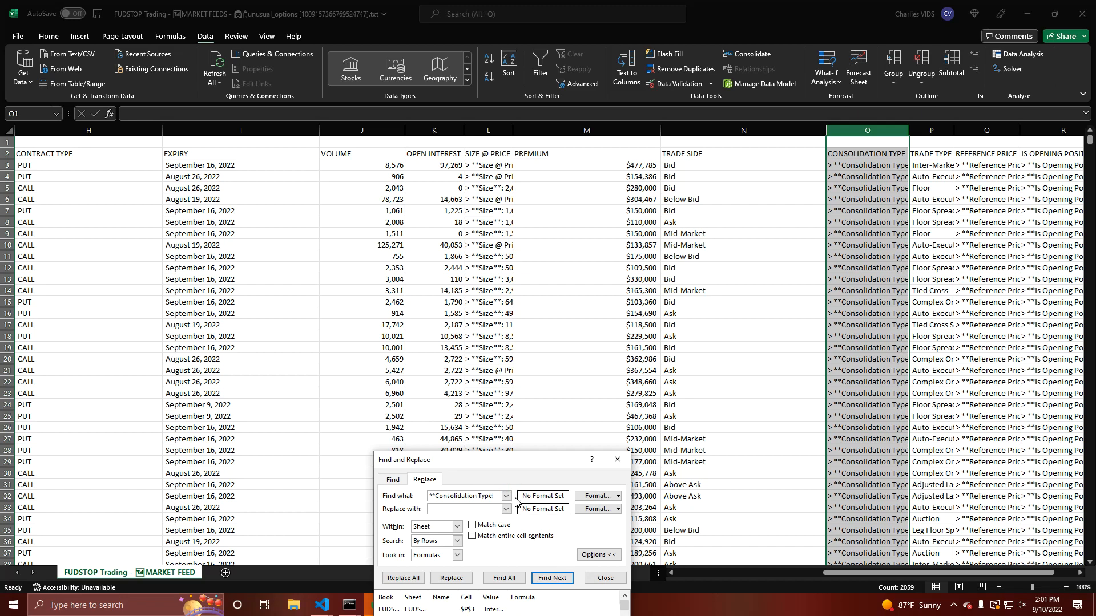
left_click(403, 578)
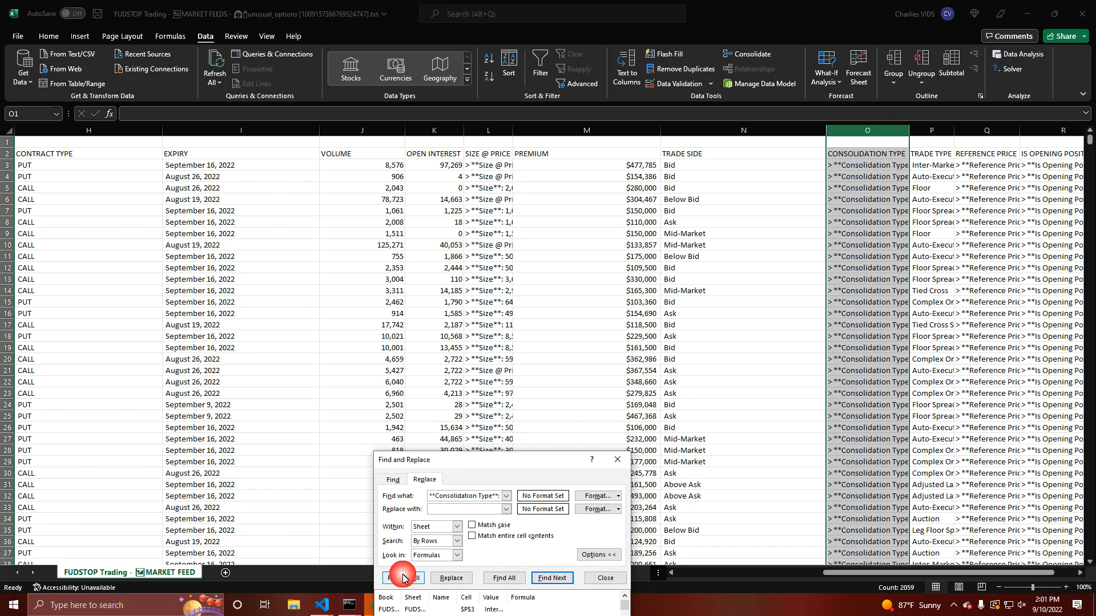
left_click(403, 578)
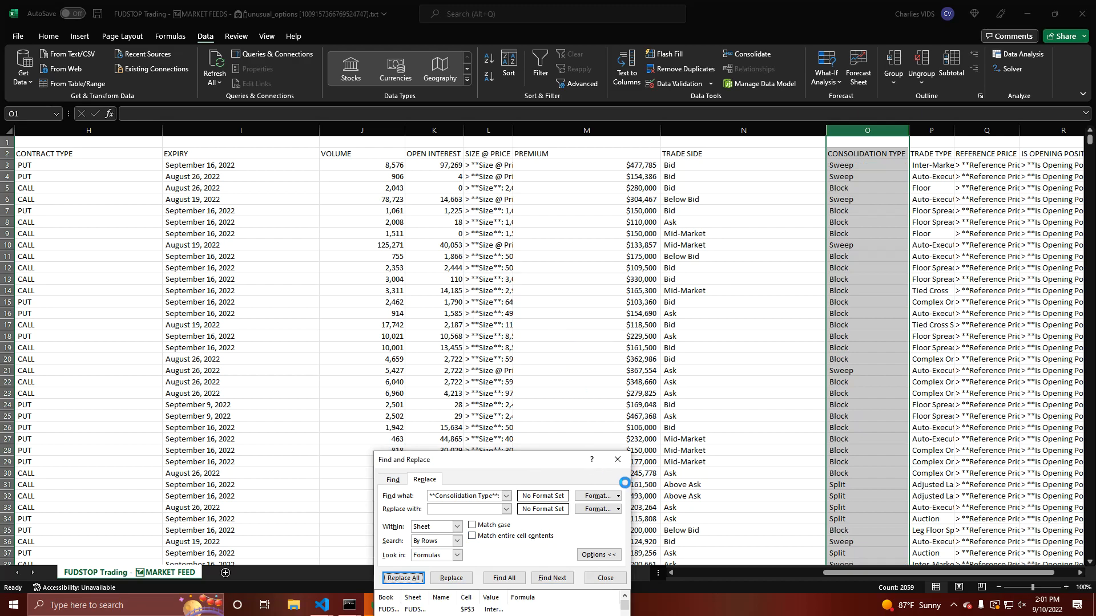
left_click(603, 578)
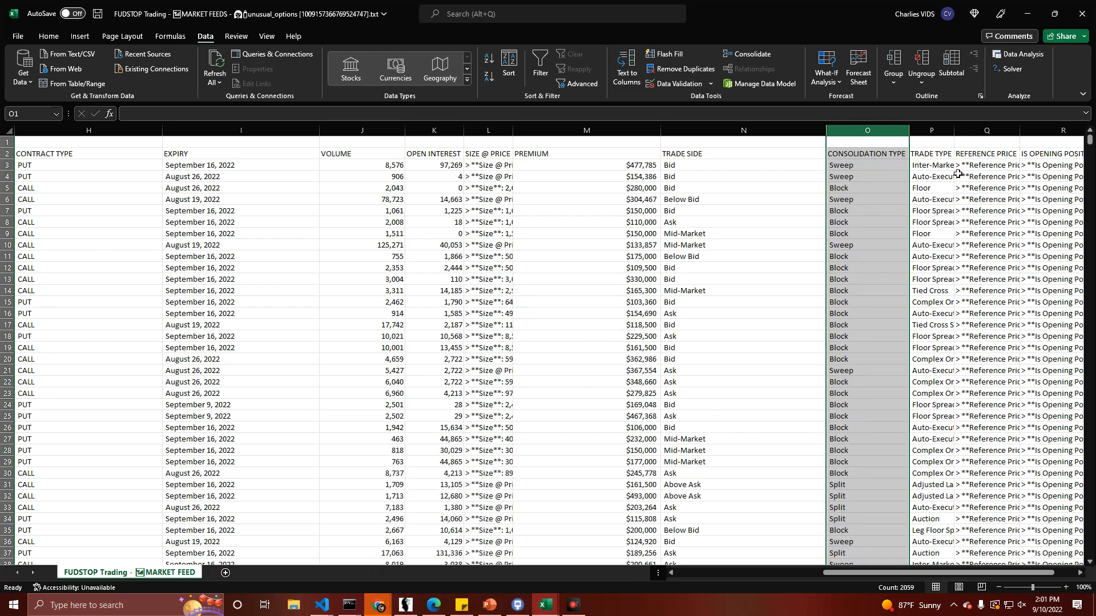
left_click(931, 130)
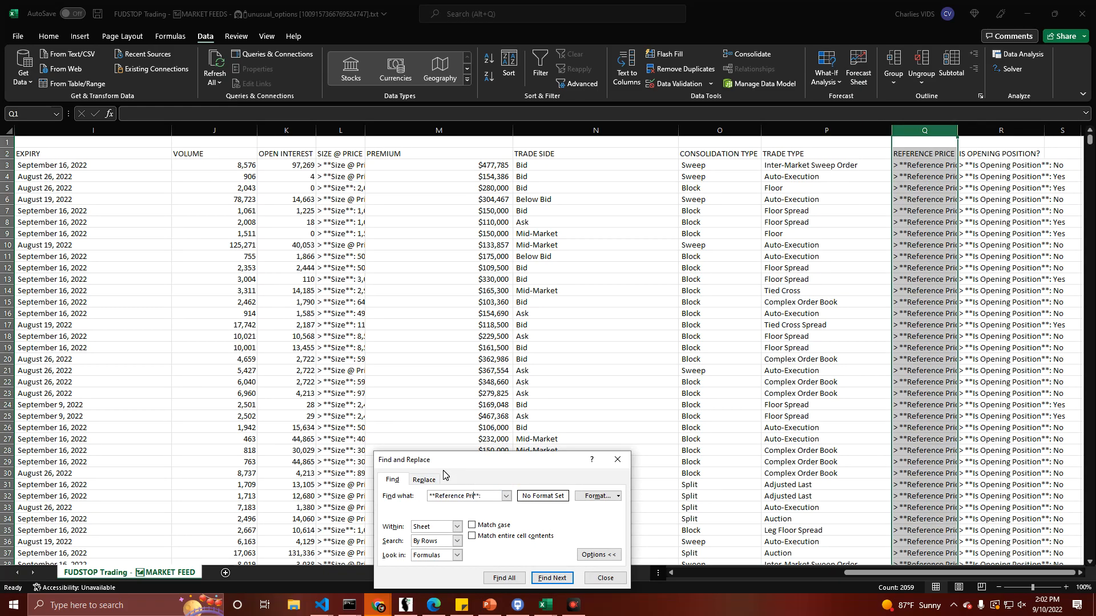
Step: Replace away '**Reference Price**:' and '**Is Opening Position?**:' leaving prices and Yes/No values
left_click(424, 480)
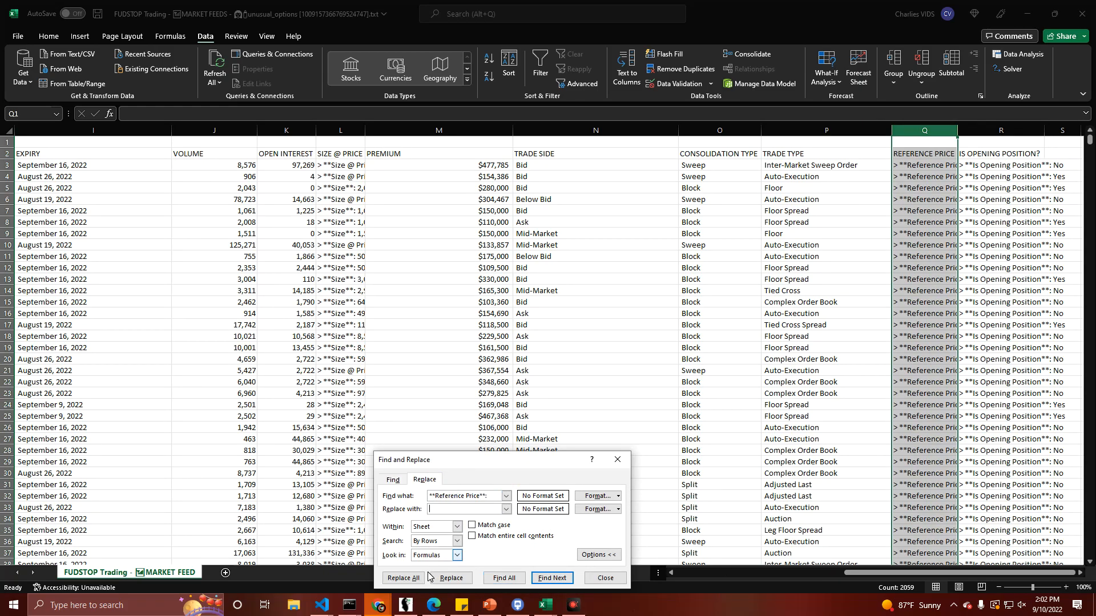
left_click(403, 577)
type("**Is Opening P")
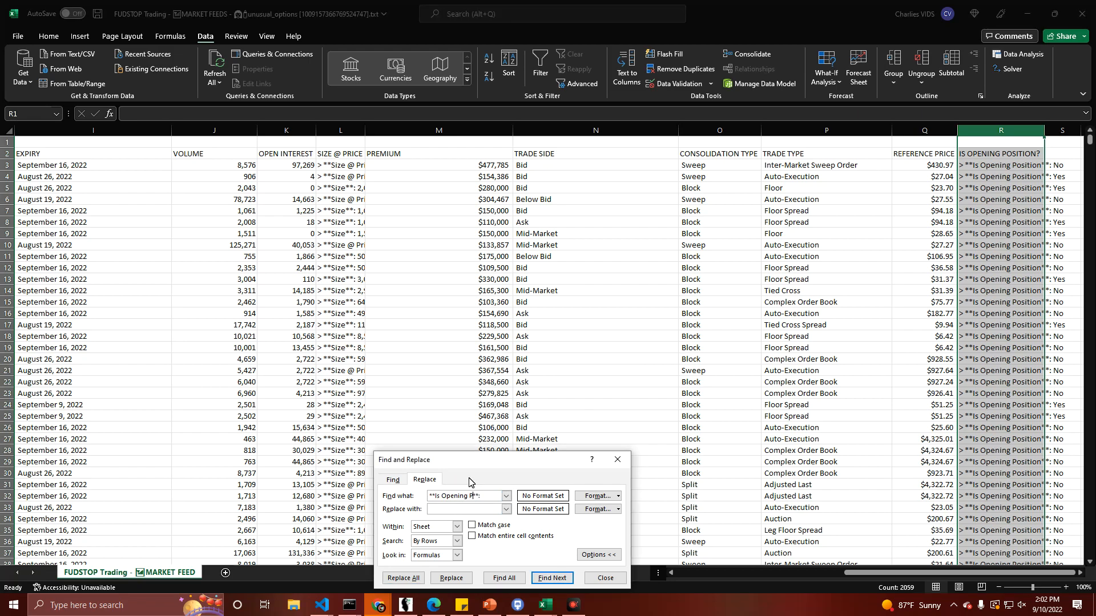
left_click(402, 577)
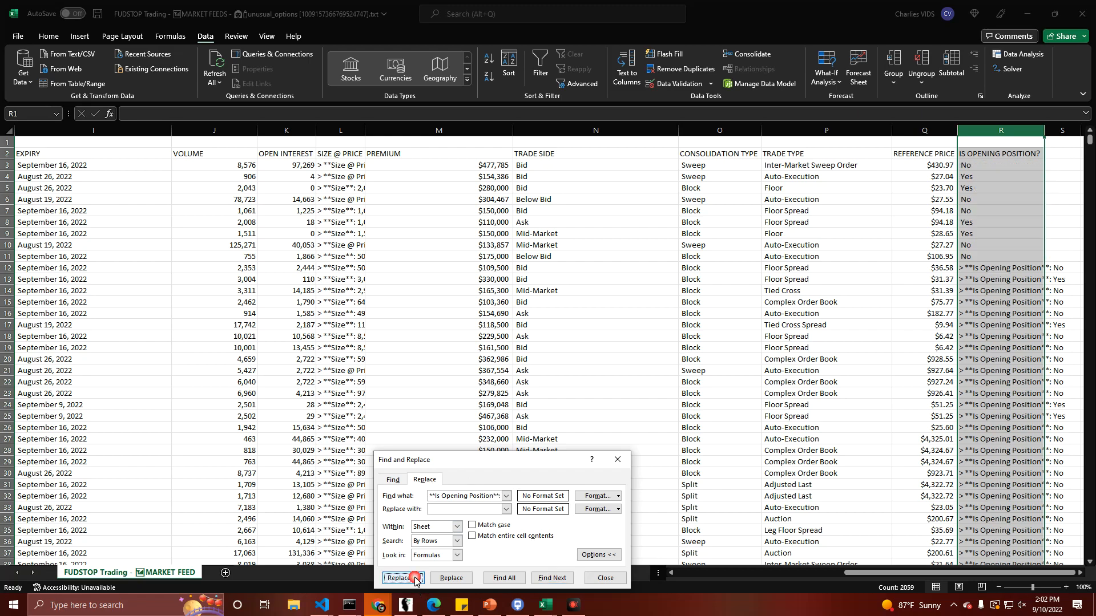
left_click(403, 578)
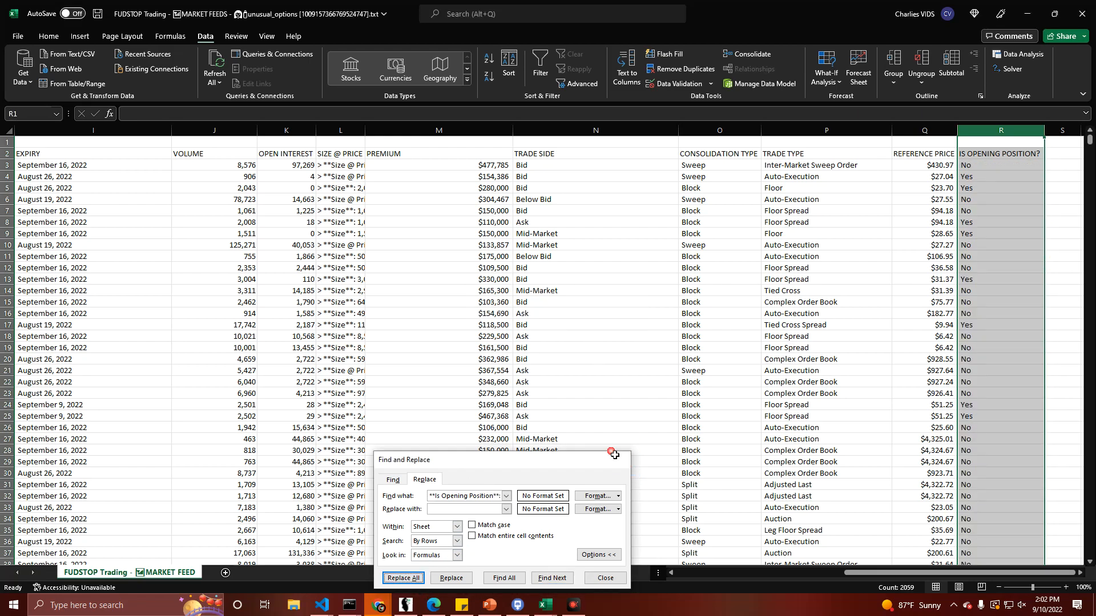
left_click(403, 577)
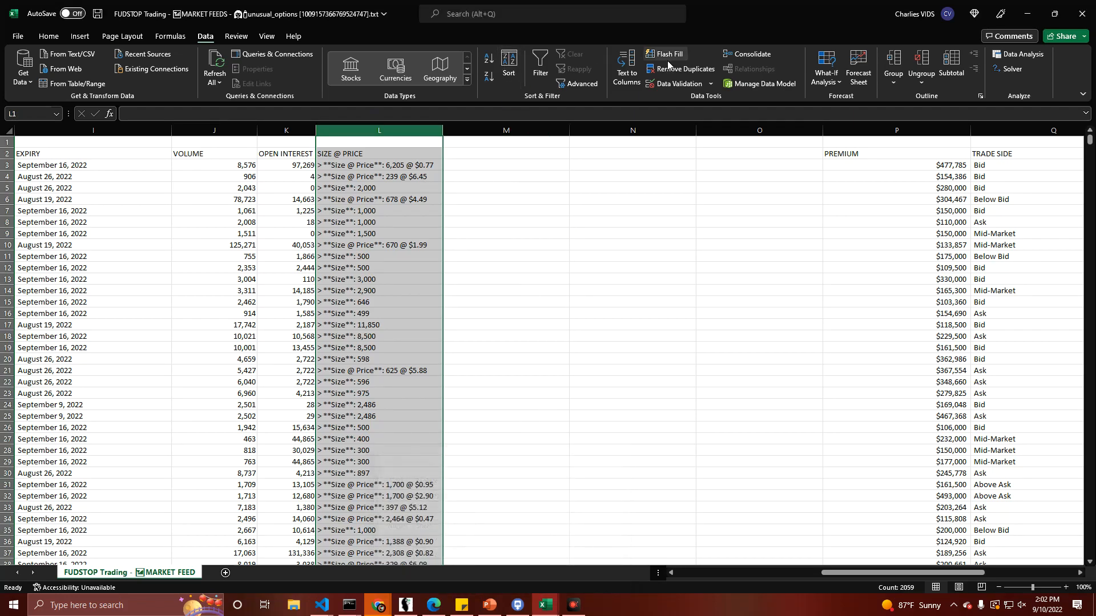
left_click(626, 67)
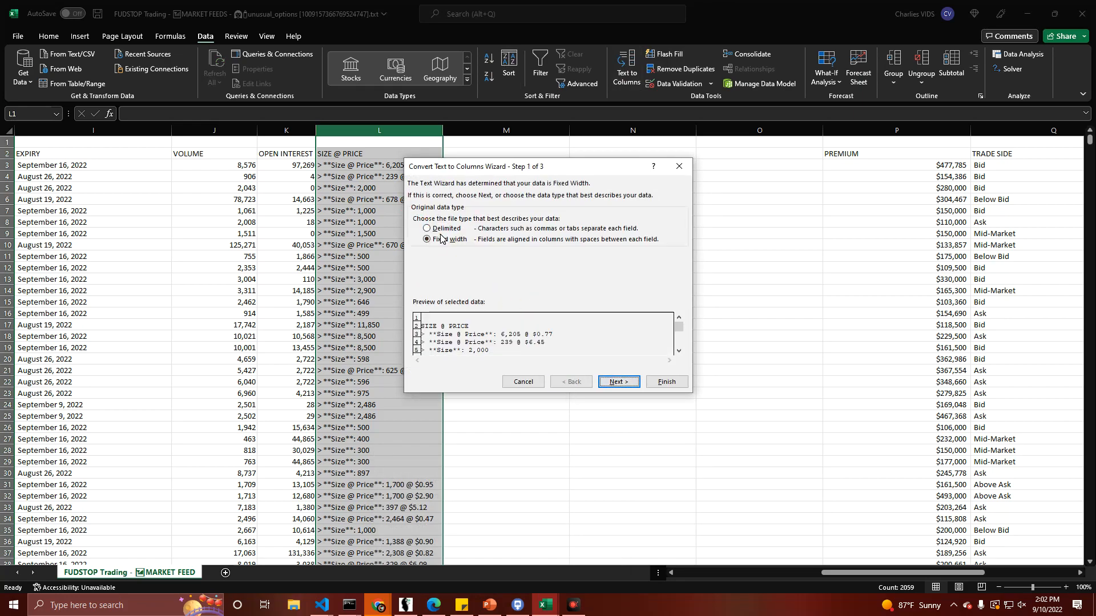
left_click(617, 382)
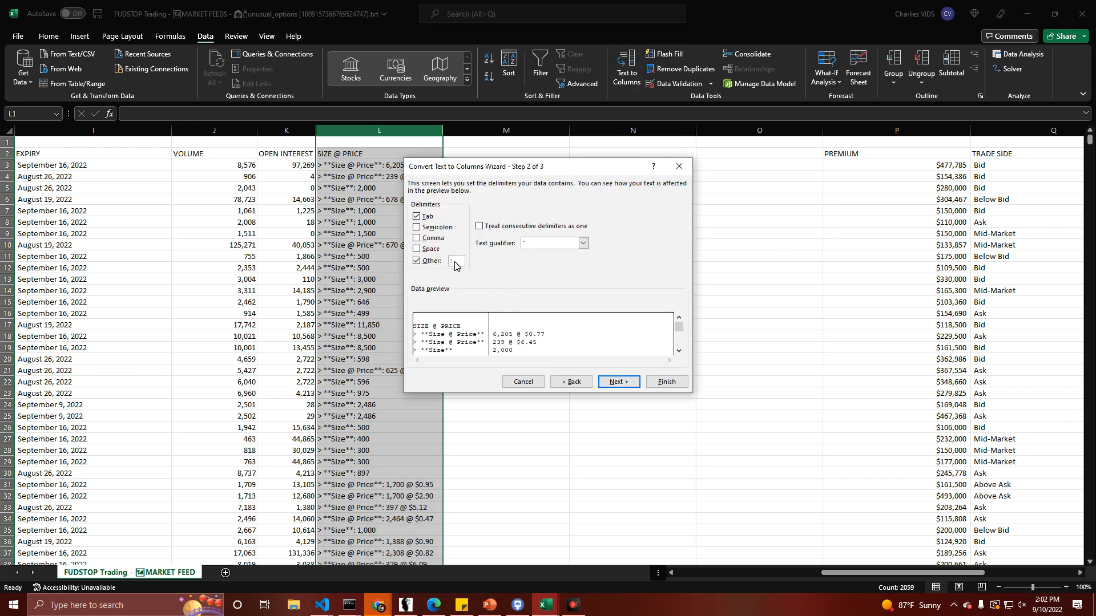
type("@")
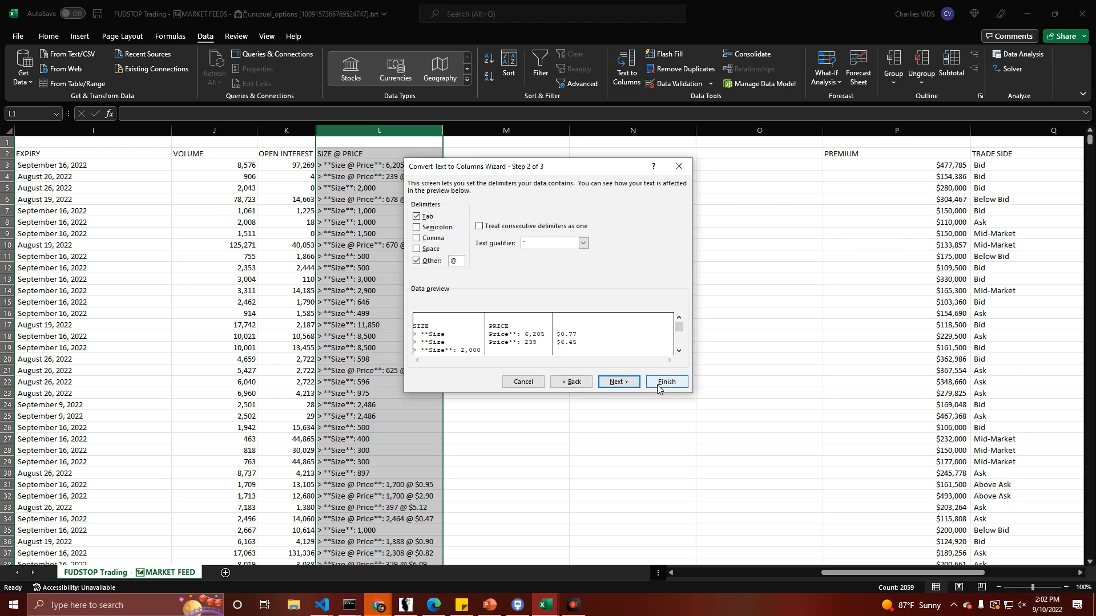
left_click(455, 260)
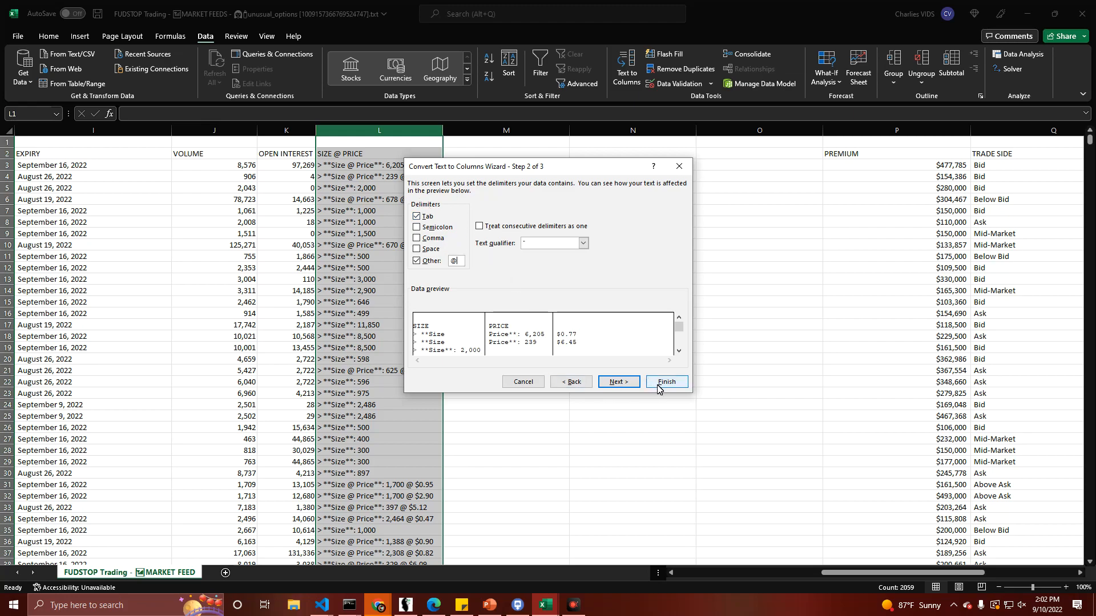
left_click(664, 381)
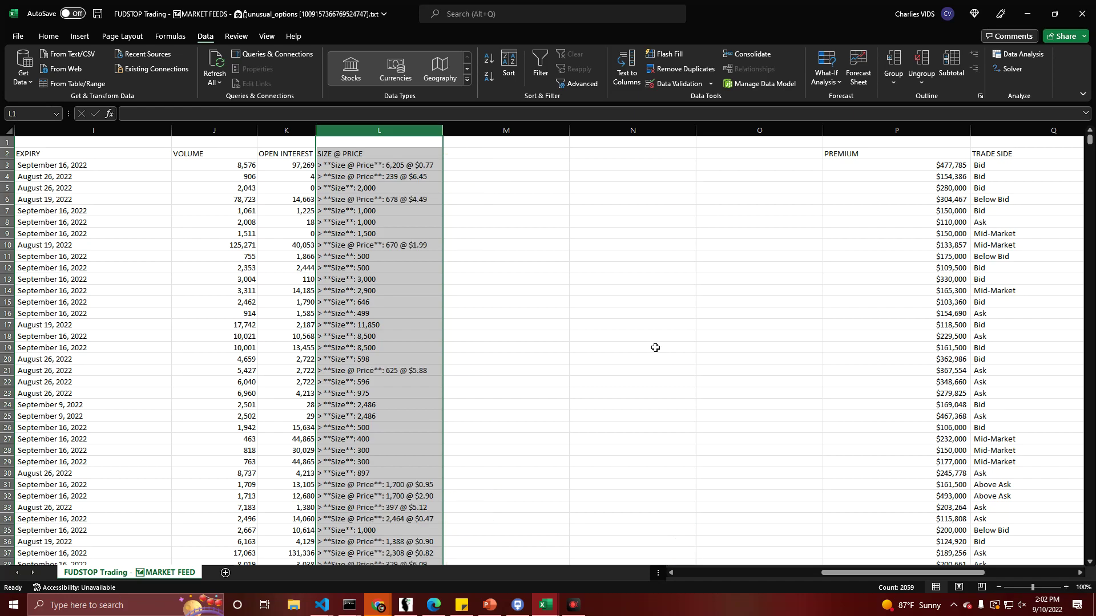
mouse_move(637, 78)
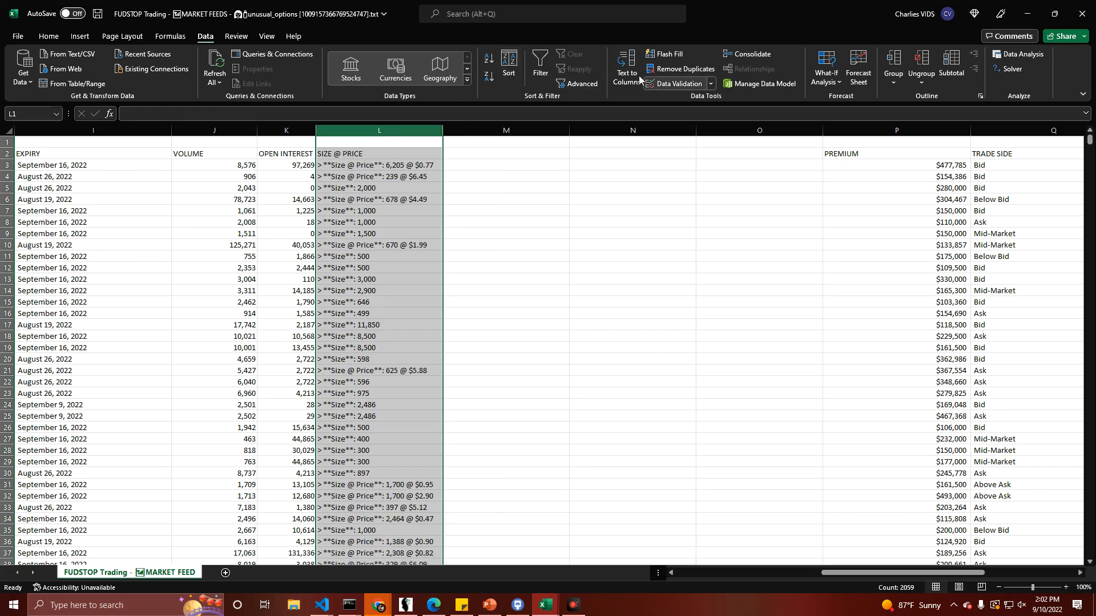
Step: Split the Size @ Price column with Text to Columns using a custom @ delimiter
left_click(624, 68)
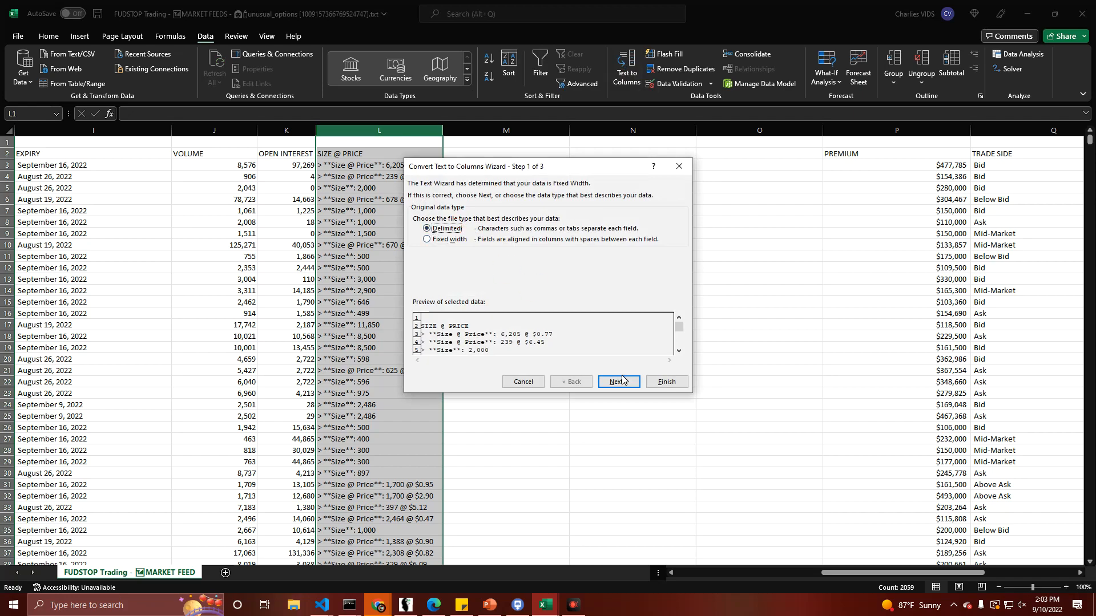
left_click(618, 381)
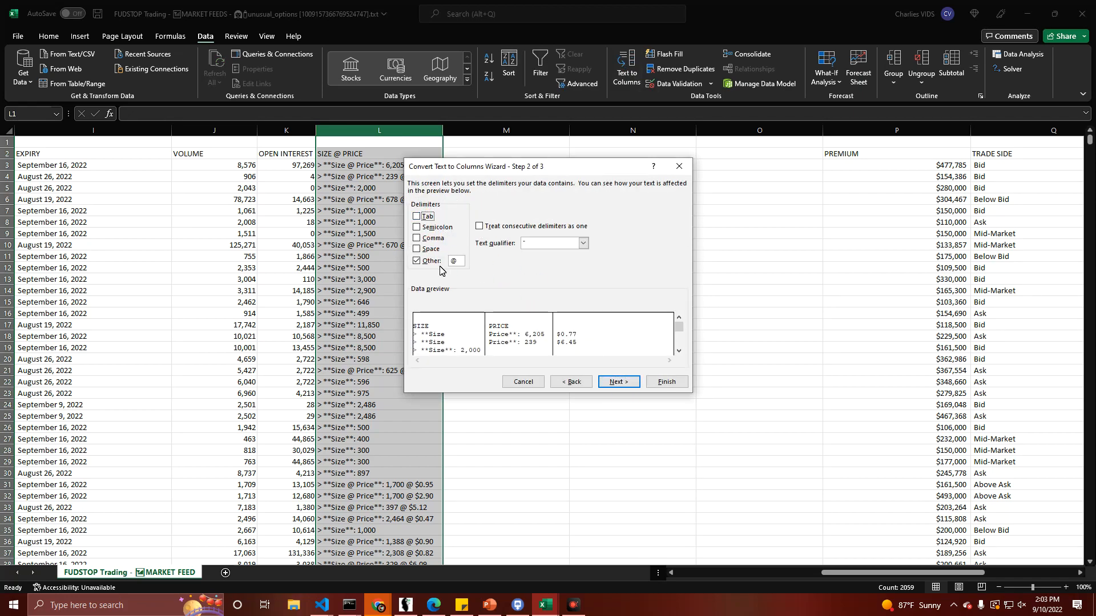
left_click(418, 260)
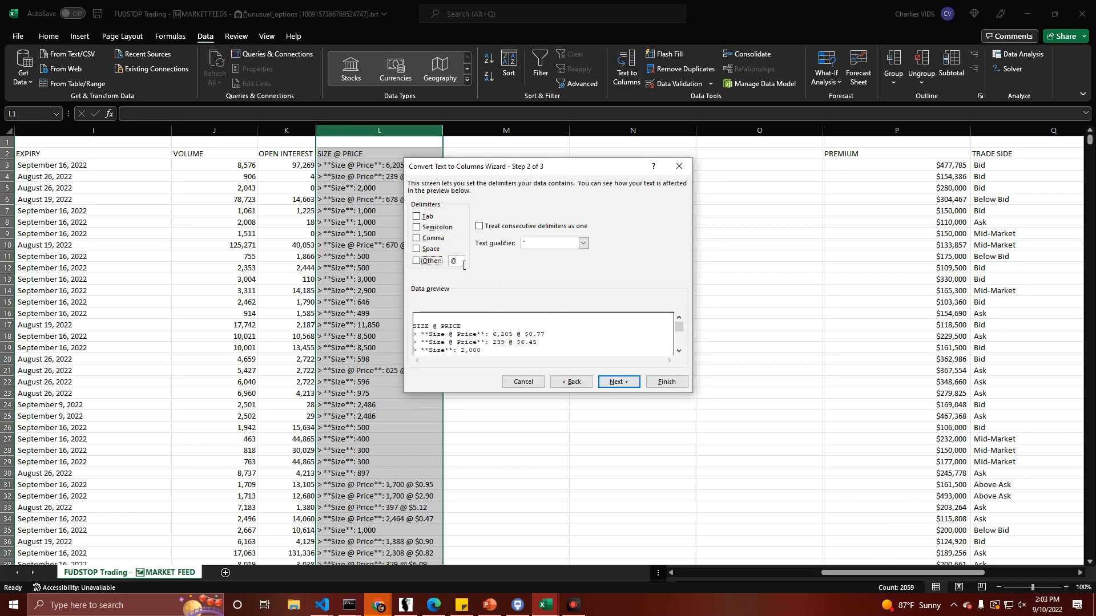
left_click(418, 260)
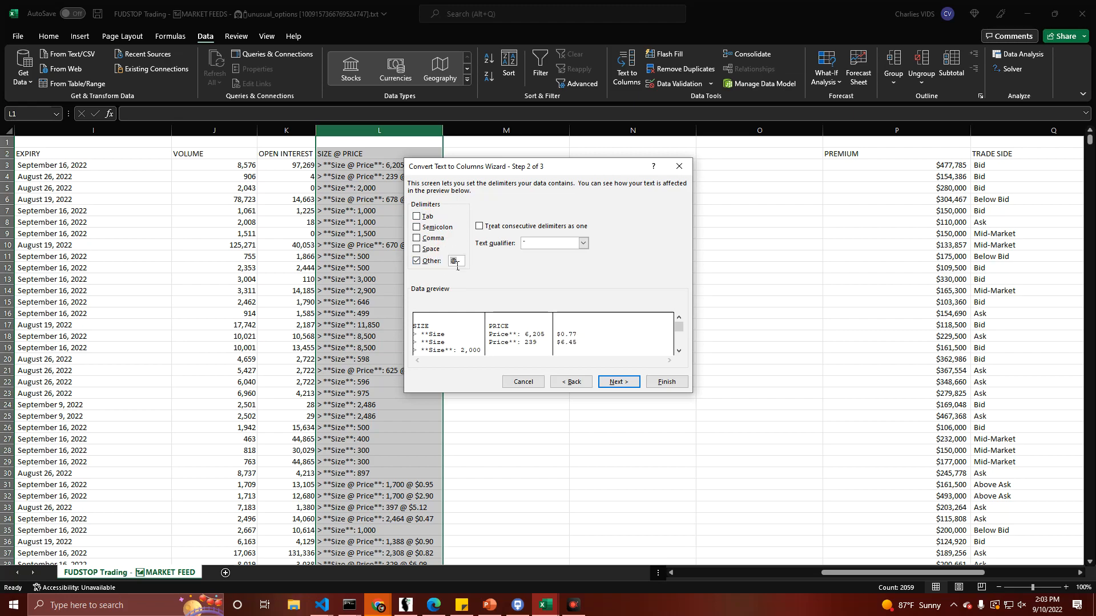
type("@")
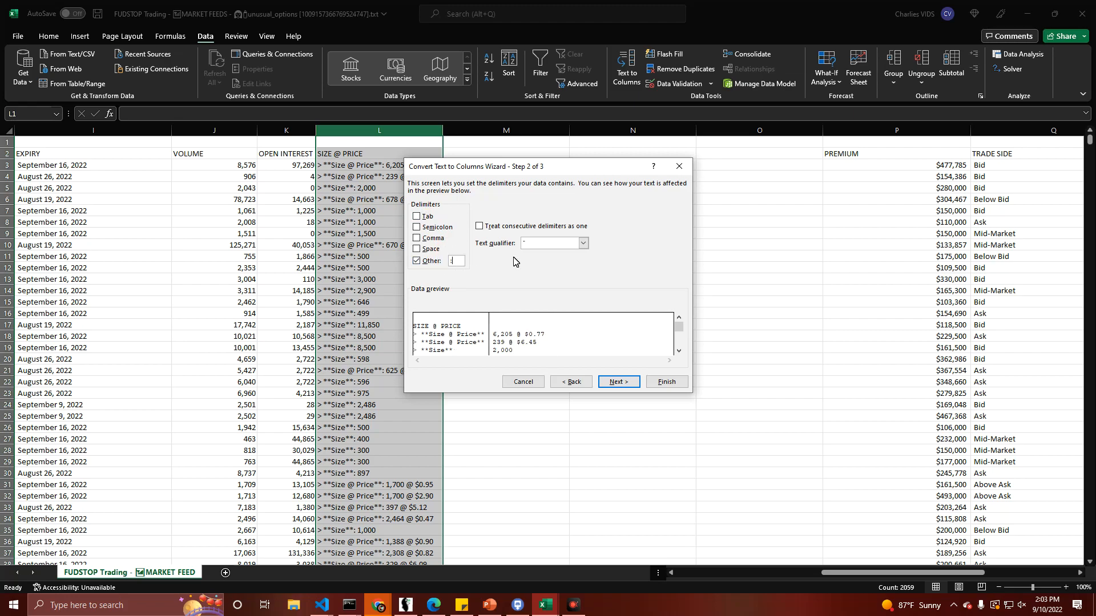
left_click(664, 382)
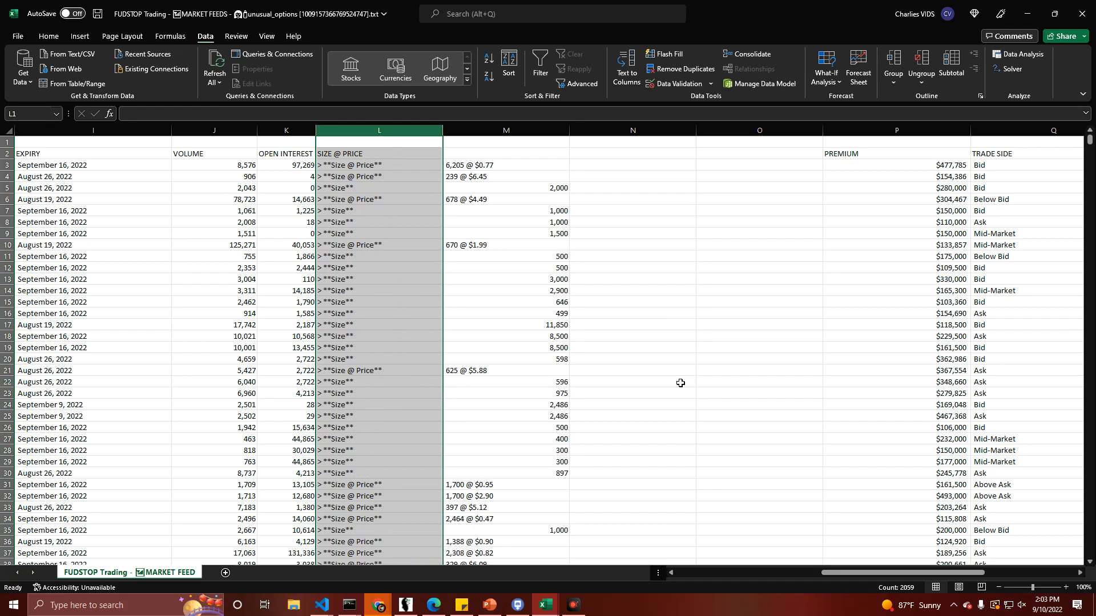
Step: Review the split result and select column M holding the size and price values
left_click(631, 381)
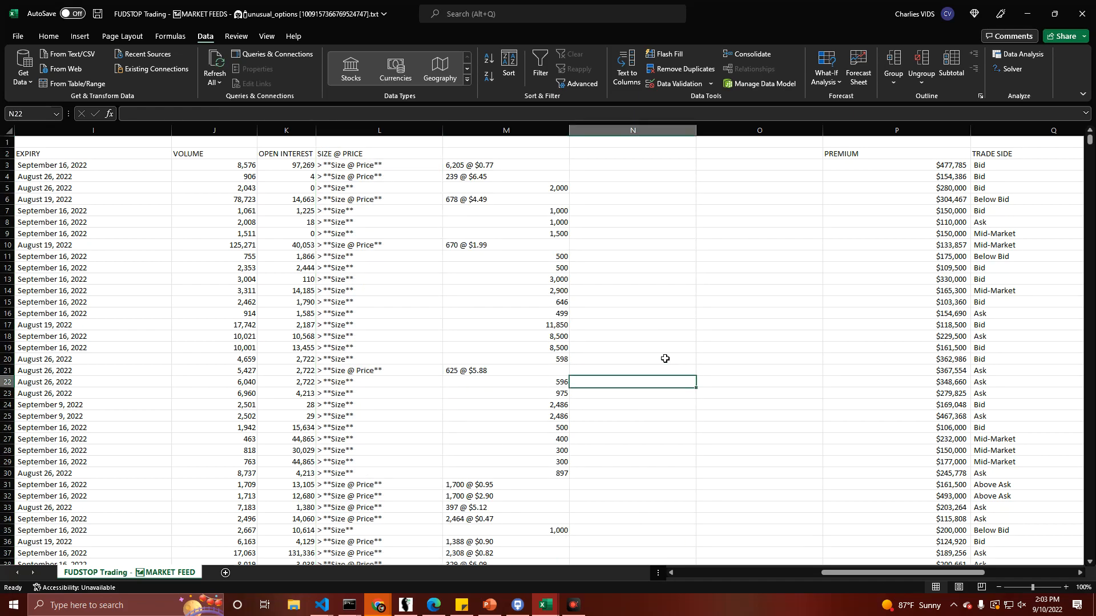
left_click(506, 130)
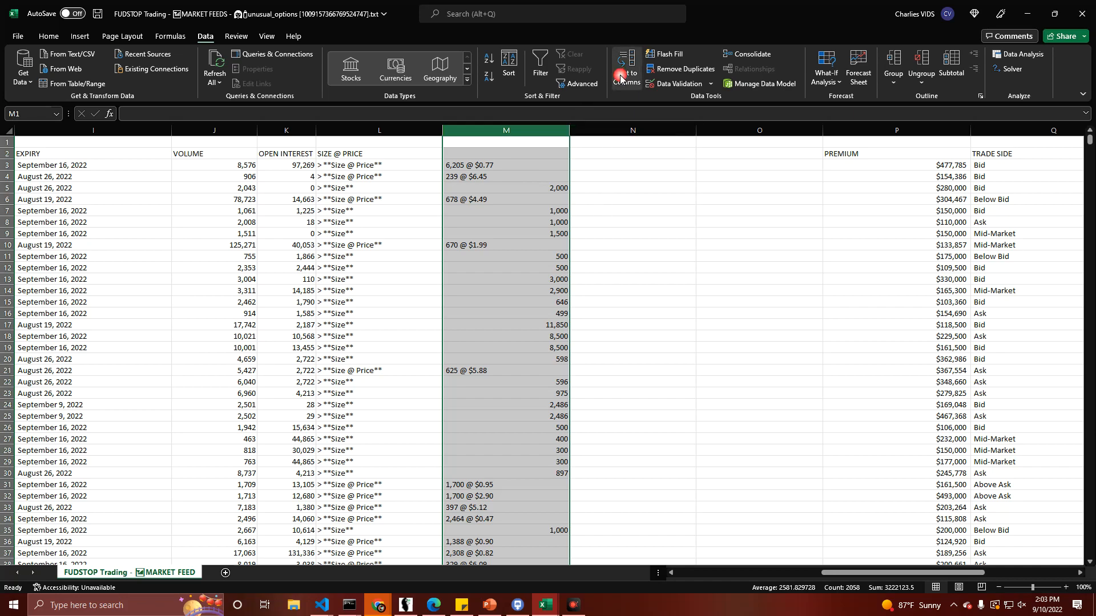
Step: Split column M at the @ sign into separate size and price columns and inspect a price value
left_click(624, 68)
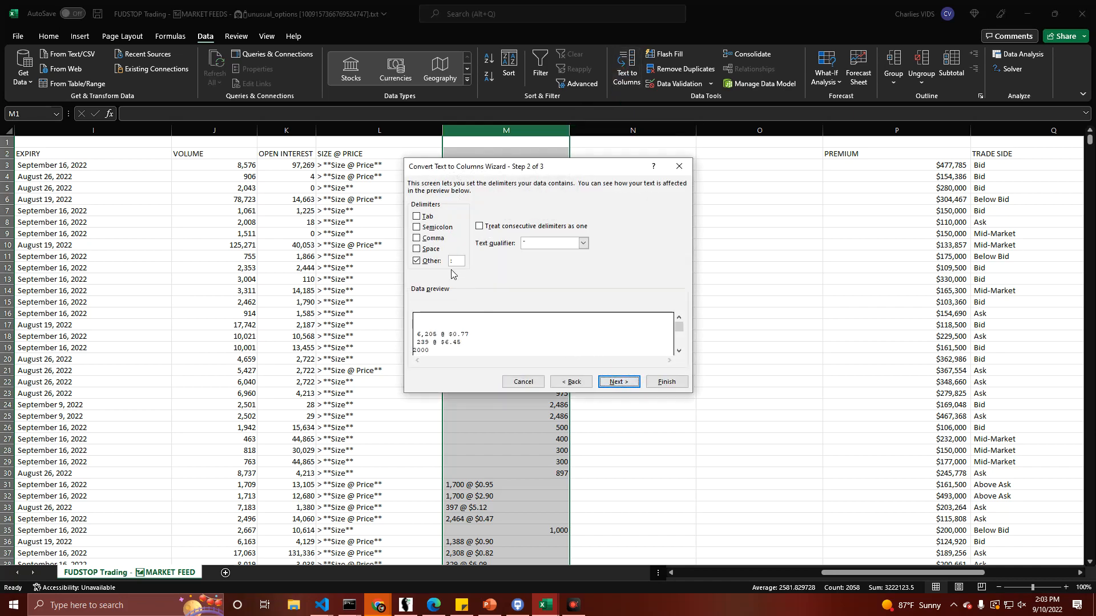
type("@")
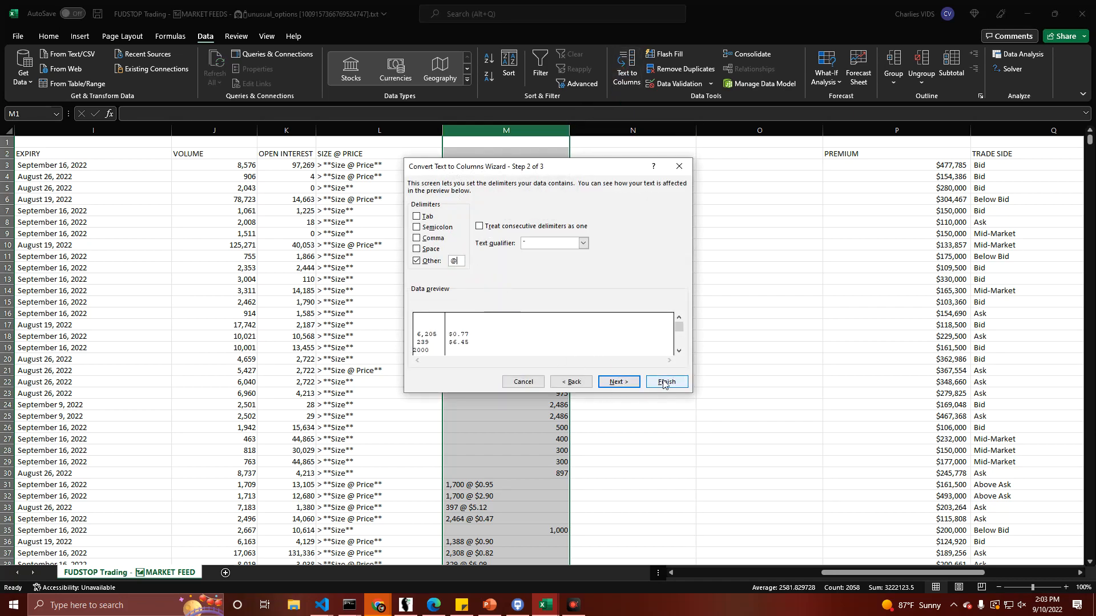
left_click(665, 381)
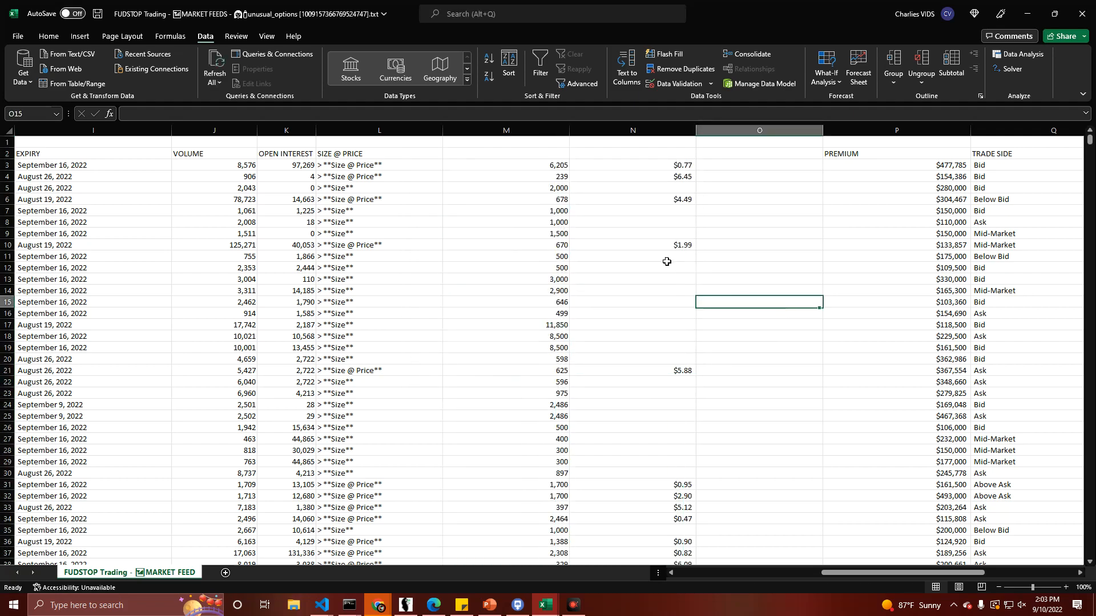
mouse_move(450, 340)
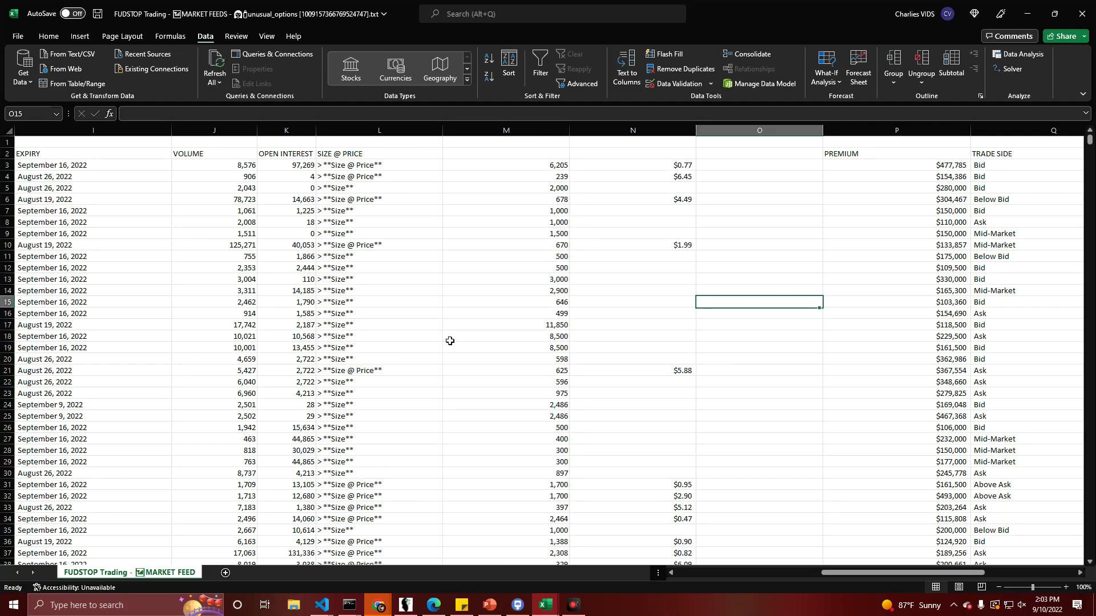
scroll("down", 3)
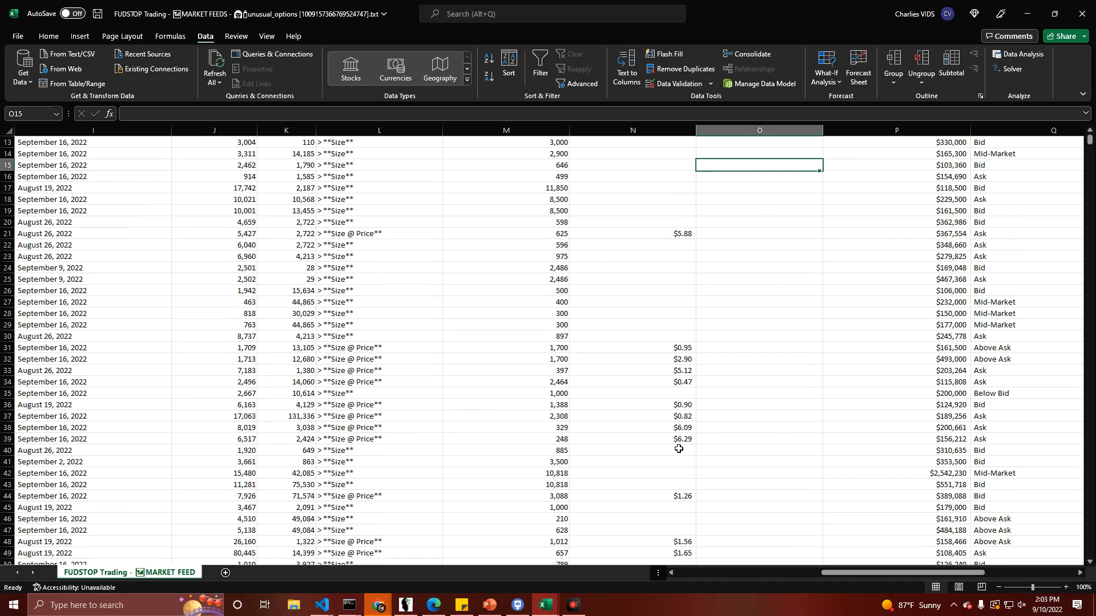
mouse_move(717, 410)
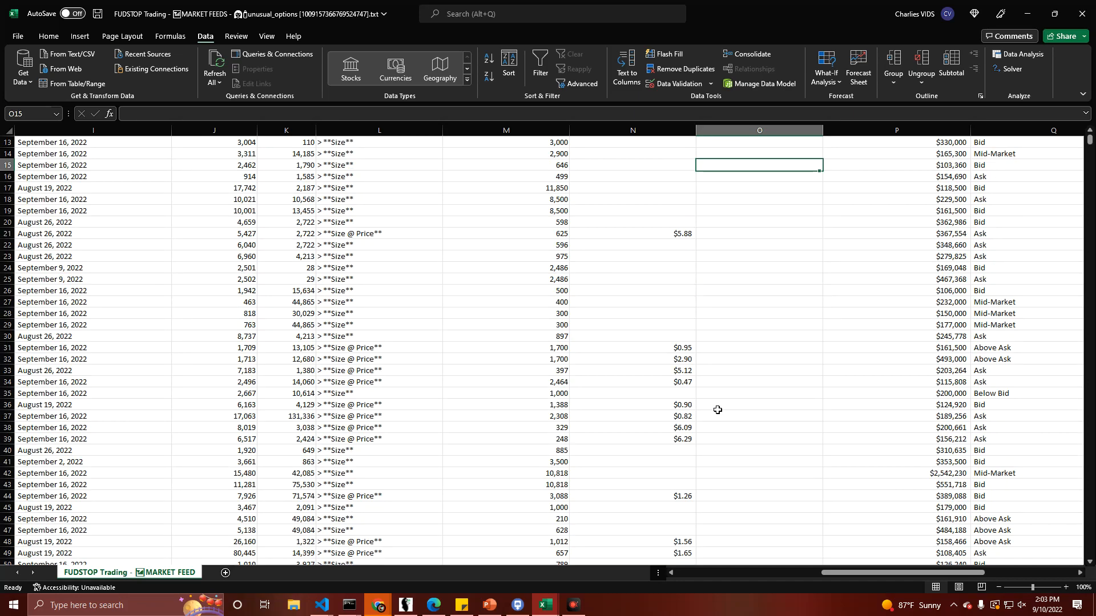
left_click(678, 393)
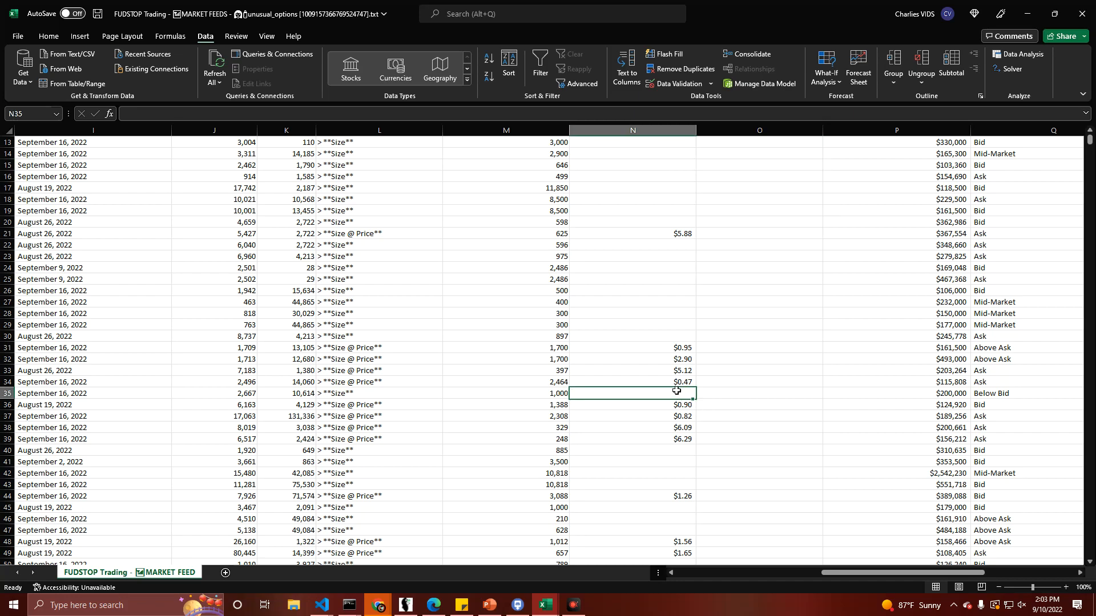
scroll("up", 3)
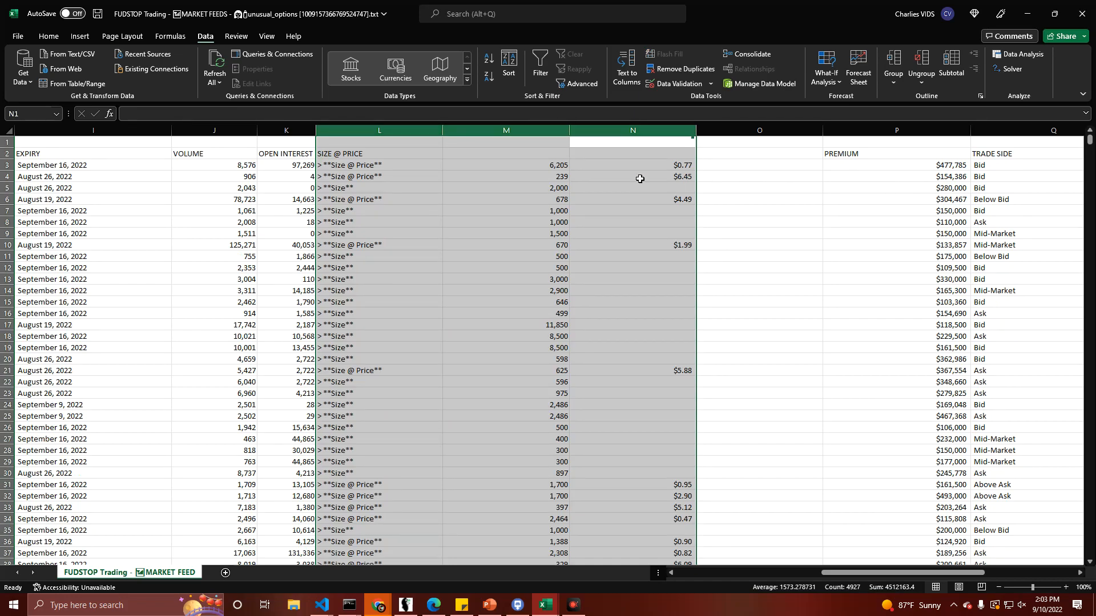
Step: Check the leftover empty column after the prices and begin labelling the new size column
left_click(629, 223)
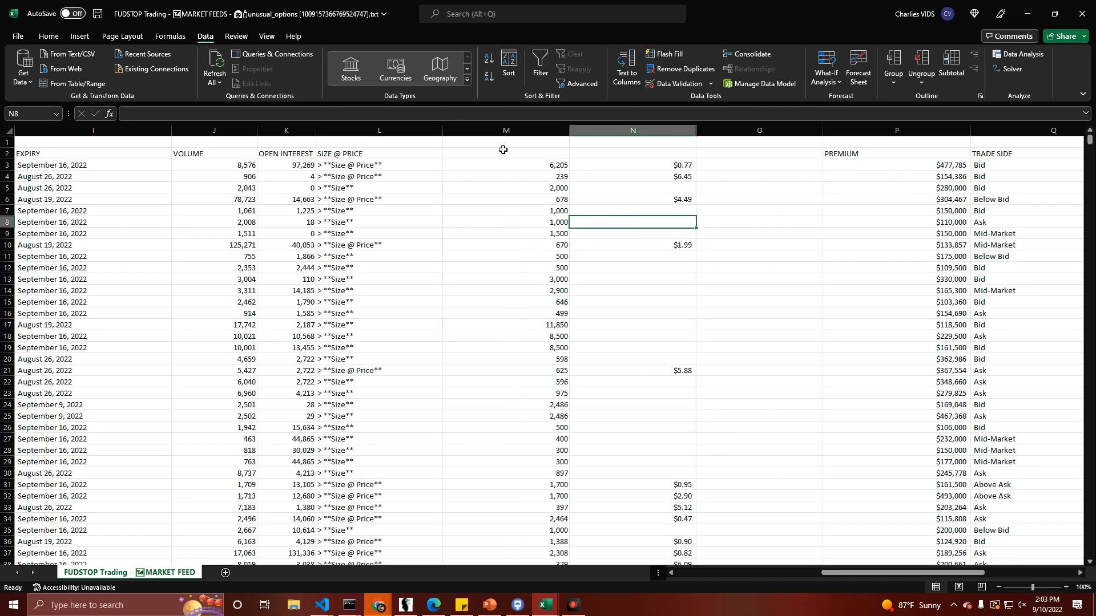
mouse_move(628, 158)
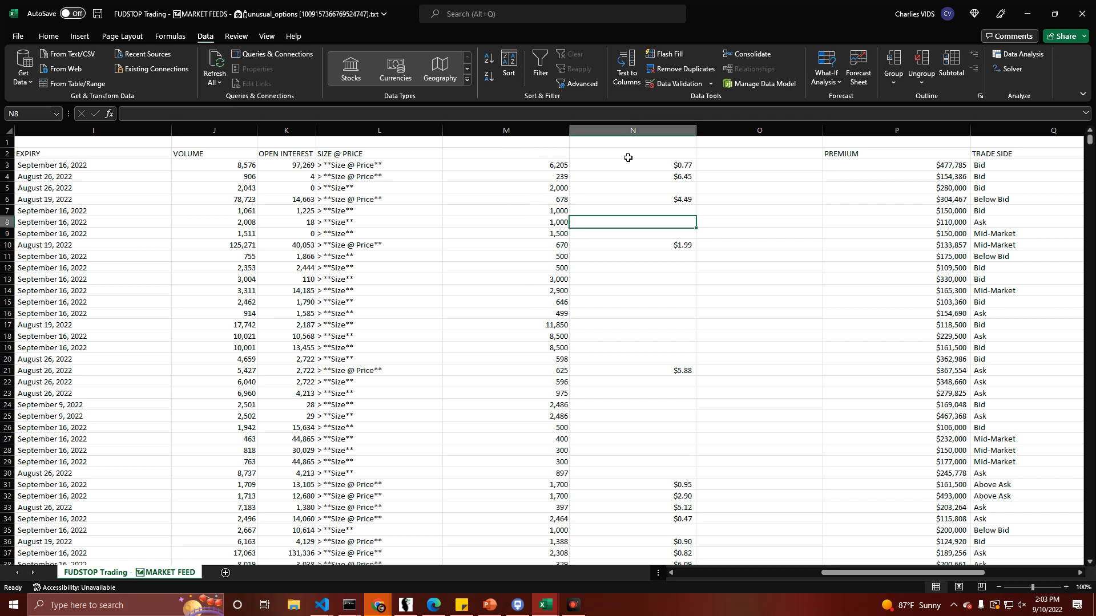
left_click(632, 130)
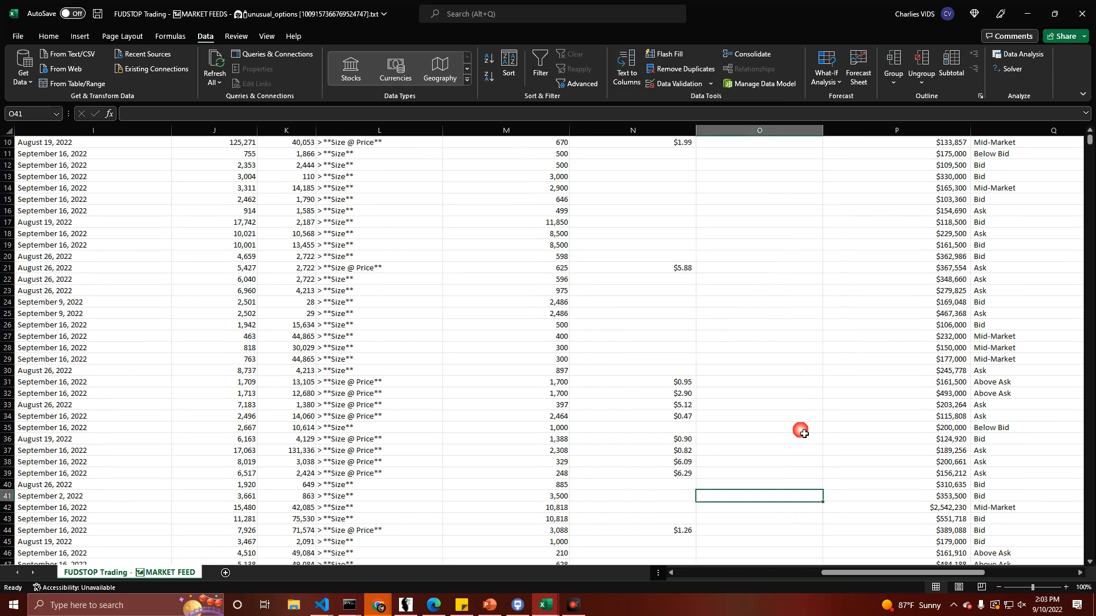
scroll("up", 3)
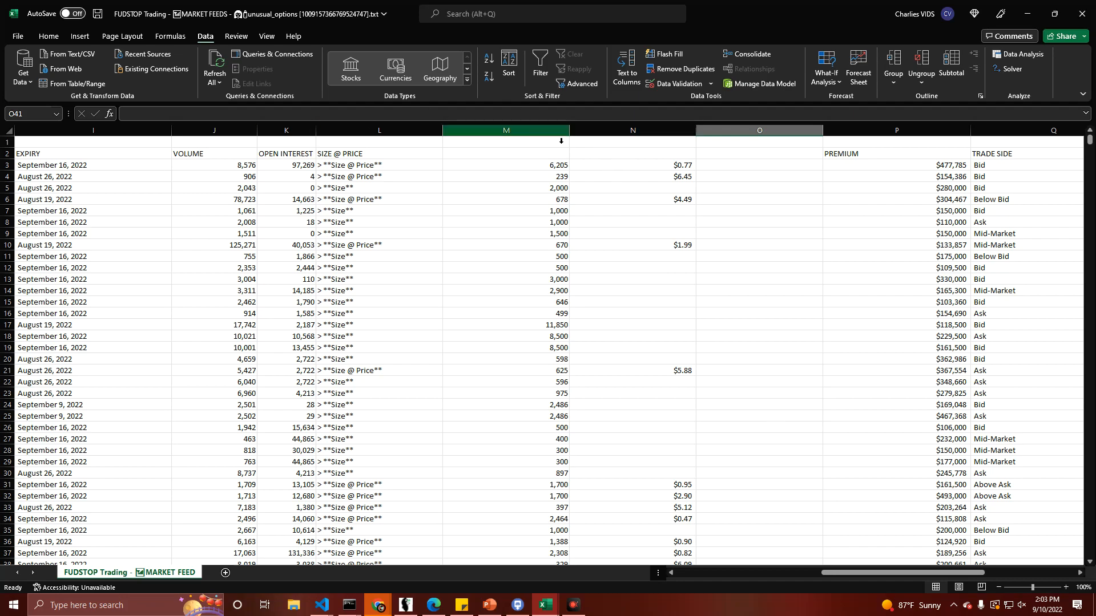
left_click(506, 153)
type("SIZE")
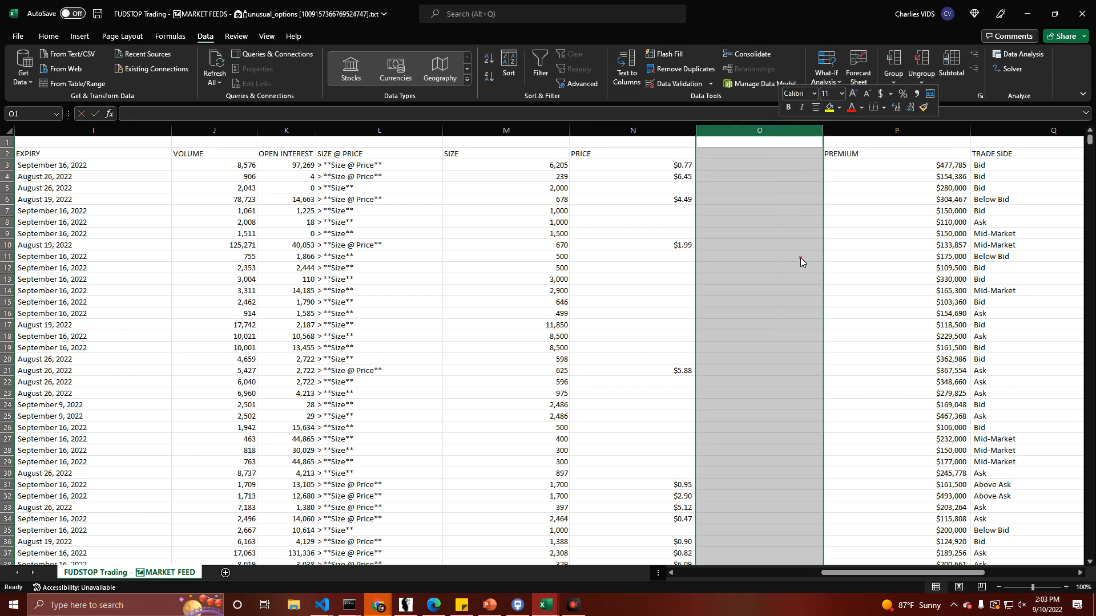
scroll("right", 3)
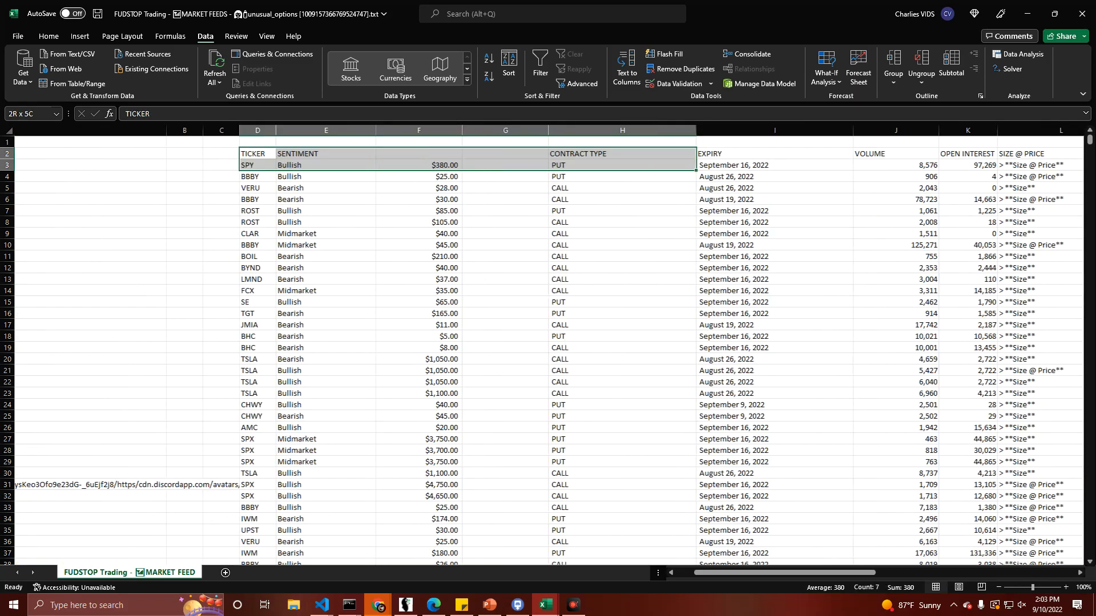
scroll("right", 3)
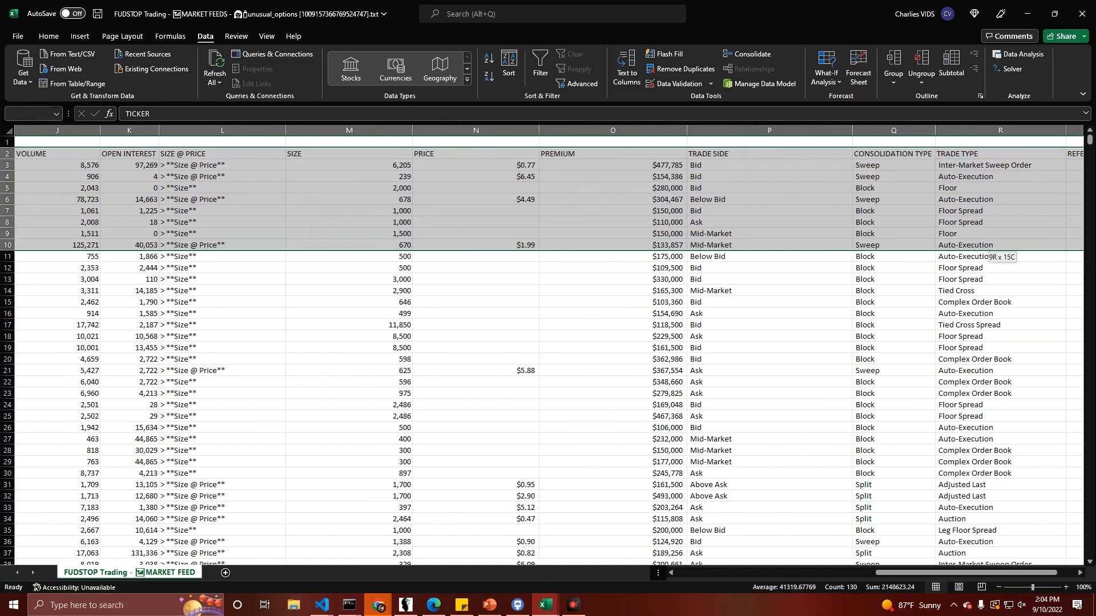
scroll("down", 3)
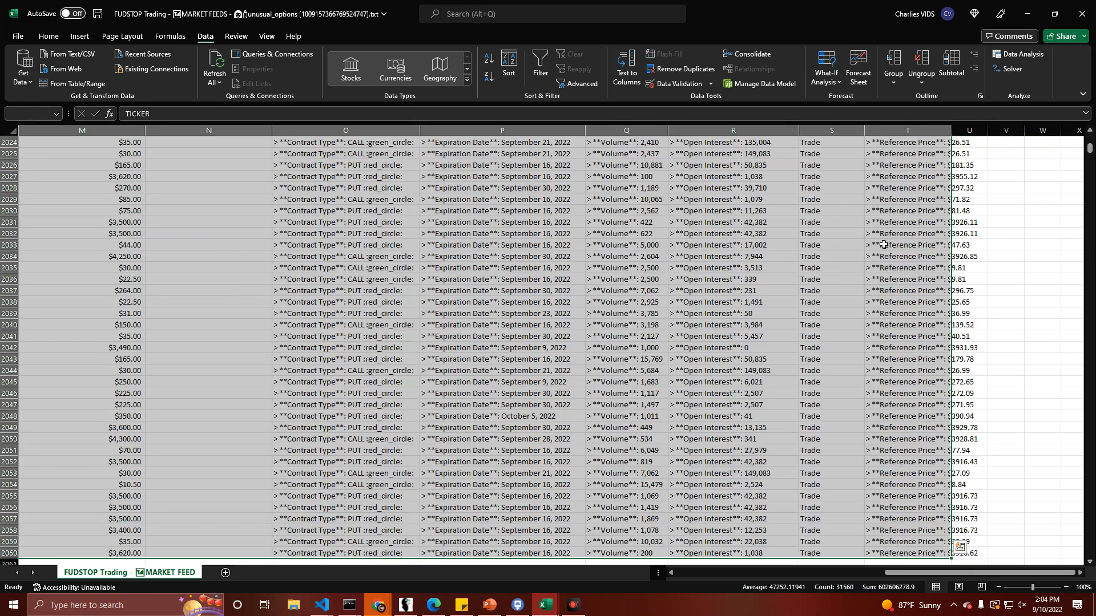
left_click(732, 165)
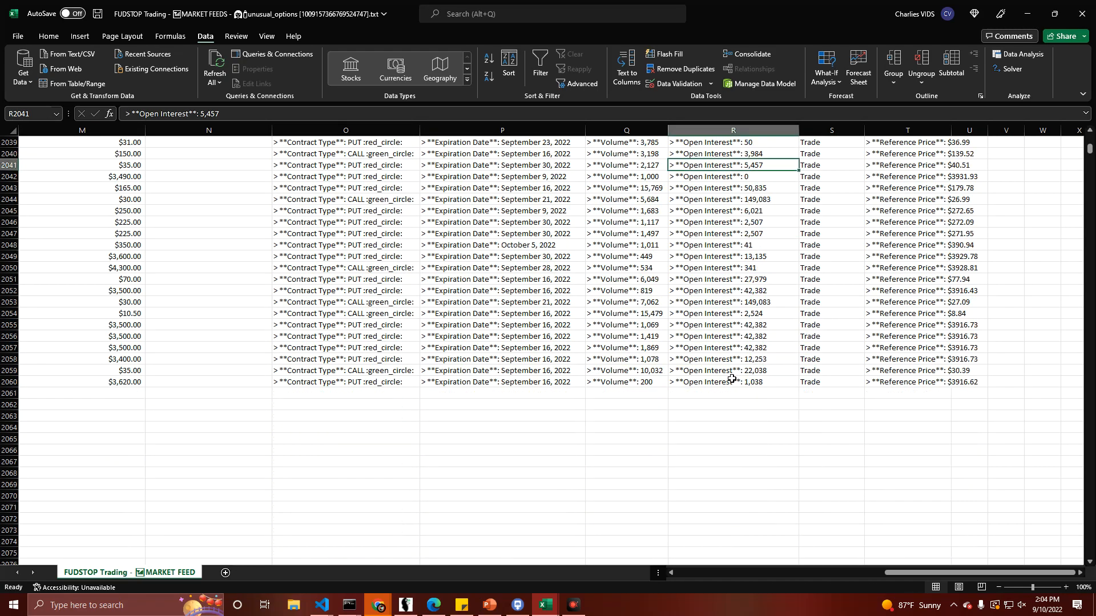
scroll("up", 3)
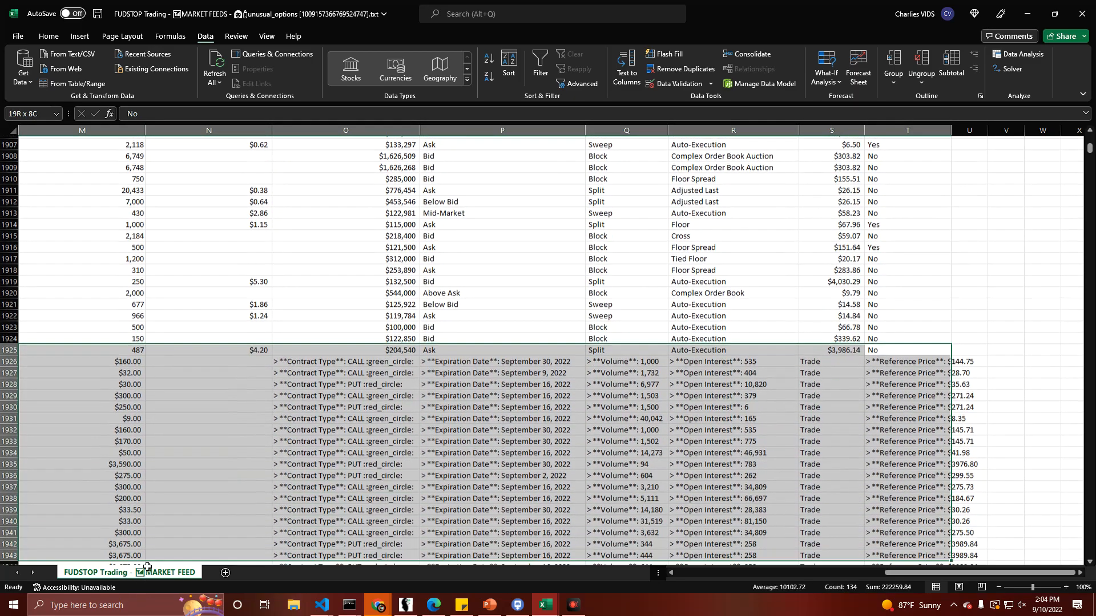
scroll("down", 3)
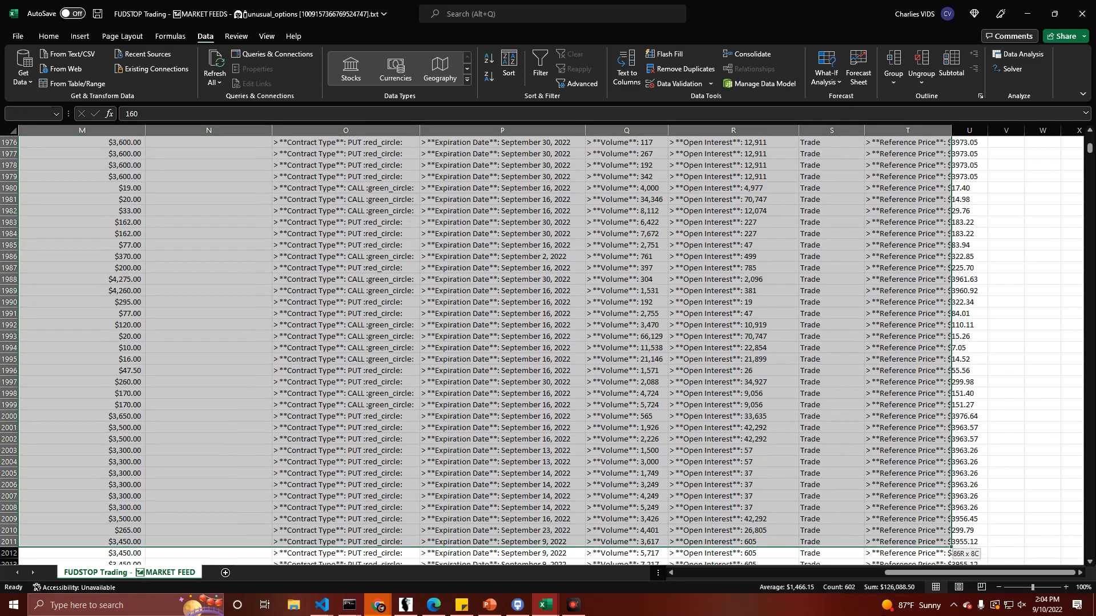
scroll("down", 3)
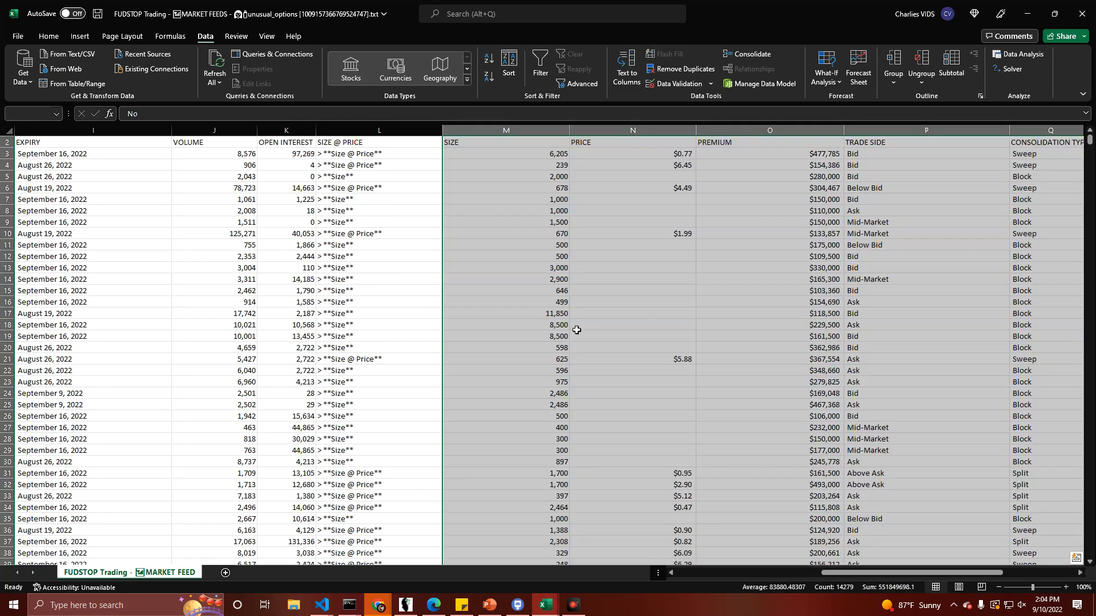
left_click(213, 289)
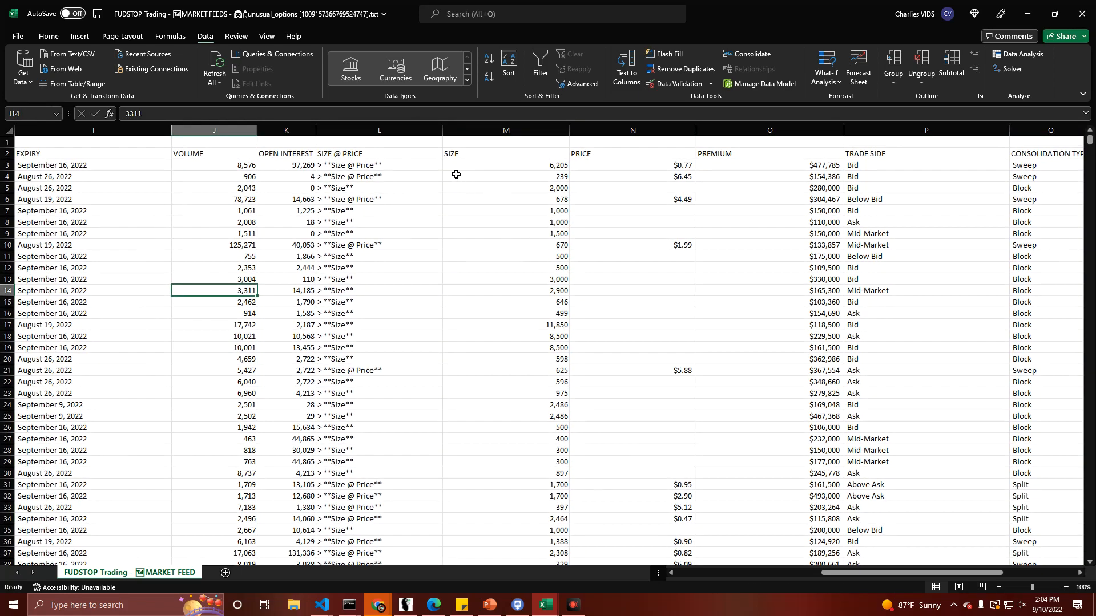
left_click(327, 232)
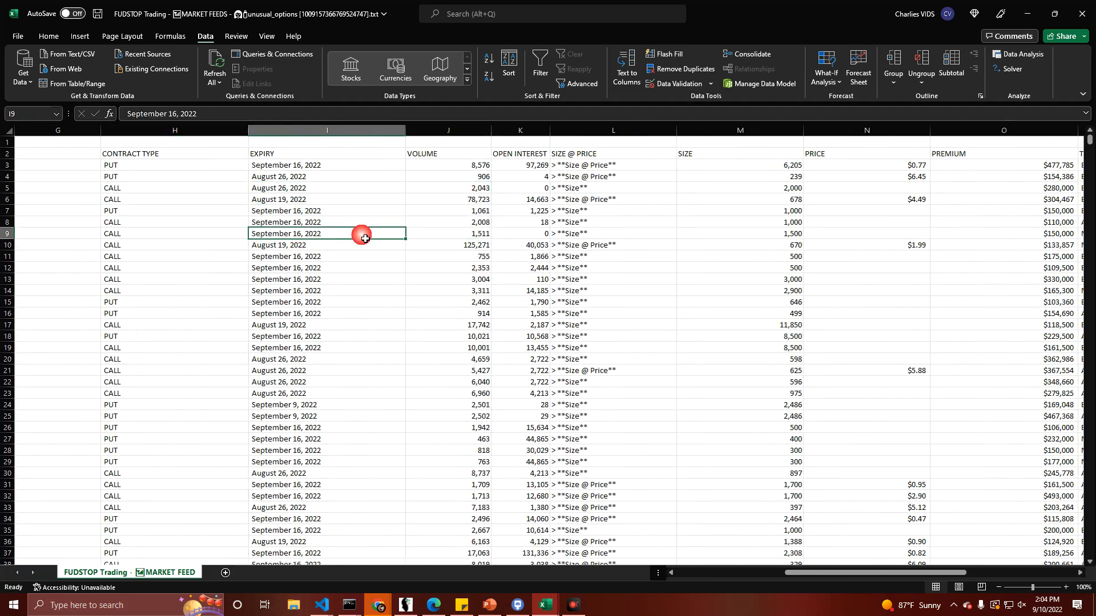
scroll("right", 3)
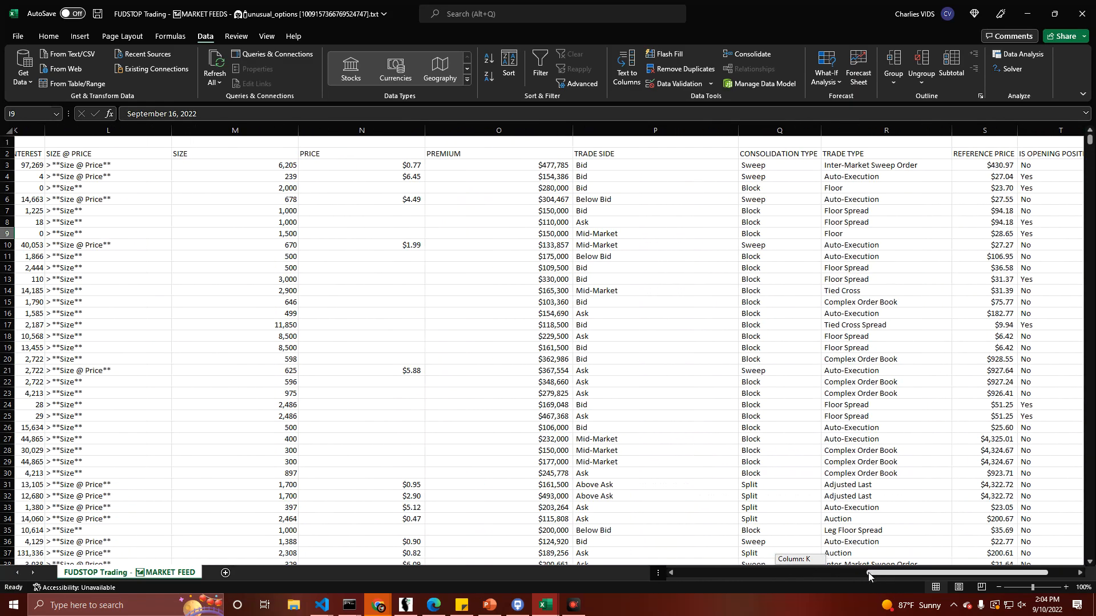
scroll("down", 3)
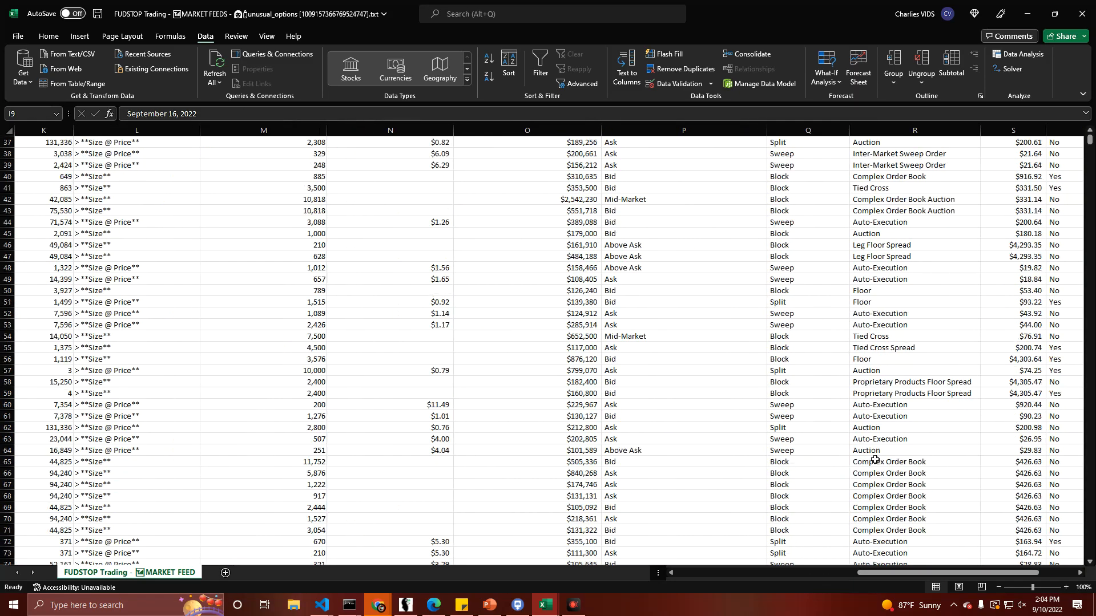
scroll("up", 3)
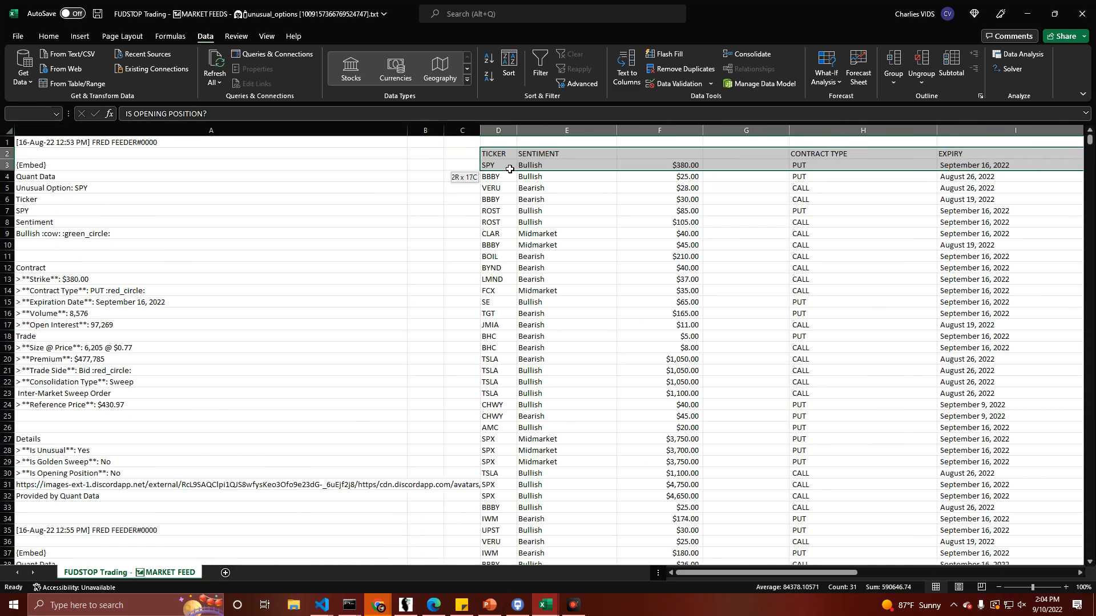
Step: Label the strike price column STRIKE and pick the old size-at-price column for removal
left_click(659, 153)
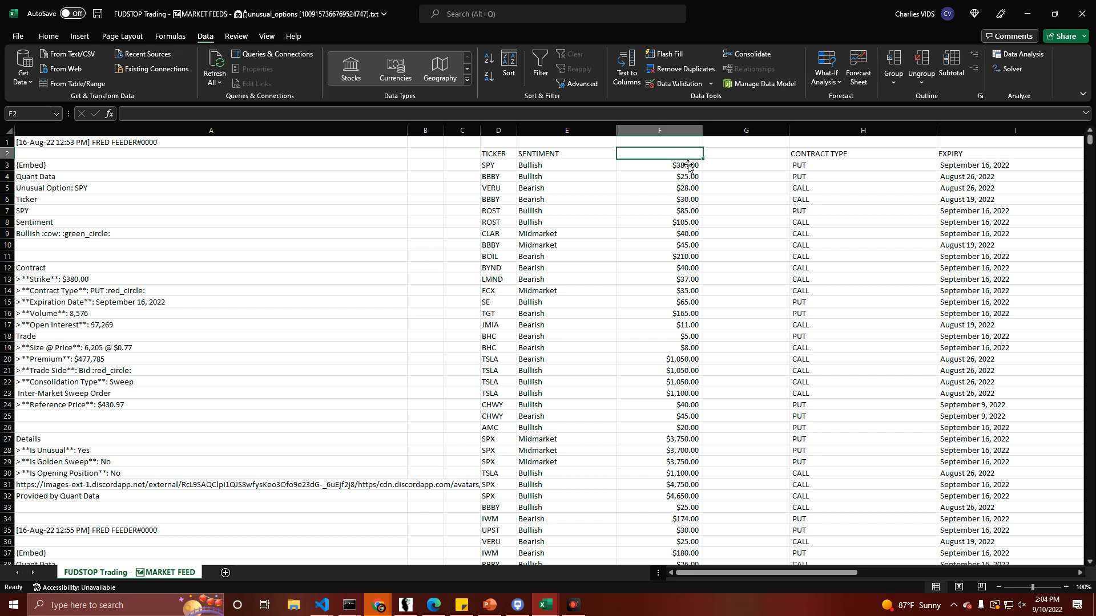
type("STIKR")
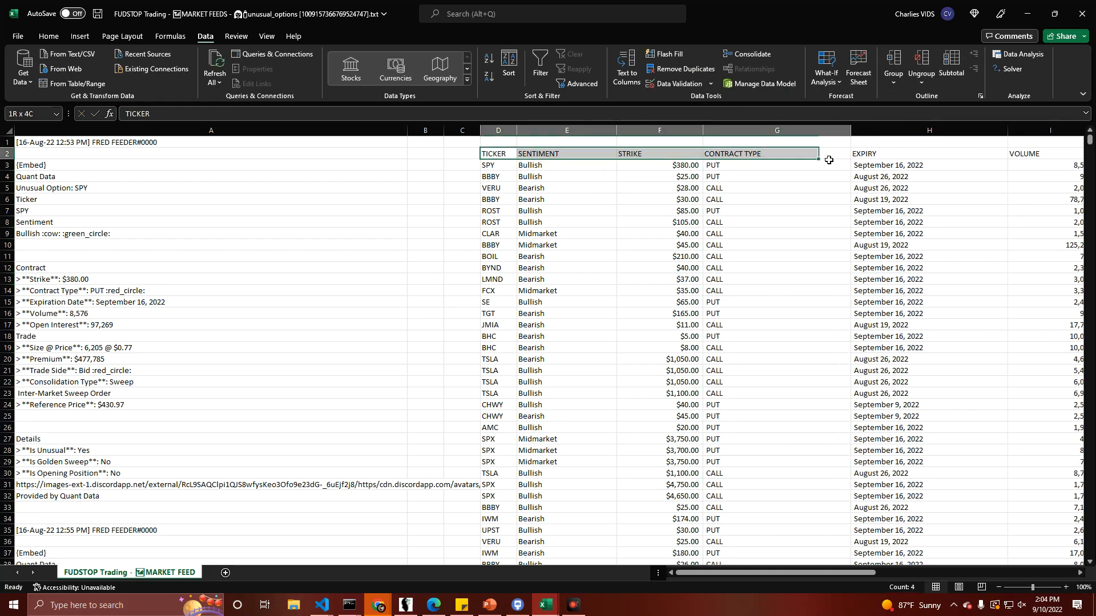
scroll("right", 3)
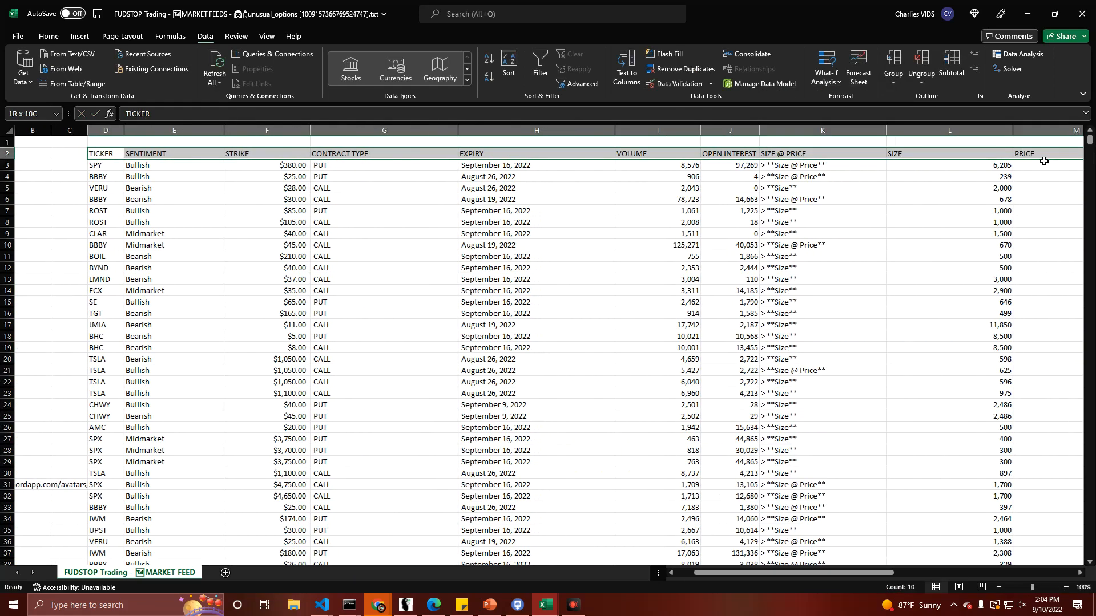
left_click(822, 233)
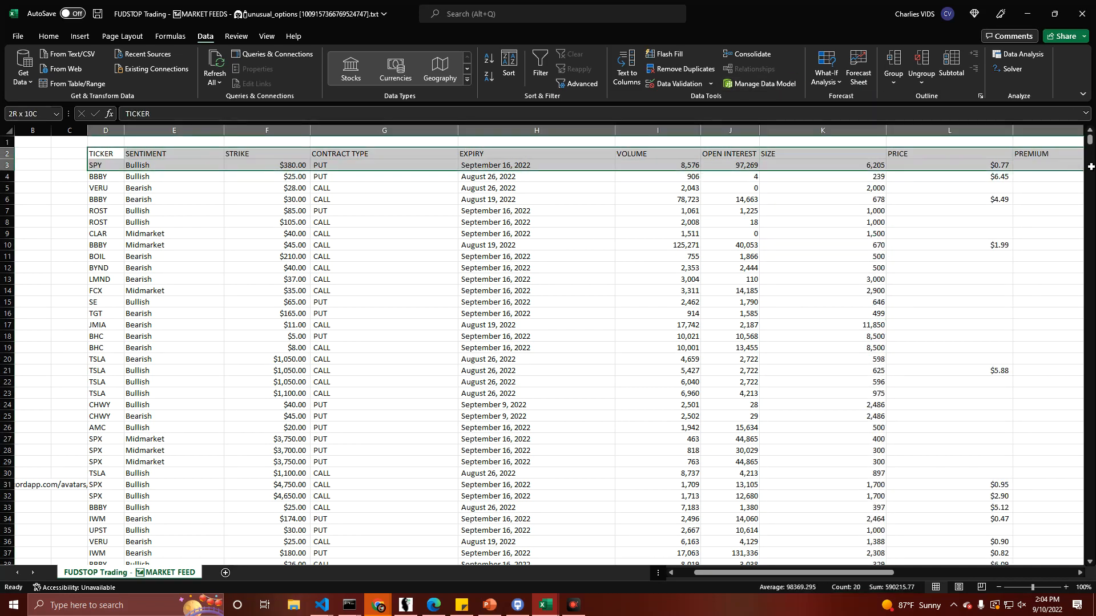
Step: Scroll across the unusual-options data range to be selected for the table
scroll("right", 3)
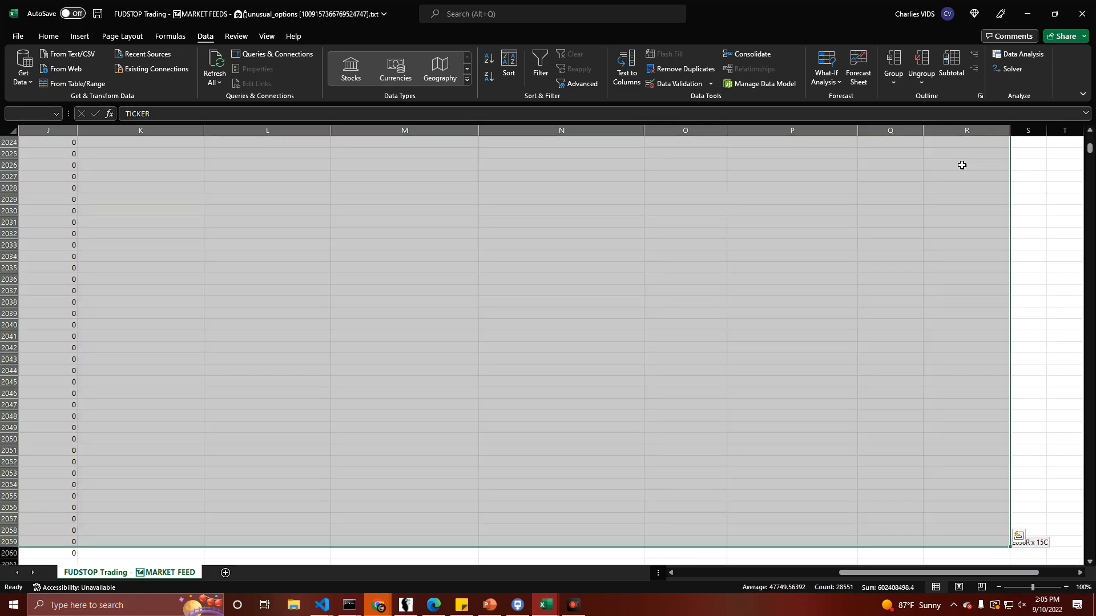
scroll("up", 3)
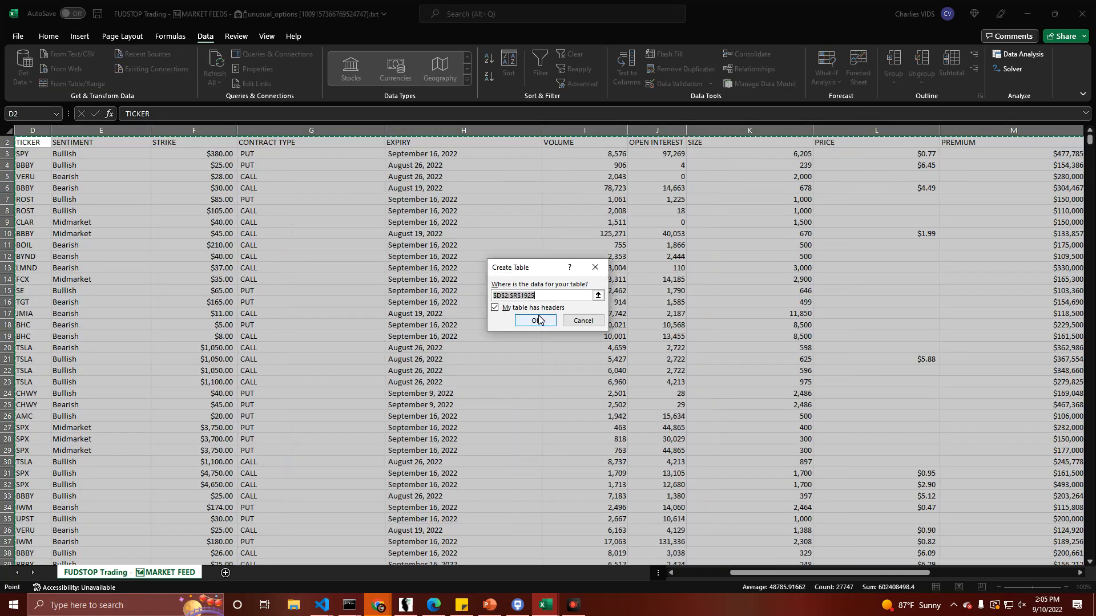
Step: Create the table with headers from the options data and head to Analyze Data on Home
left_click(534, 319)
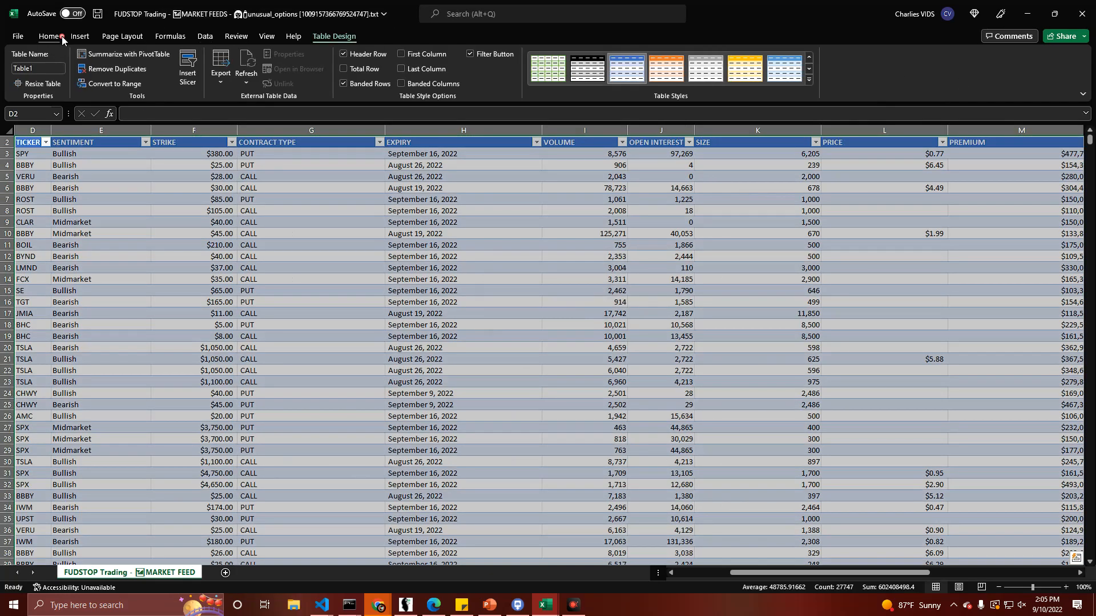
left_click(48, 36)
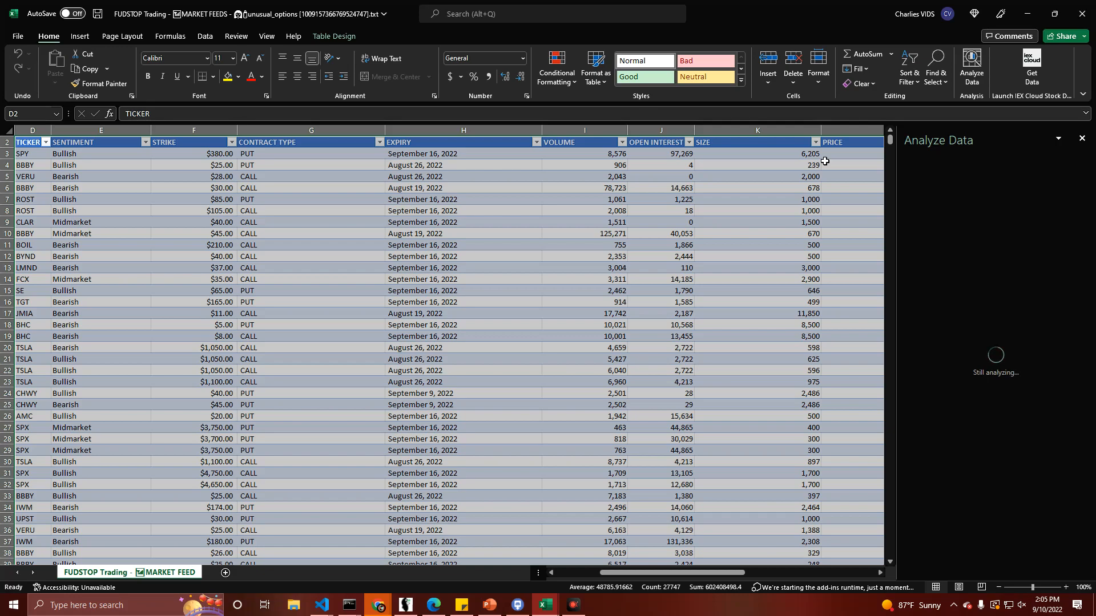
mouse_move(652, 192)
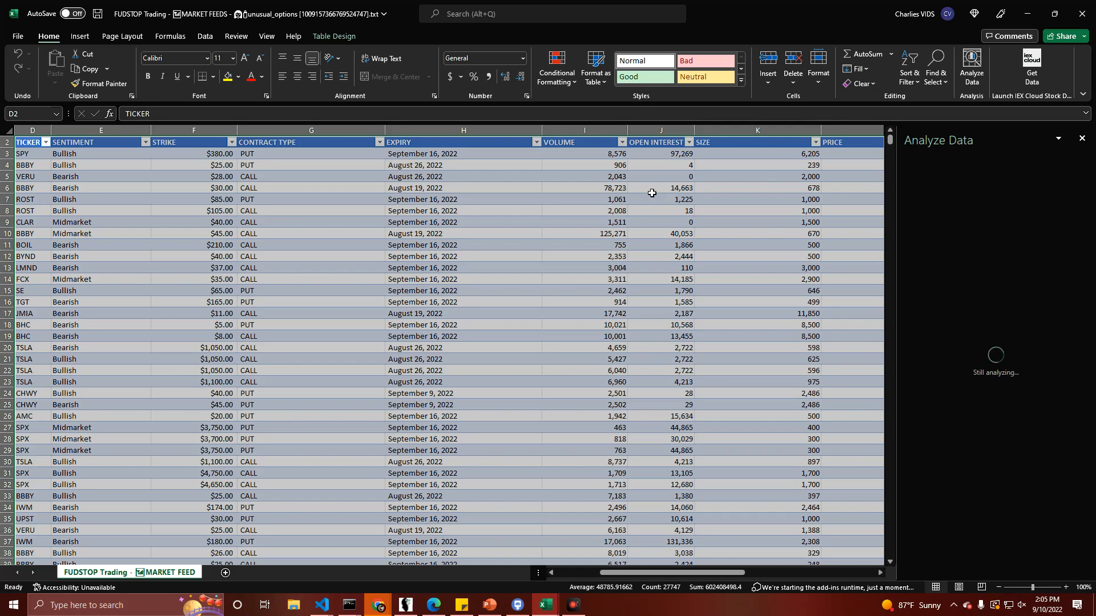
mouse_move(664, 204)
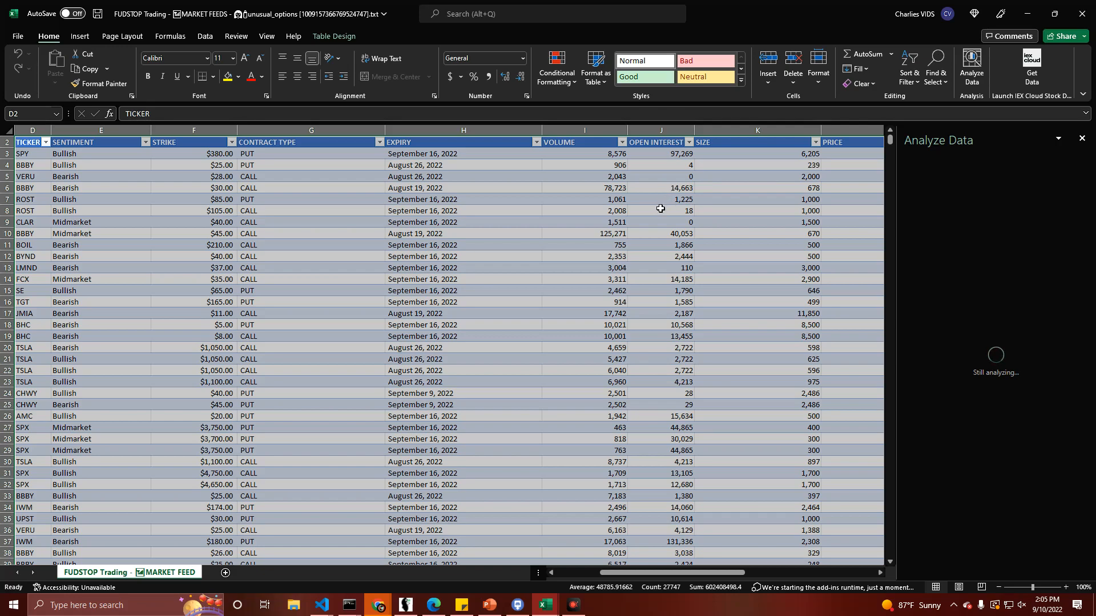
mouse_move(349, 217)
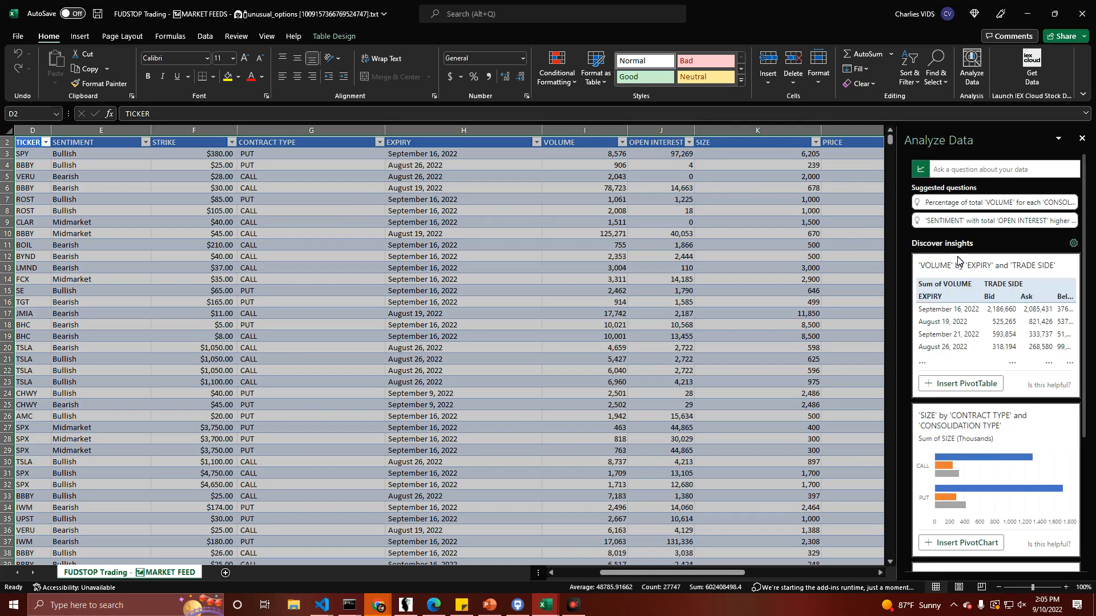
Step: Scroll through the Analyze Data insight cards, inserting suggestions as new sheets
scroll("down", 3)
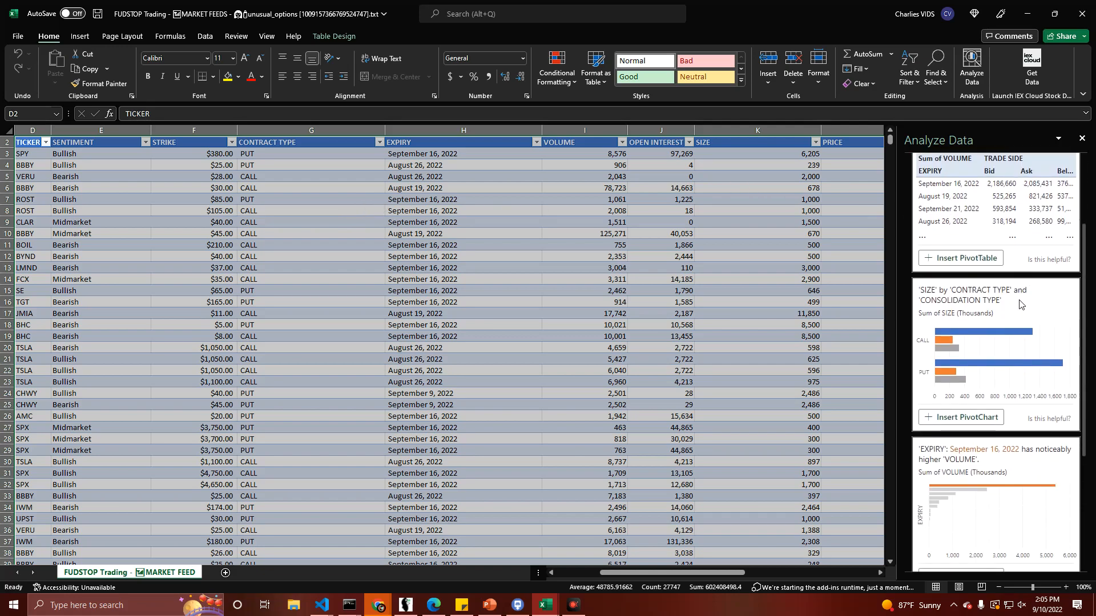
scroll("down", 3)
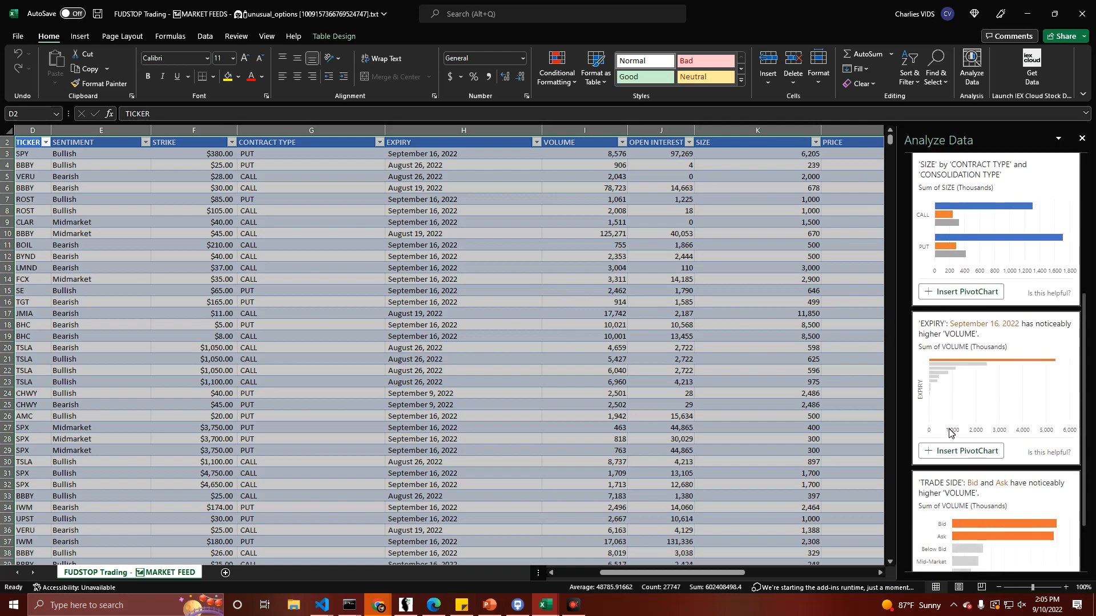
scroll("down", 3)
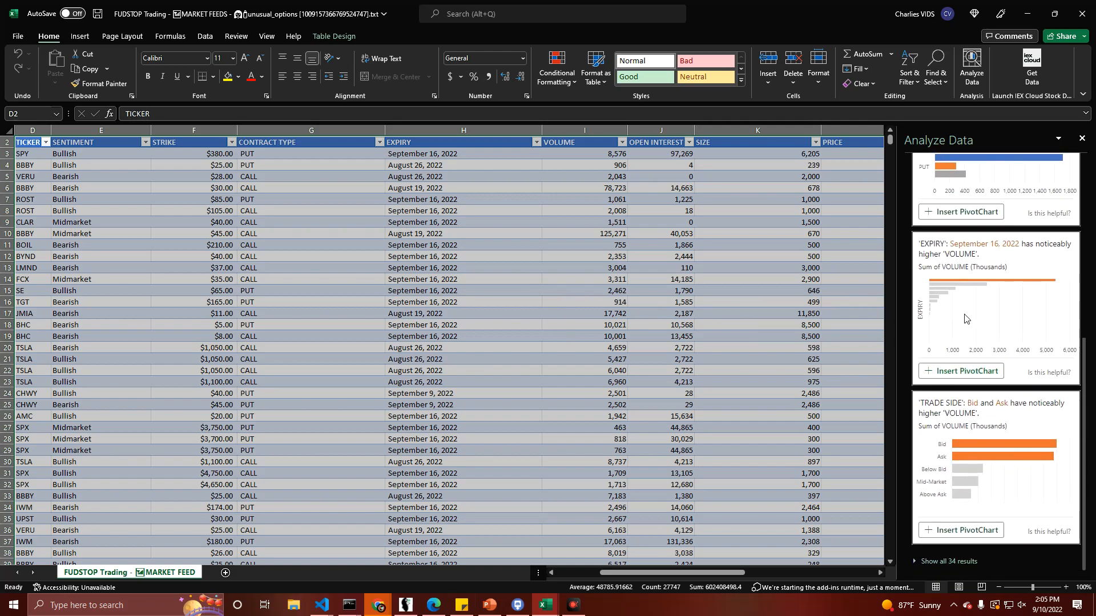
mouse_move(1007, 233)
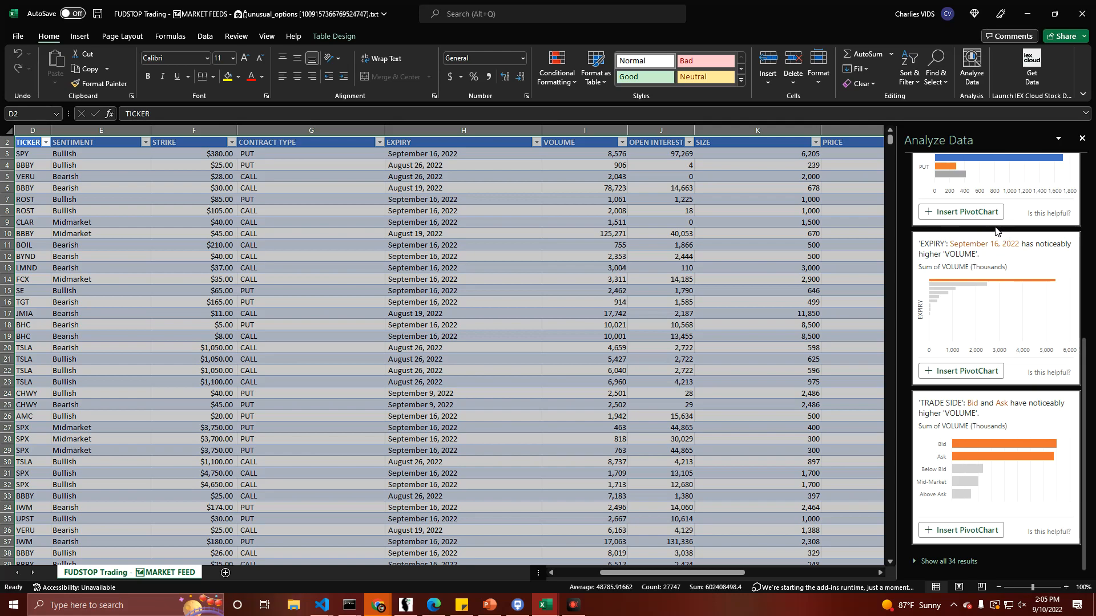
mouse_move(985, 288)
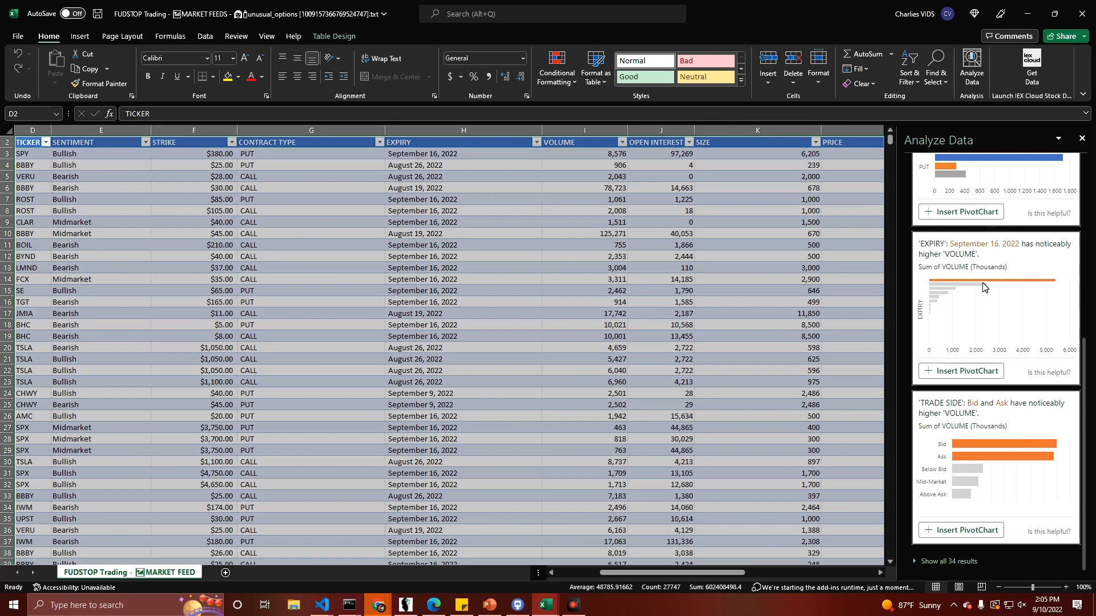
mouse_move(961, 371)
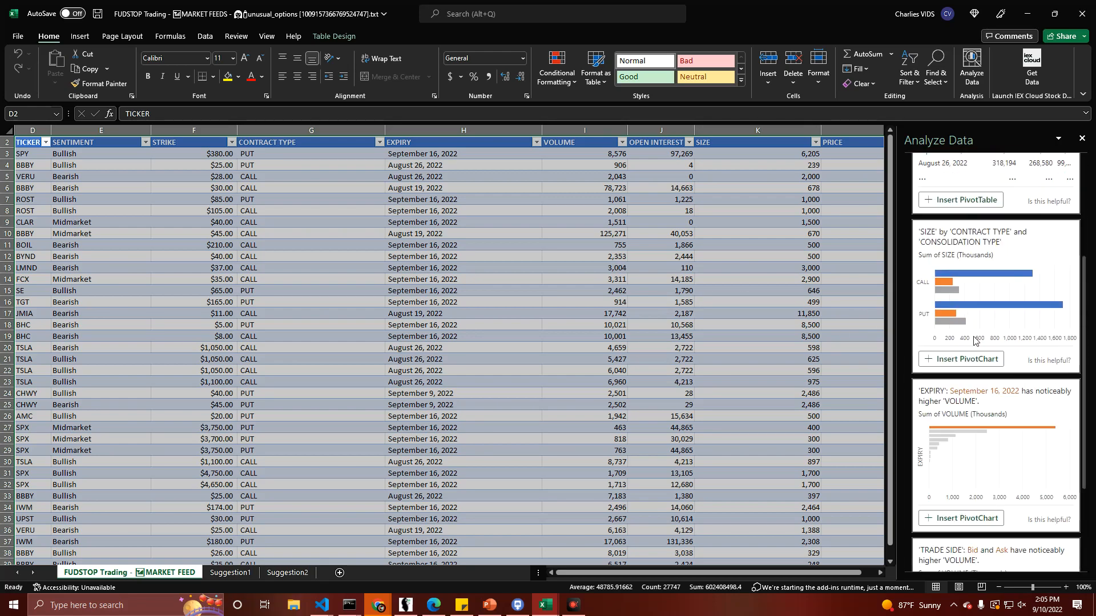
scroll("down", 3)
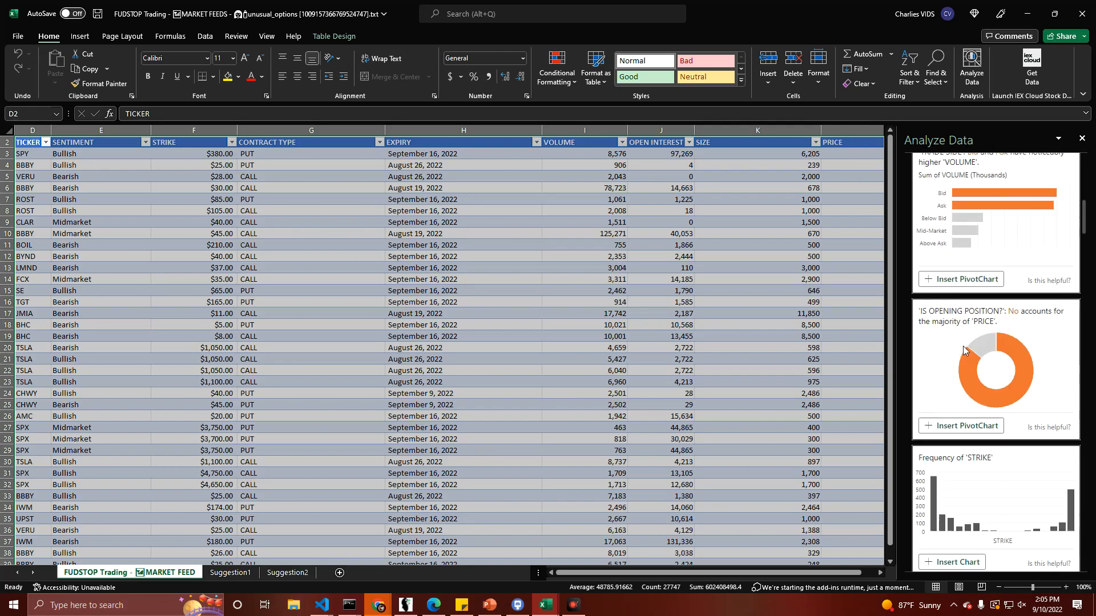
scroll("down", 3)
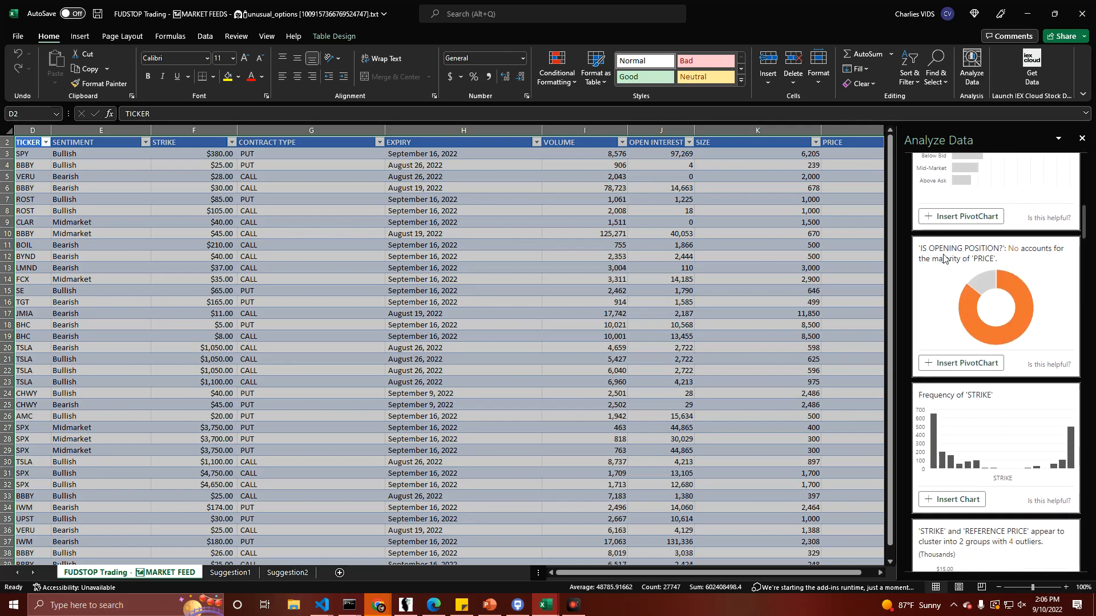
mouse_move(1025, 260)
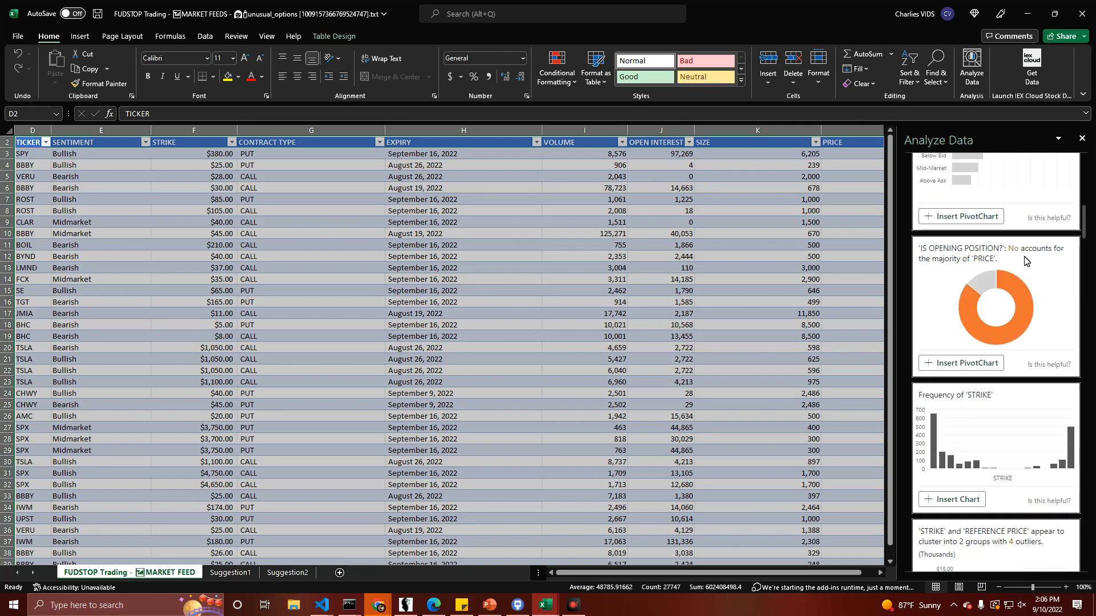
scroll("down", 3)
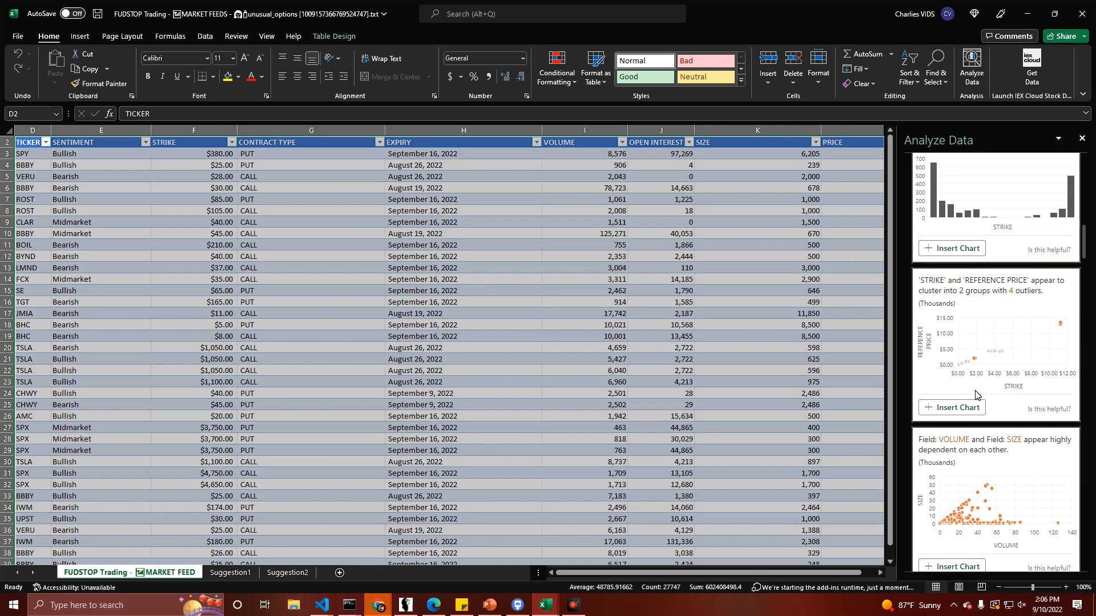
scroll("down", 3)
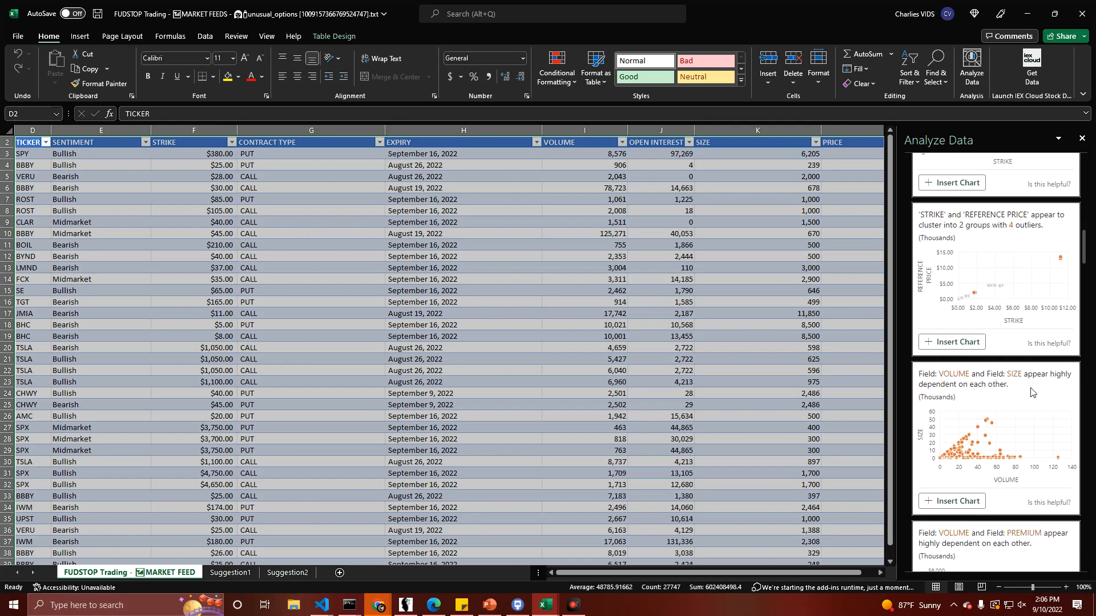
scroll("down", 3)
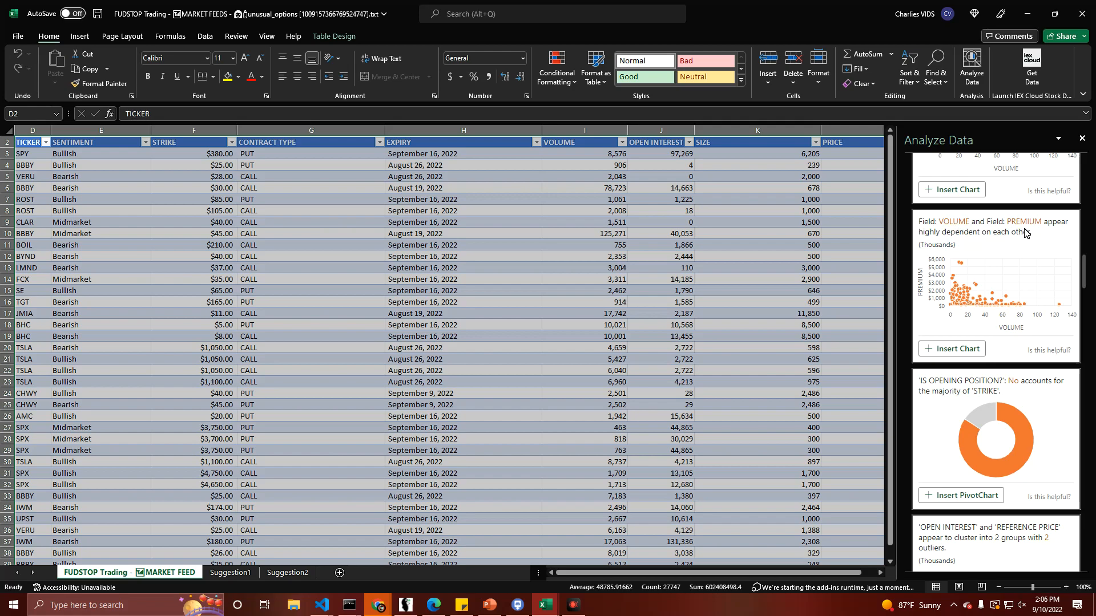
scroll("down", 3)
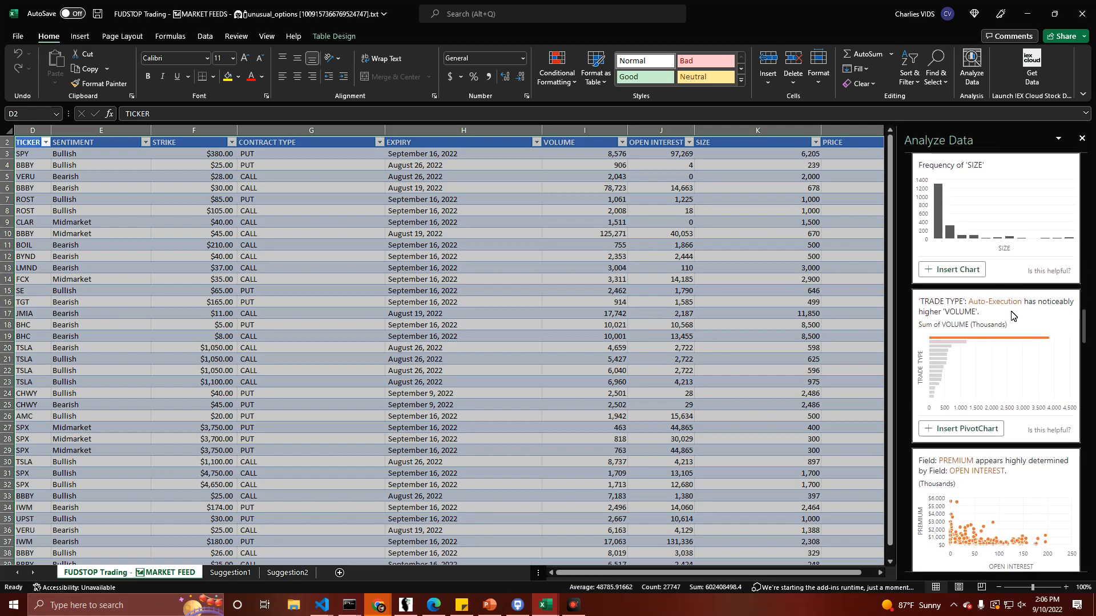
mouse_move(1034, 311)
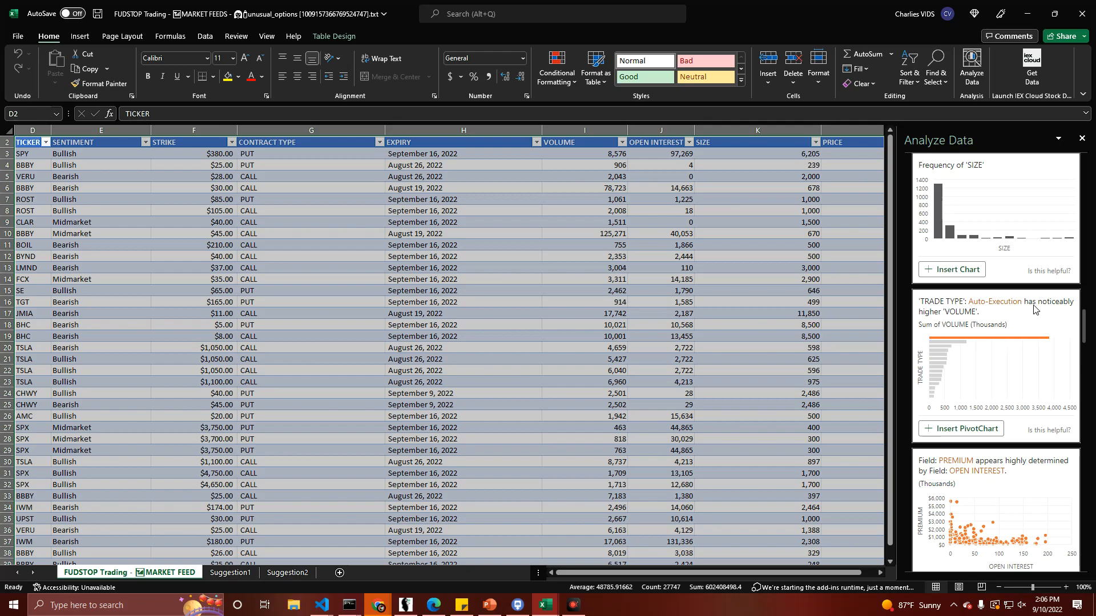
Step: Continue through the remaining insights and dismiss the failed insertion warning
scroll("down", 3)
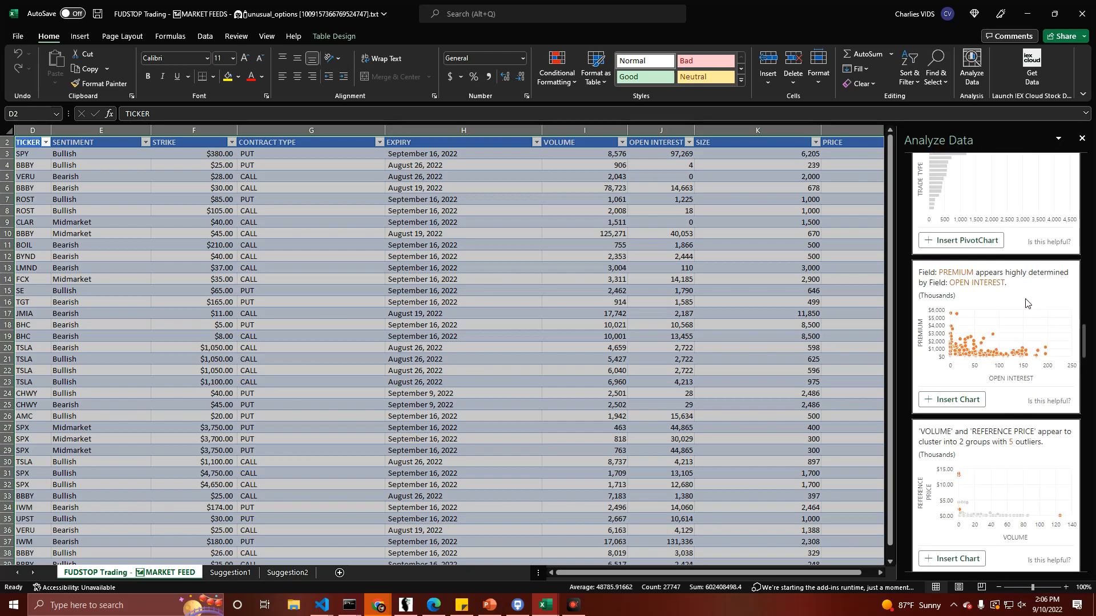
scroll("down", 3)
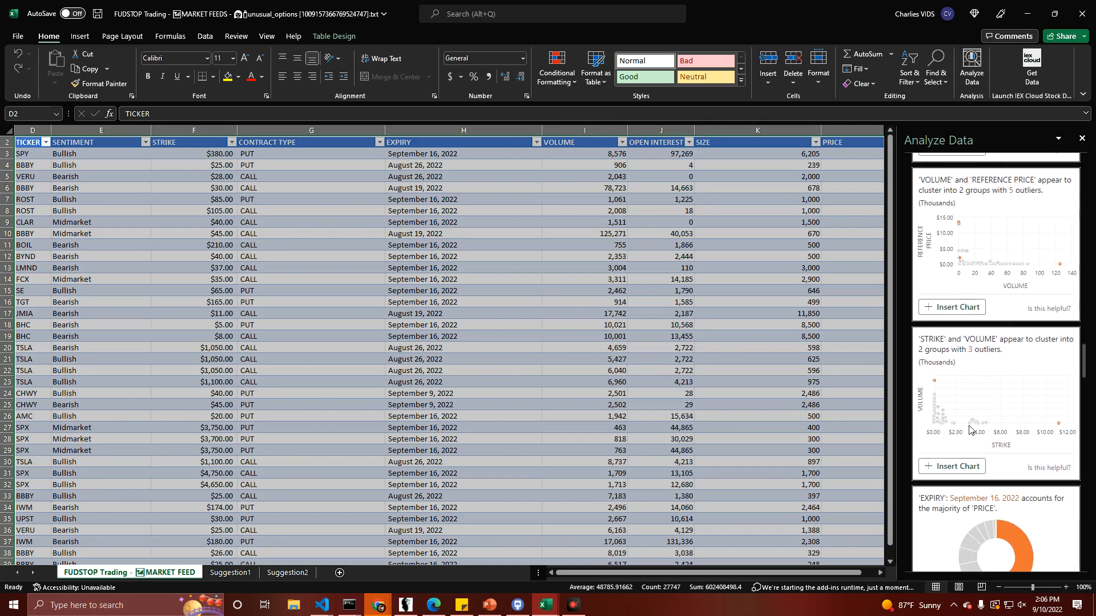
scroll("down", 3)
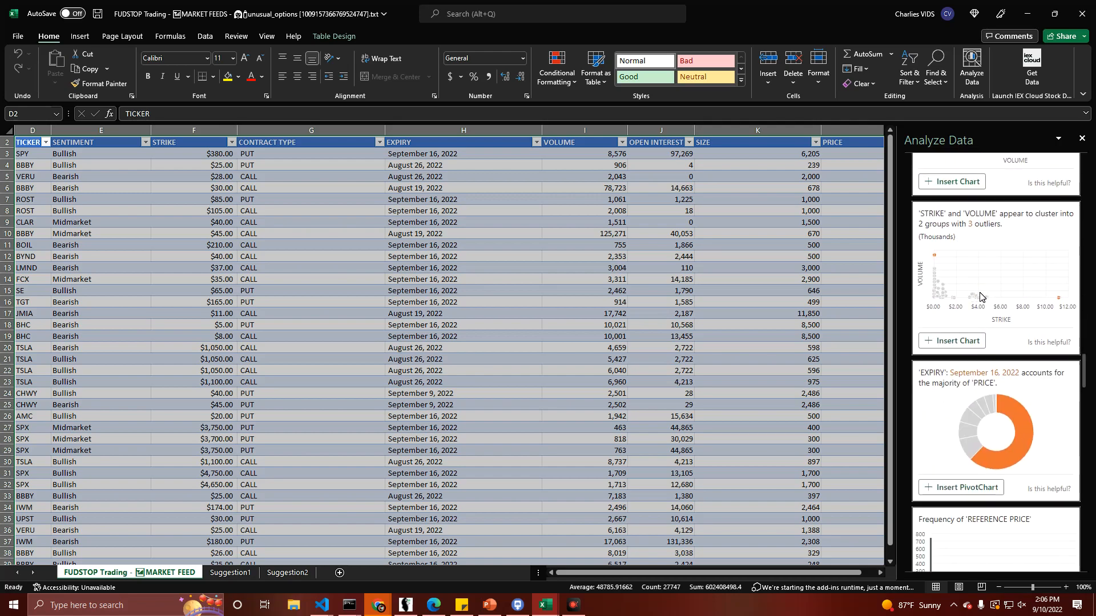
scroll("down", 3)
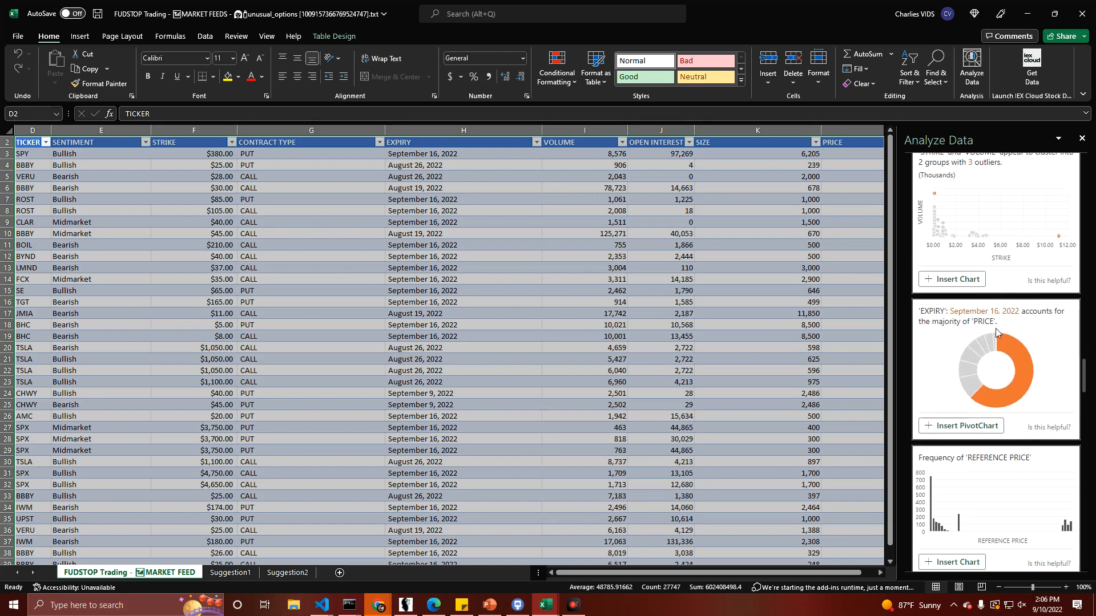
scroll("down", 3)
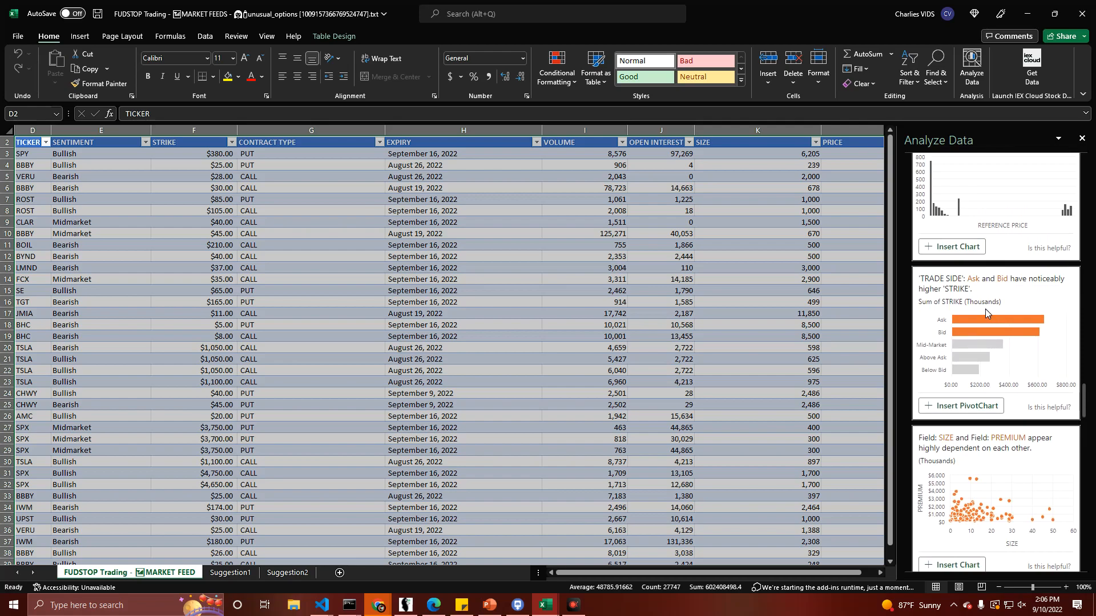
scroll("down", 3)
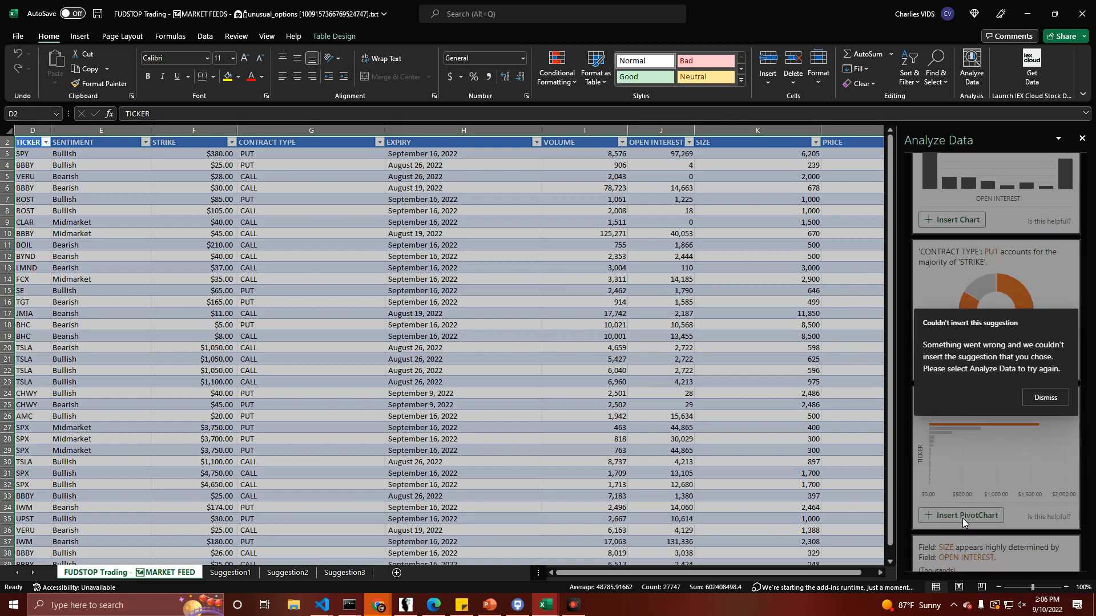
left_click(1045, 397)
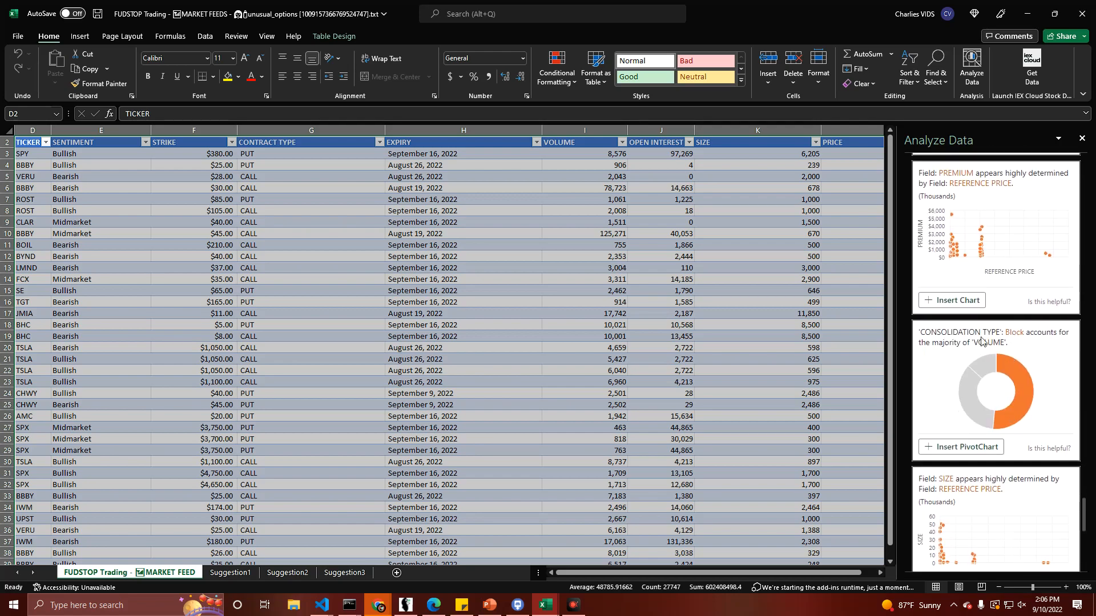
scroll("down", 3)
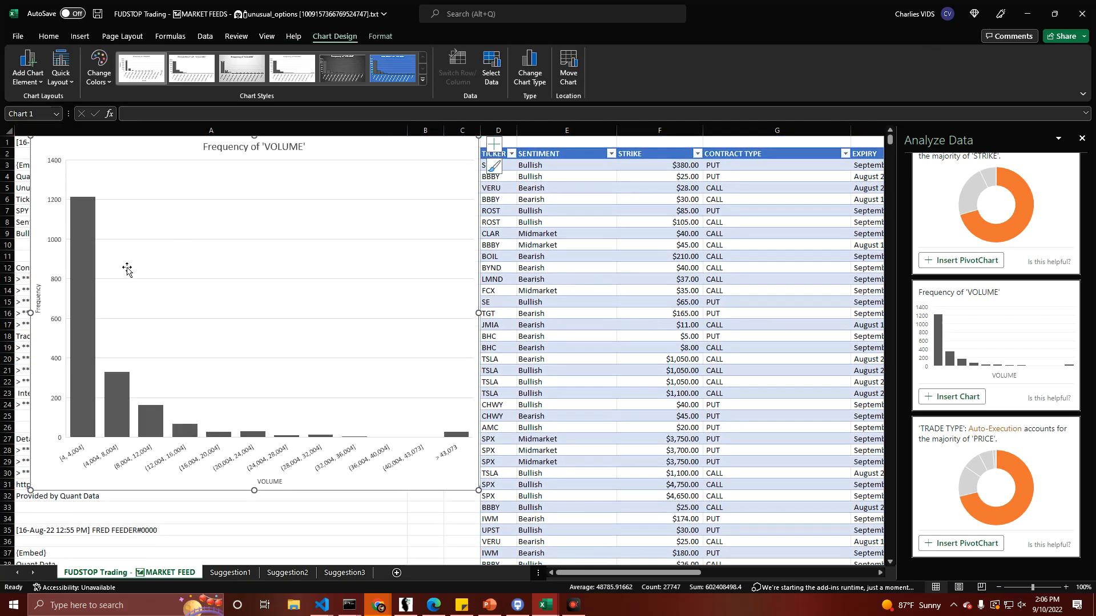
Step: Apply the blue chart style to the Frequency of 'VOLUME' histogram
left_click(342, 67)
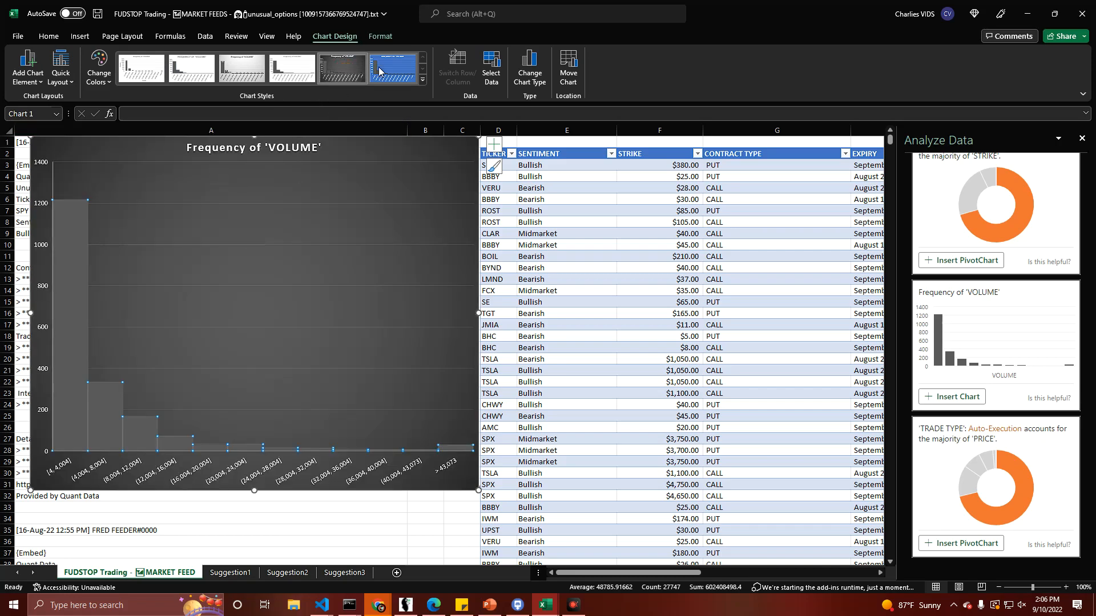
left_click(393, 67)
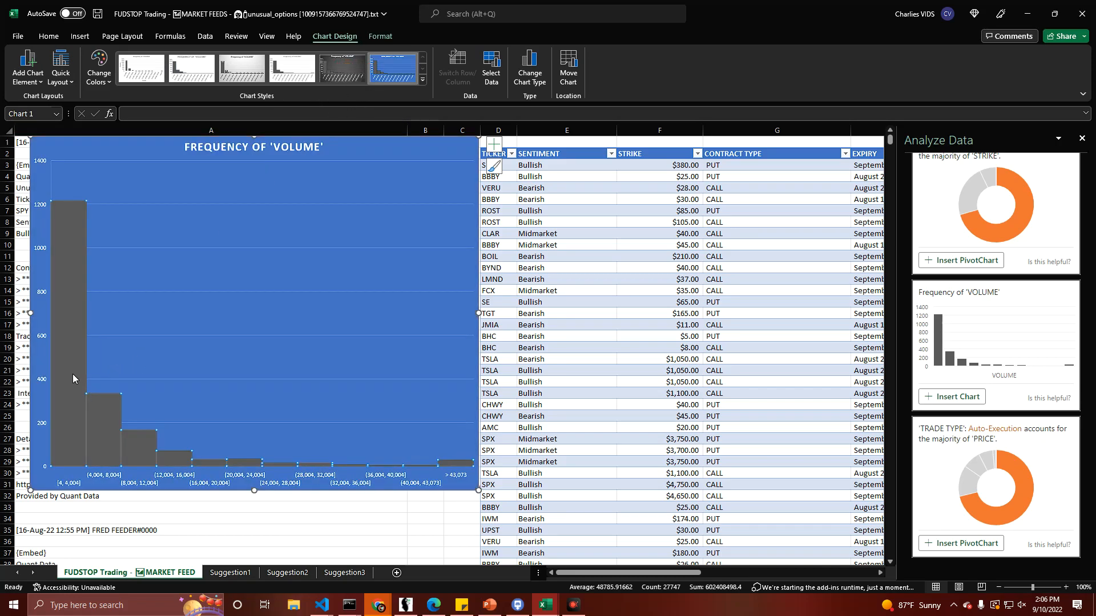
mouse_move(383, 339)
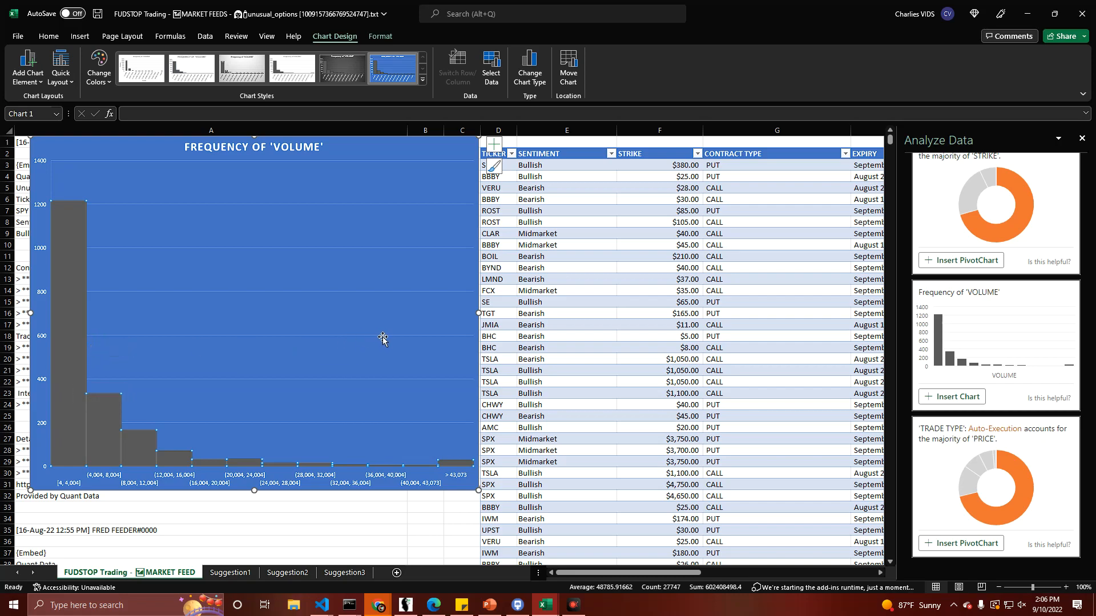
mouse_move(422, 341)
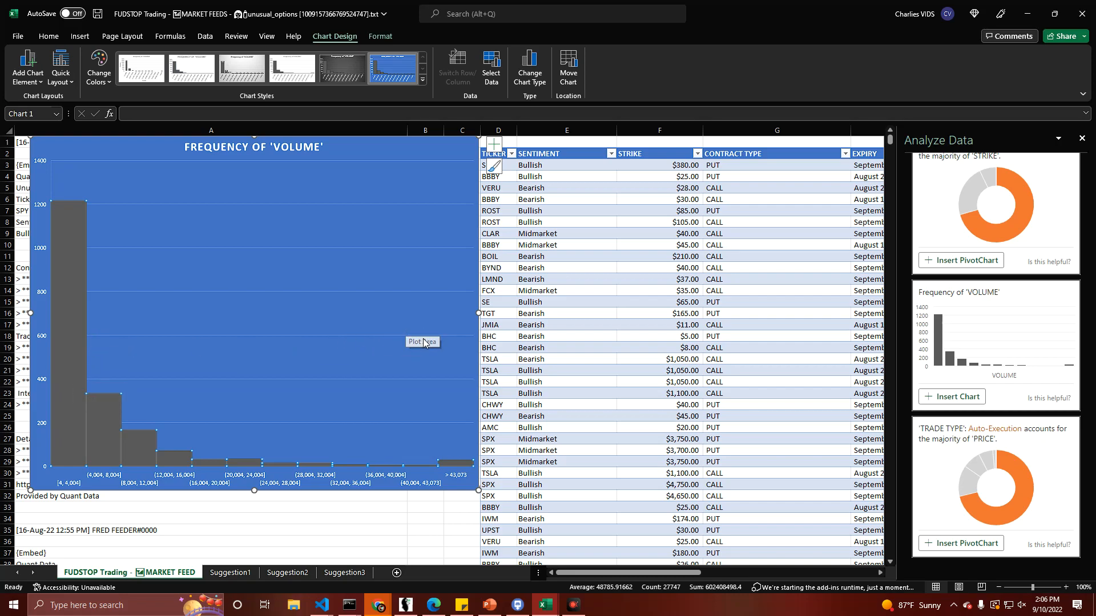
mouse_move(75, 343)
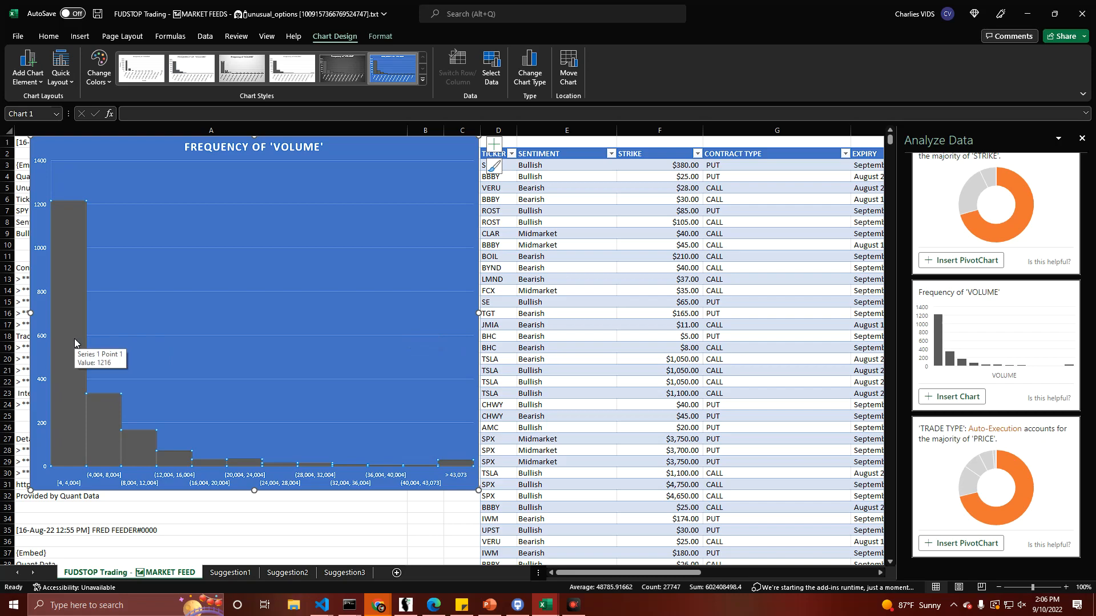
scroll("down", 3)
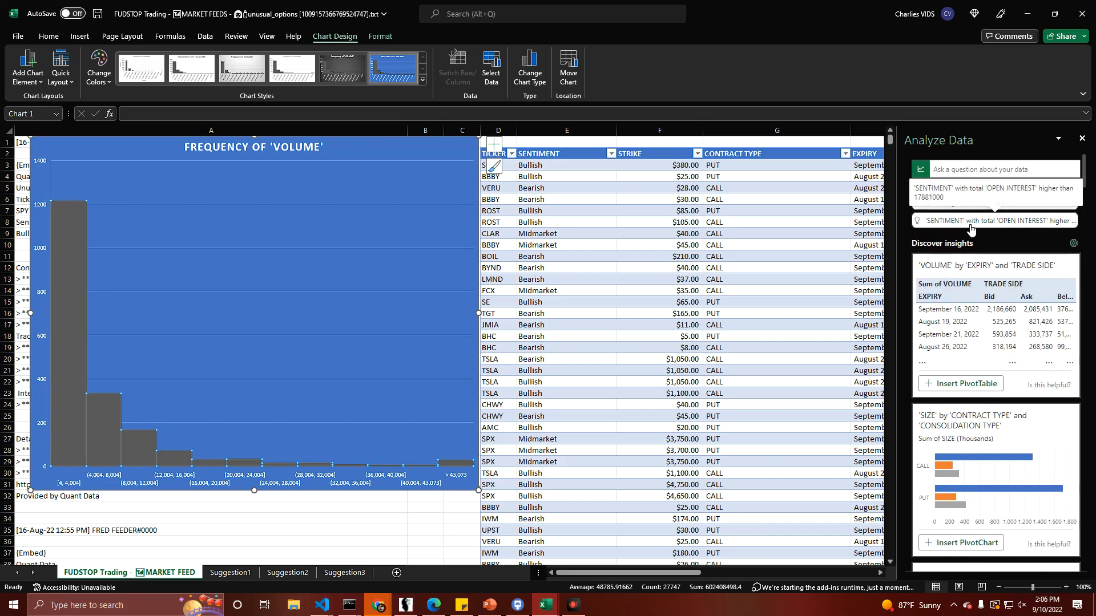
Step: Ask Analyze Data the suggested question about VOLUME and scroll its insights
left_click(992, 220)
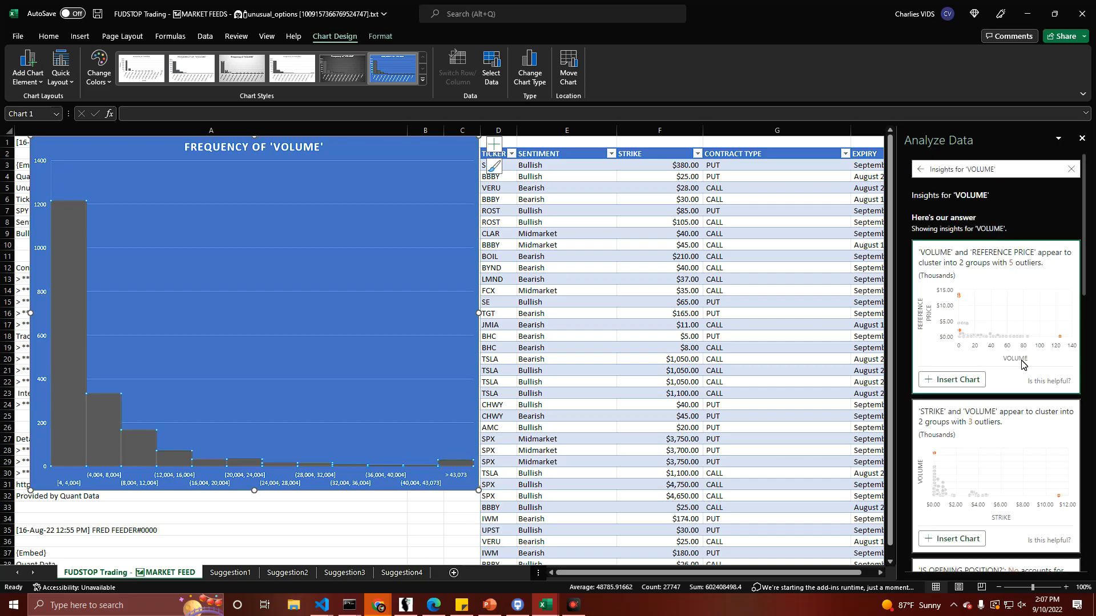
mouse_move(1023, 362)
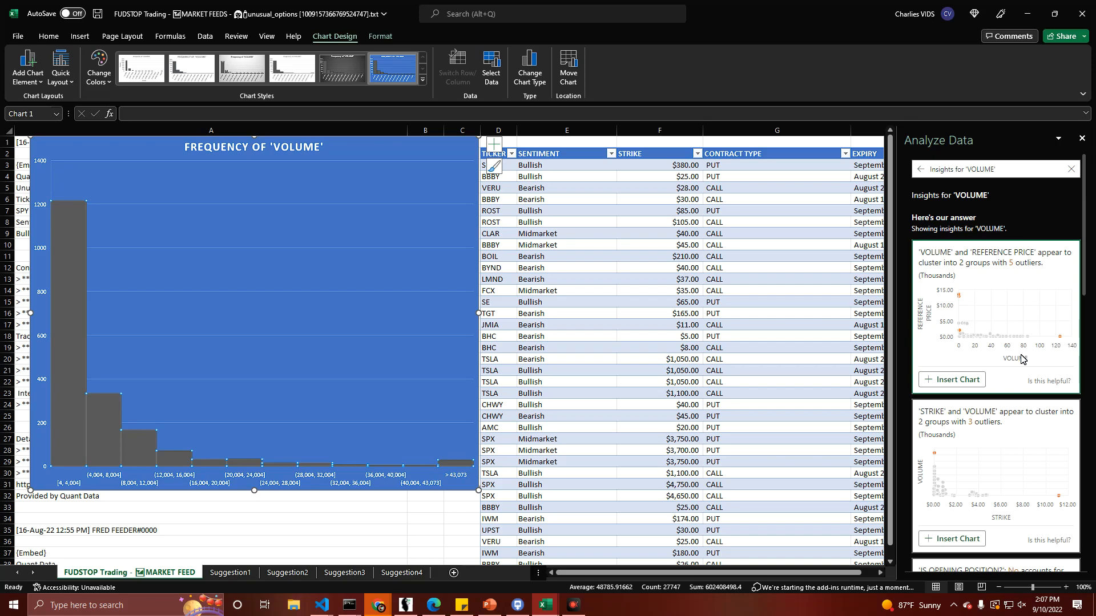
scroll("down", 3)
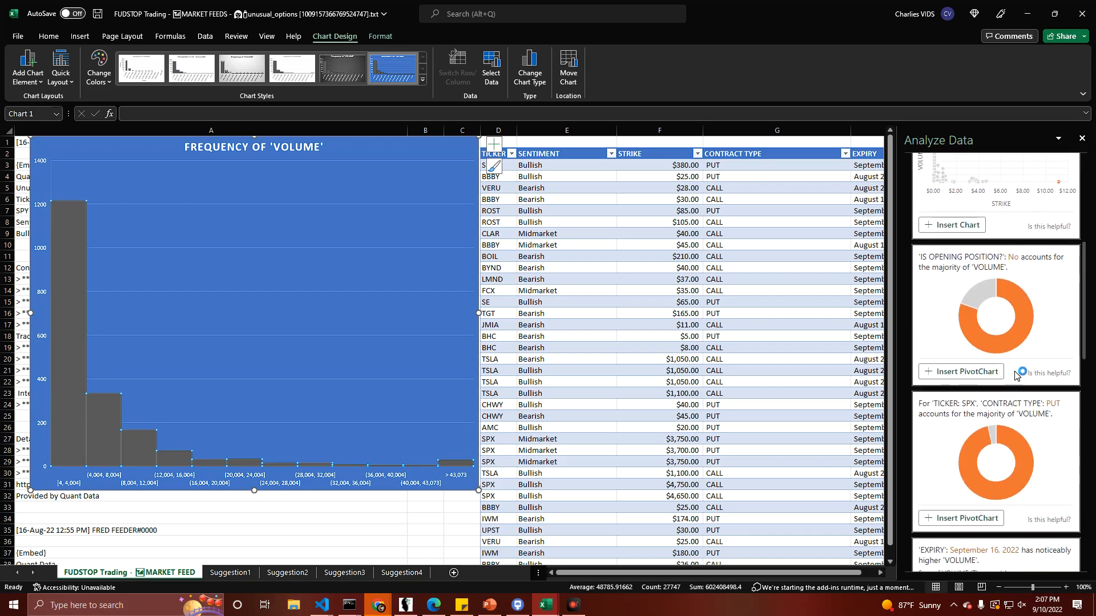
mouse_move(945, 414)
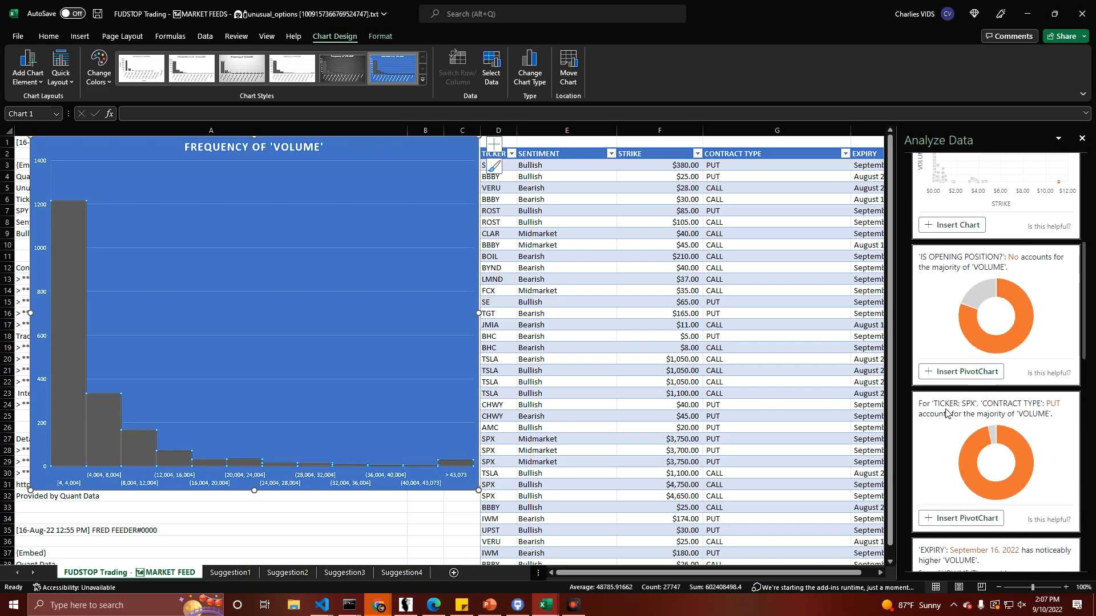
mouse_move(976, 420)
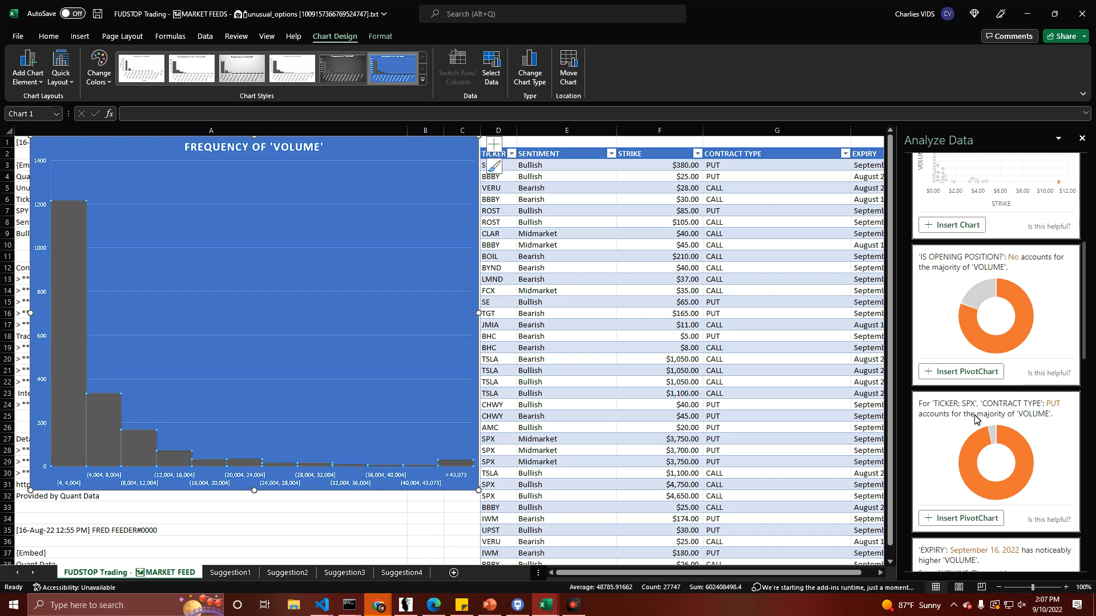
scroll("down", 3)
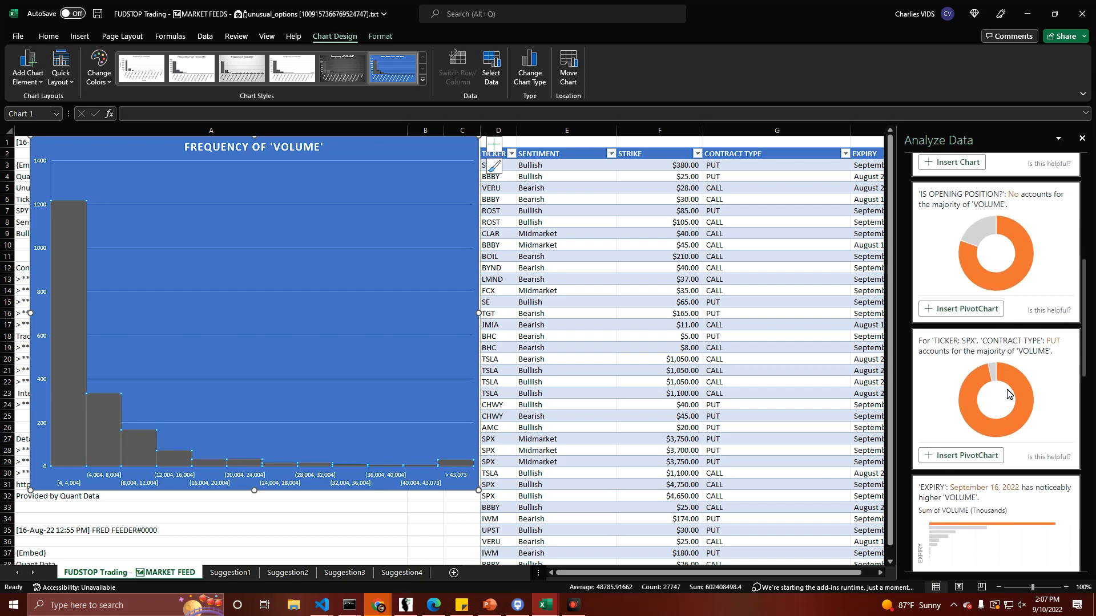
mouse_move(1005, 366)
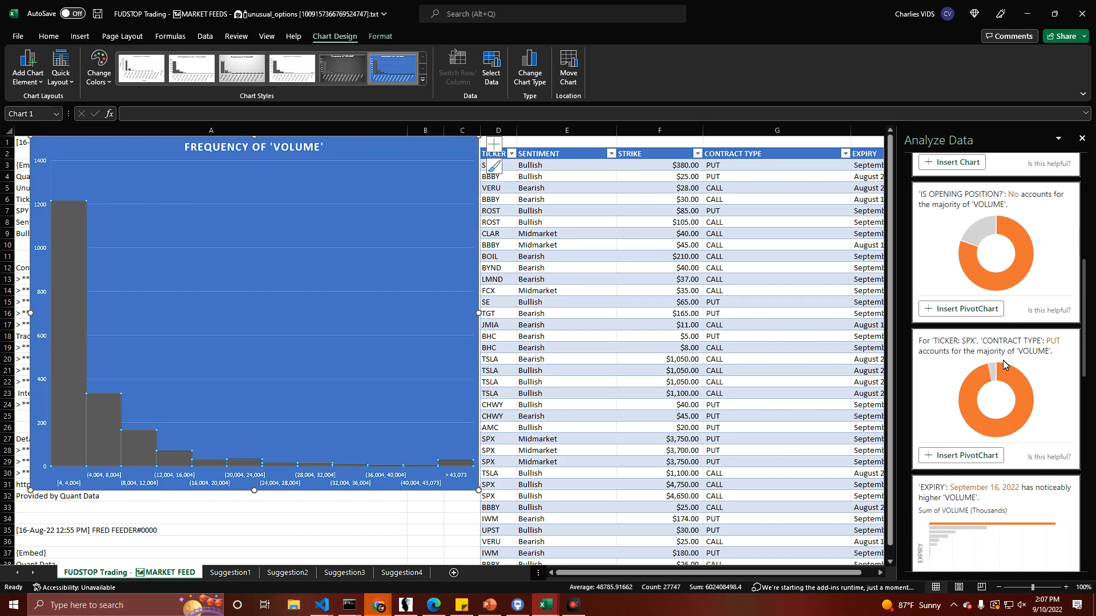
scroll("down", 3)
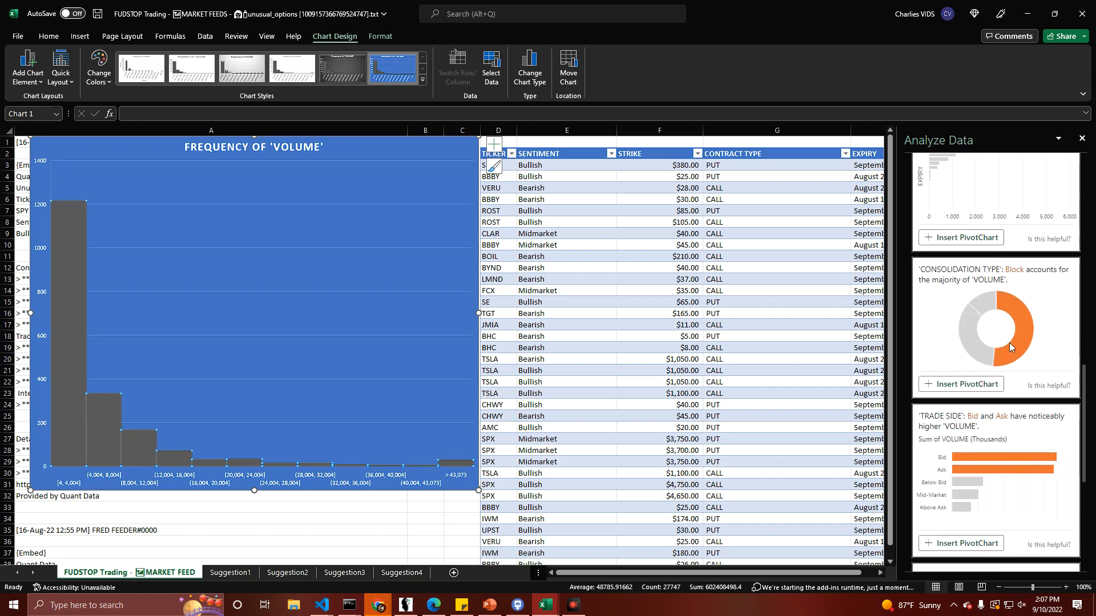
mouse_move(982, 300)
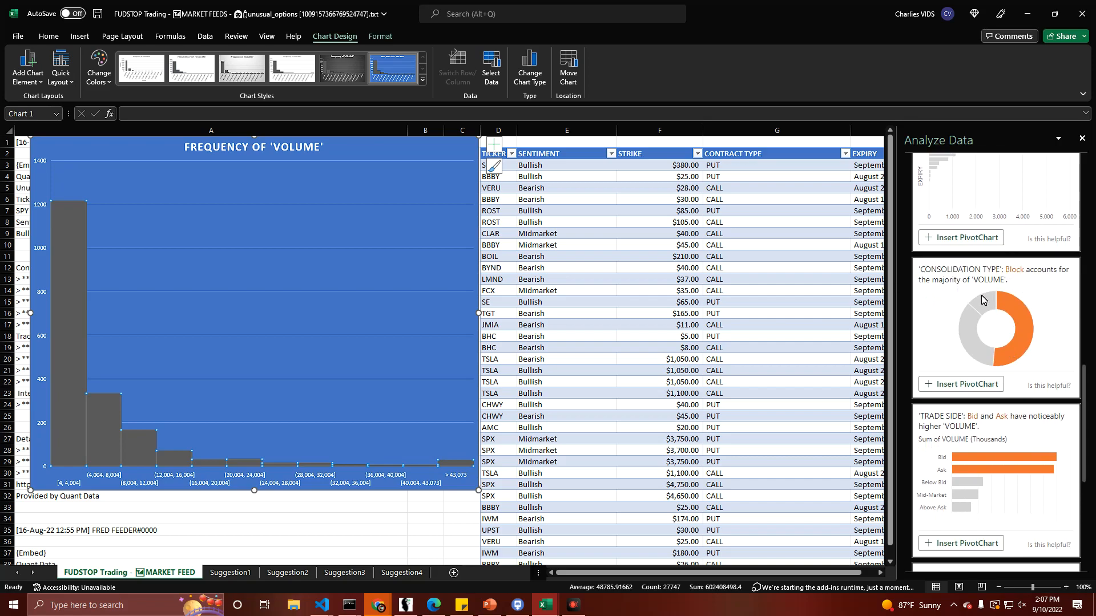
mouse_move(1020, 282)
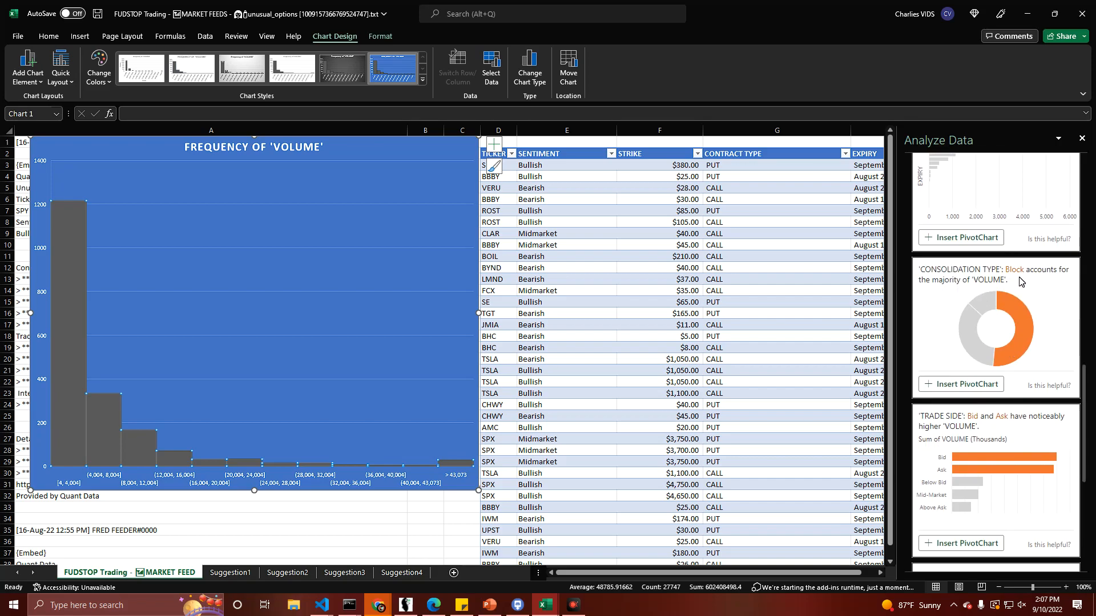
mouse_move(1008, 289)
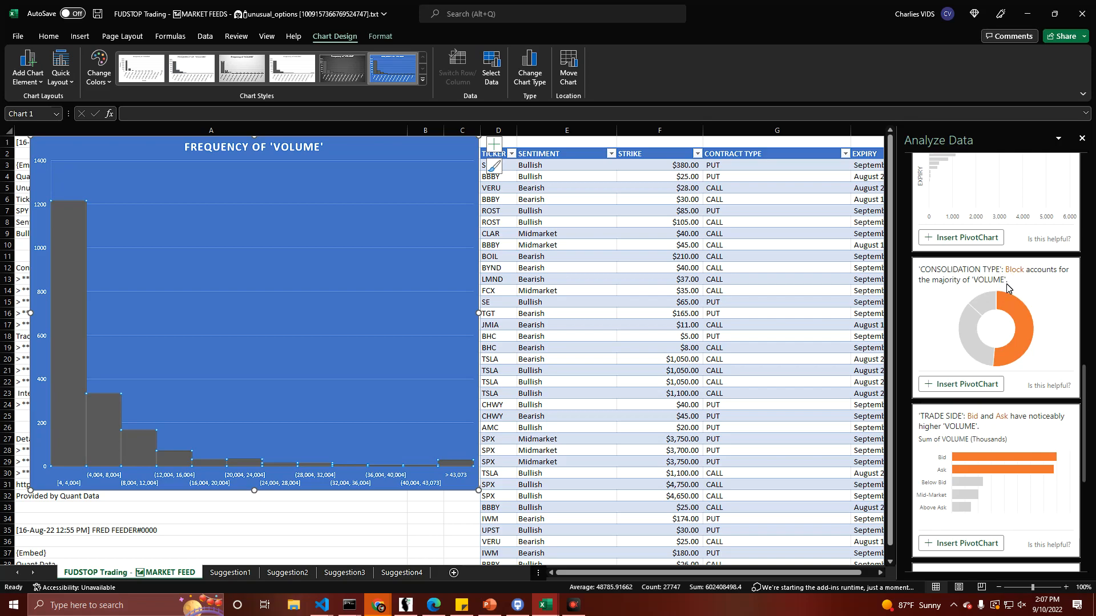
mouse_move(1007, 303)
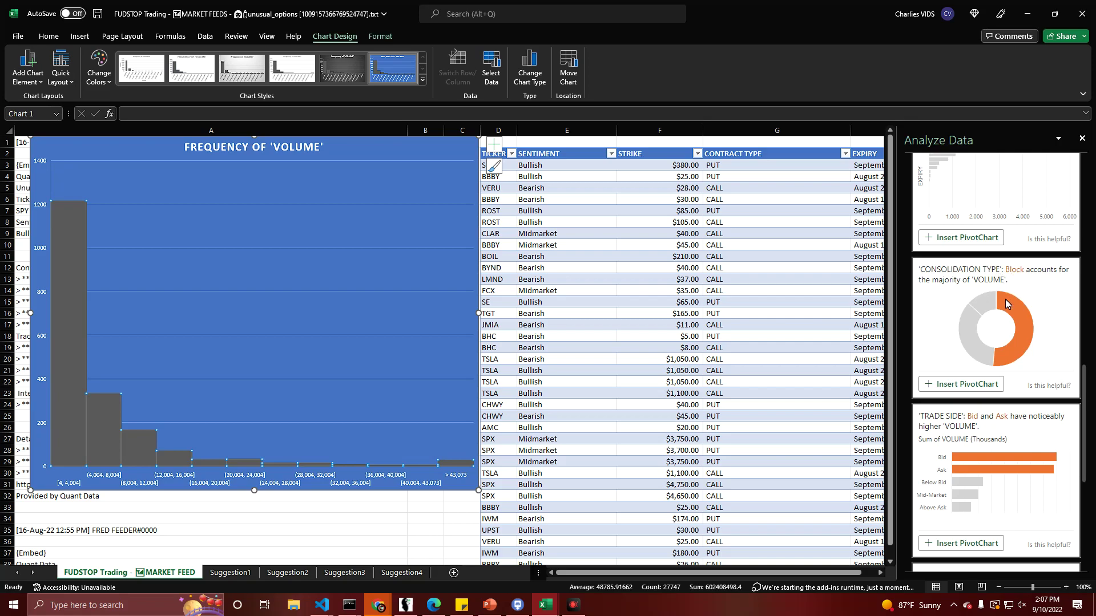
Step: Scroll further and select the VOLUME frequency chart on the MARKET FEED sheet to delete it
scroll("down", 3)
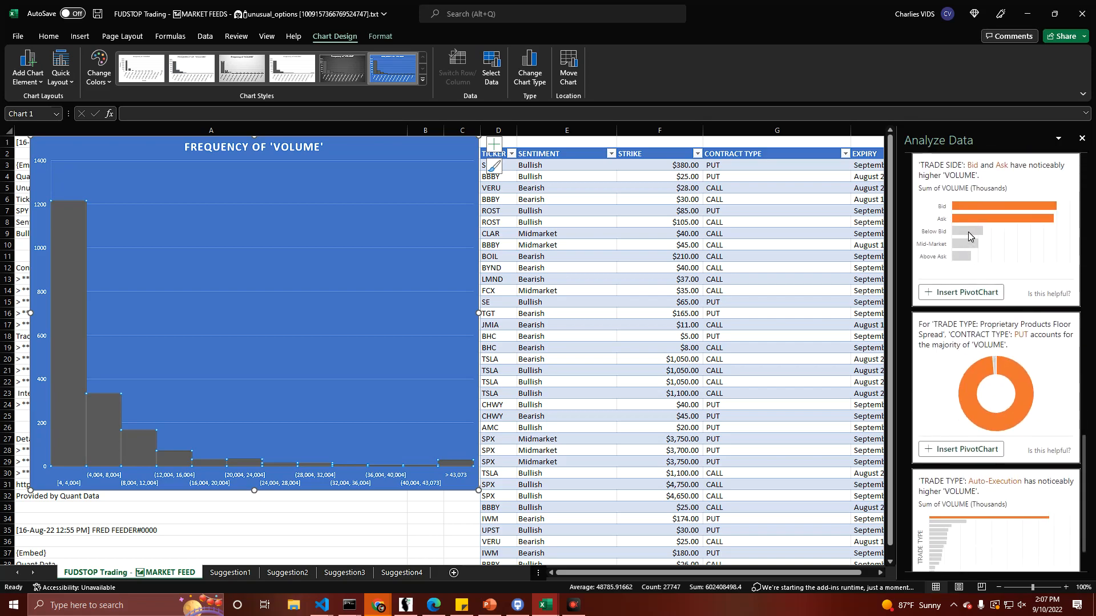
mouse_move(1002, 223)
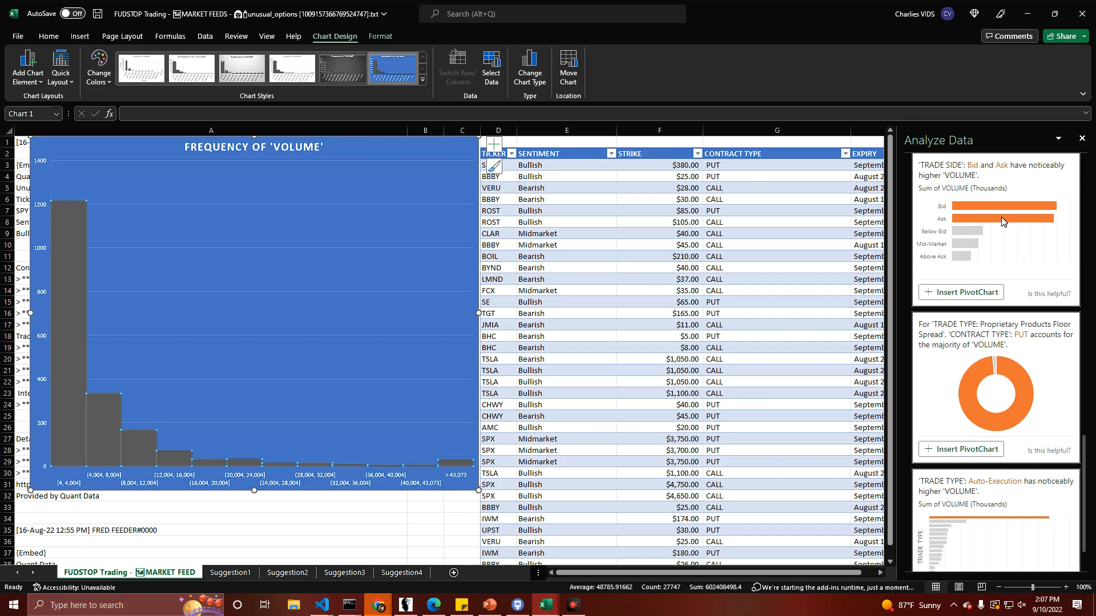
scroll("down", 3)
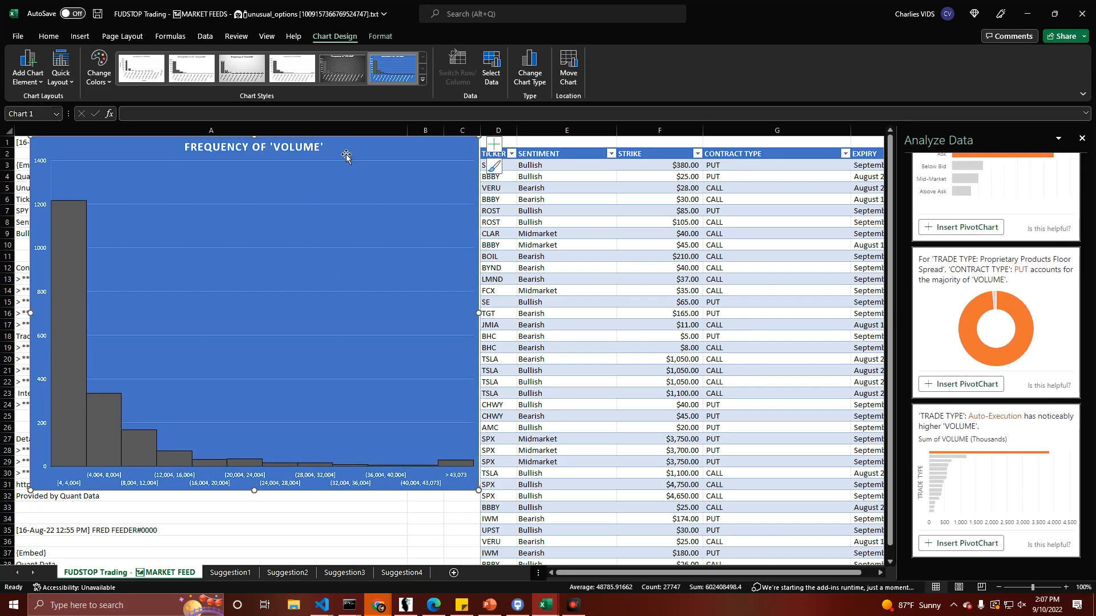
left_click(377, 376)
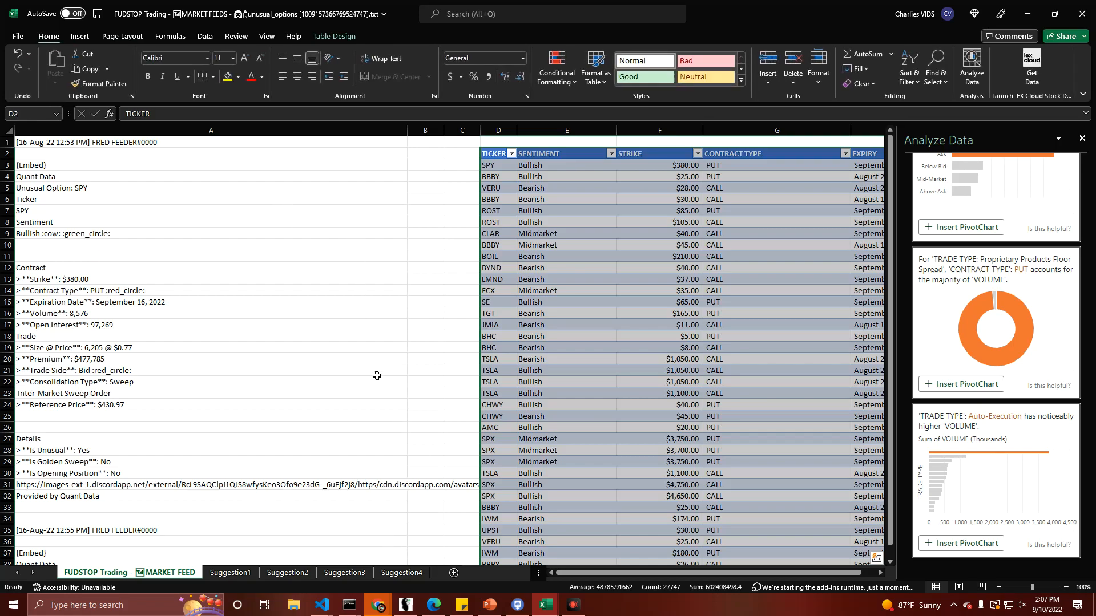
mouse_move(381, 379)
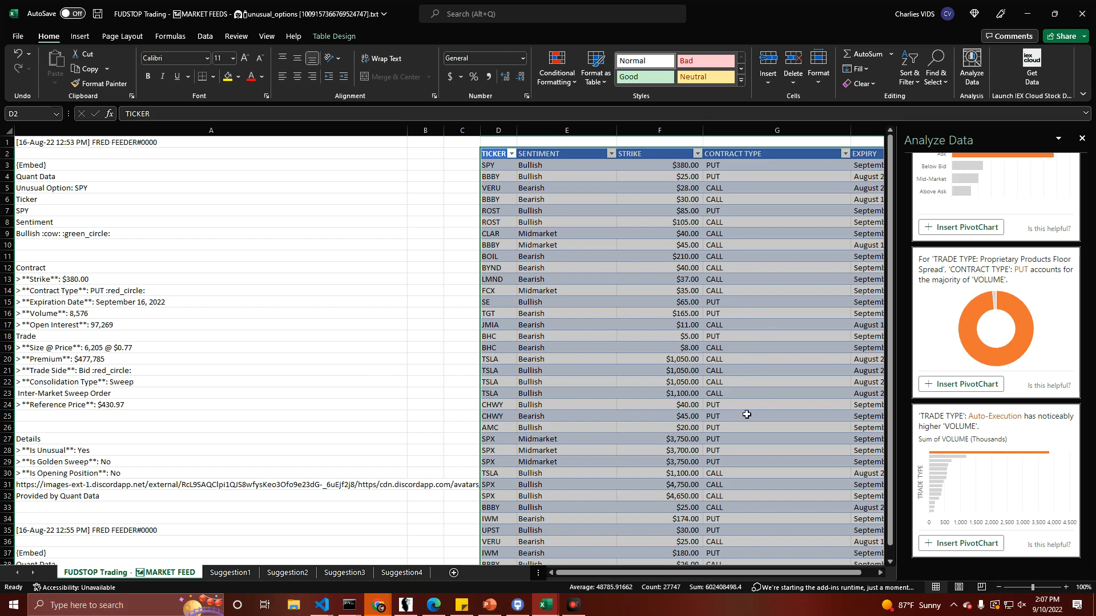
scroll("right", 3)
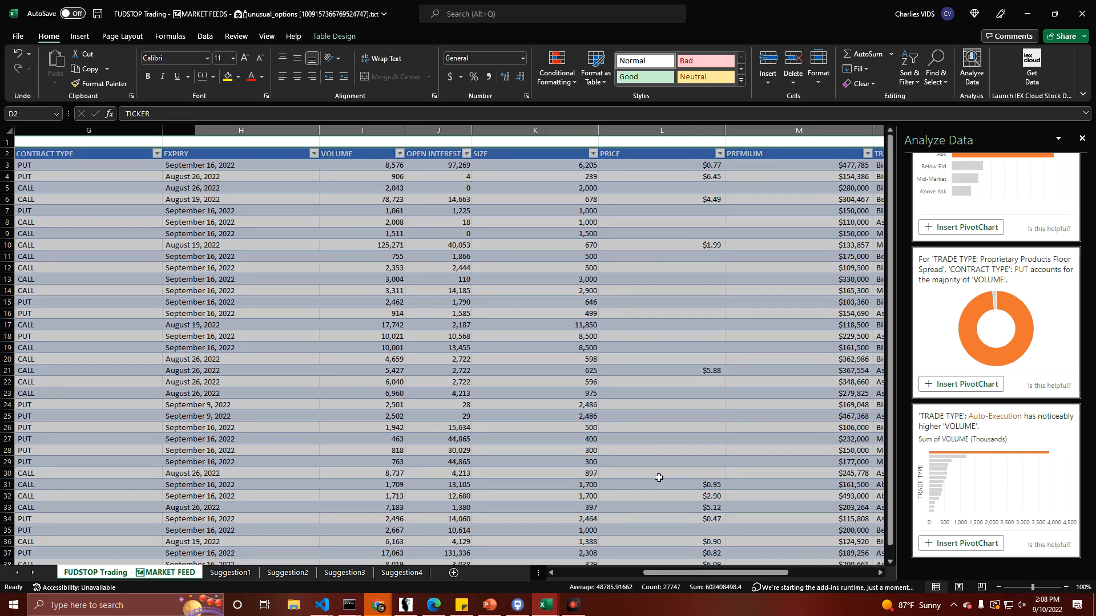
scroll("left", 3)
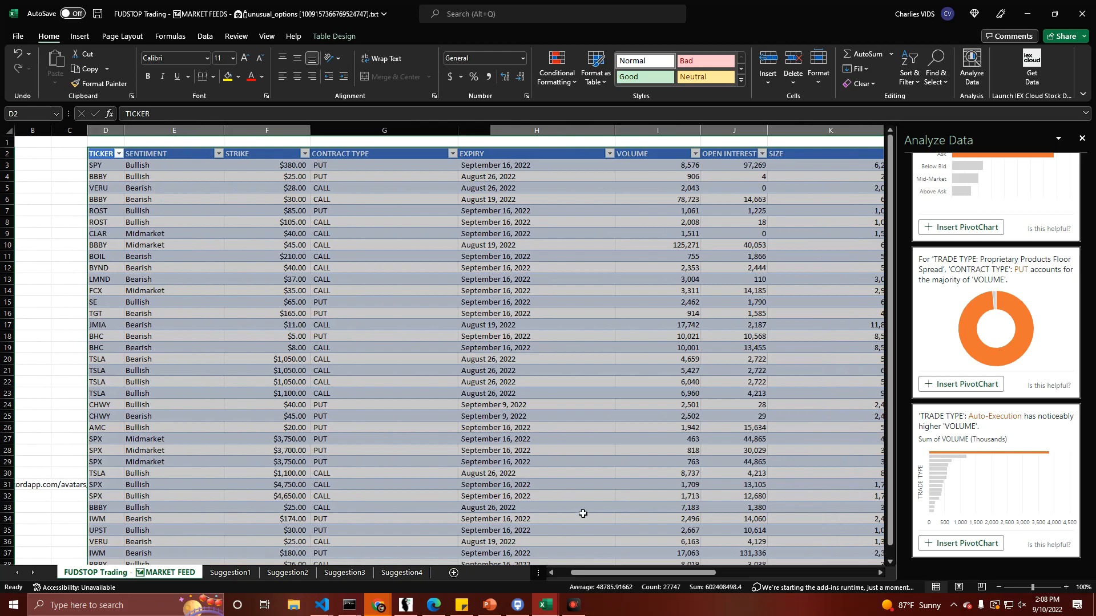
mouse_move(579, 509)
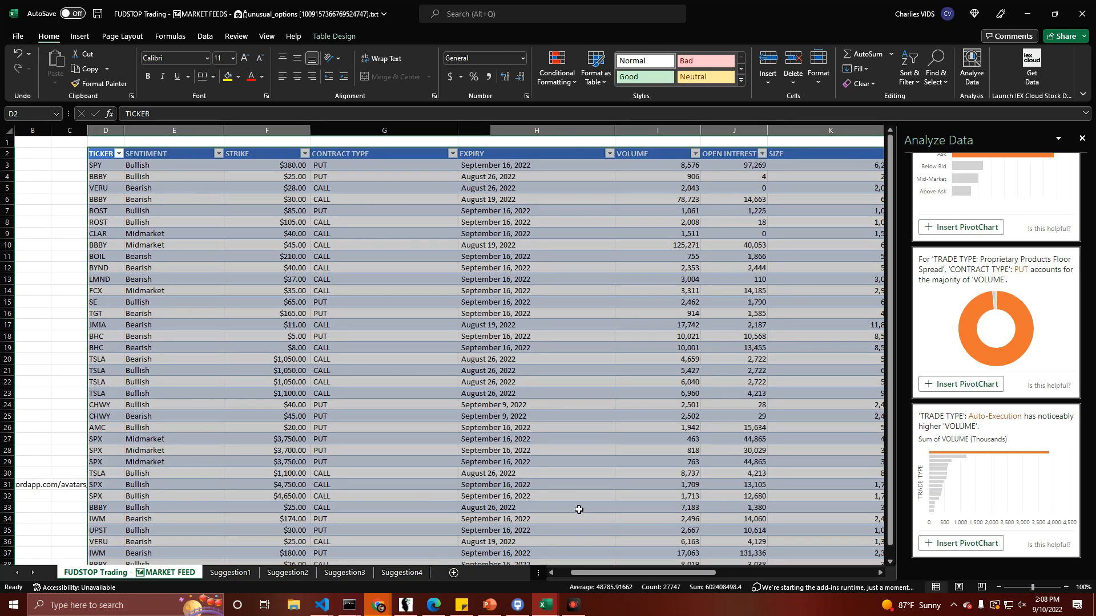
mouse_move(582, 515)
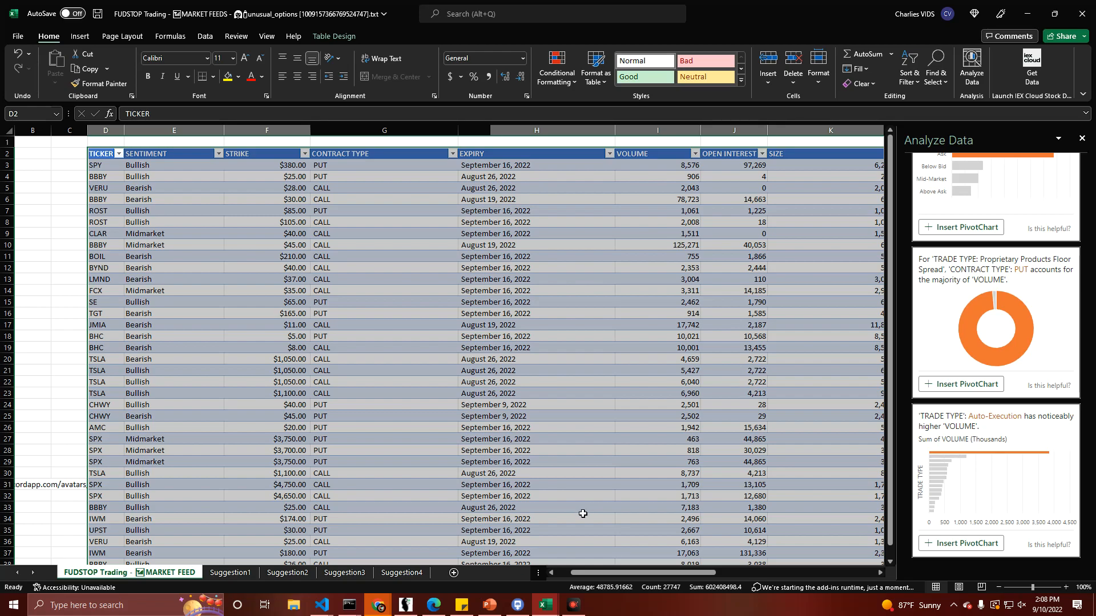
mouse_move(577, 509)
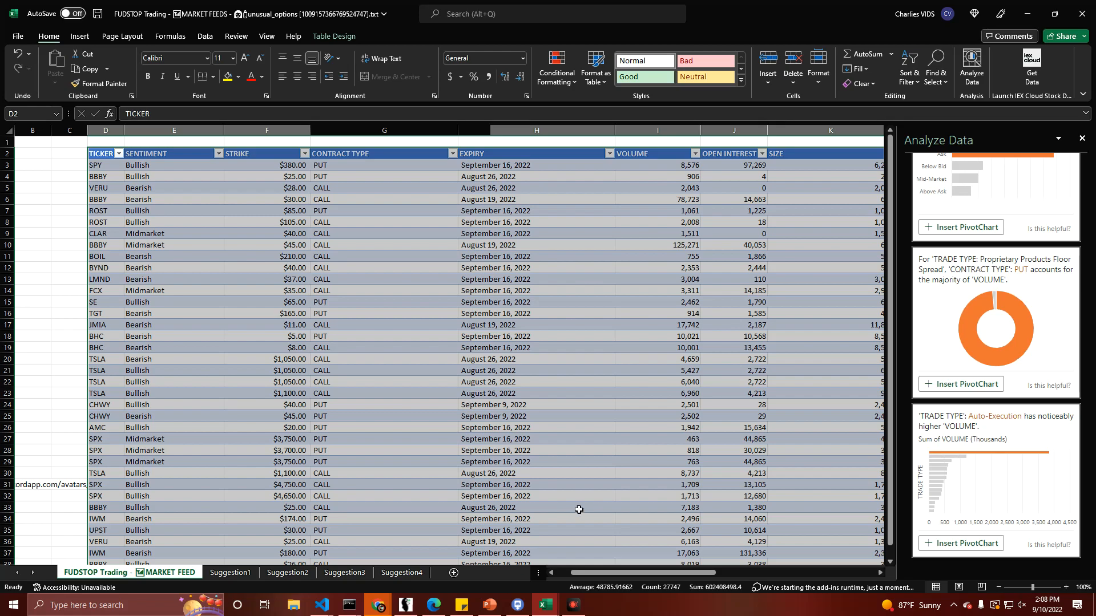